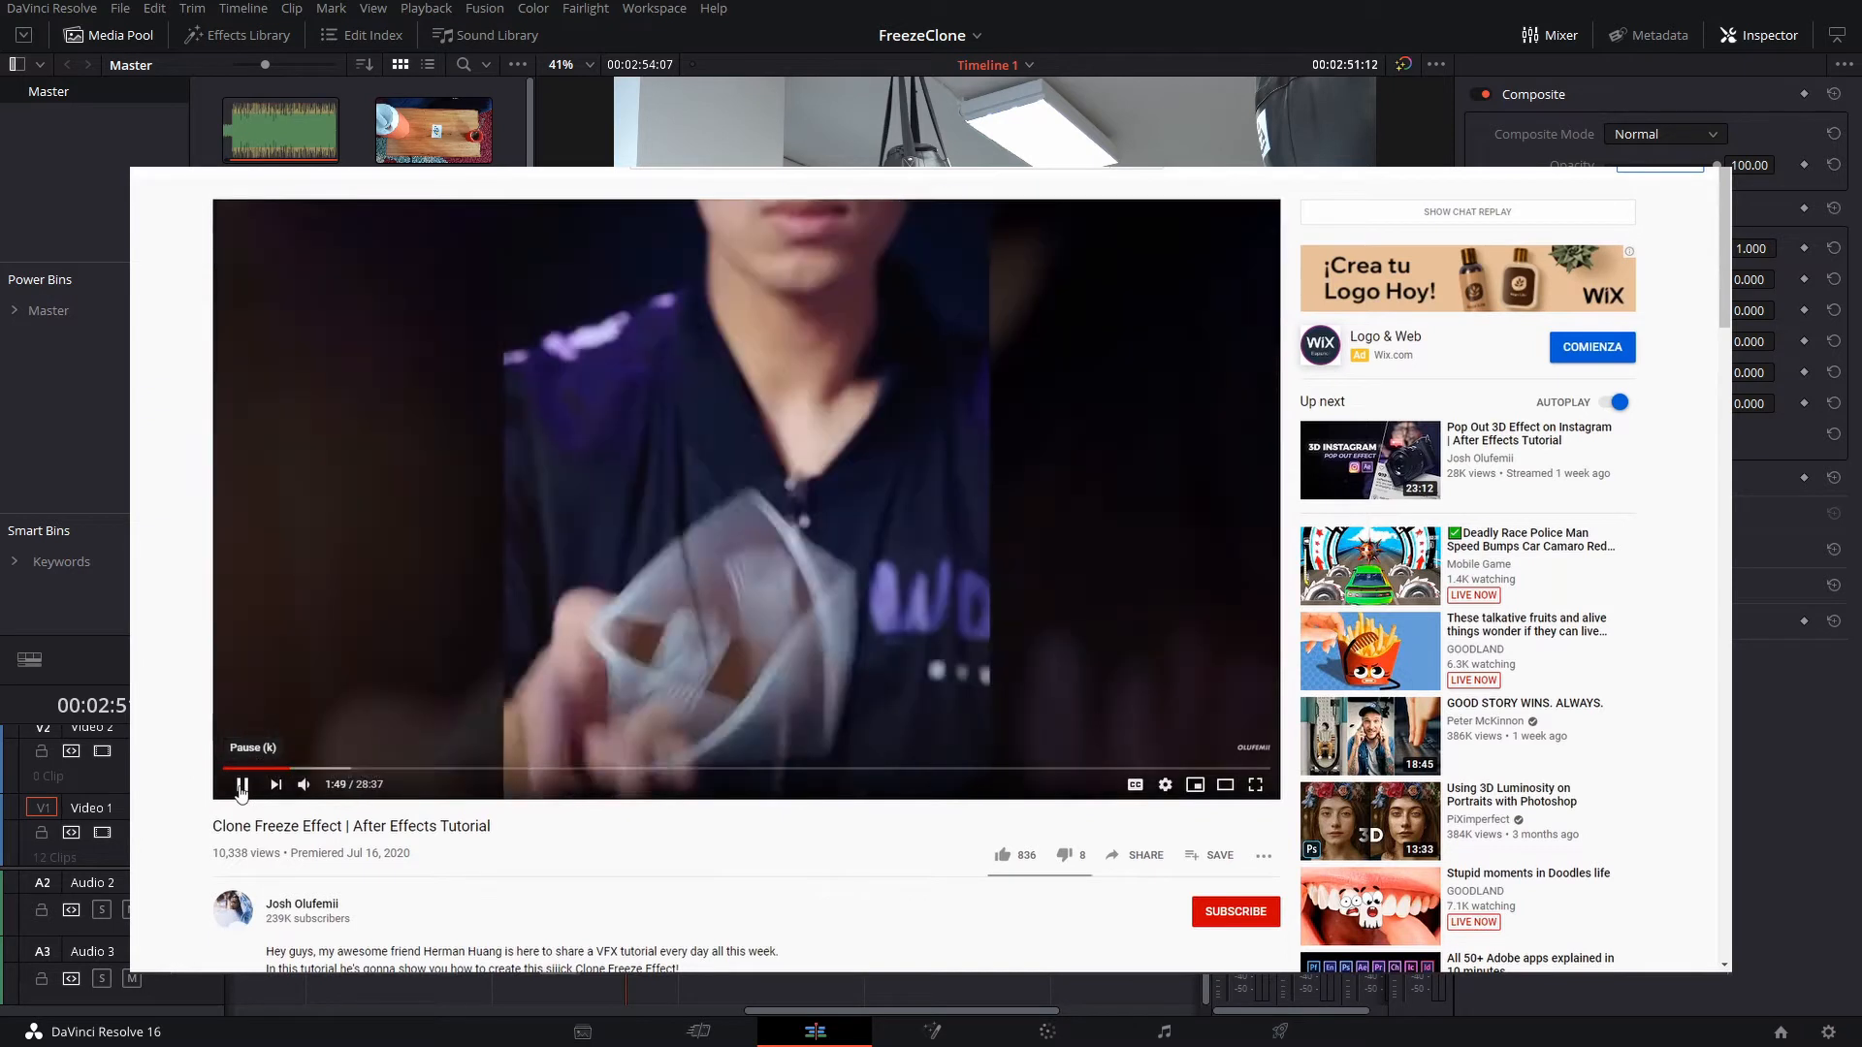
Pause the Clone Freeze Effect tutorial on YouTube and put the browser away
click(242, 784)
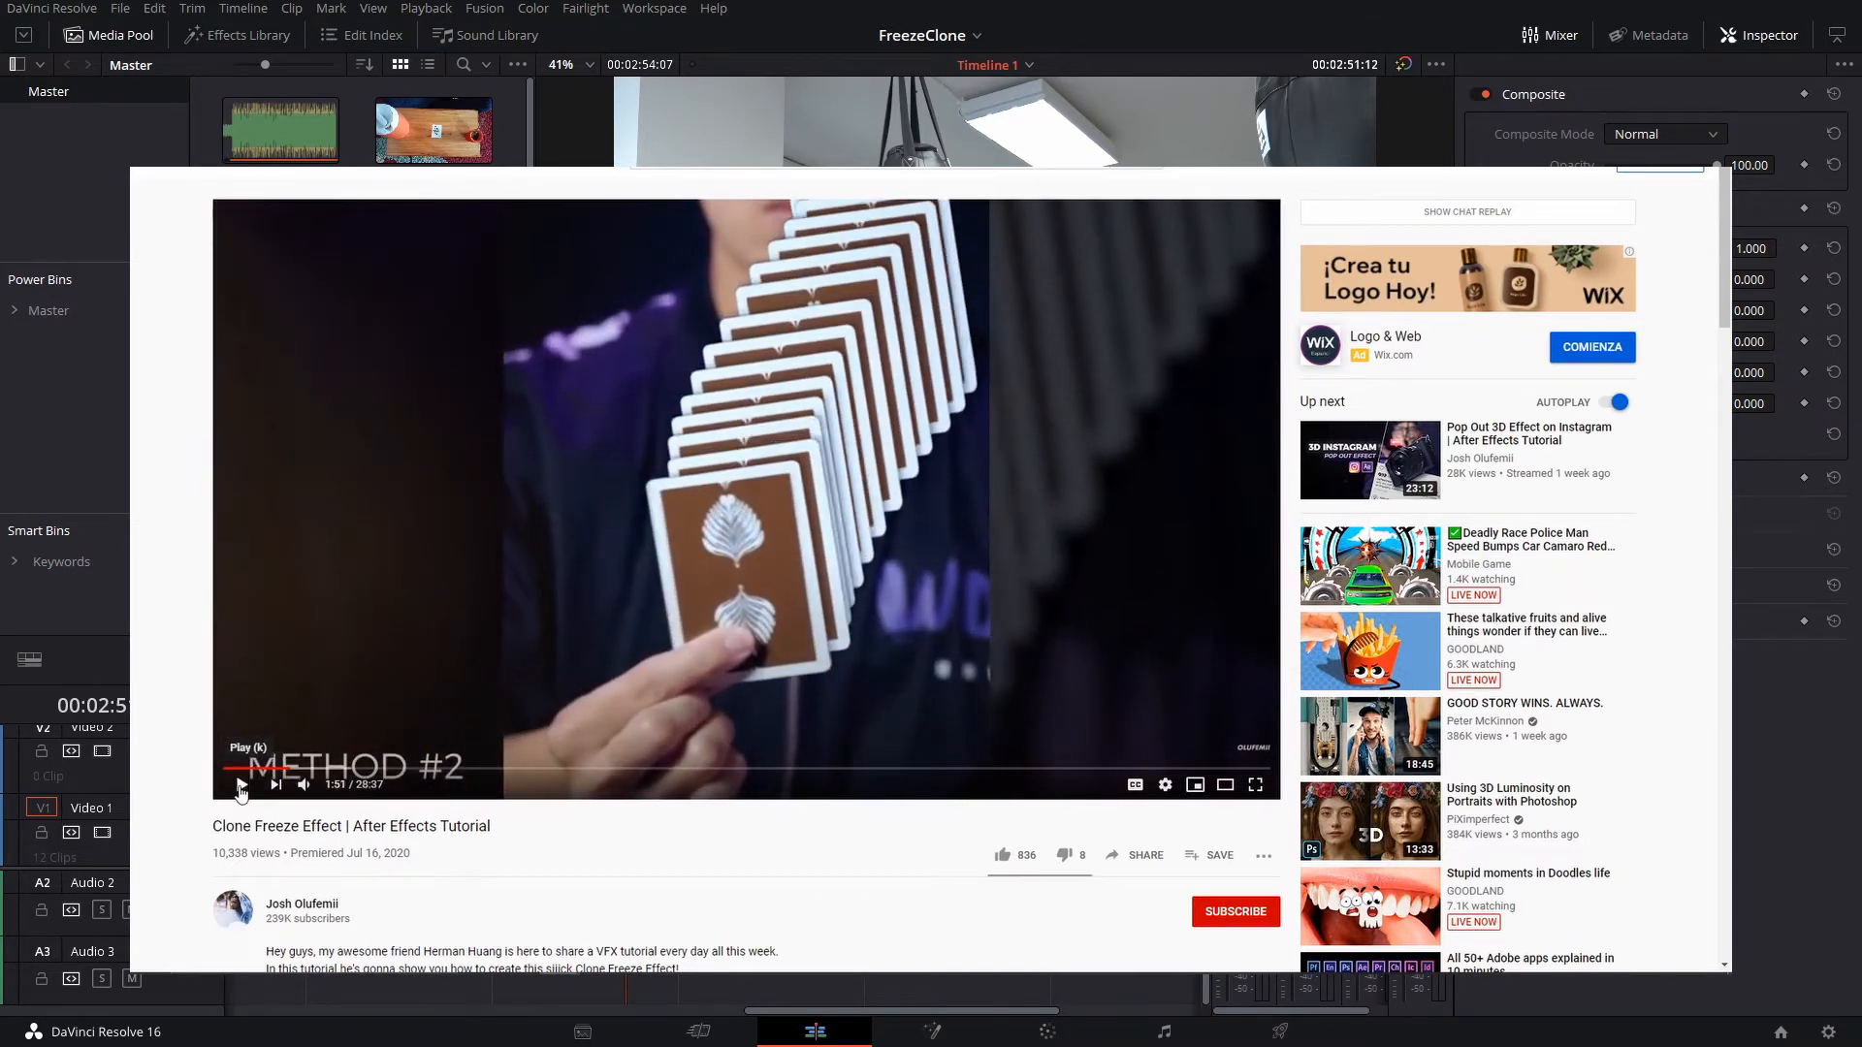
click(243, 785)
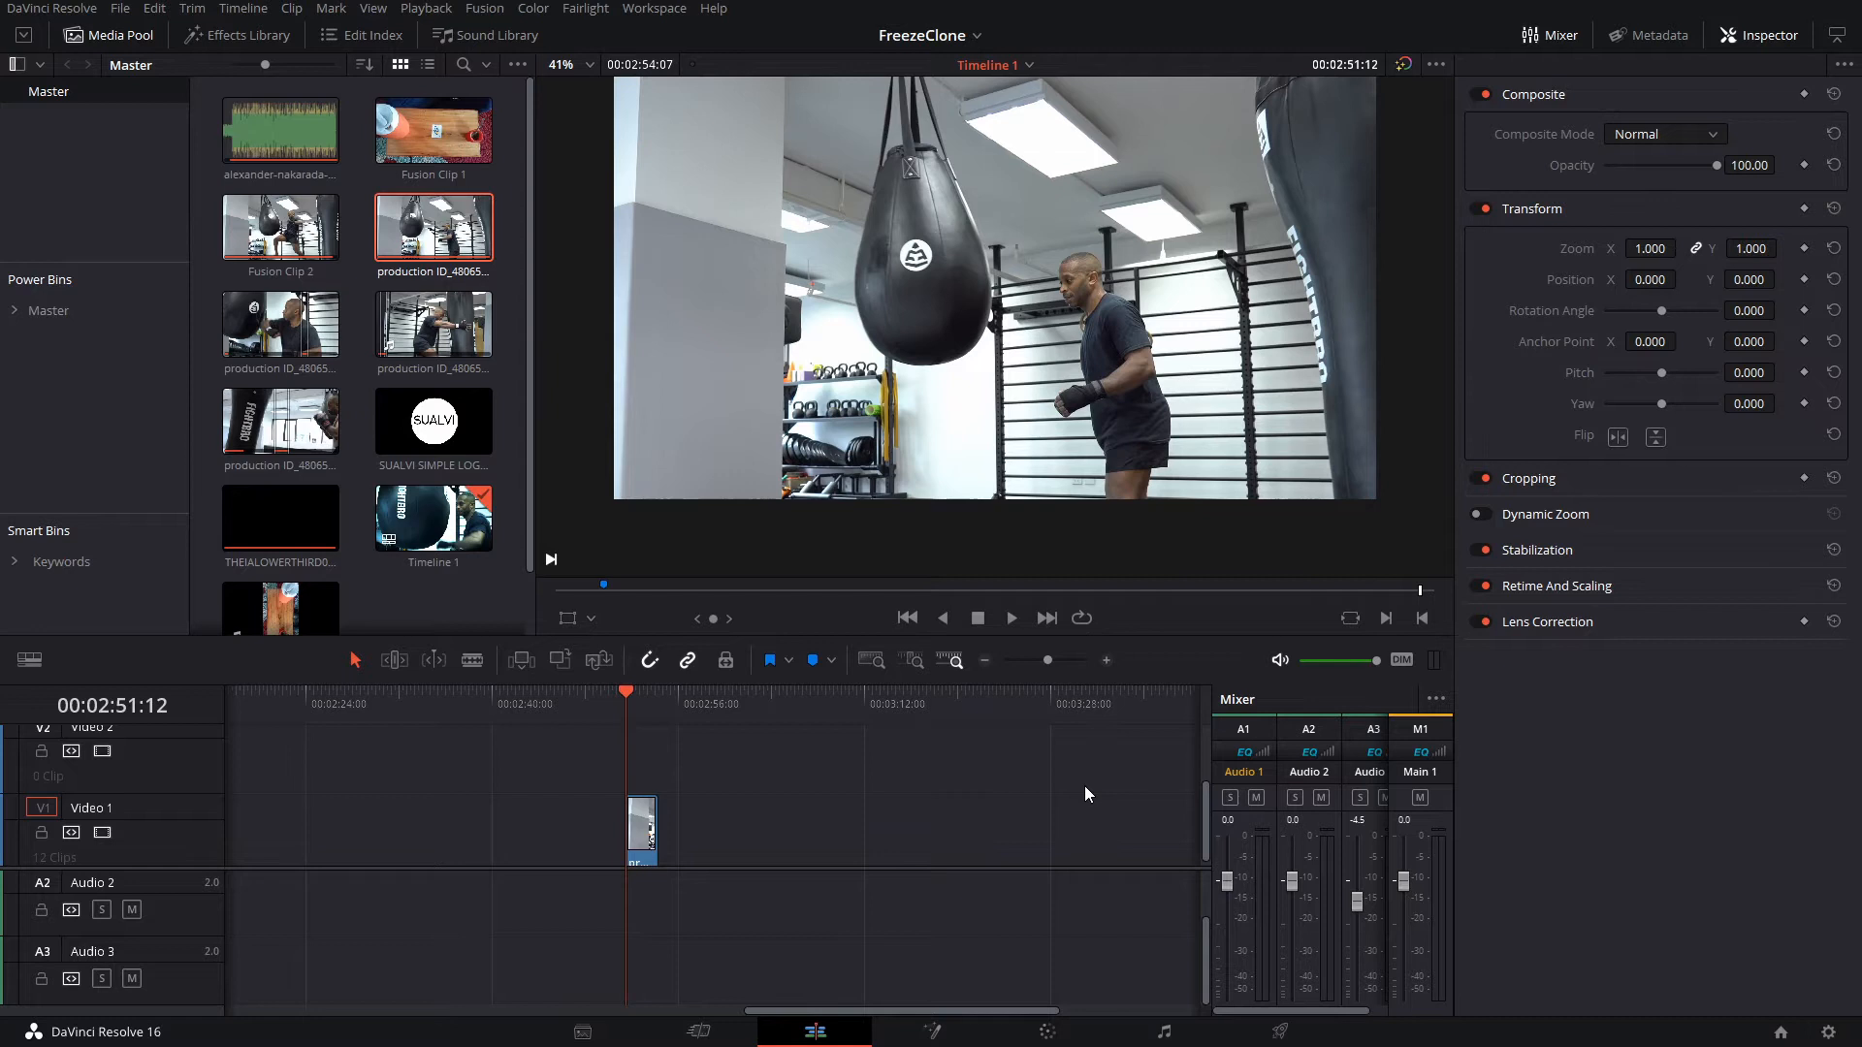
mouse_move(1214, 591)
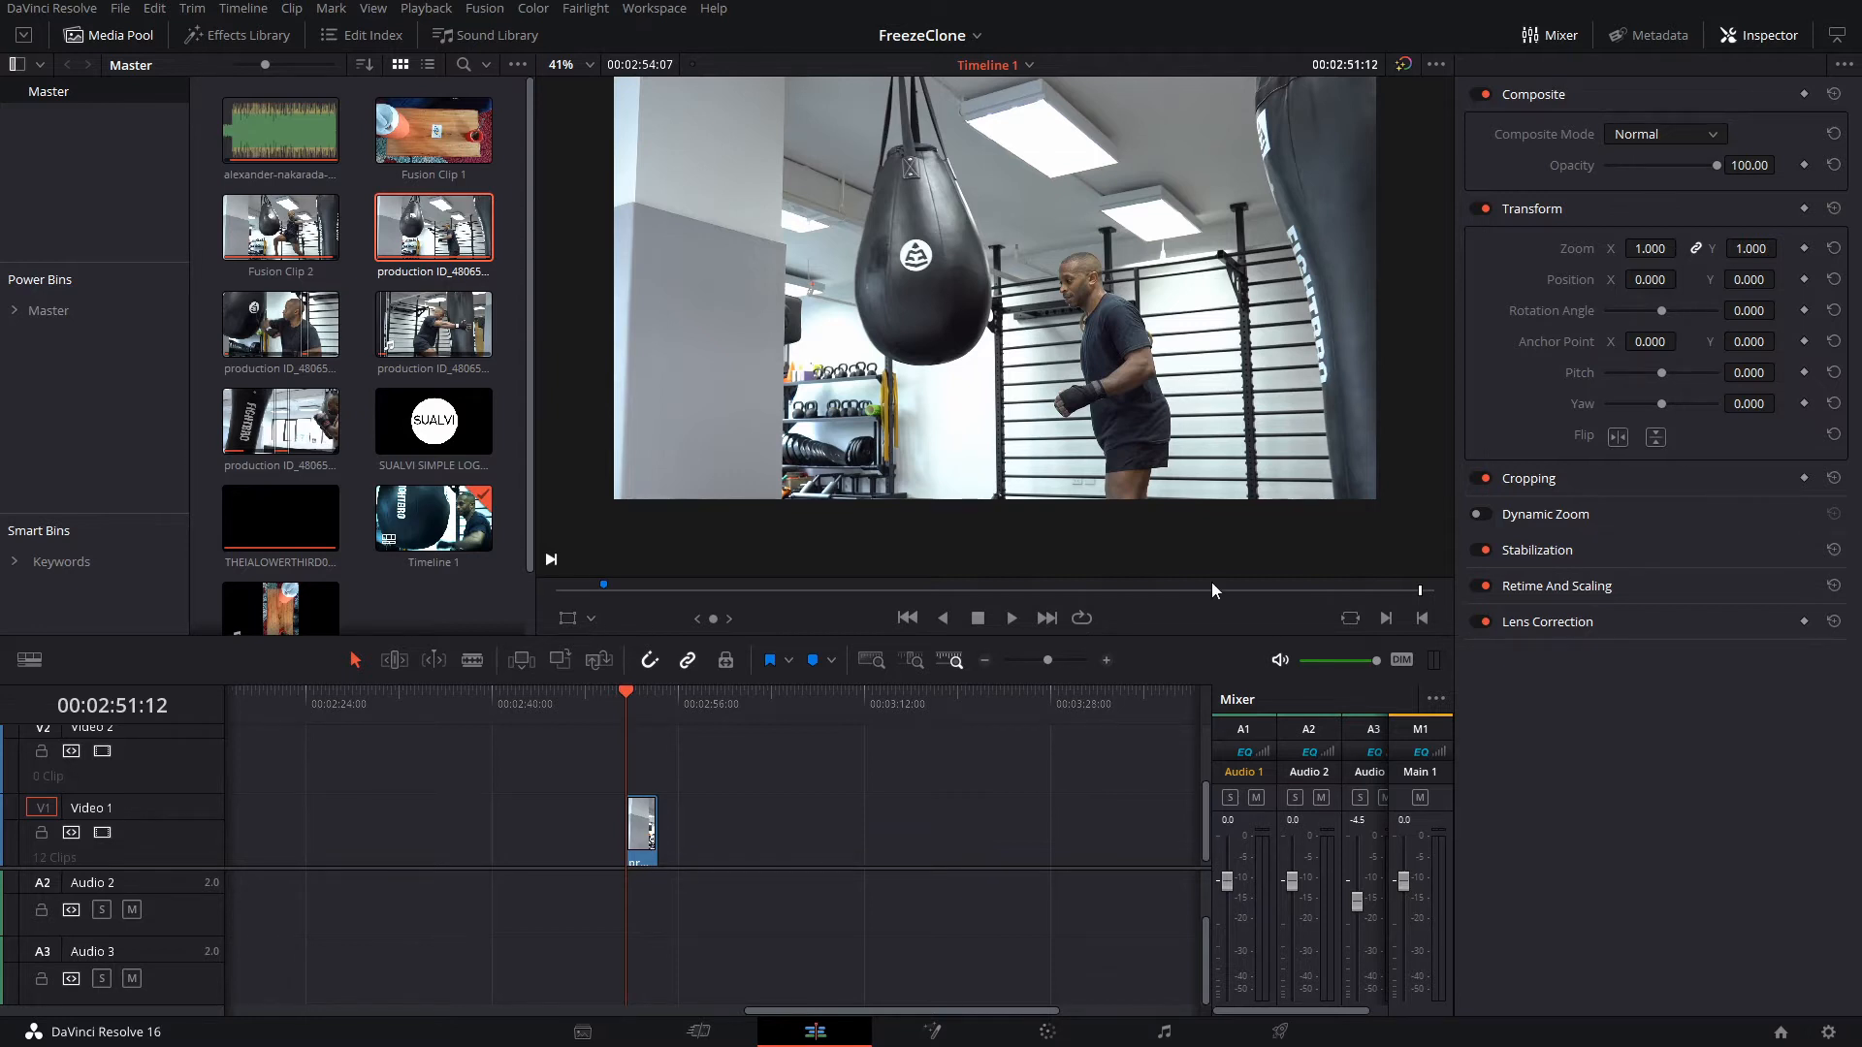
mouse_move(889, 280)
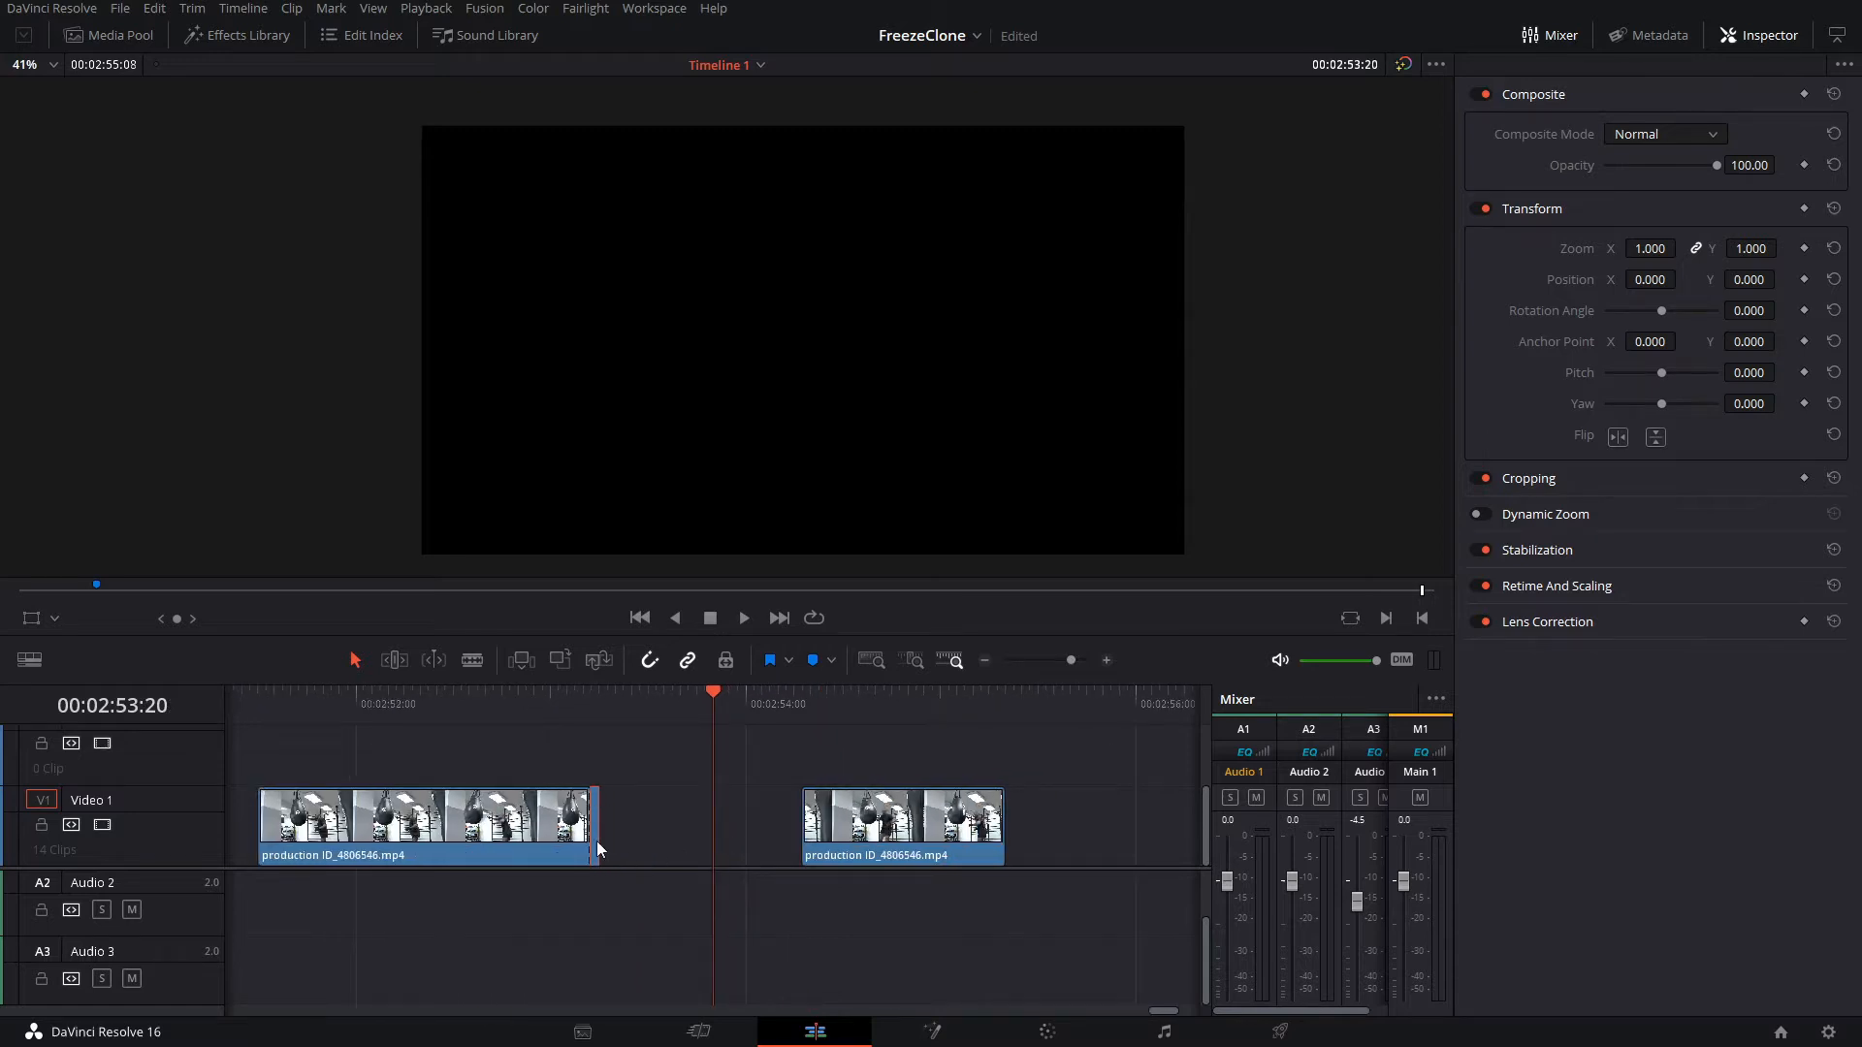
Cut a short middle clip holding the kick moment in the boxing clip
click(290, 8)
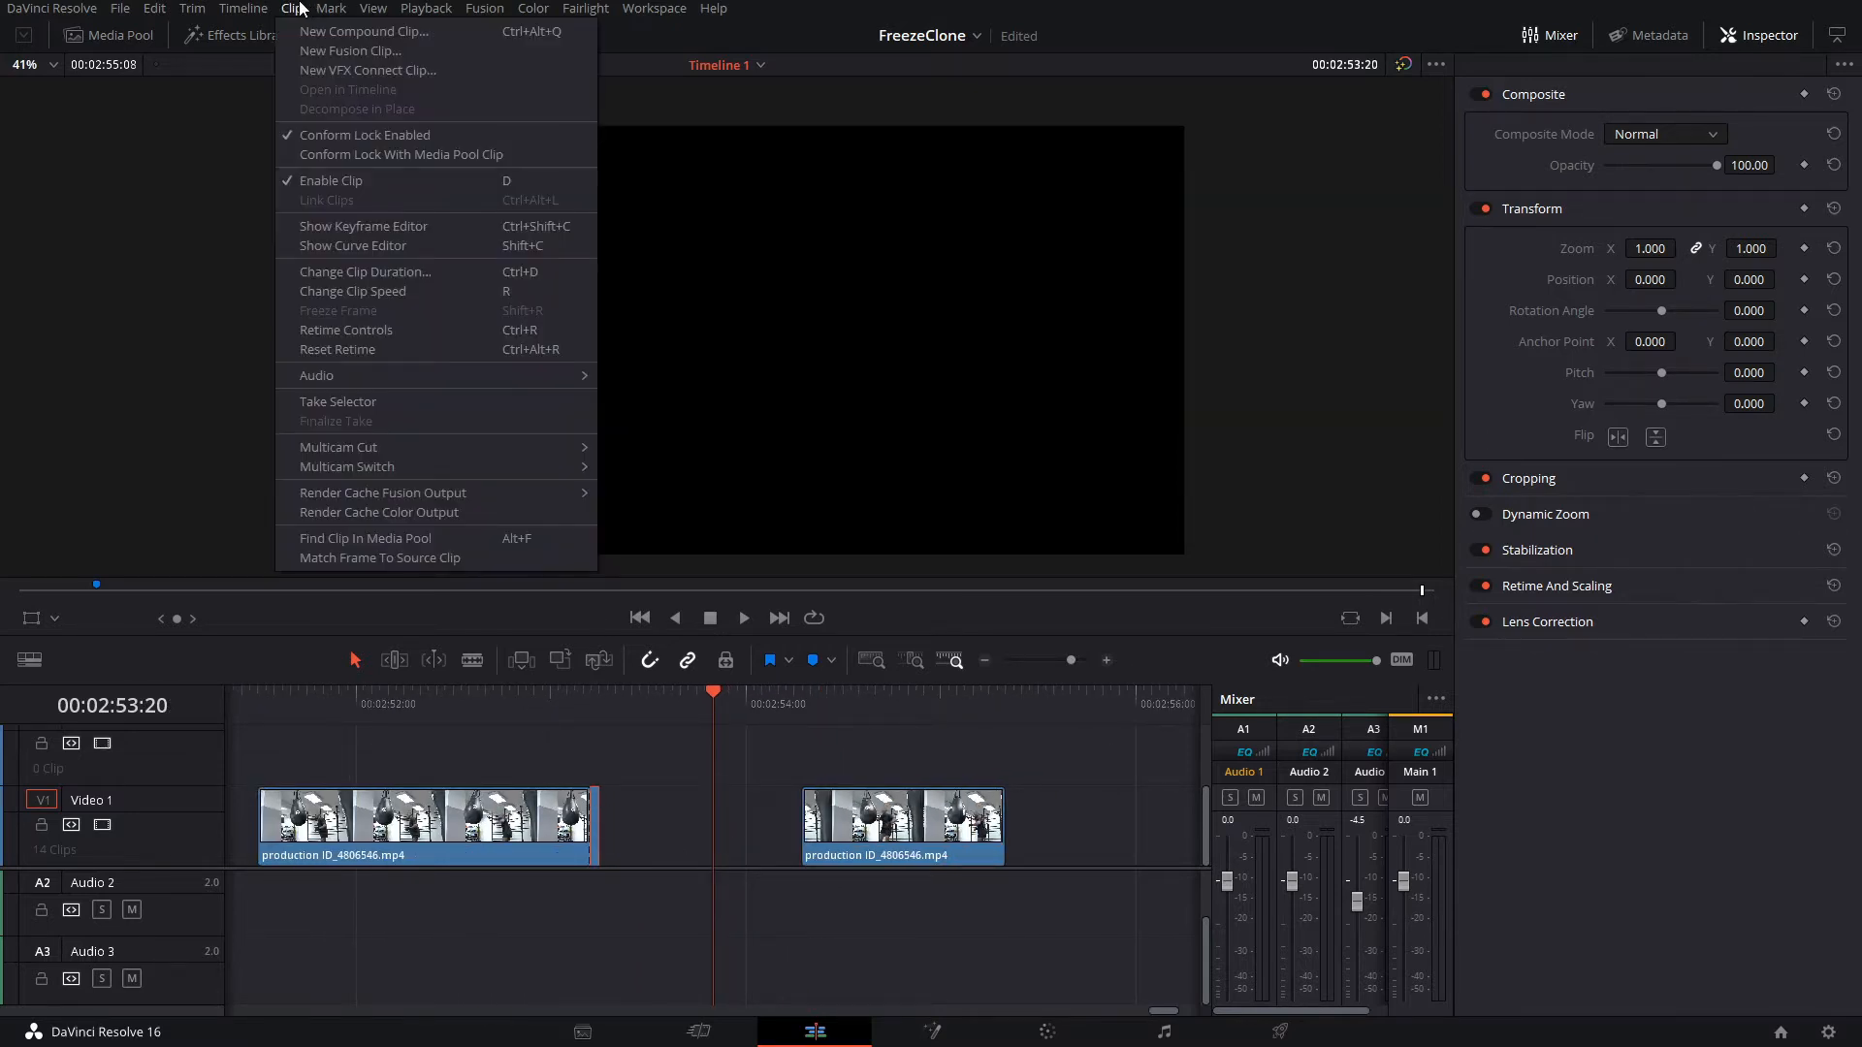
mouse_move(392, 319)
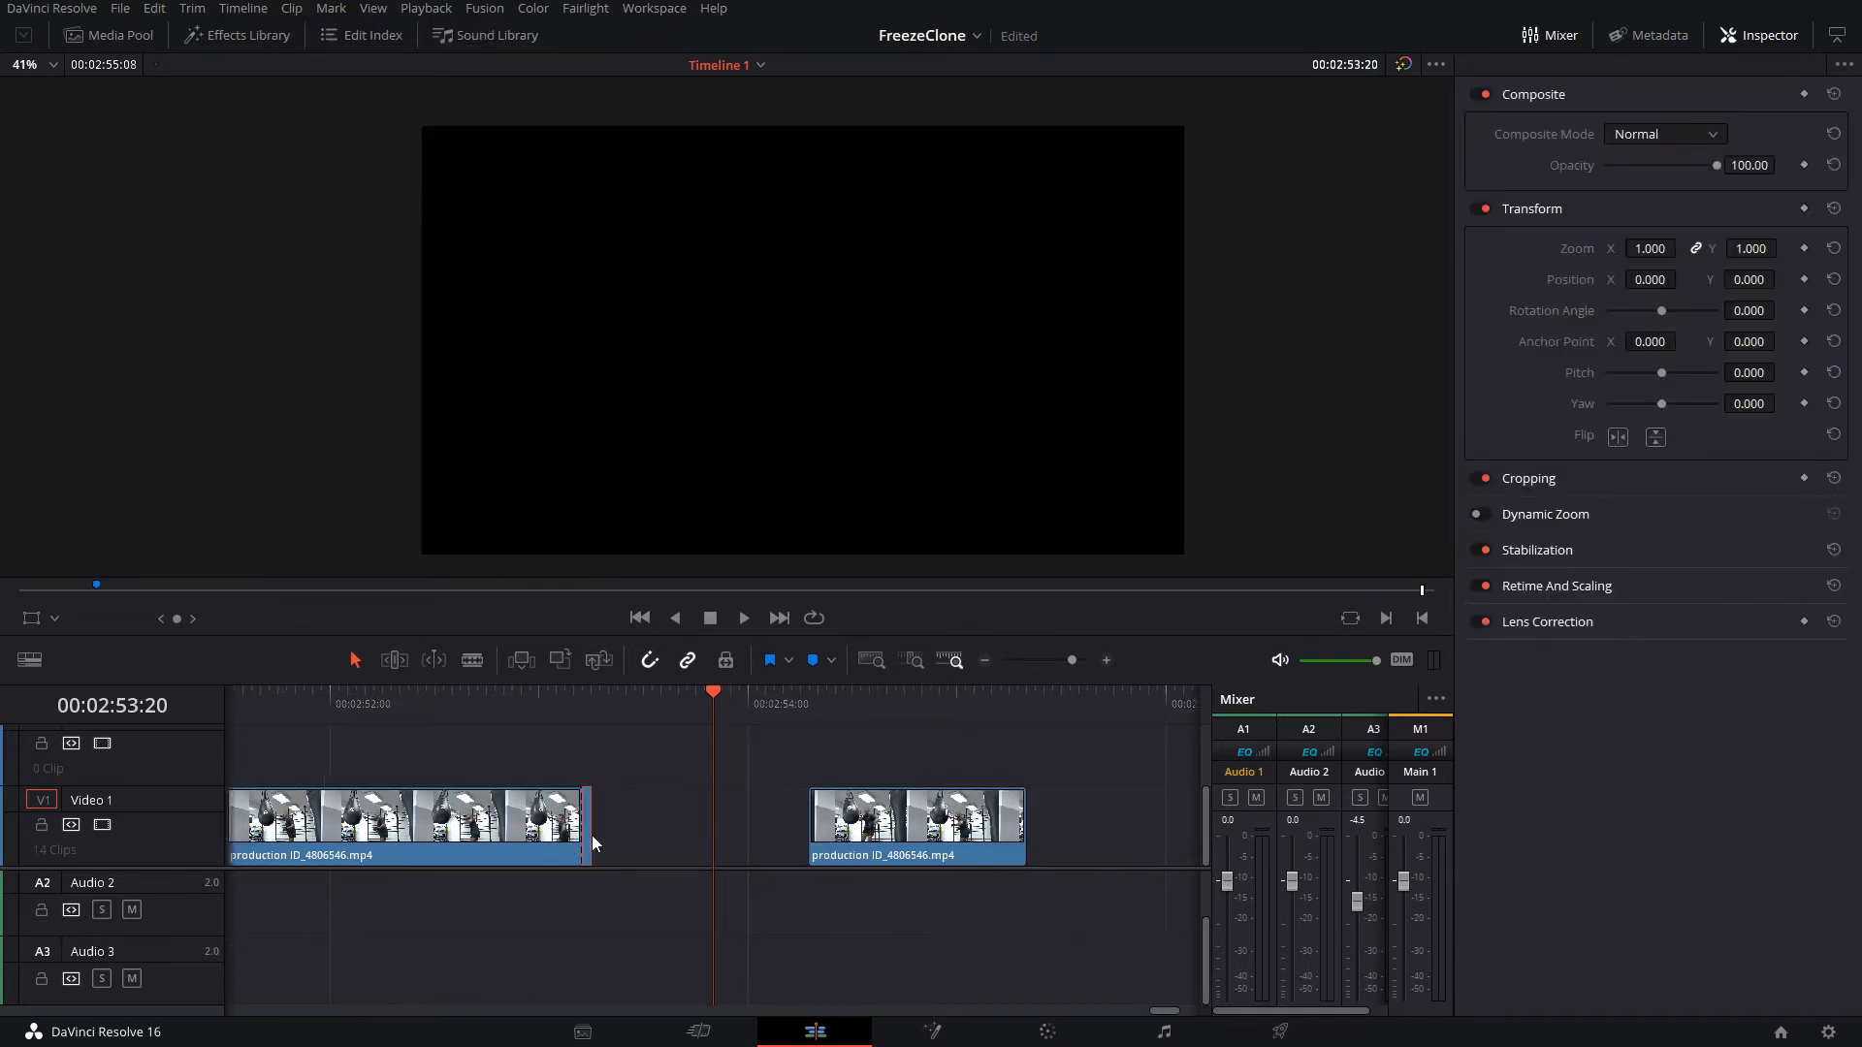
click(291, 8)
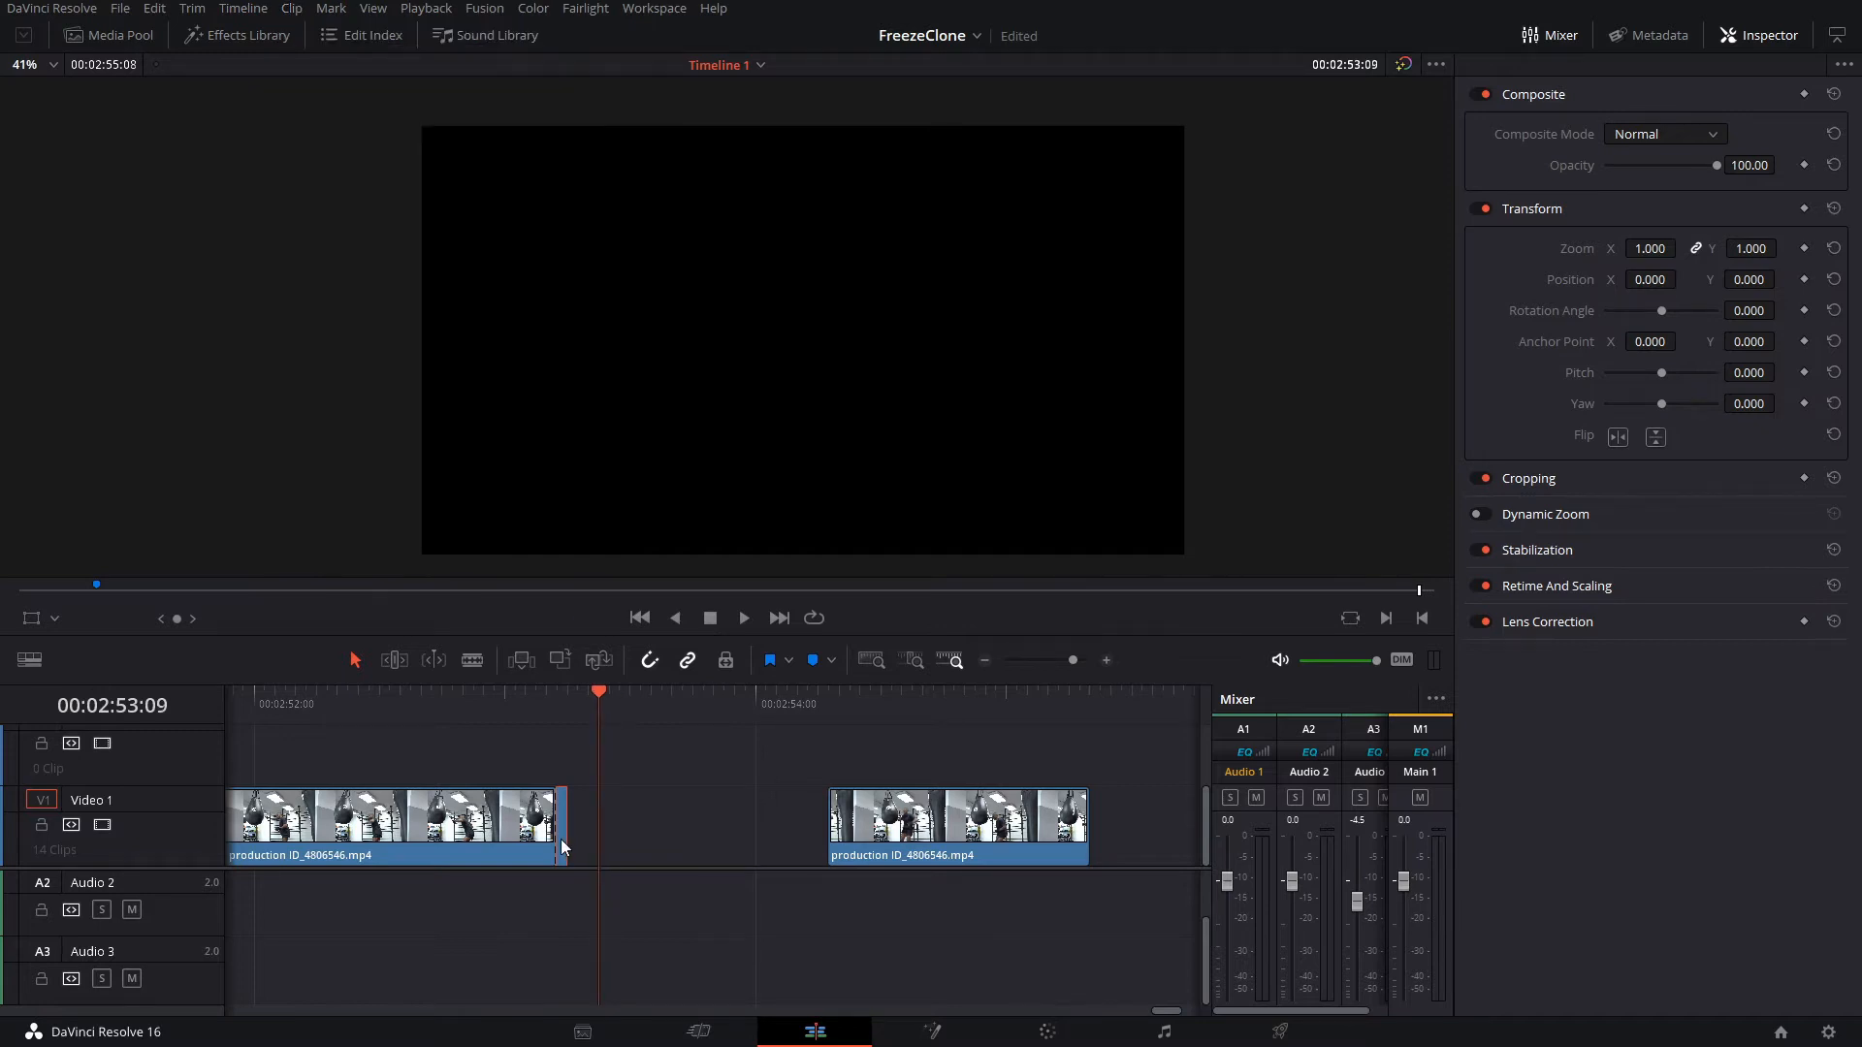
click(644, 825)
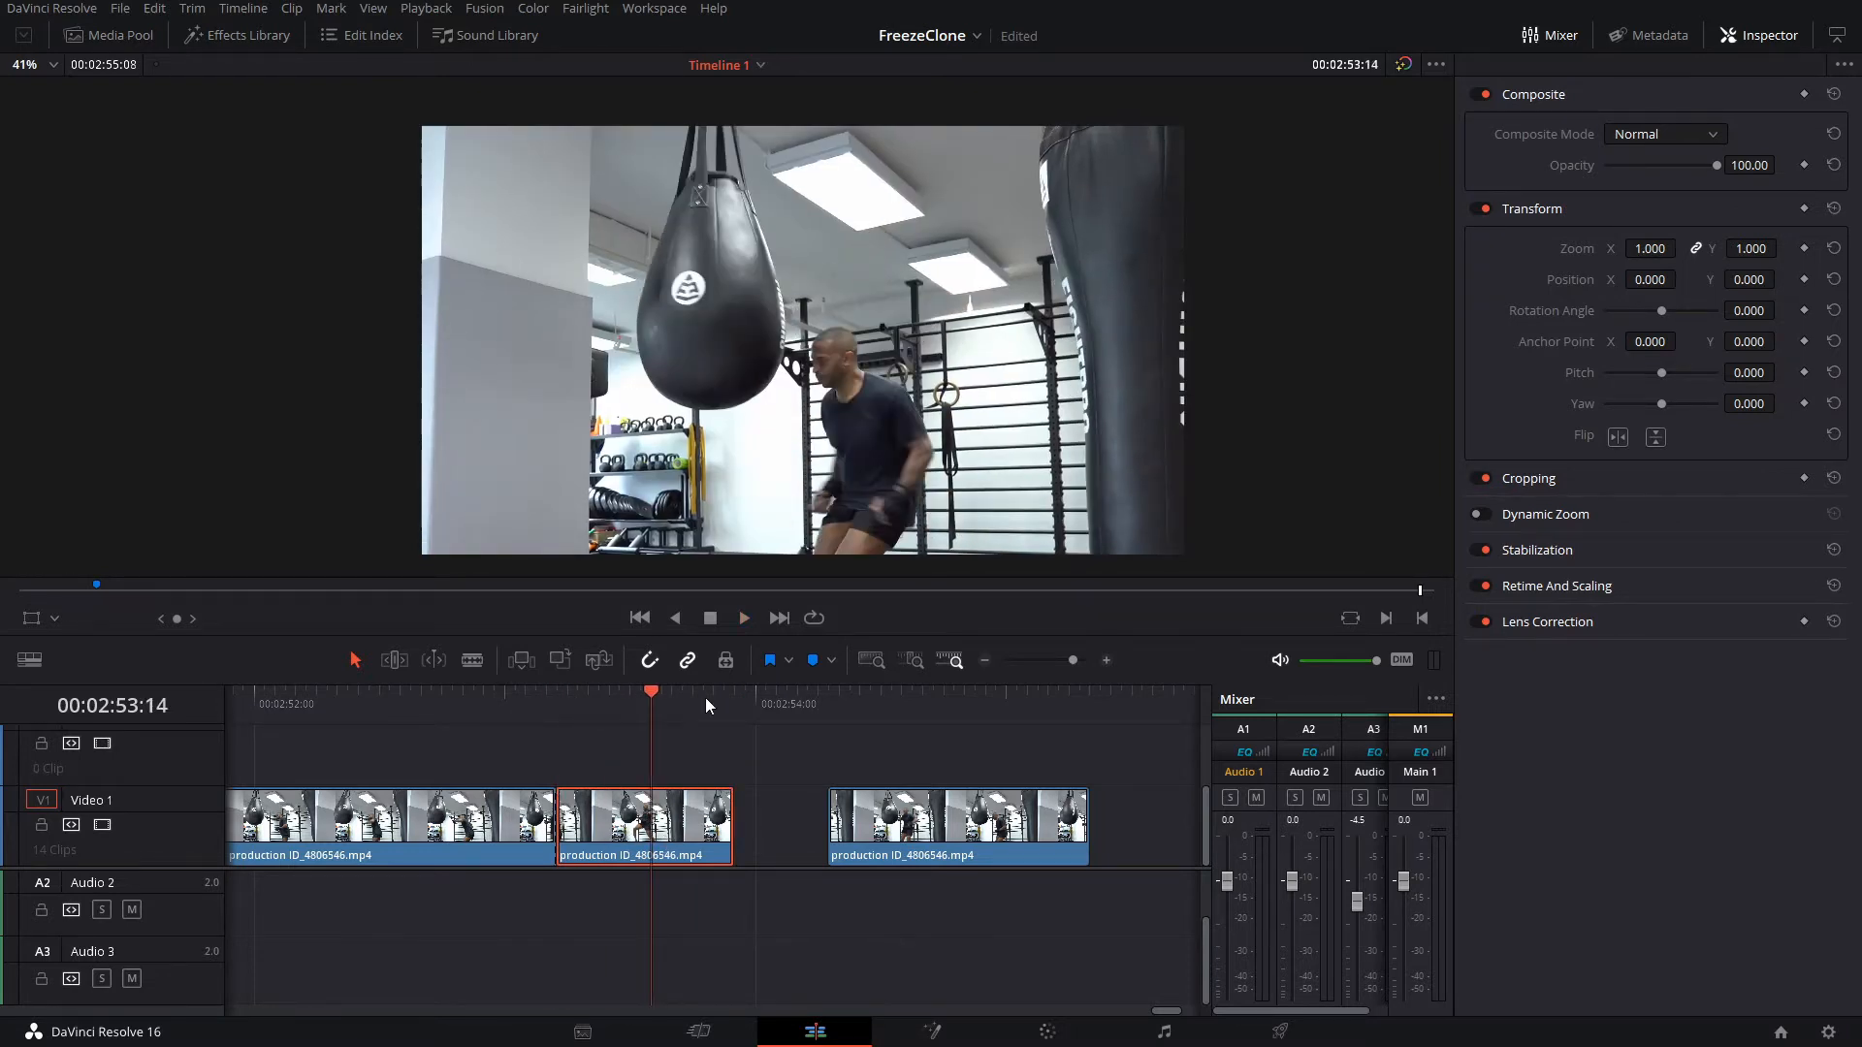
click(558, 705)
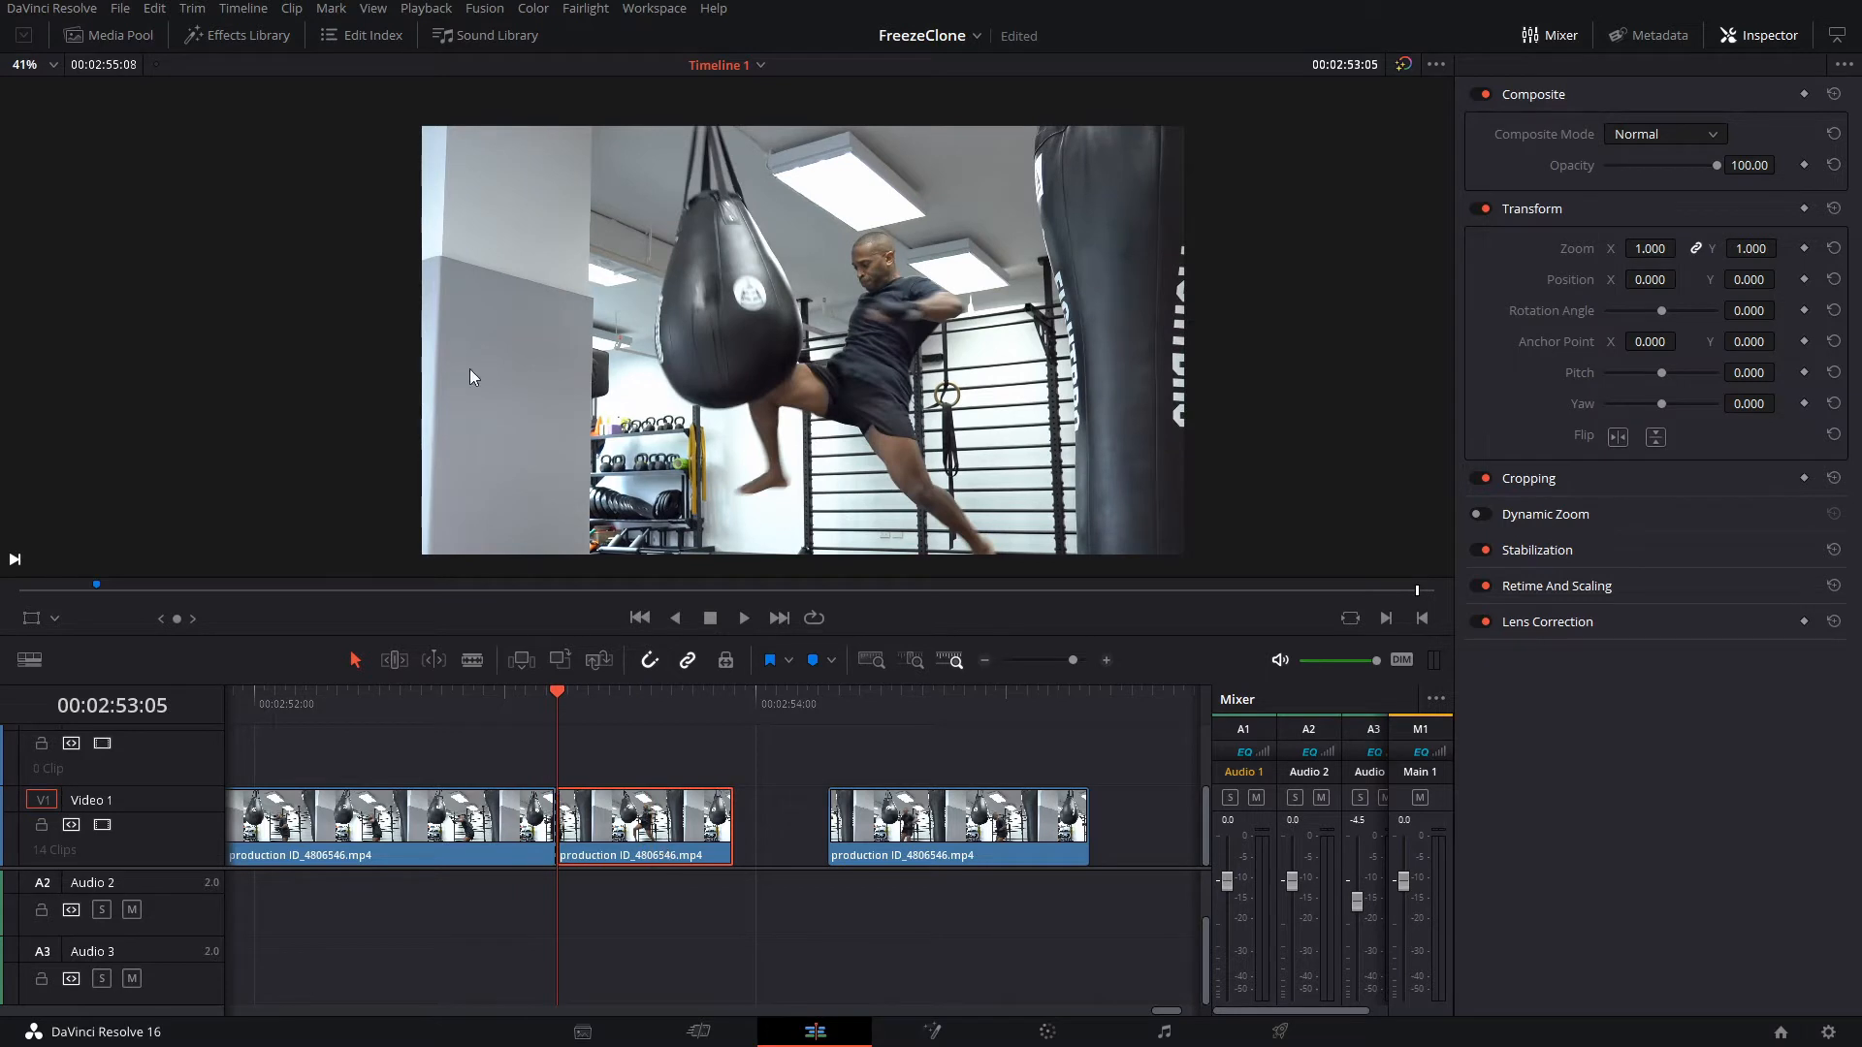
Apply Clip > Freeze Frame to the middle clip and close the gap after it
click(291, 8)
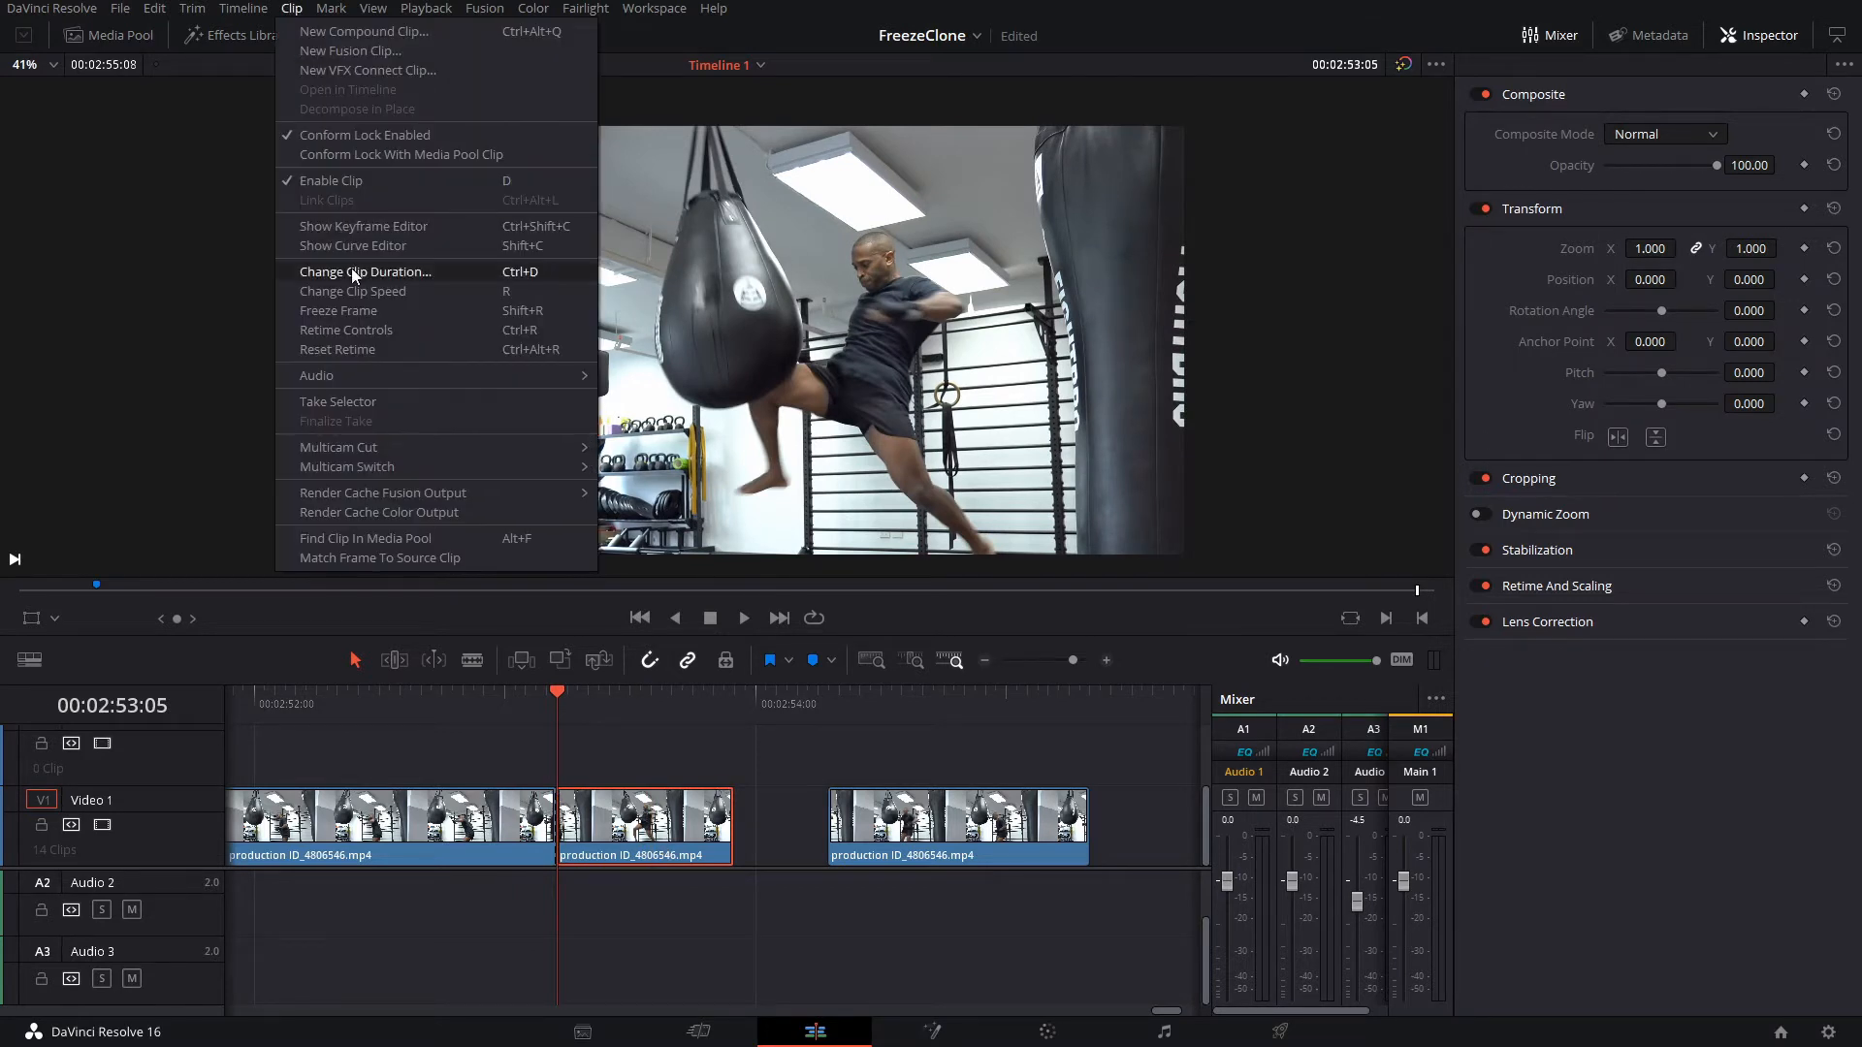
mouse_move(338, 310)
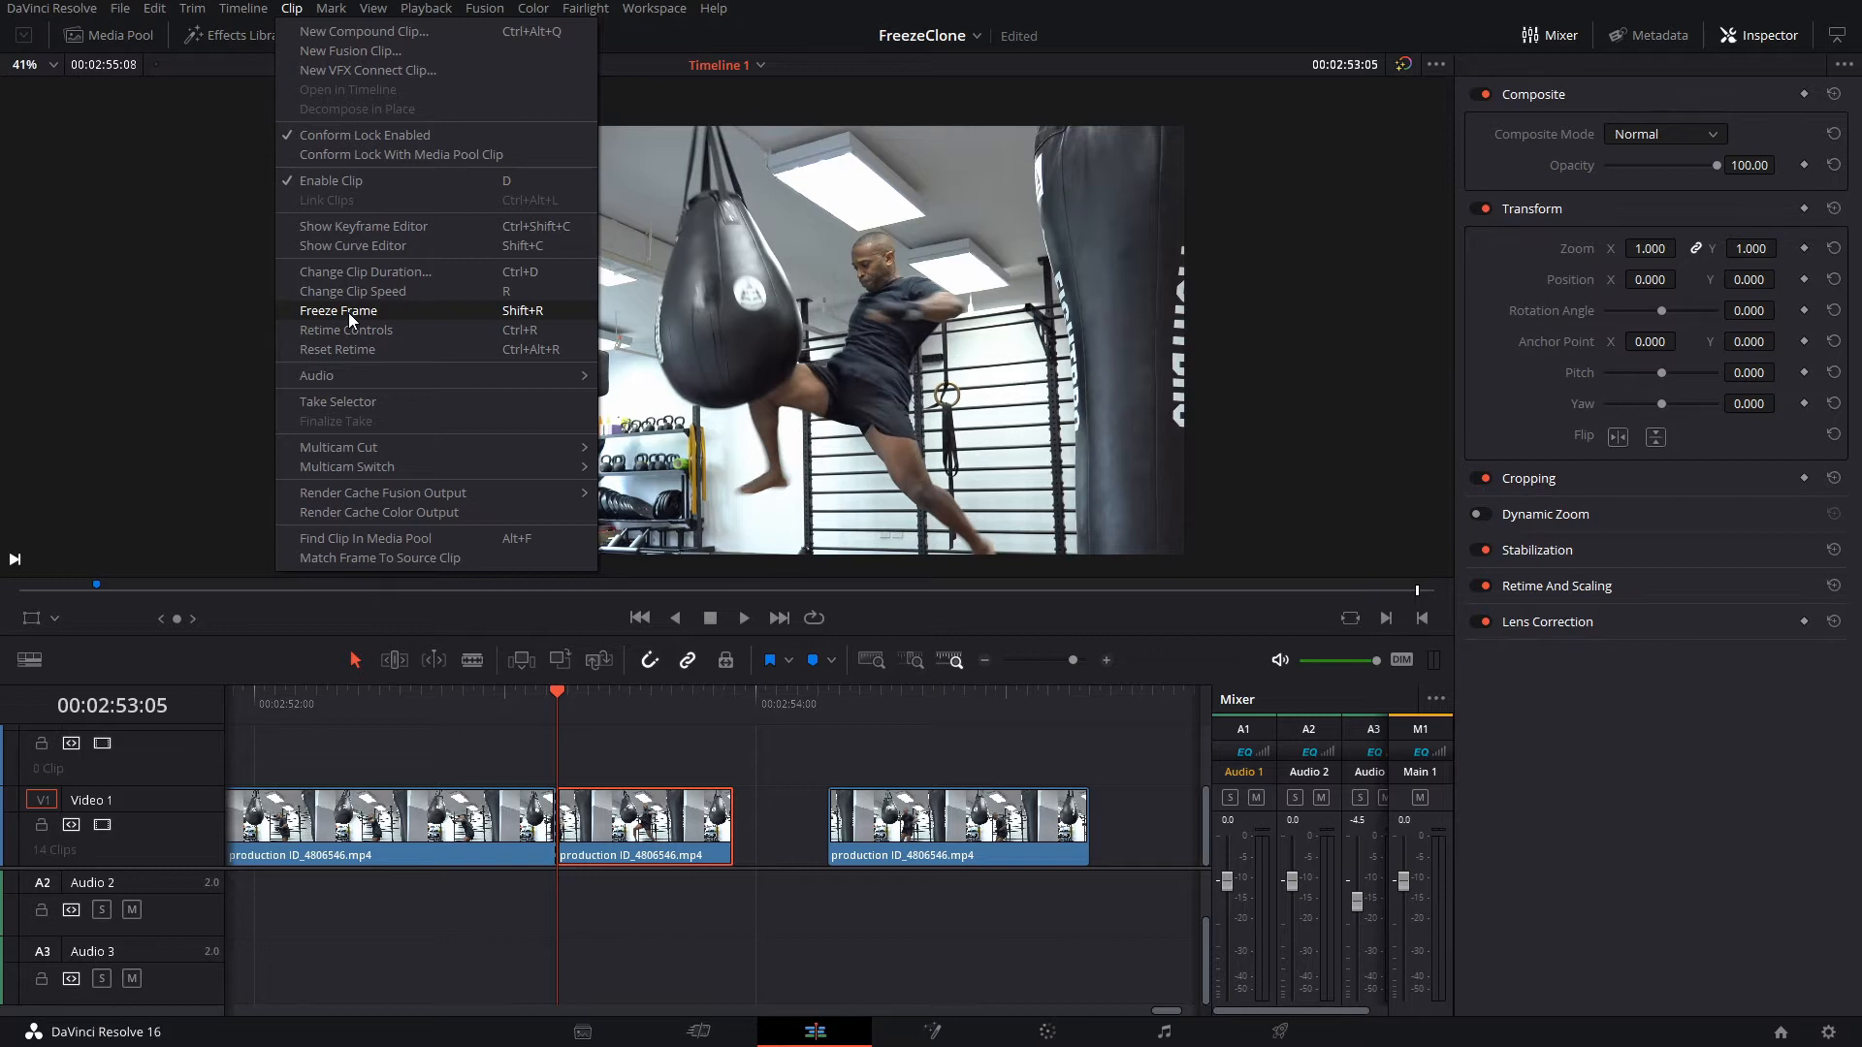
click(338, 311)
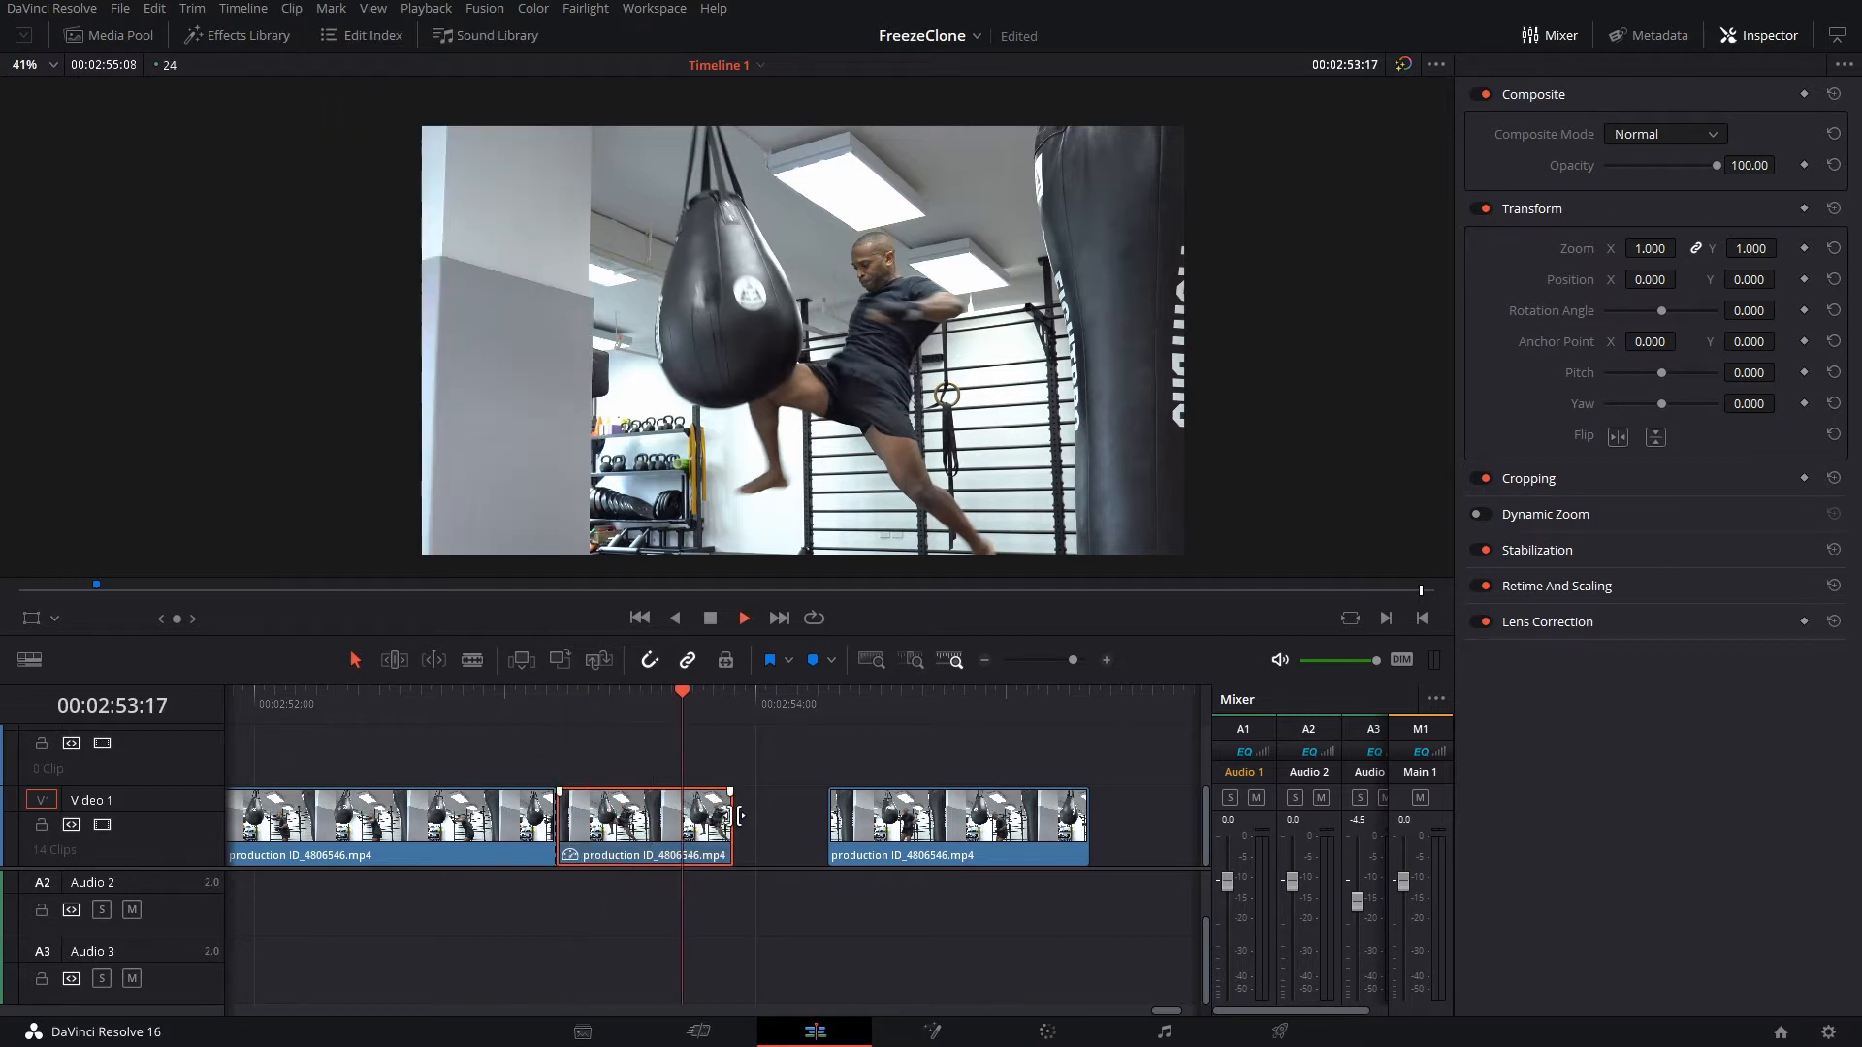
click(557, 697)
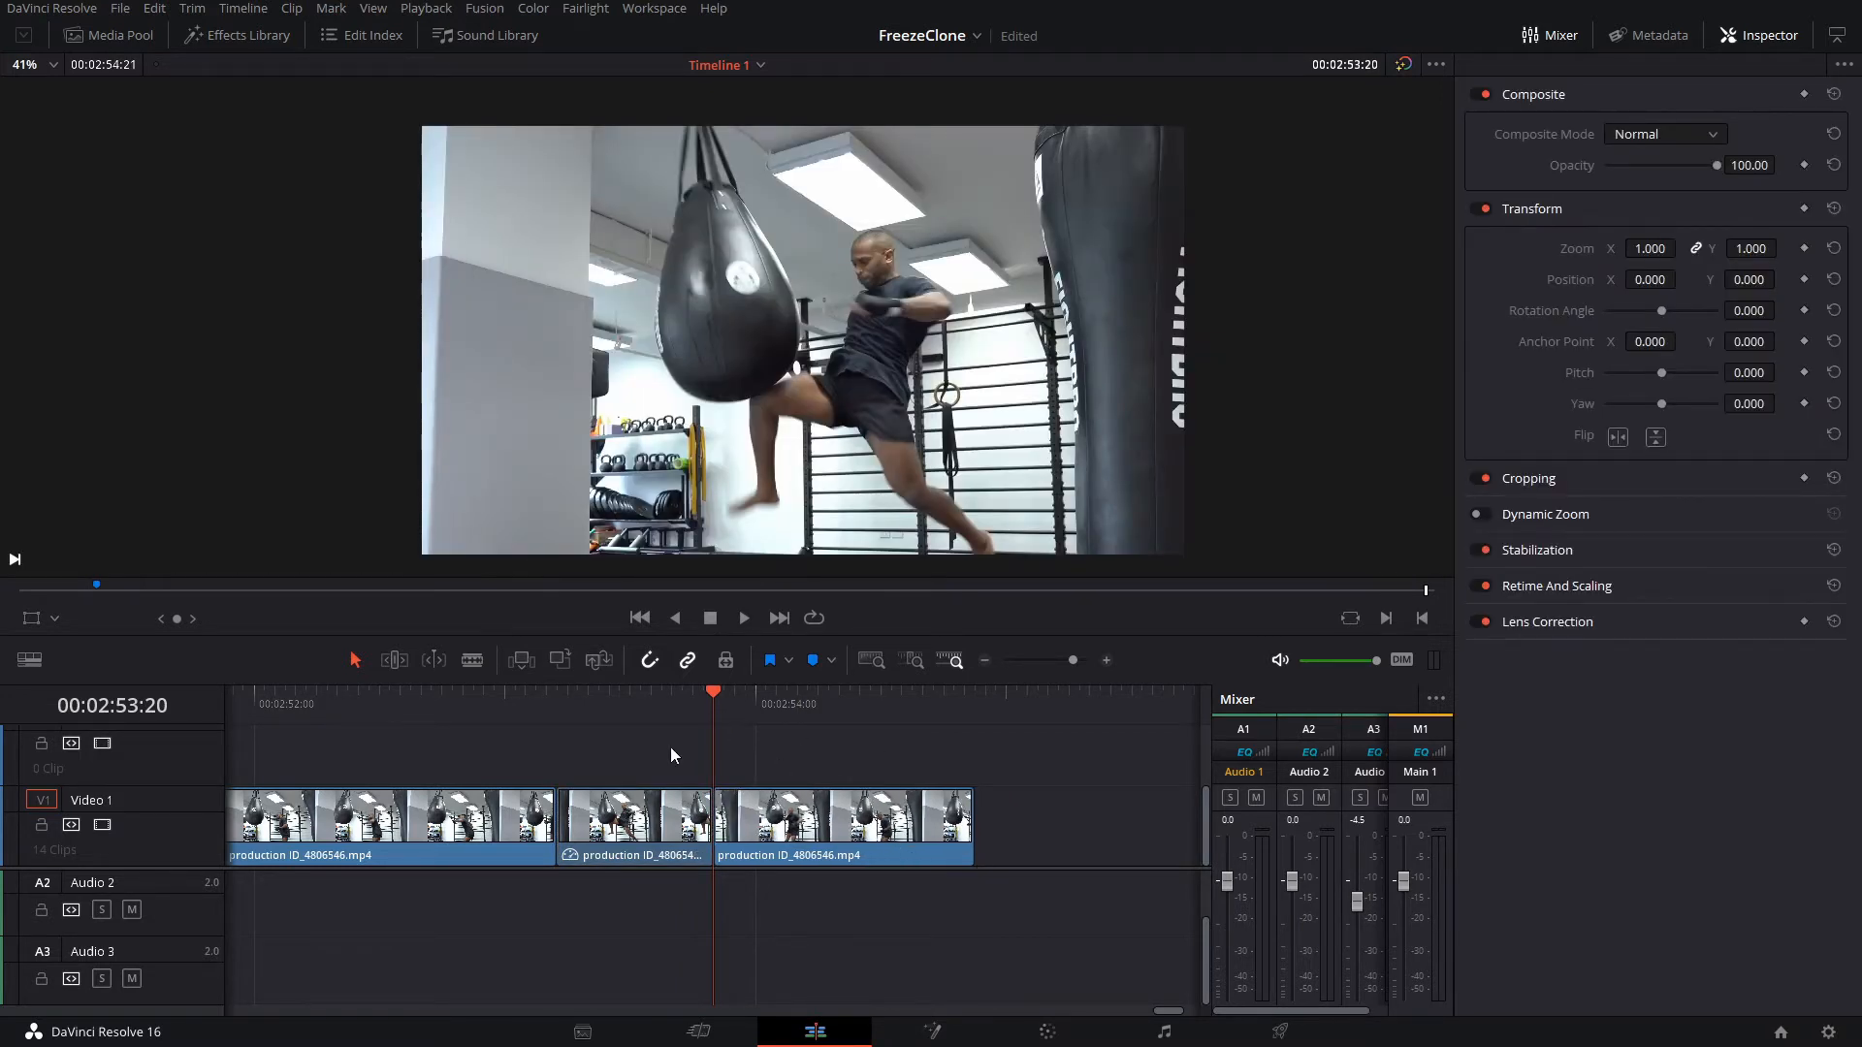
Convert the frozen kick clip into a New Fusion Clip
click(672, 704)
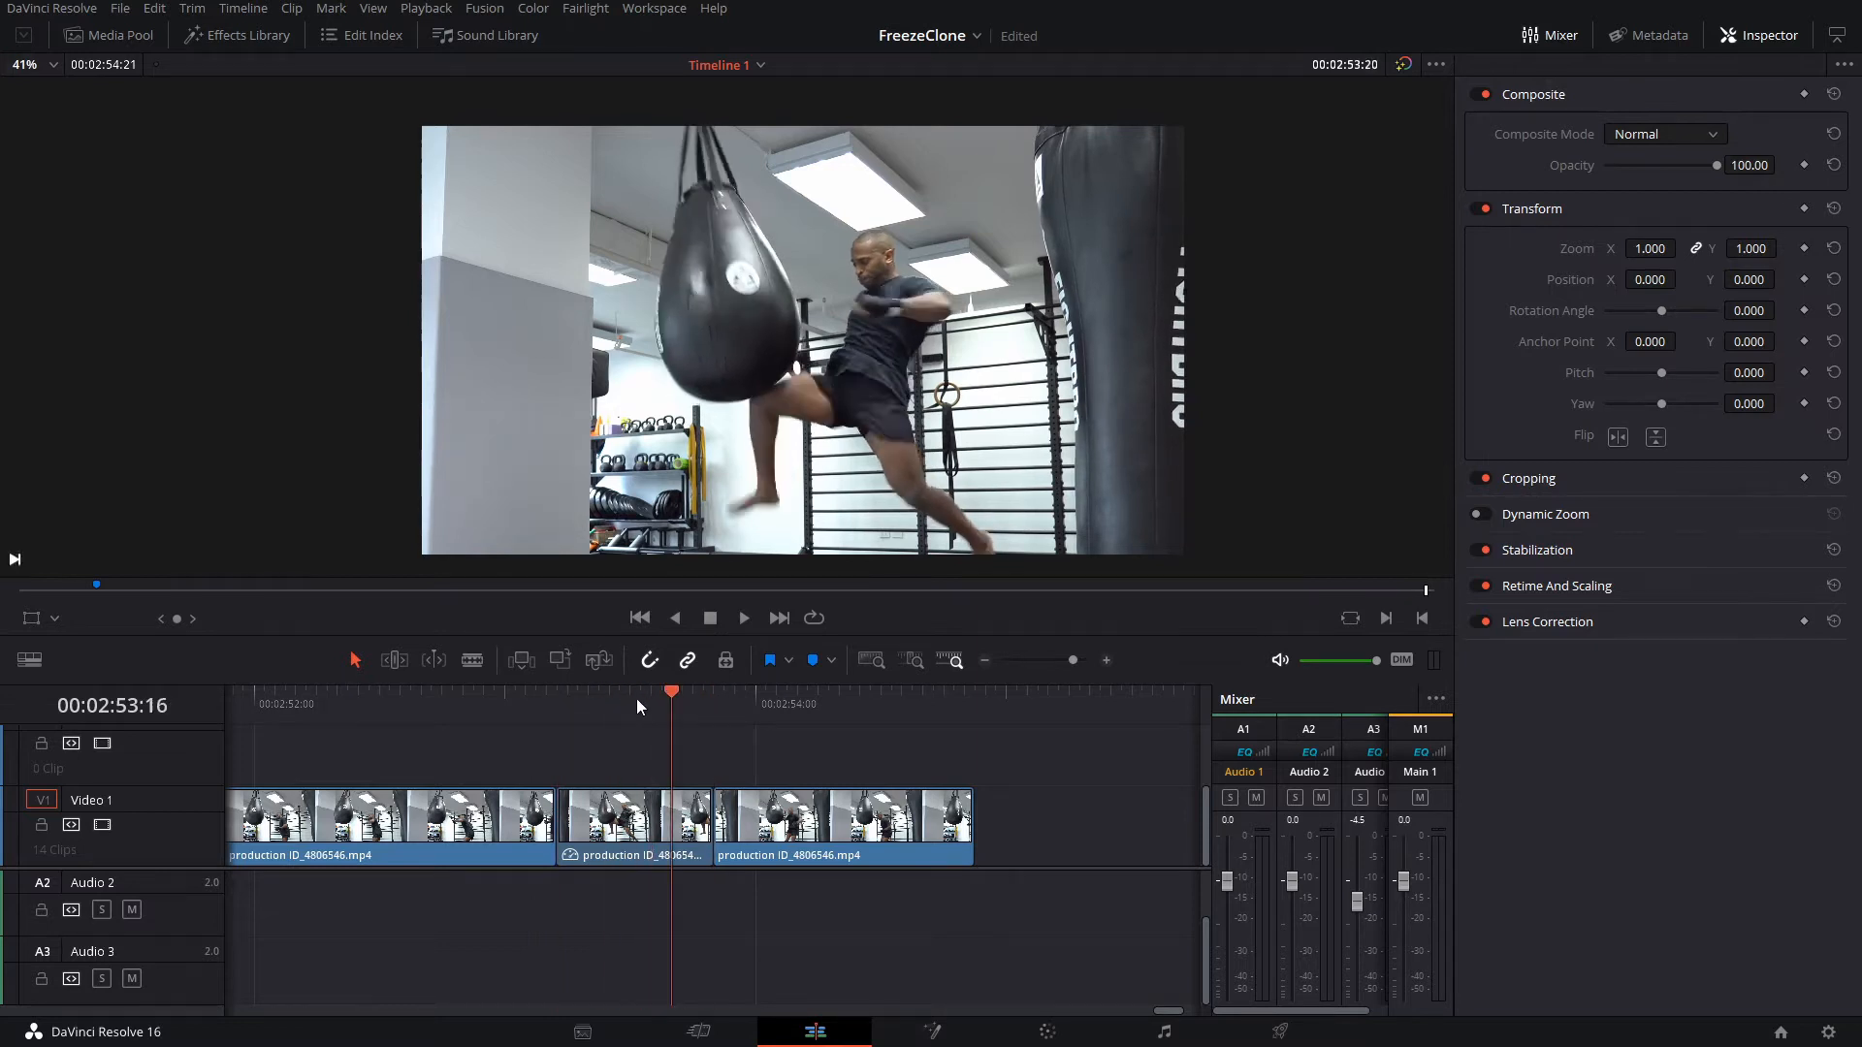
right_click(633, 819)
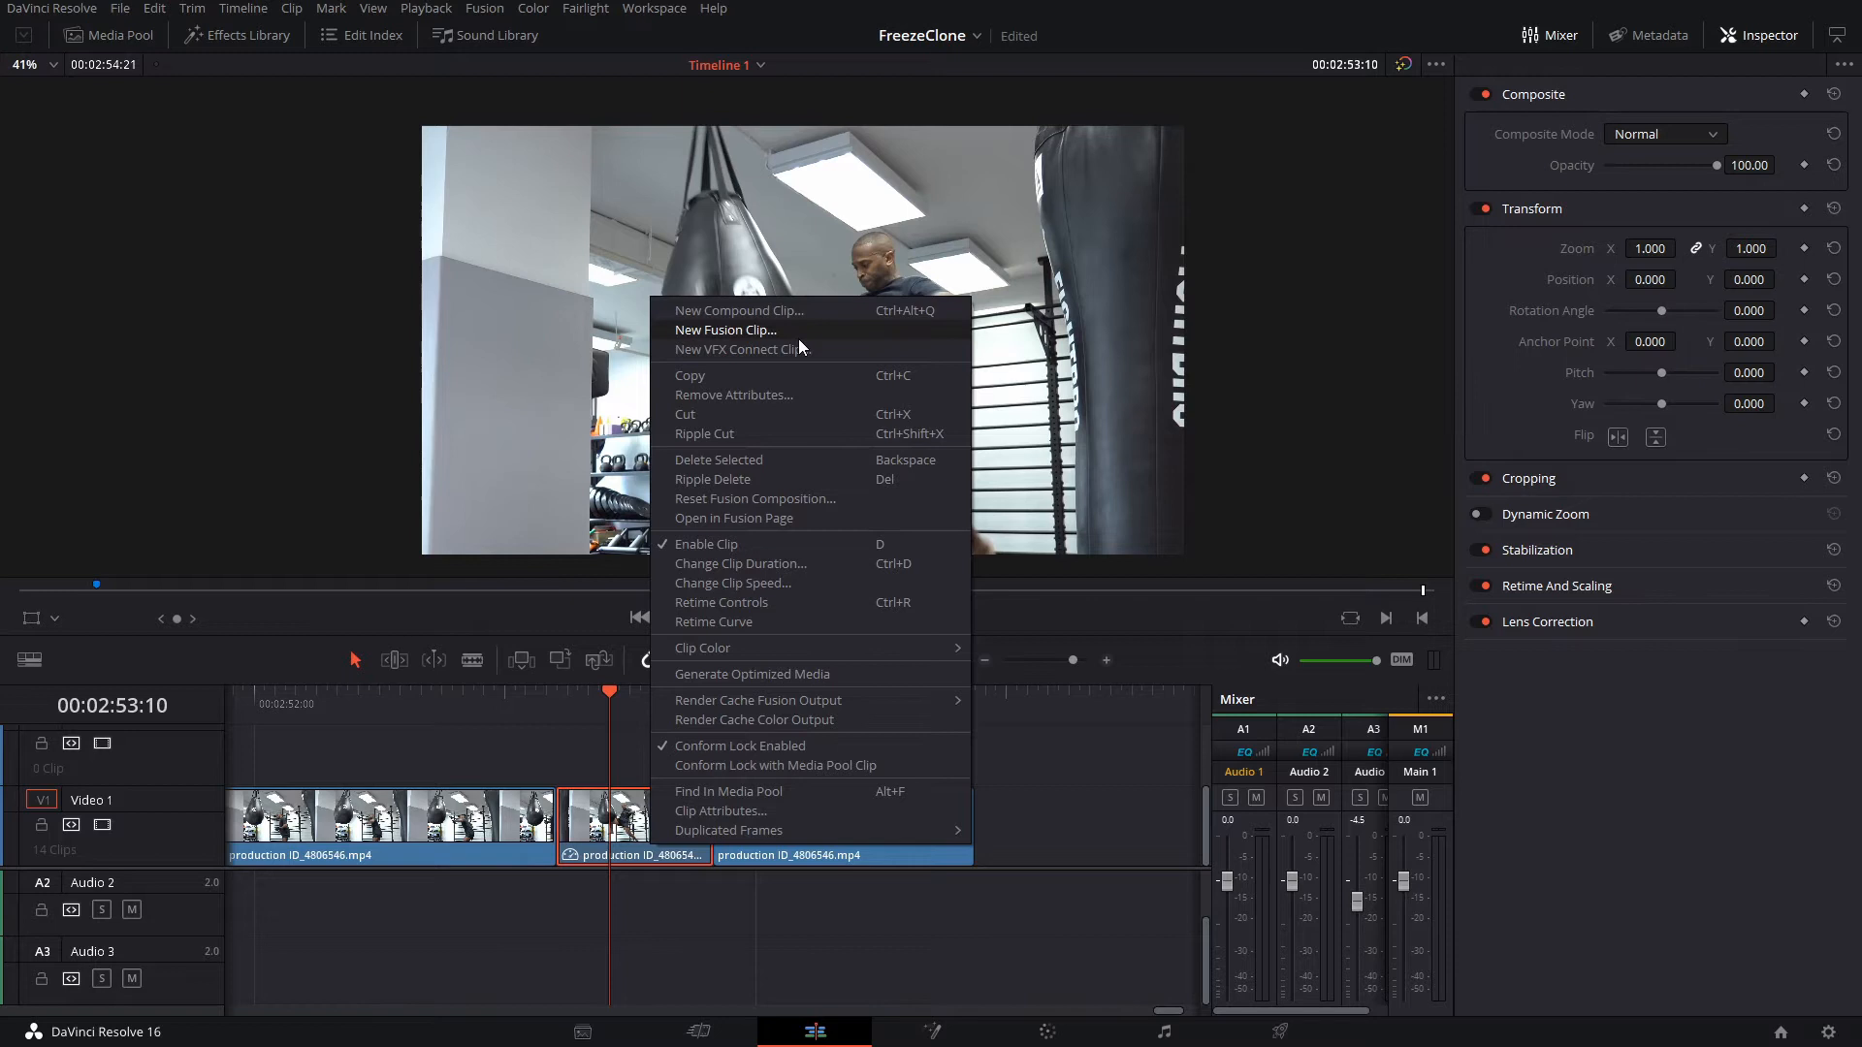
click(726, 329)
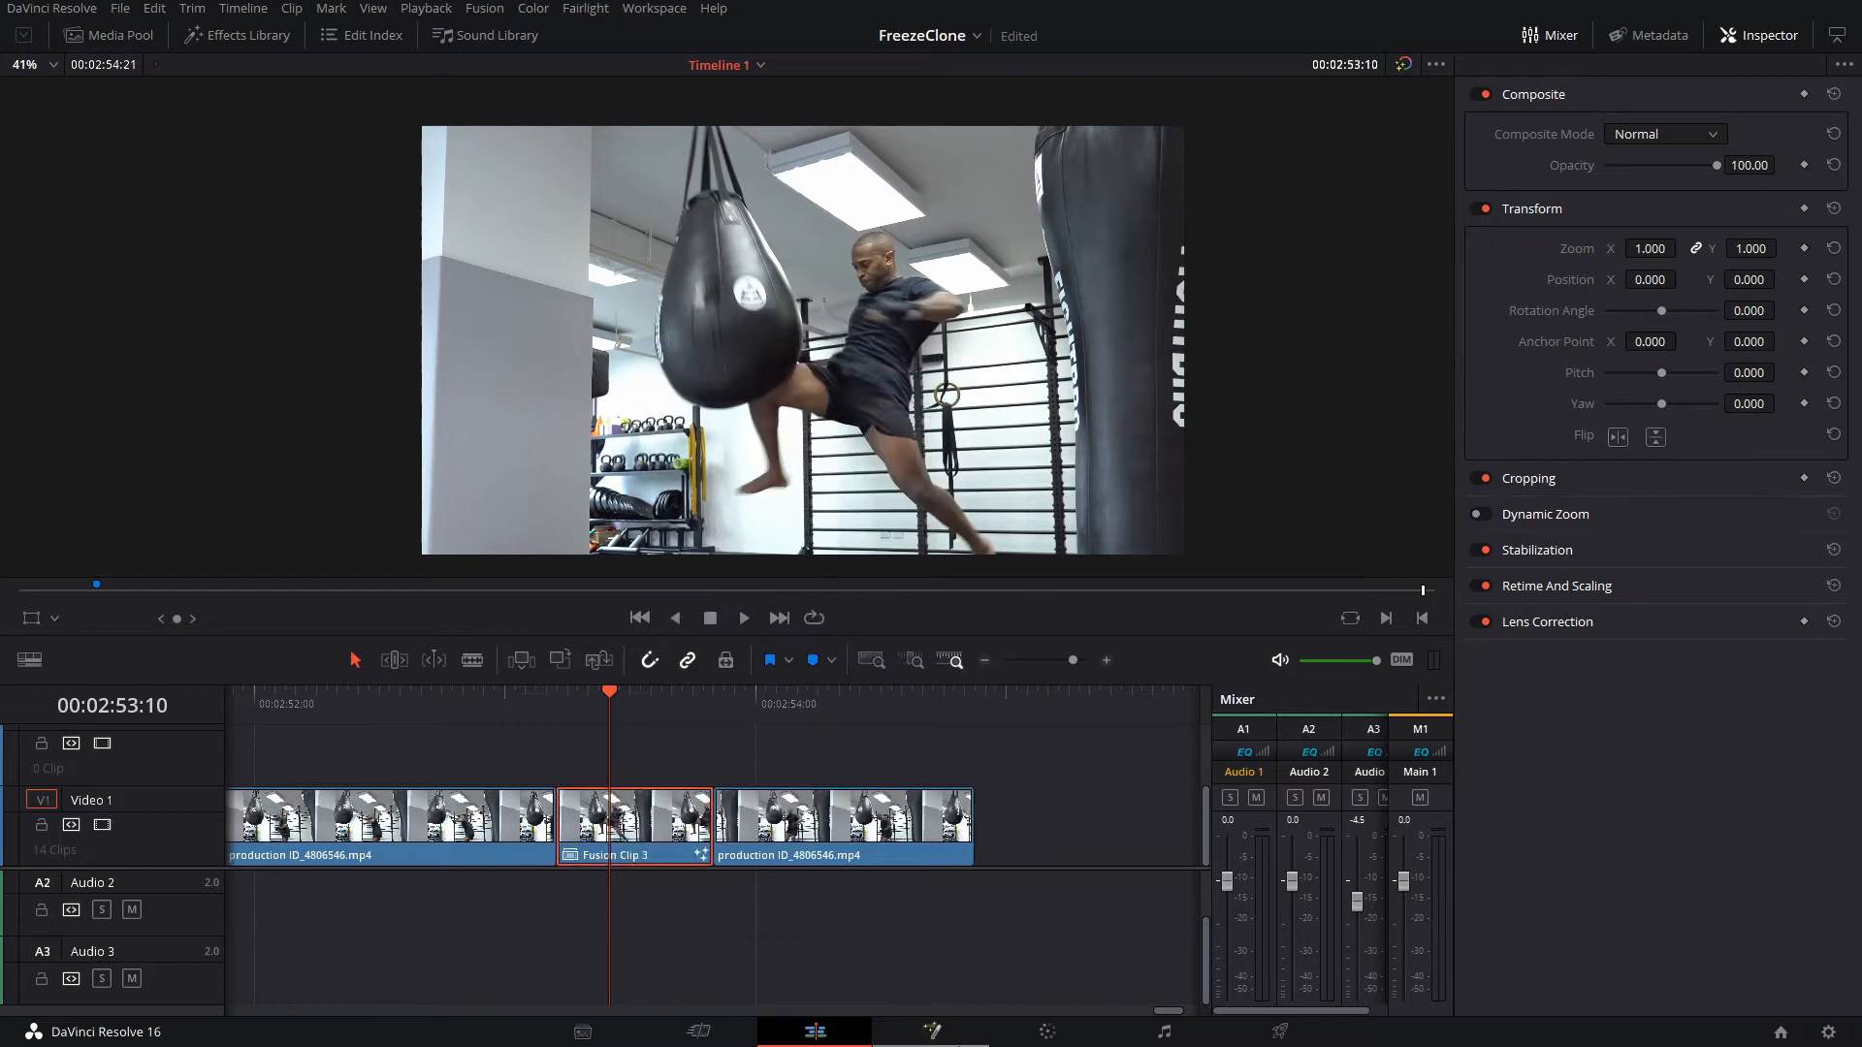
In Fusion, place MediaIn1_1 above Merge1 and view the polygon-masked punching bag
click(931, 1031)
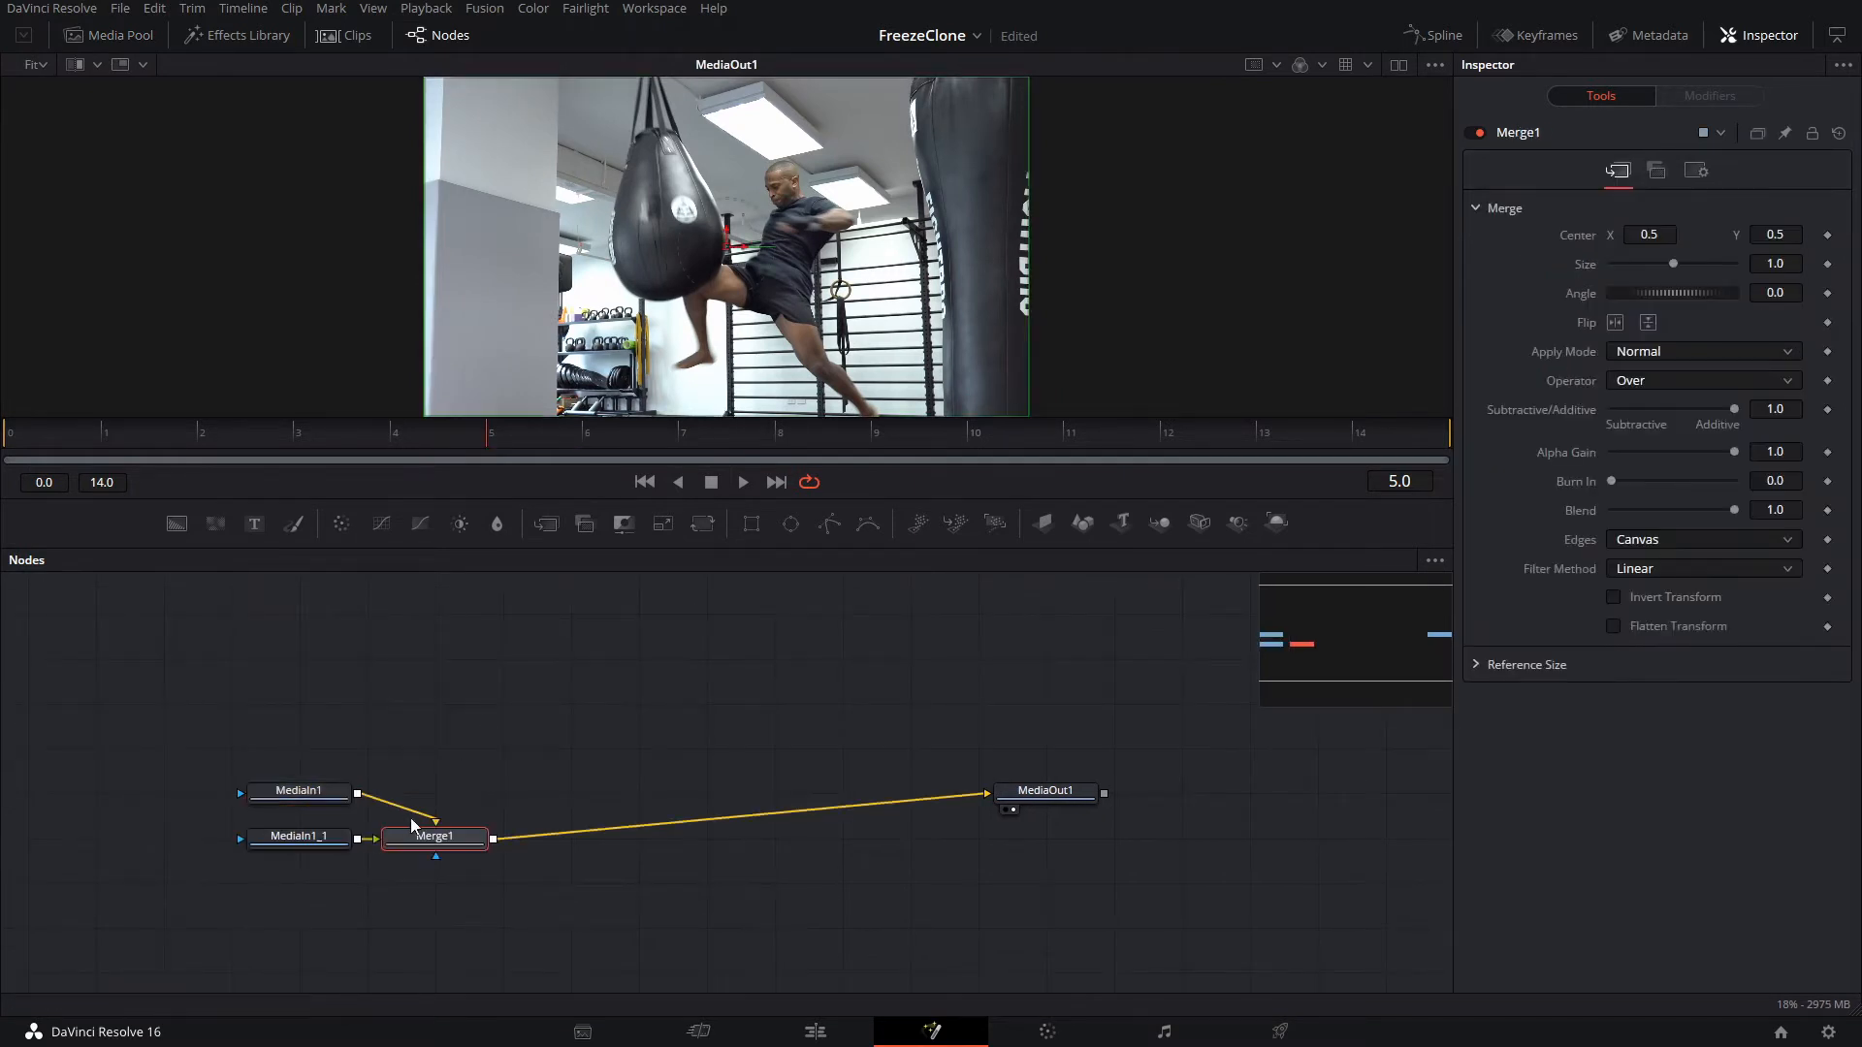
drag(433, 835, 705, 791)
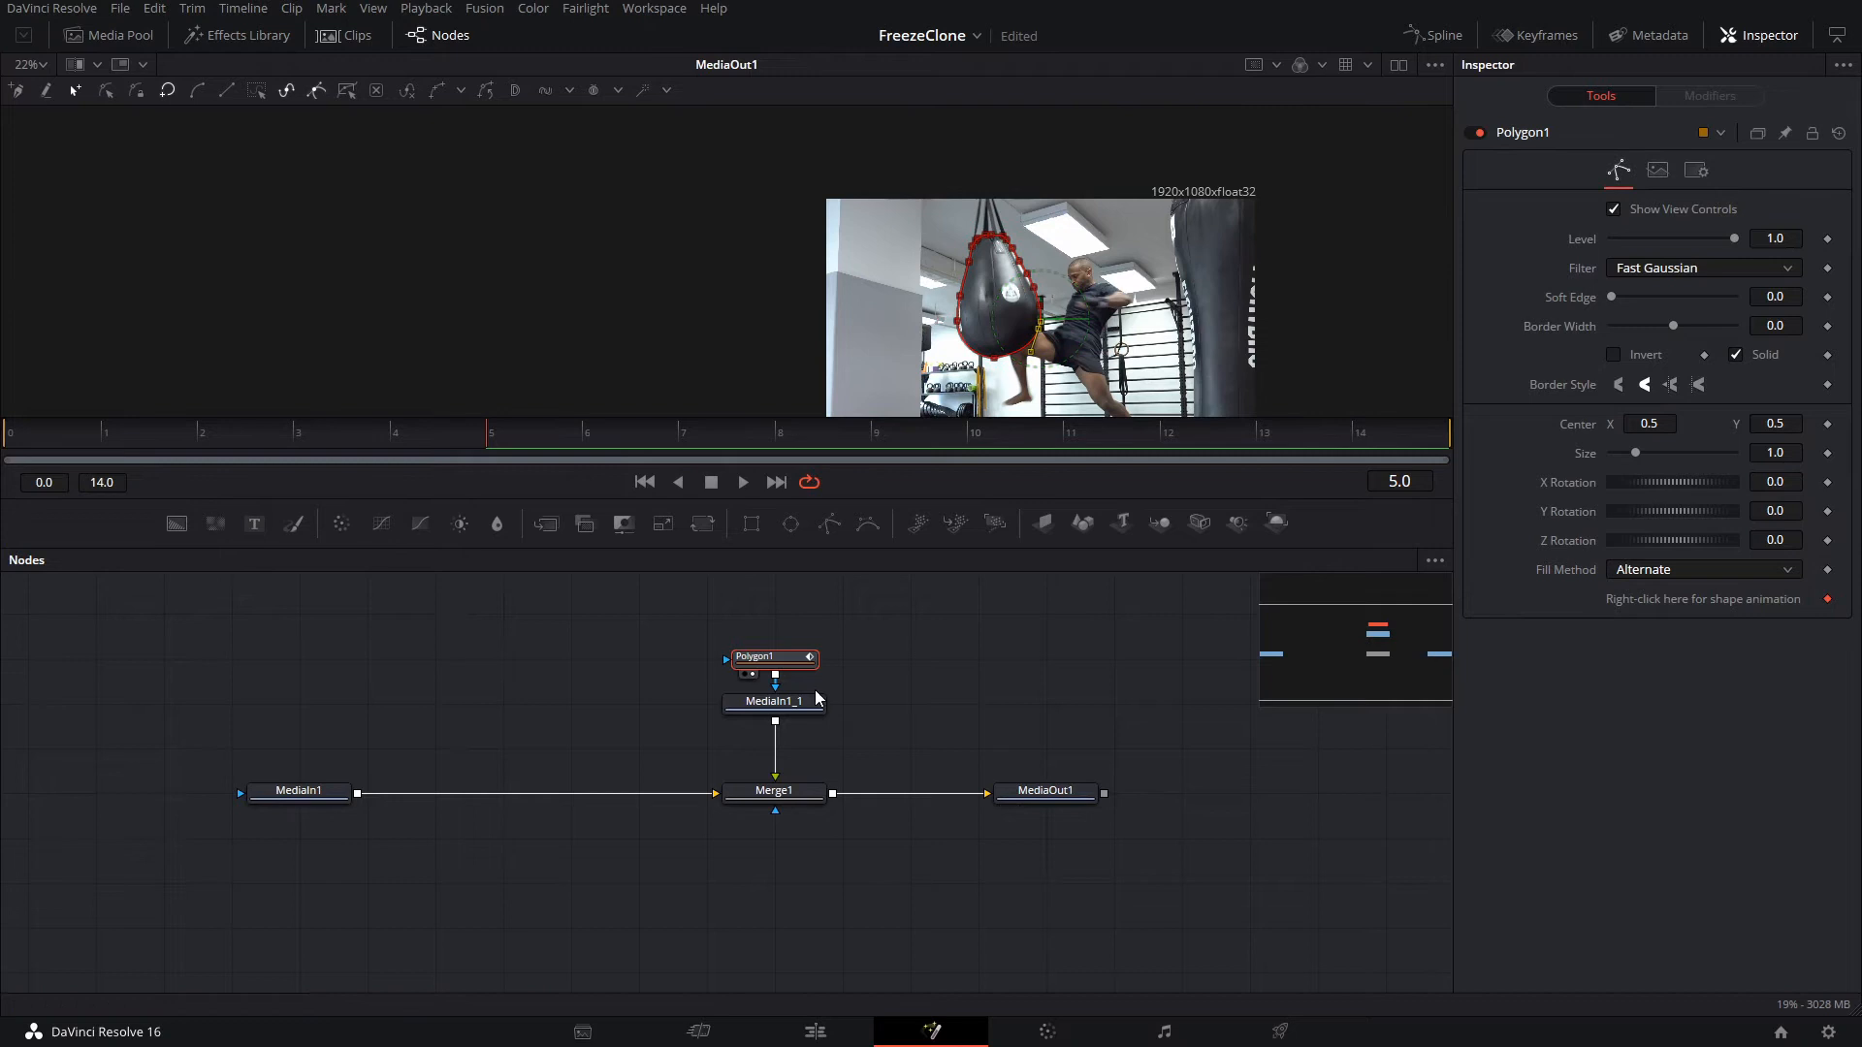
click(774, 701)
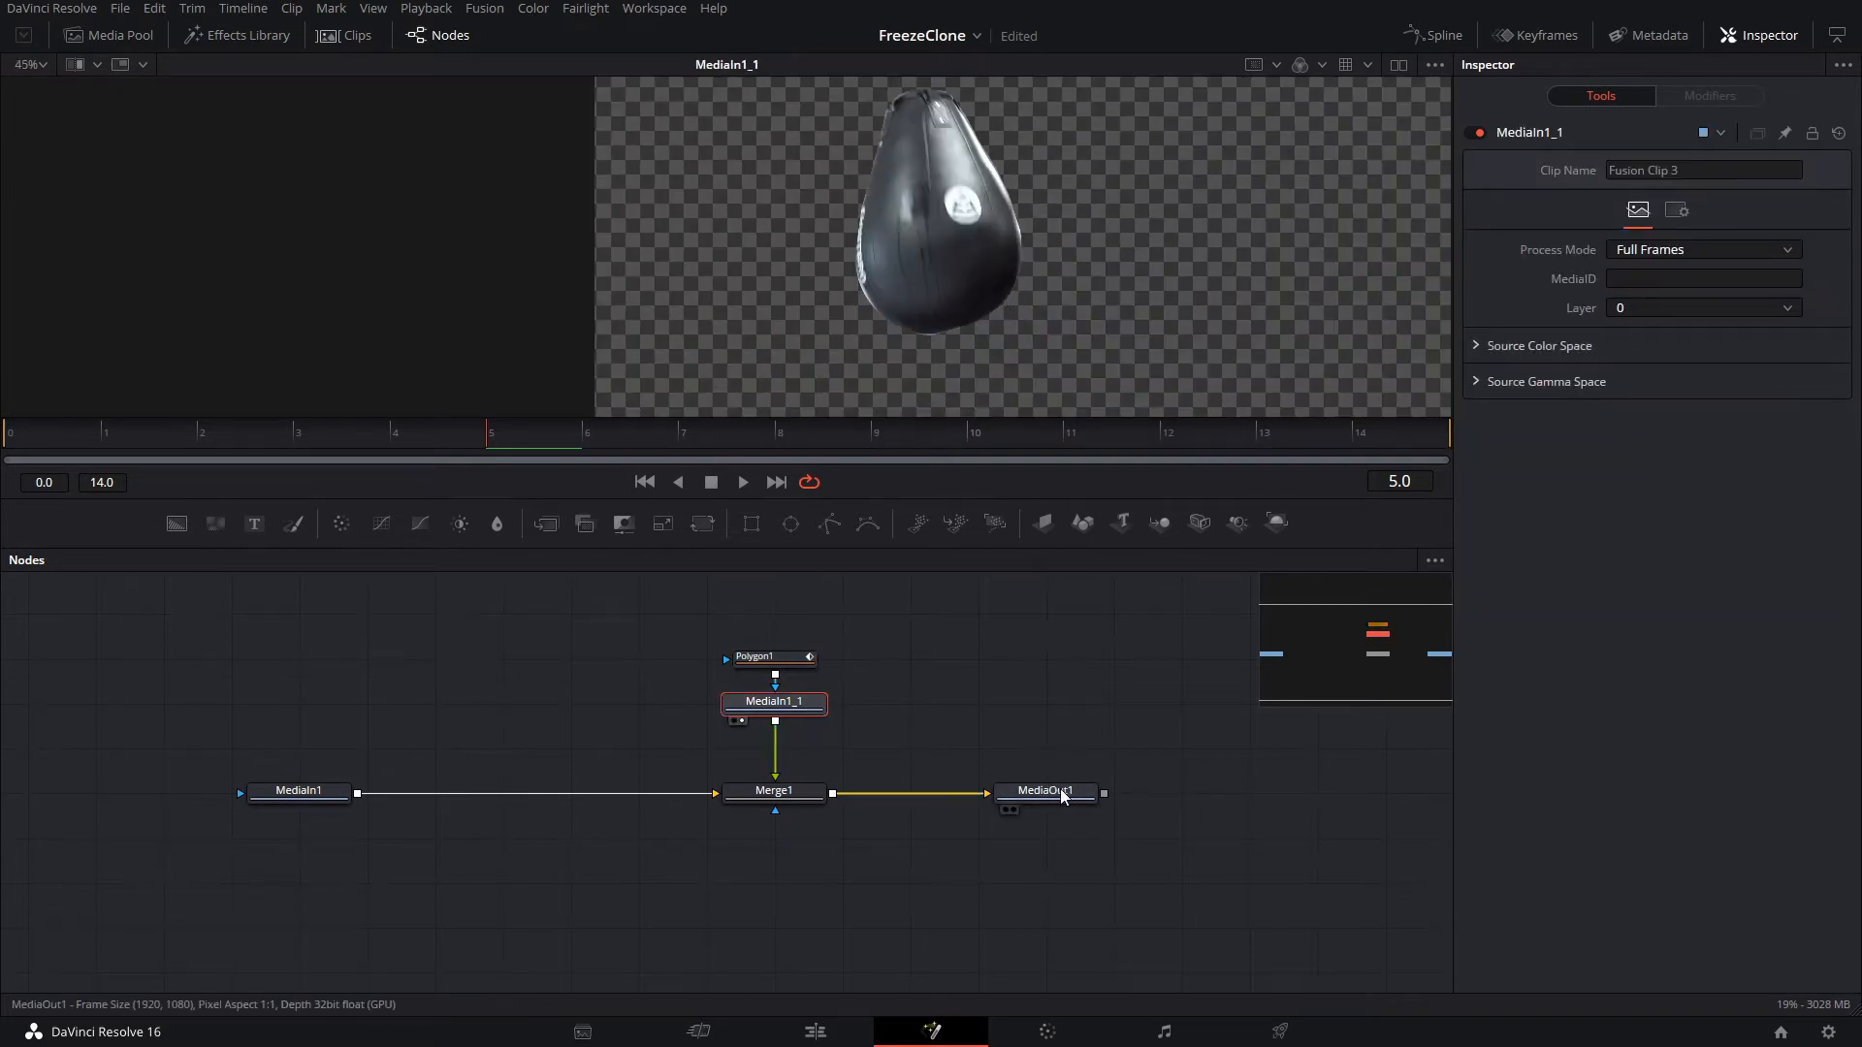
Duplicate the masked bag branch three times with new Merges and Transform nodes
click(1046, 792)
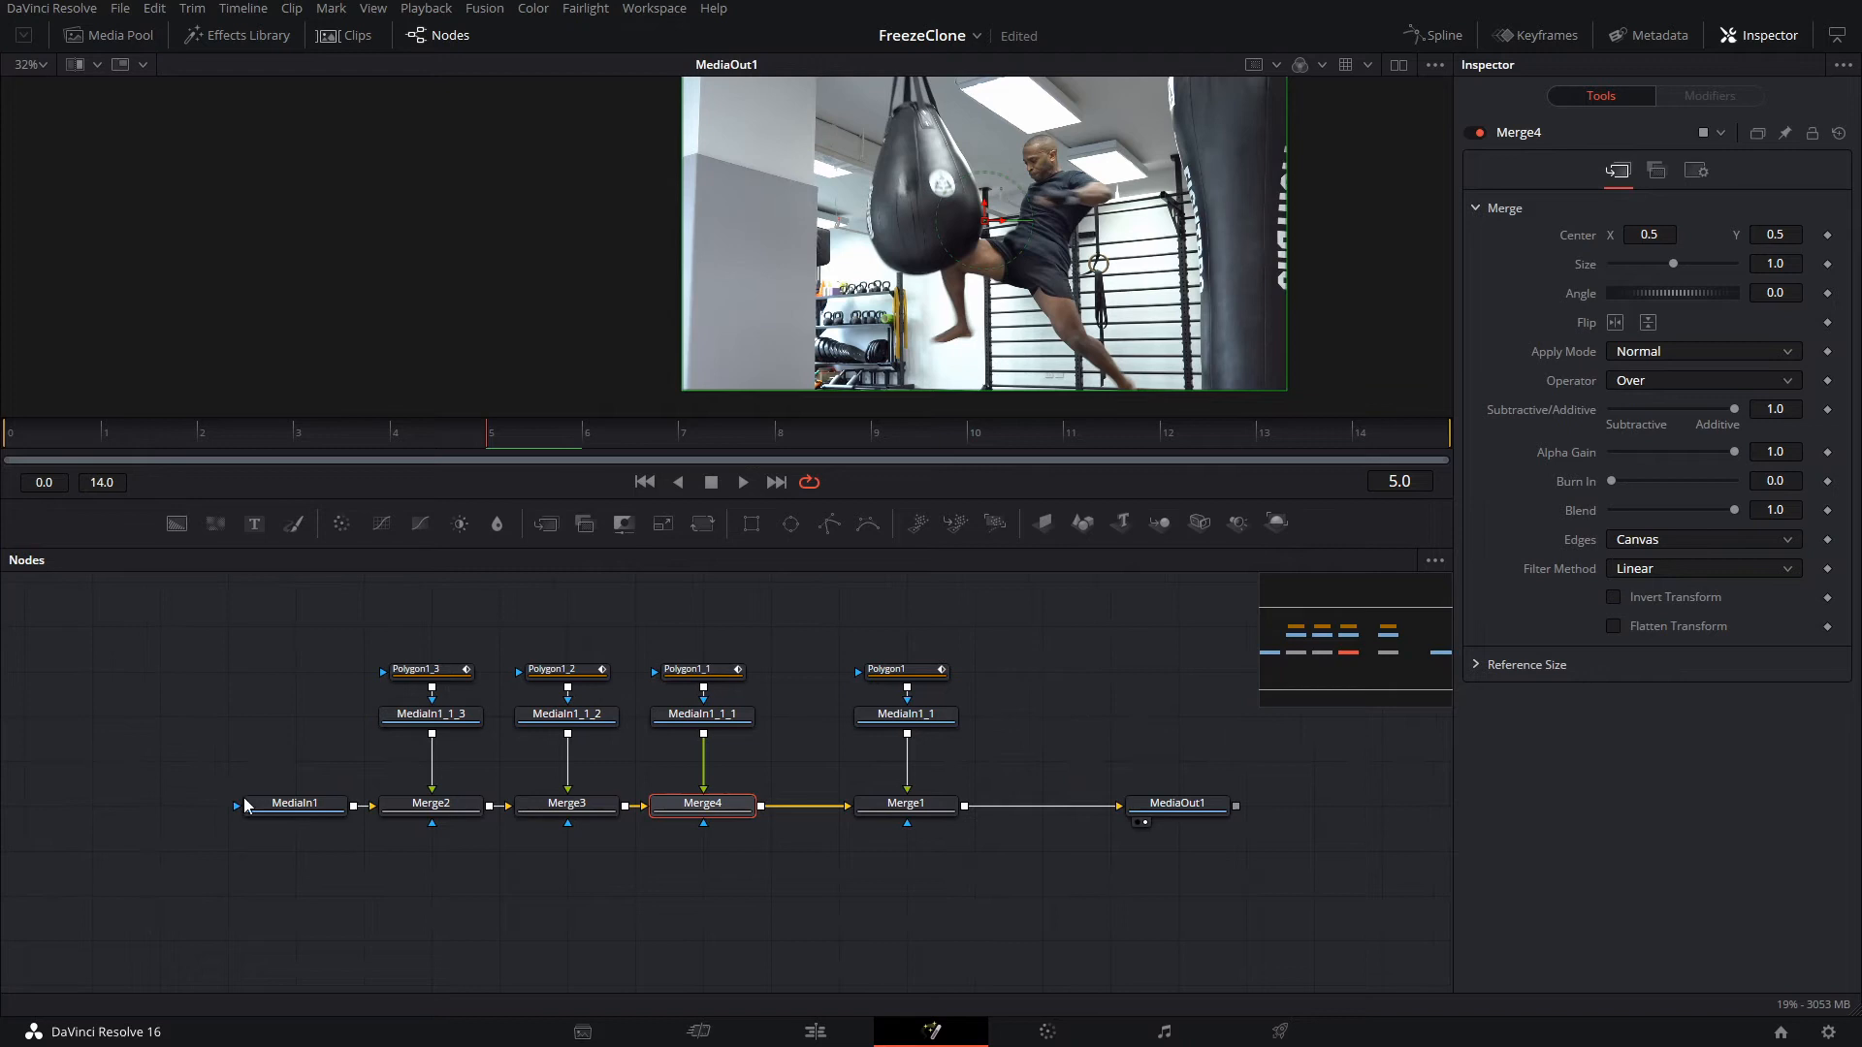
click(296, 804)
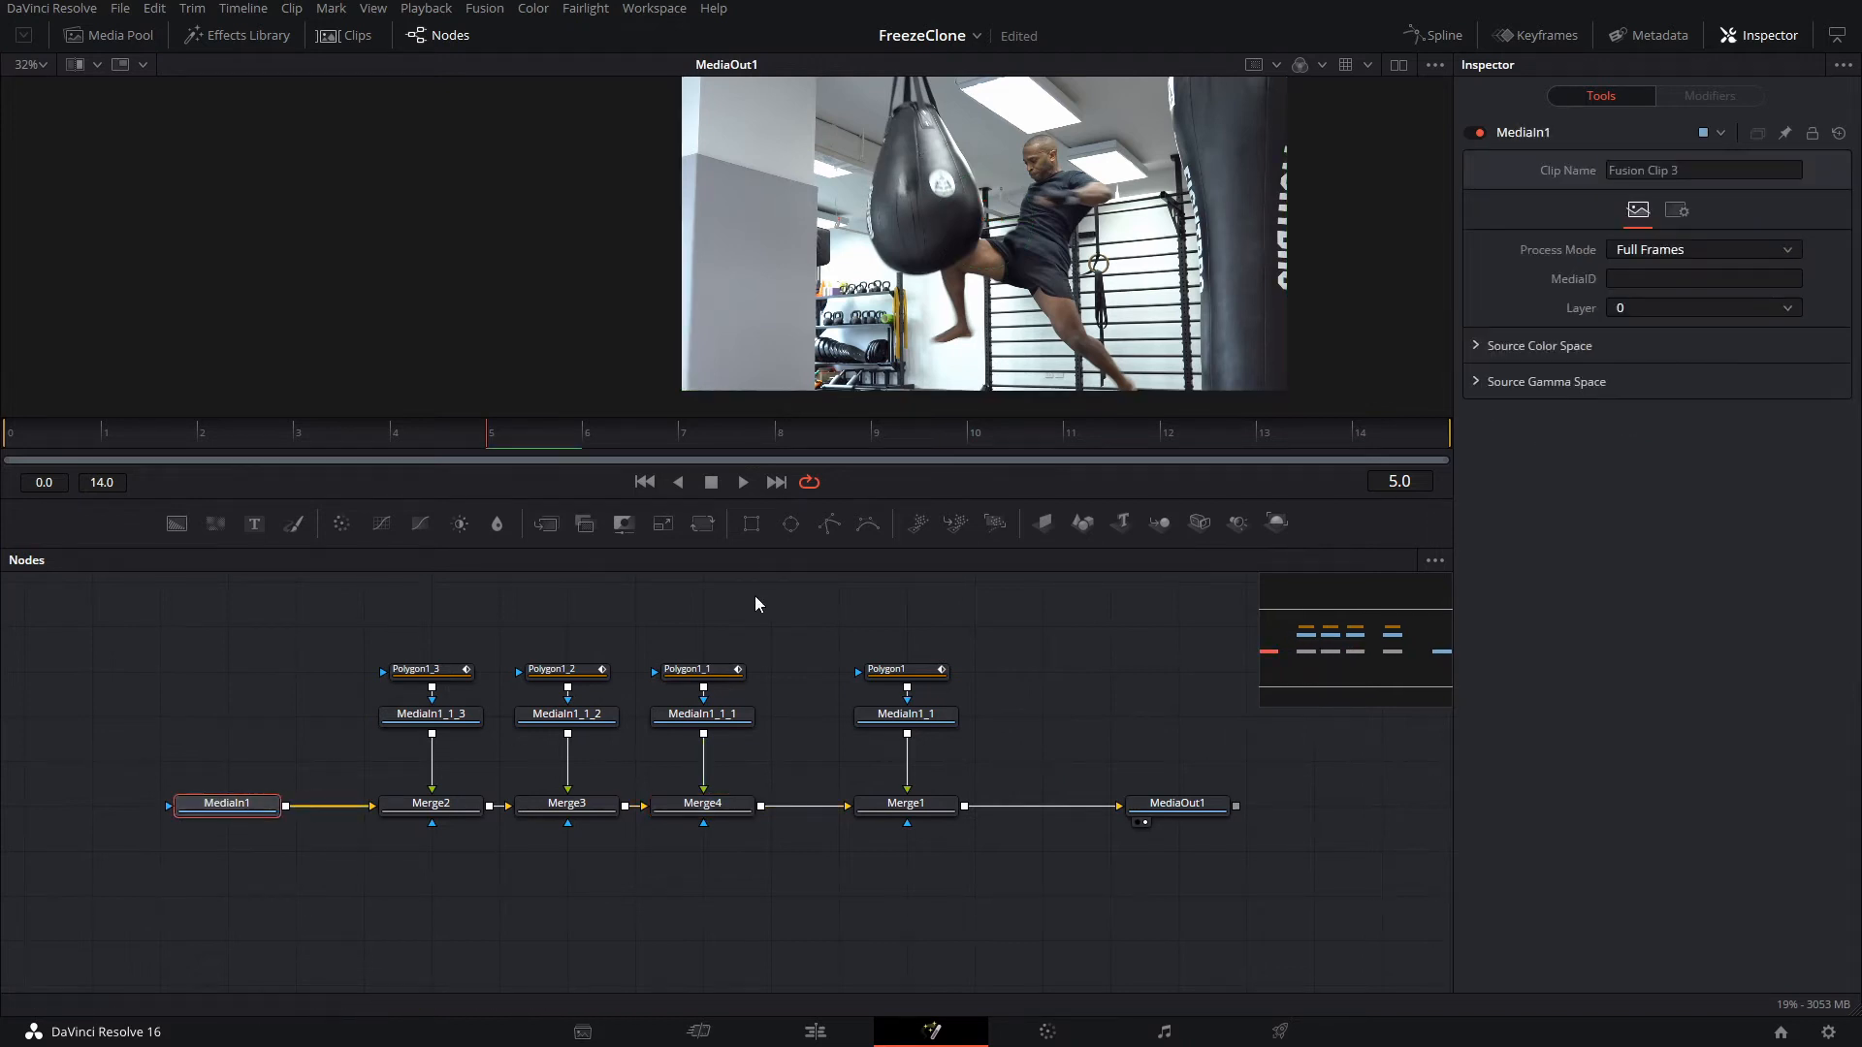
click(702, 714)
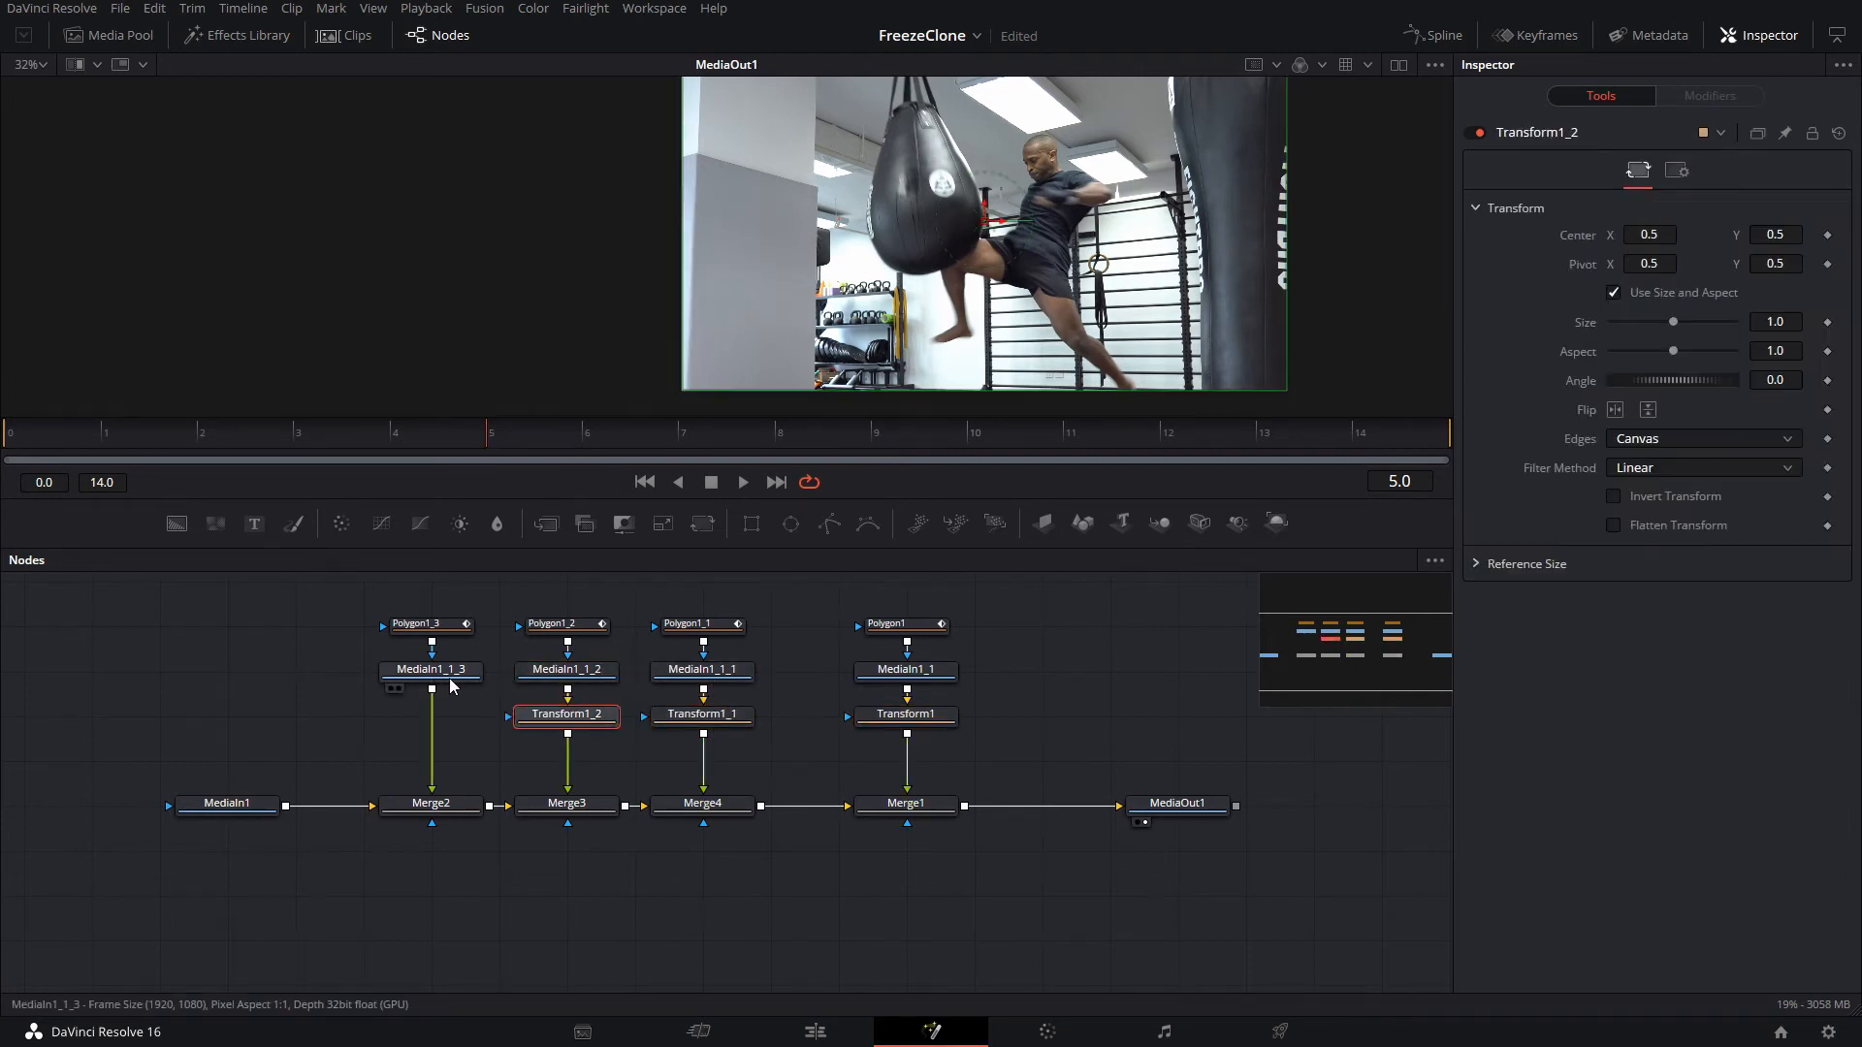
click(905, 713)
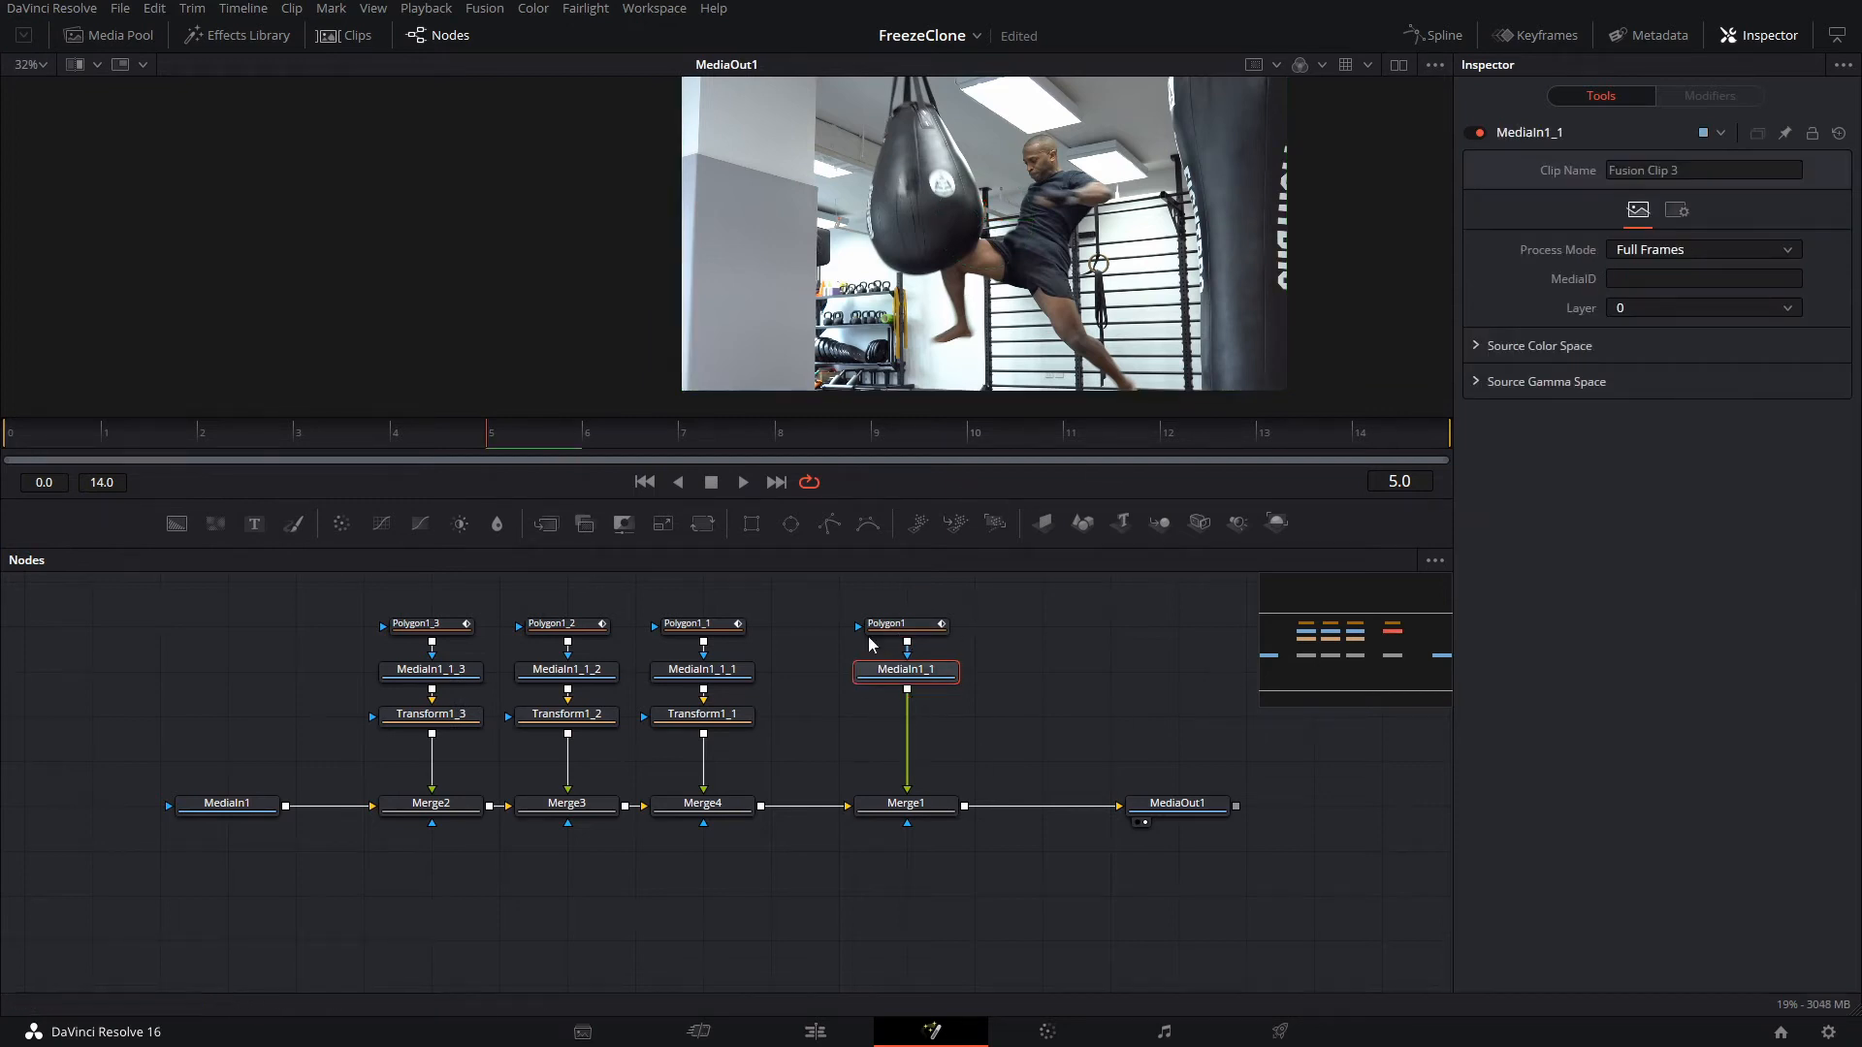
click(29, 432)
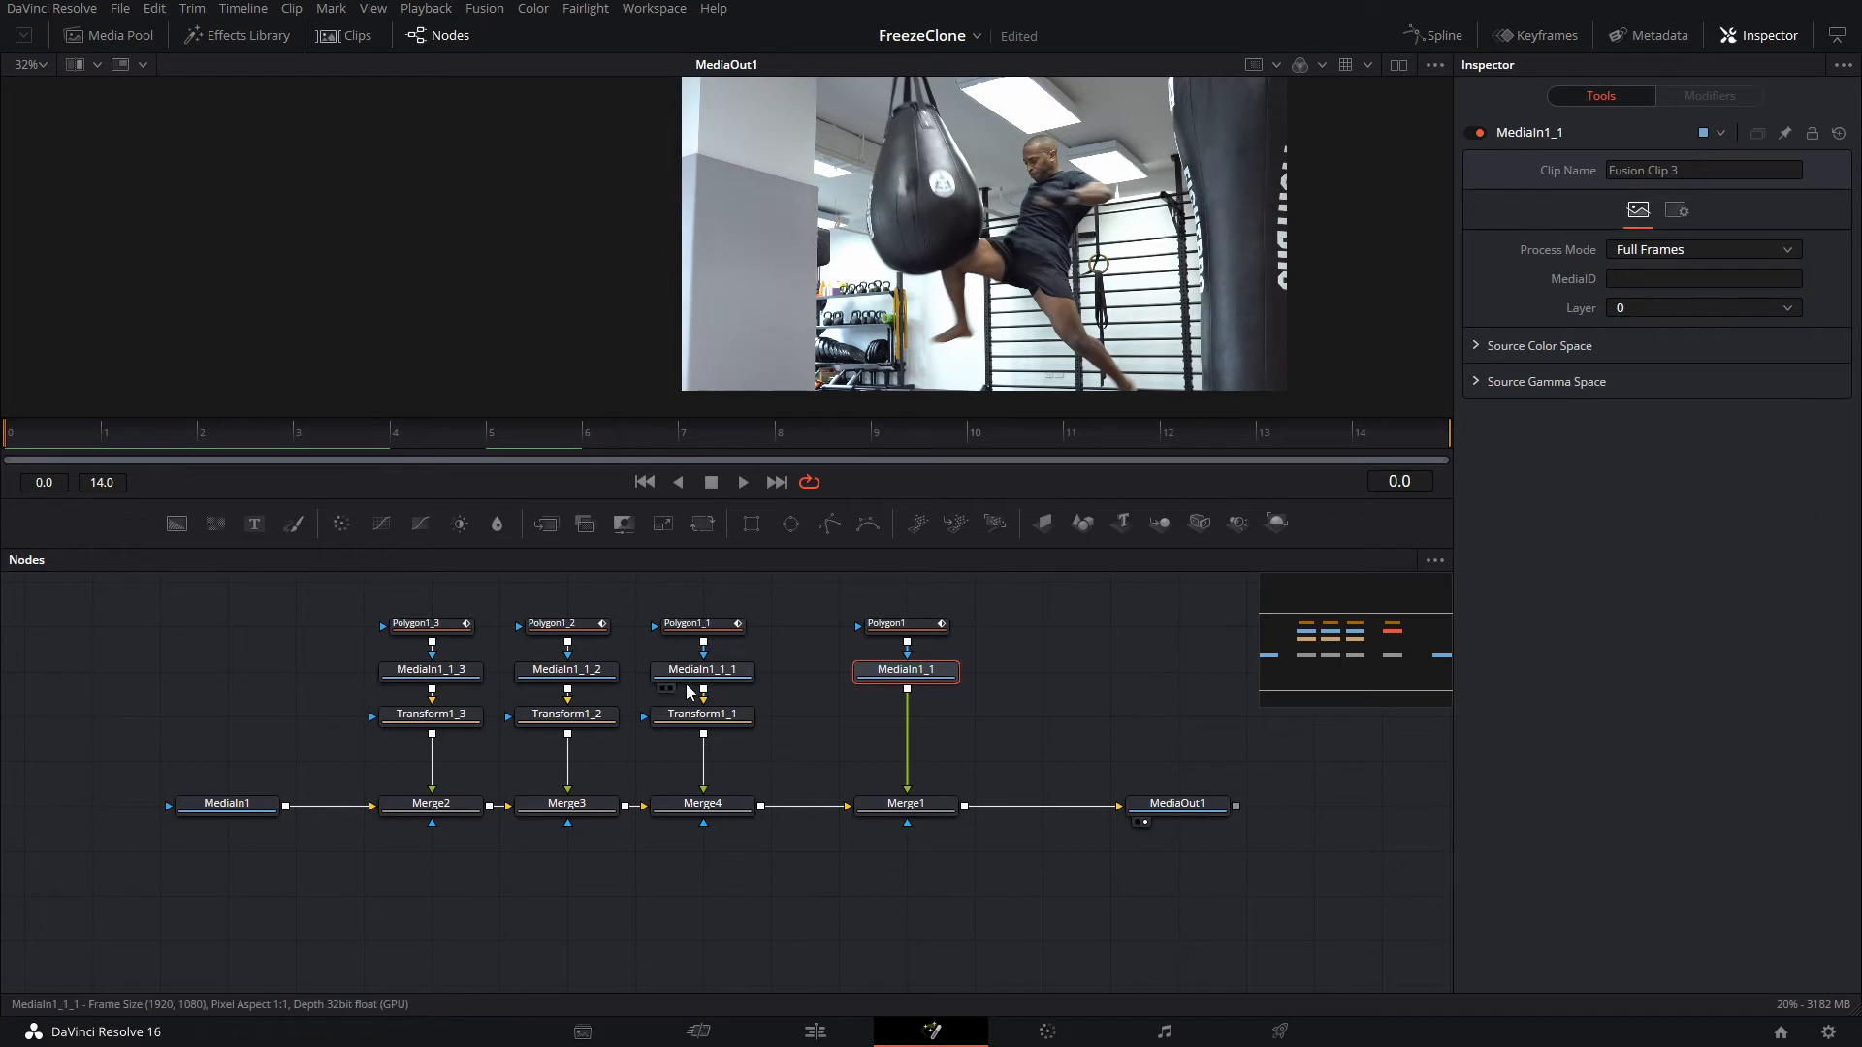
click(702, 714)
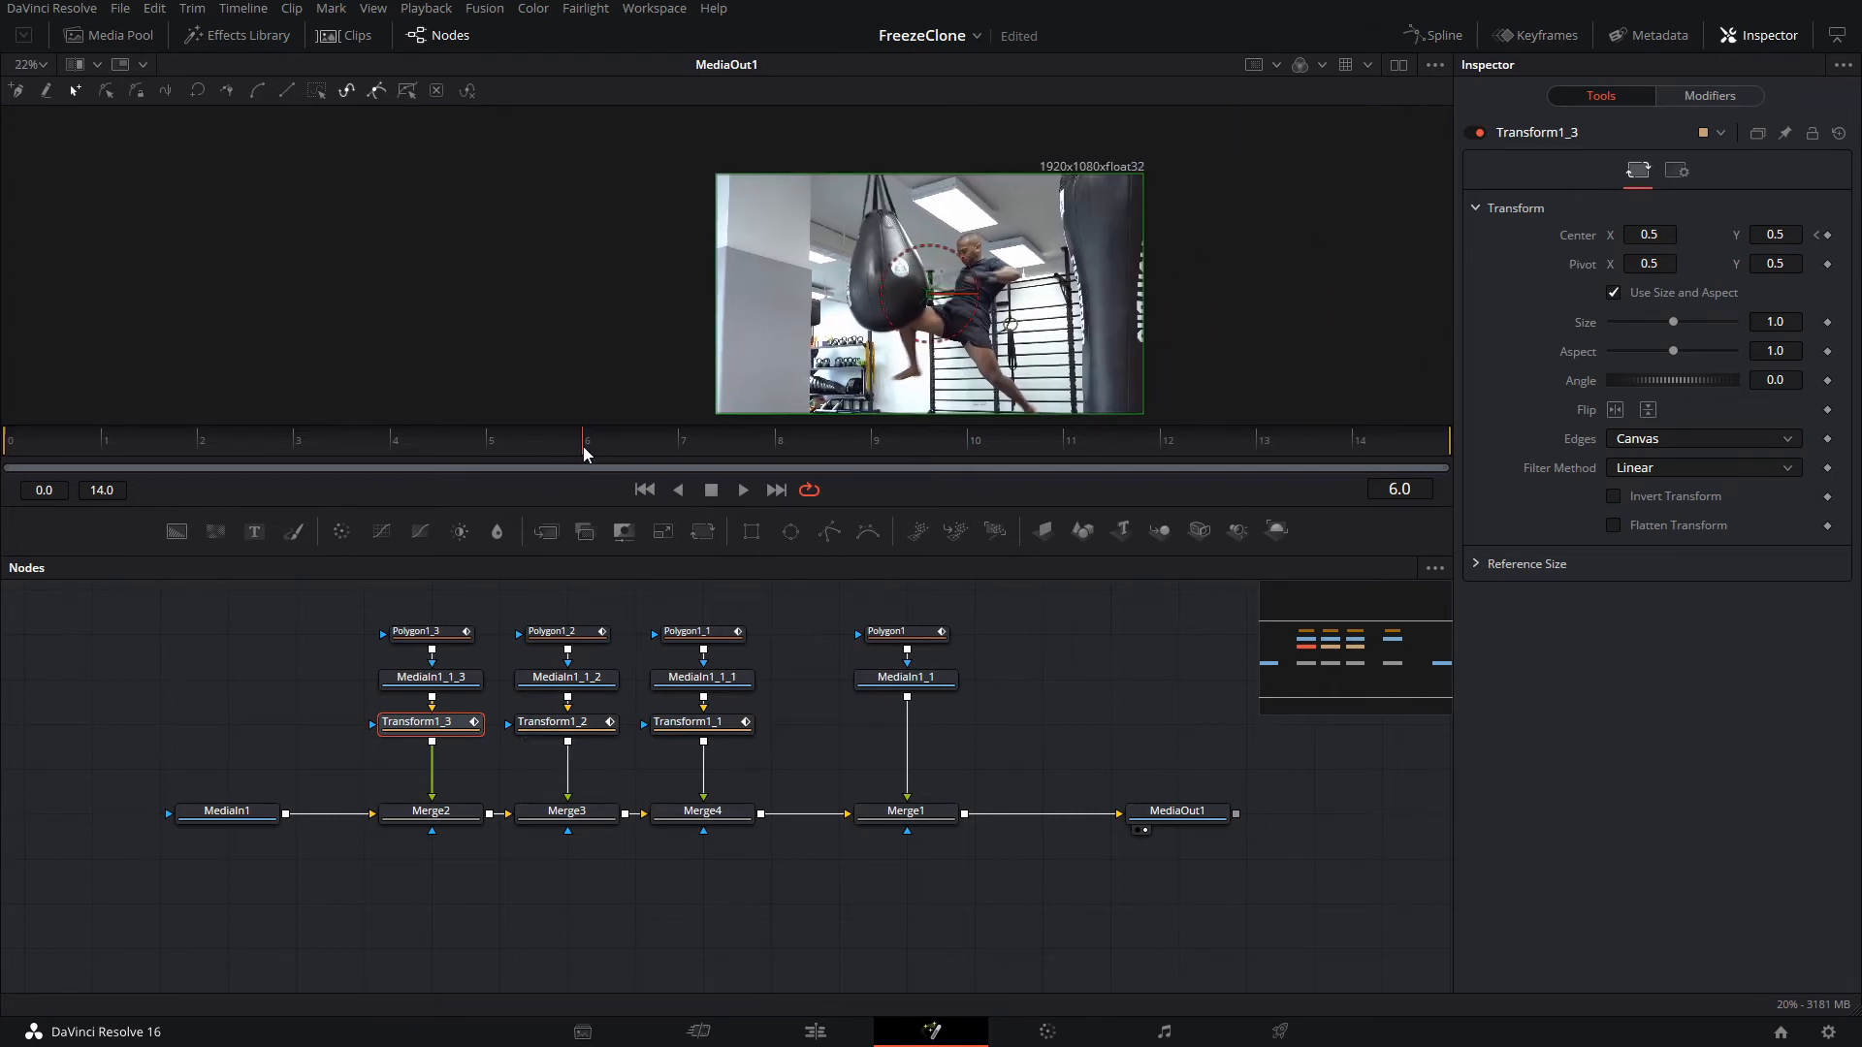
mouse_move(613, 409)
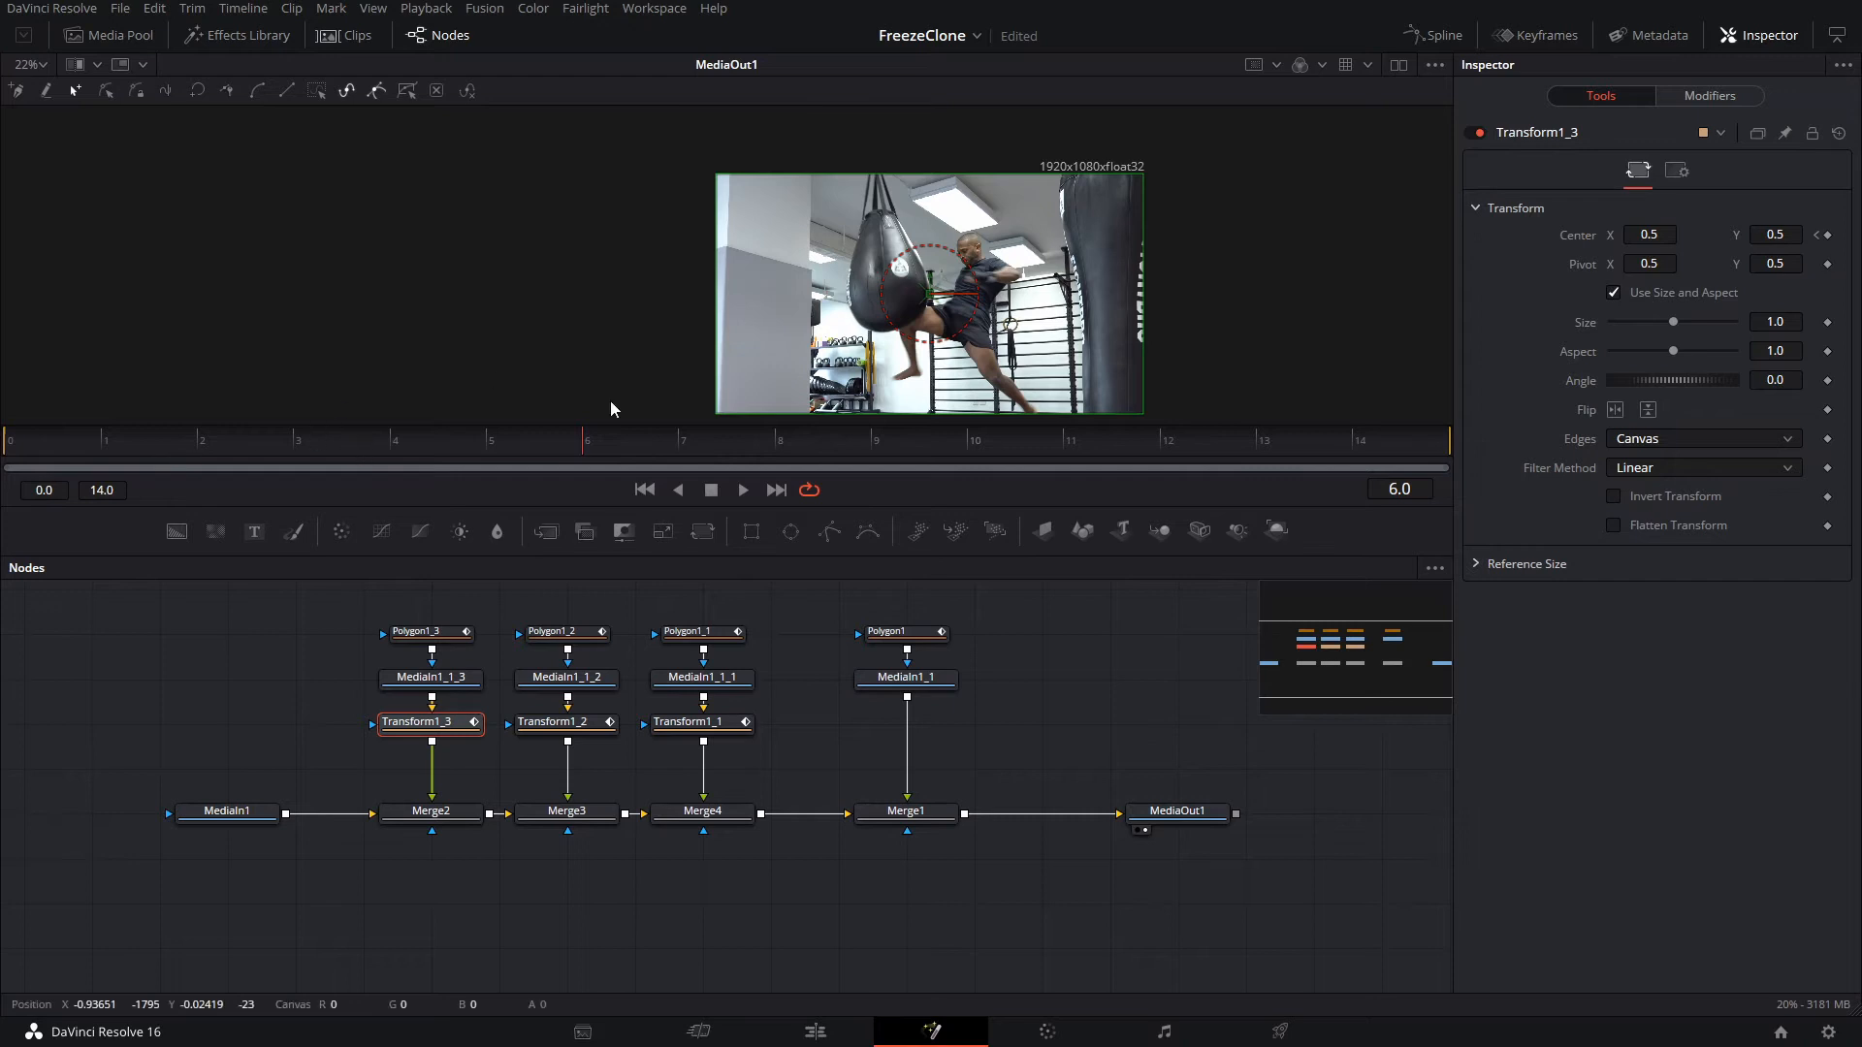
mouse_move(392, 450)
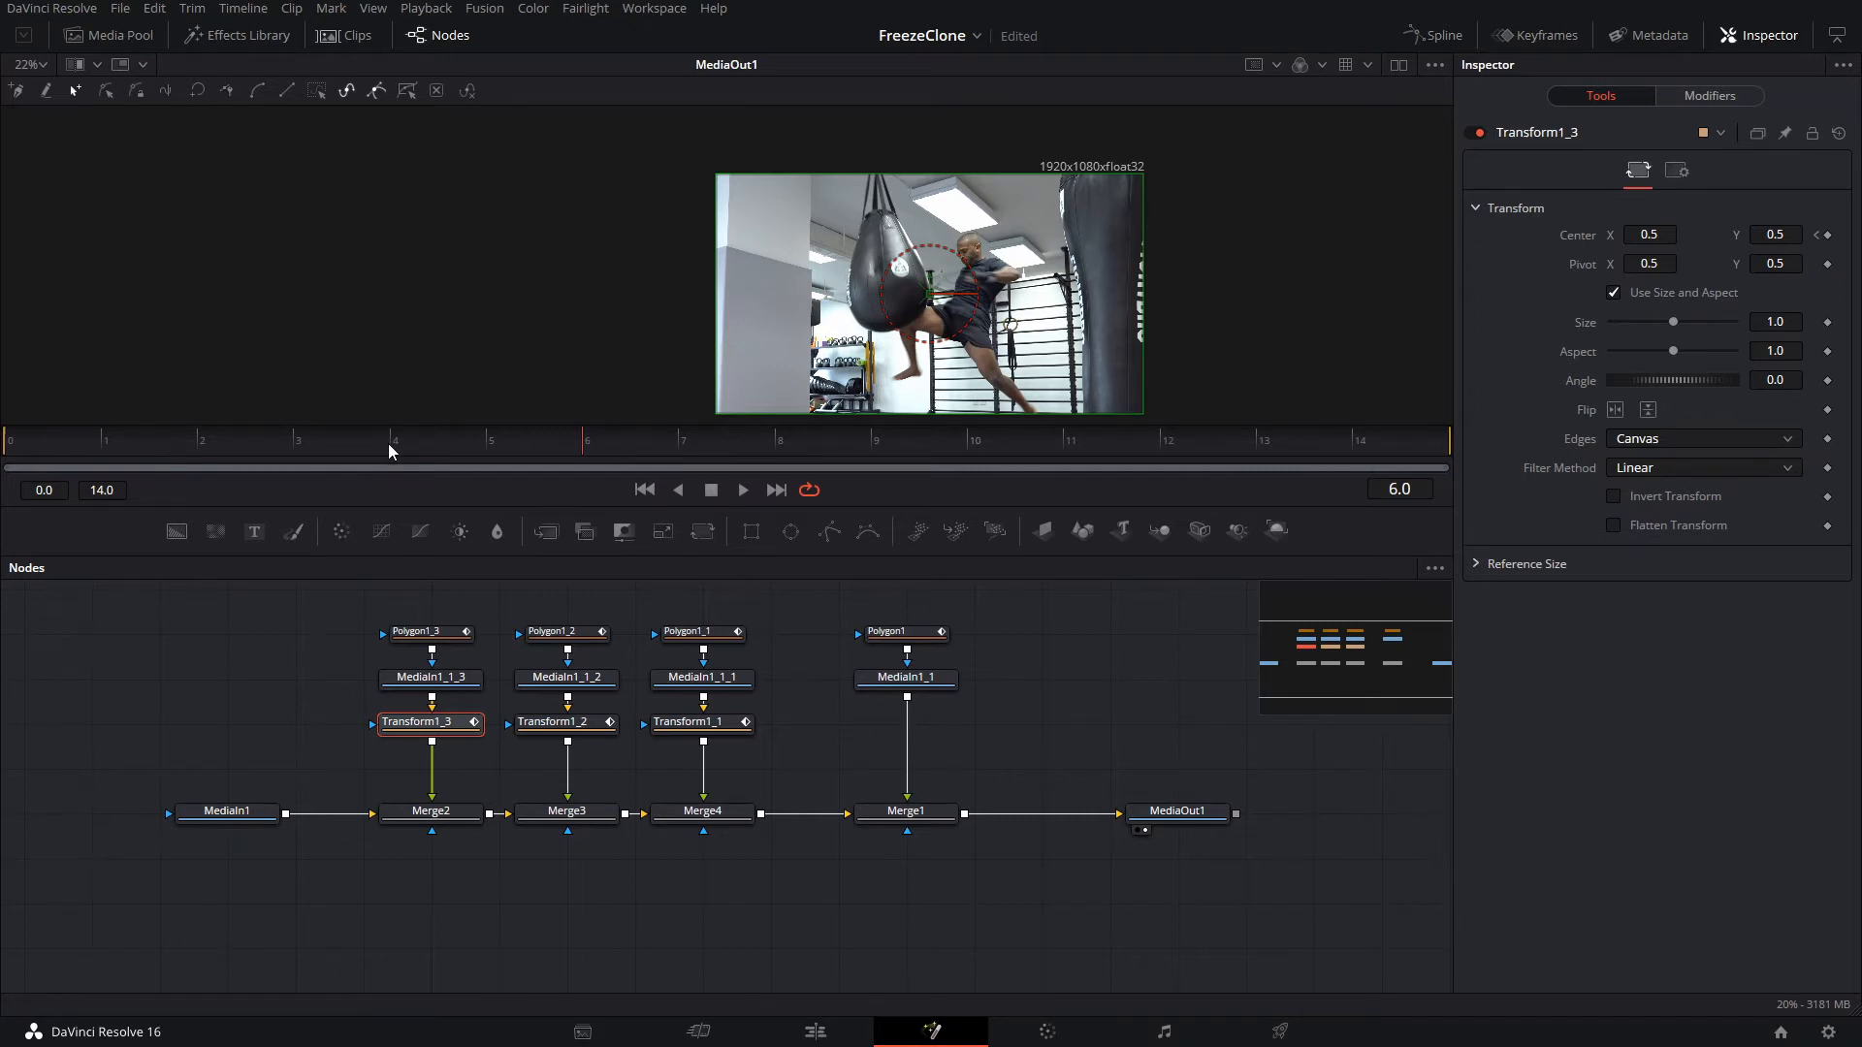
mouse_move(884, 460)
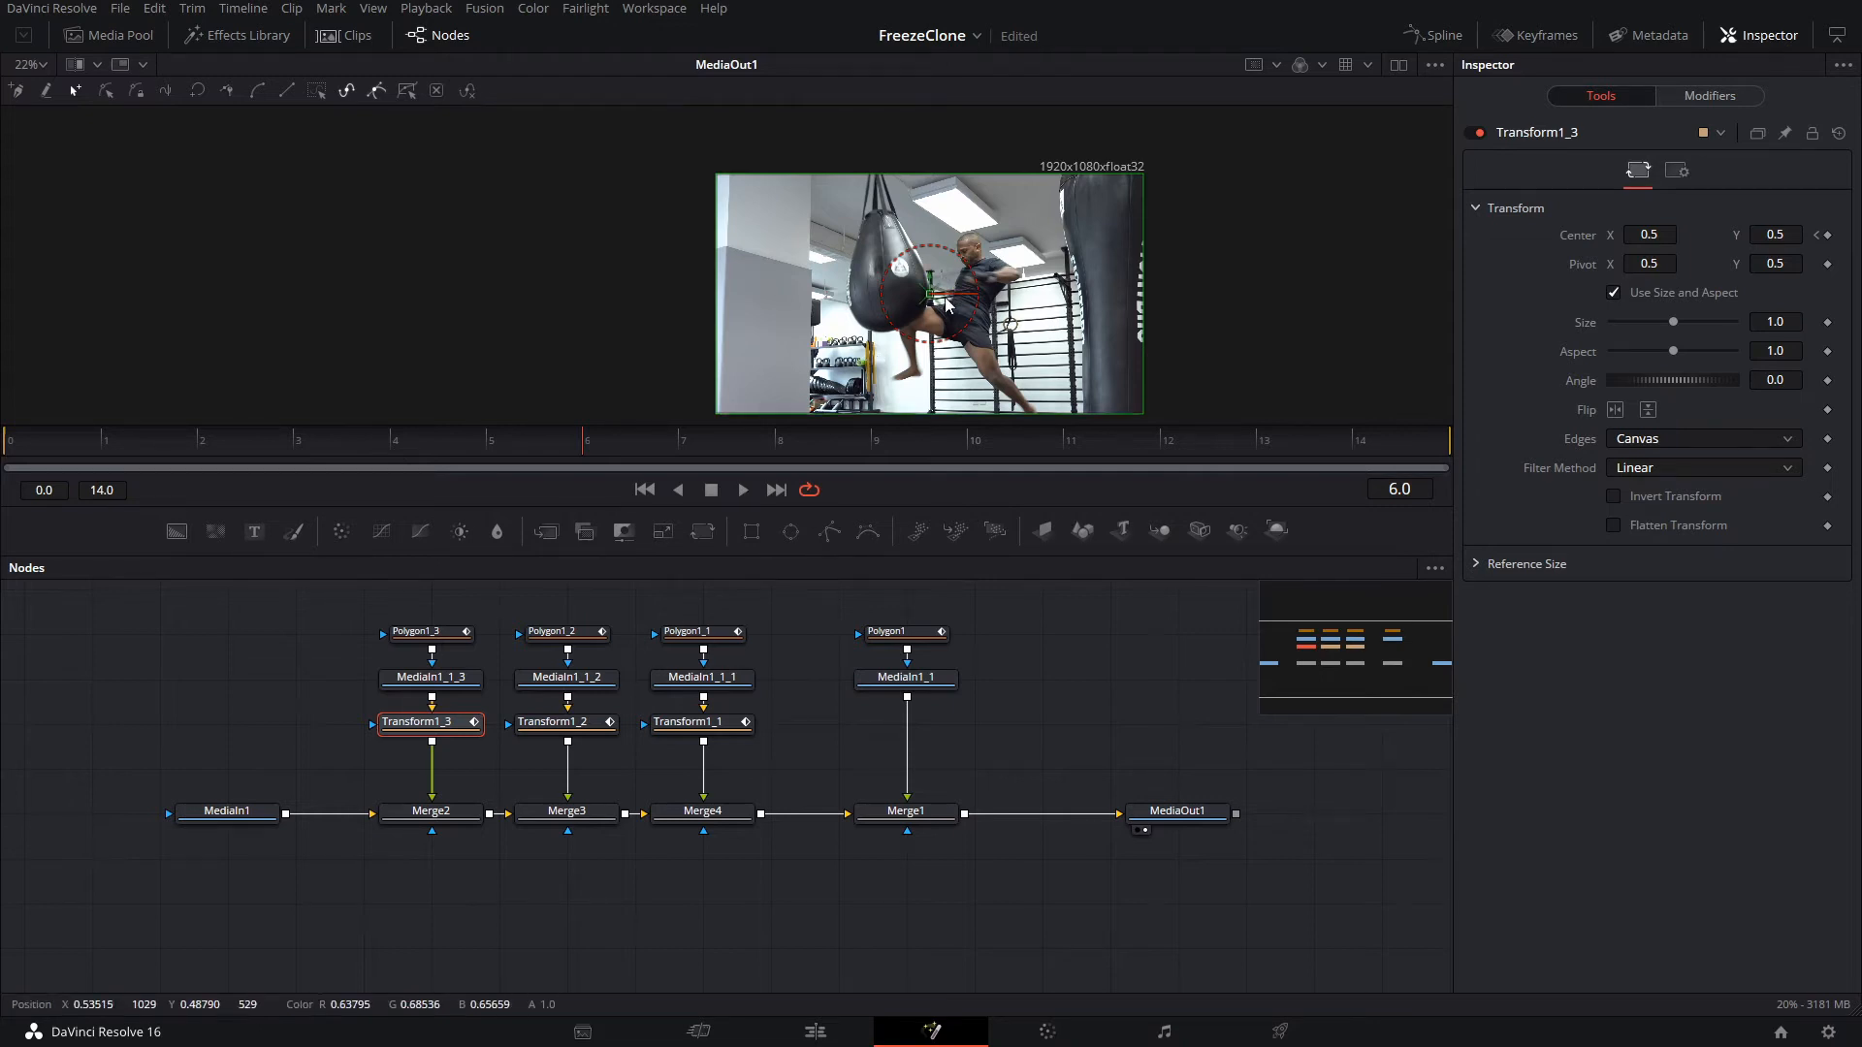
Keyframe the clones sliding left by dragging their Center handles in the viewer
click(702, 722)
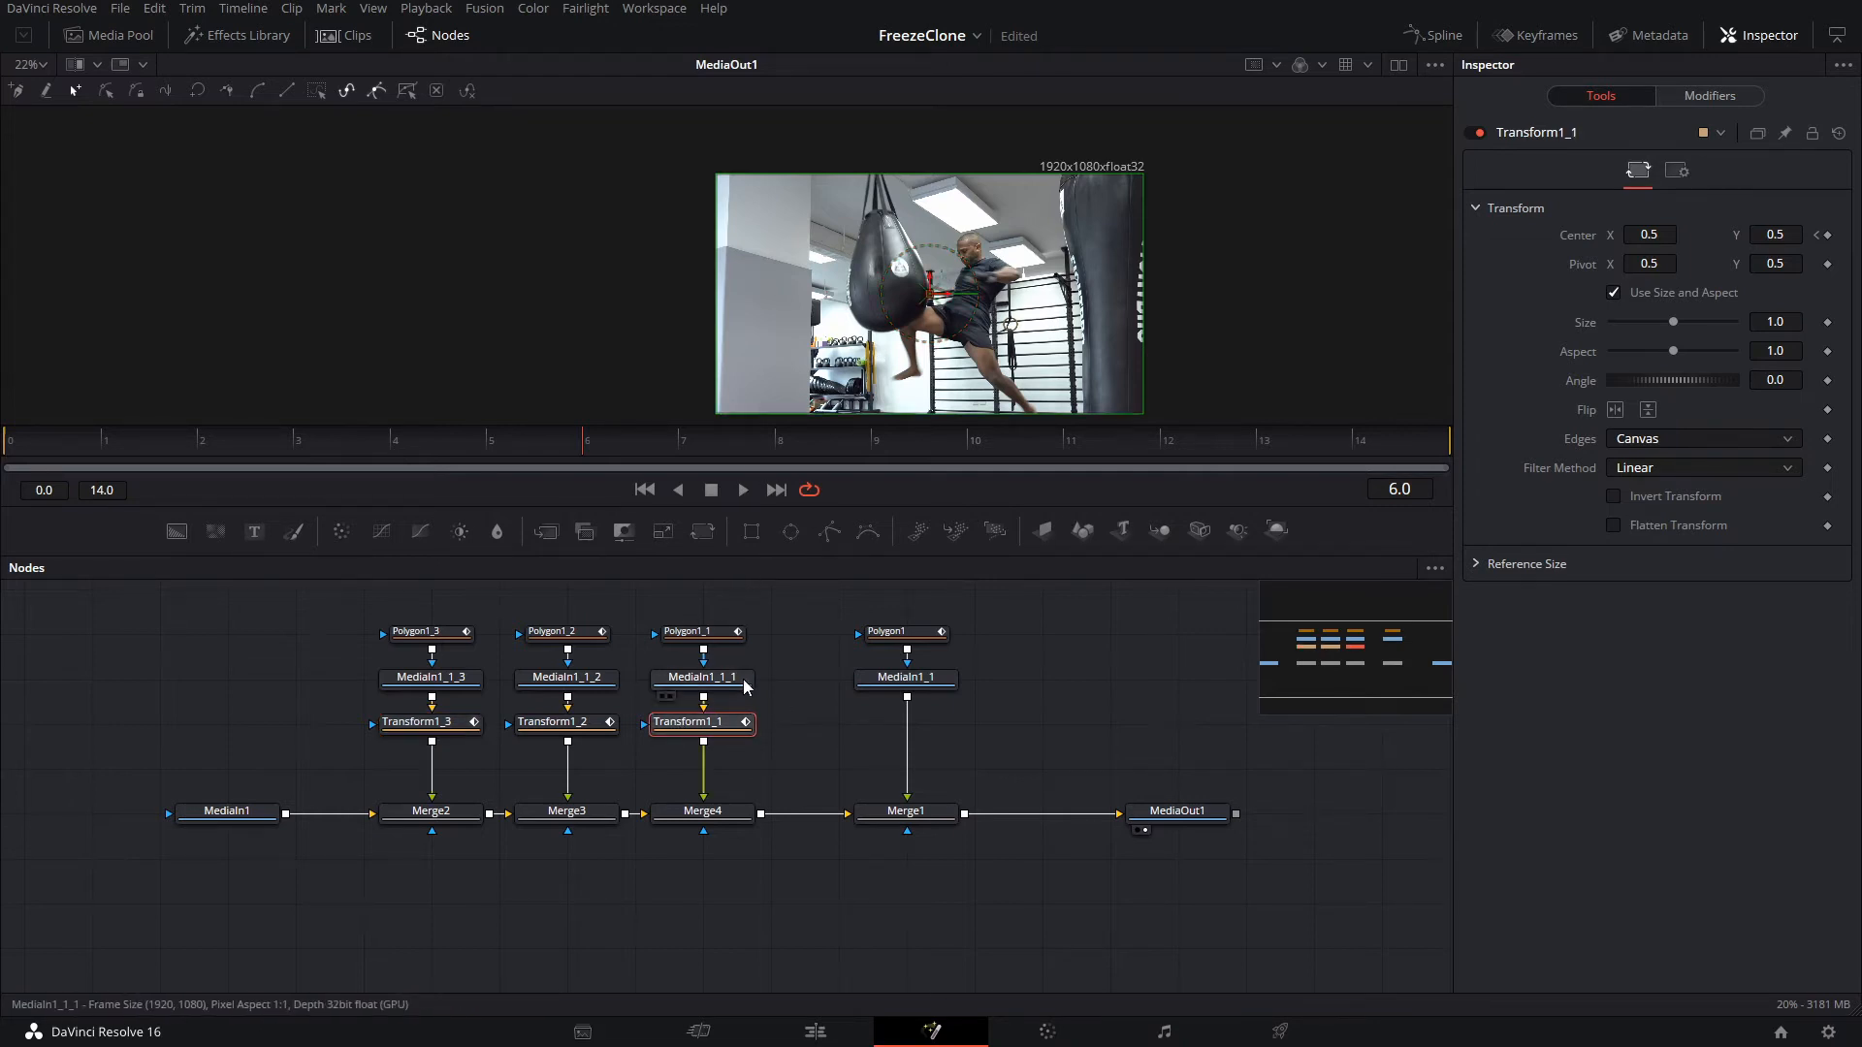
drag(935, 293, 903, 293)
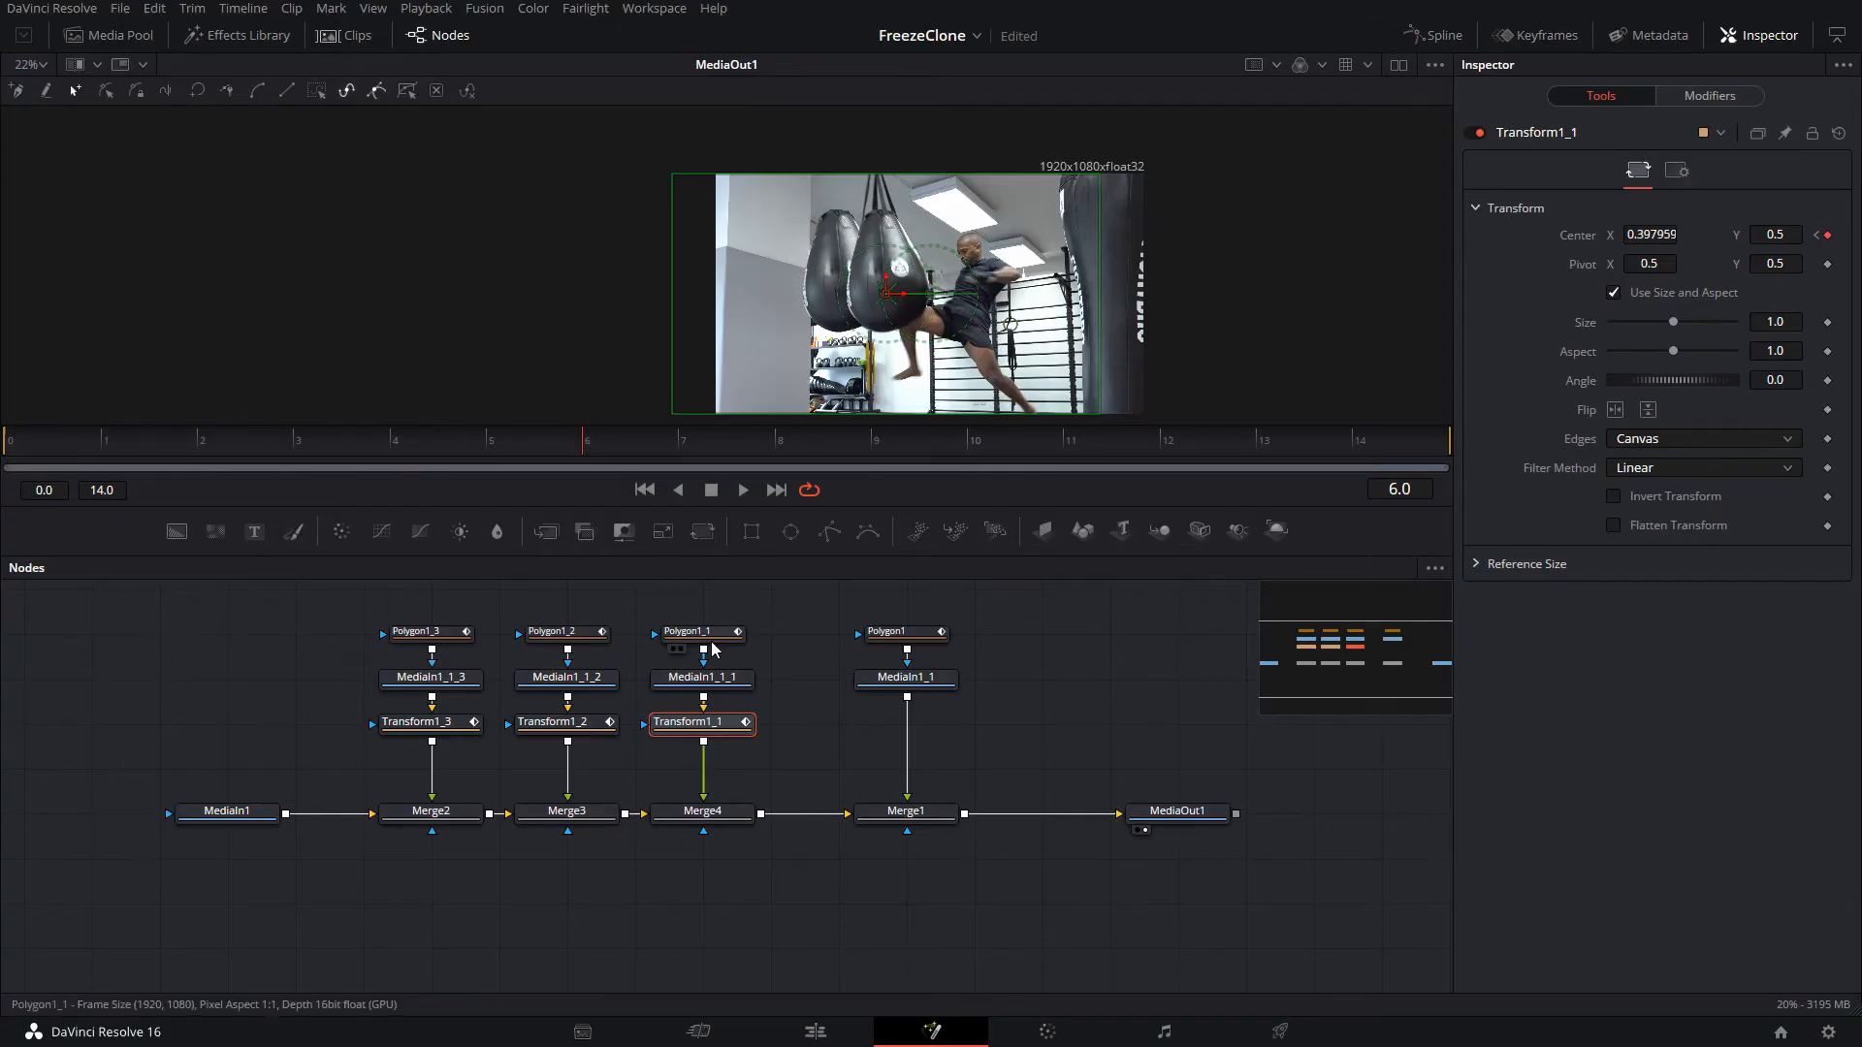
click(566, 721)
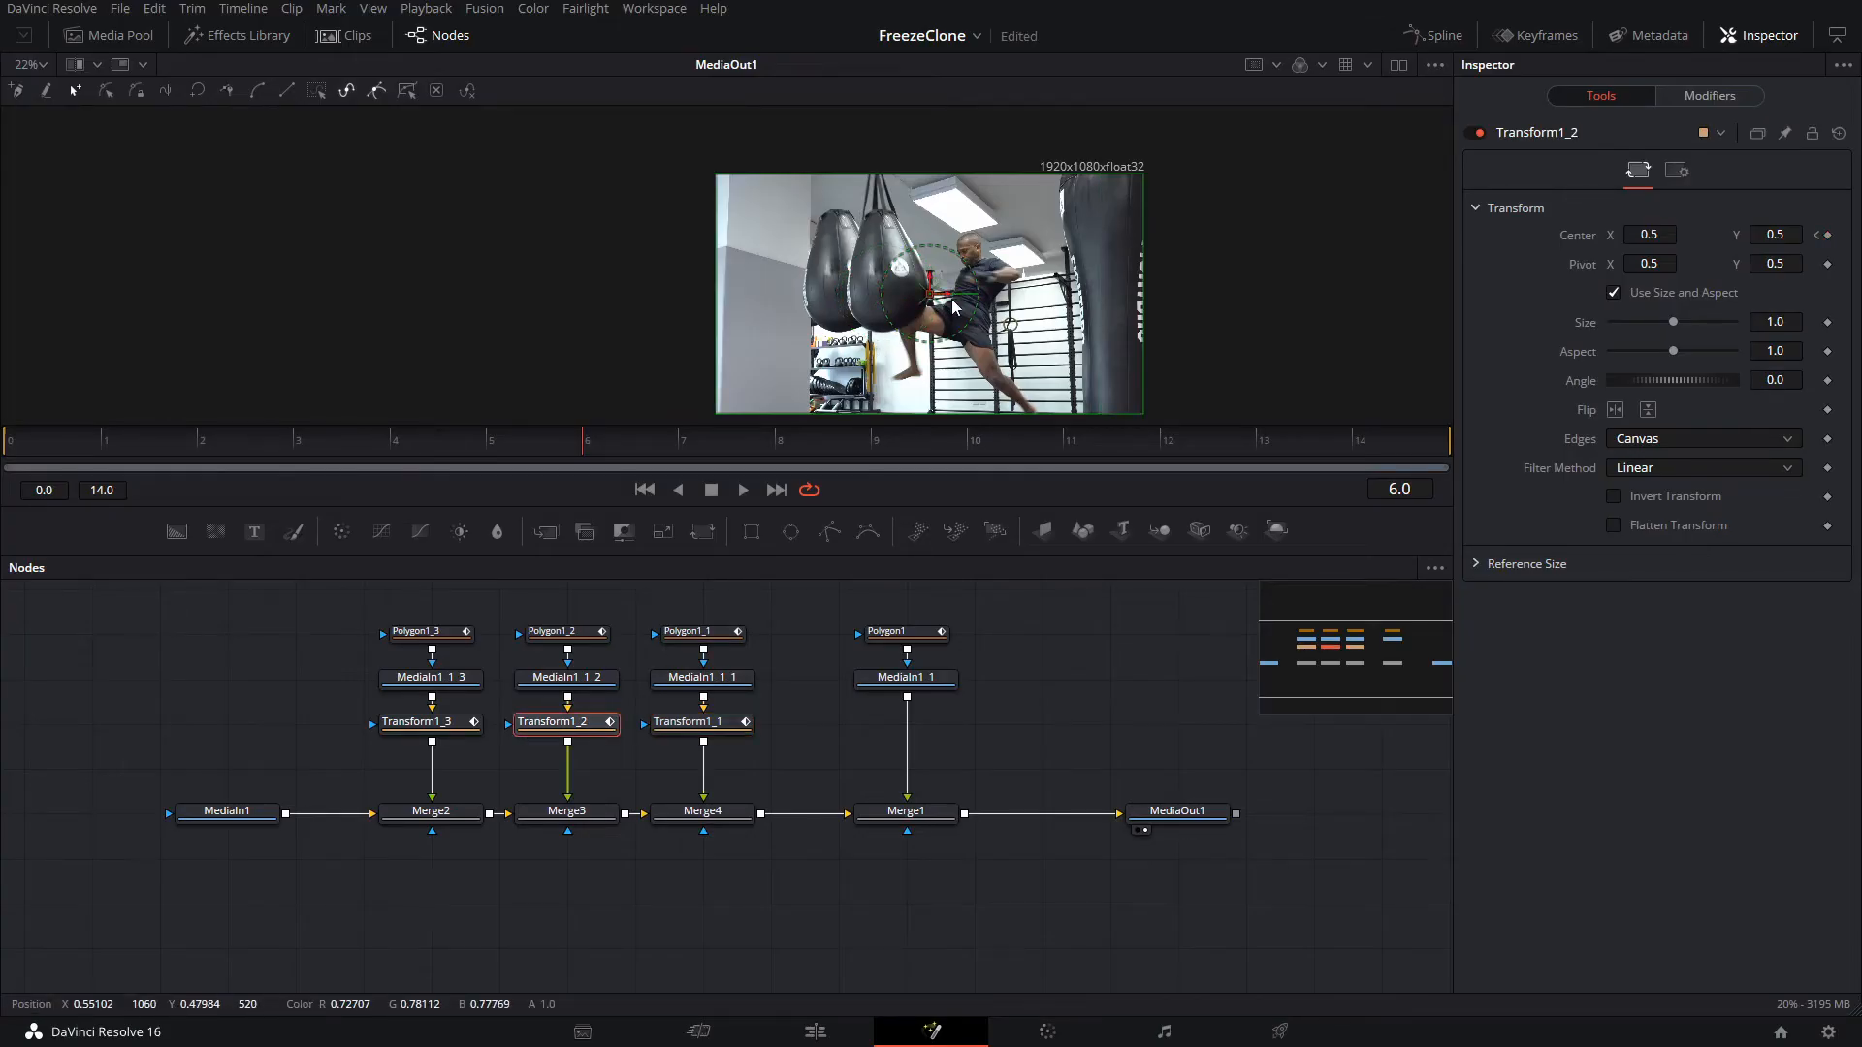
drag(950, 297, 903, 297)
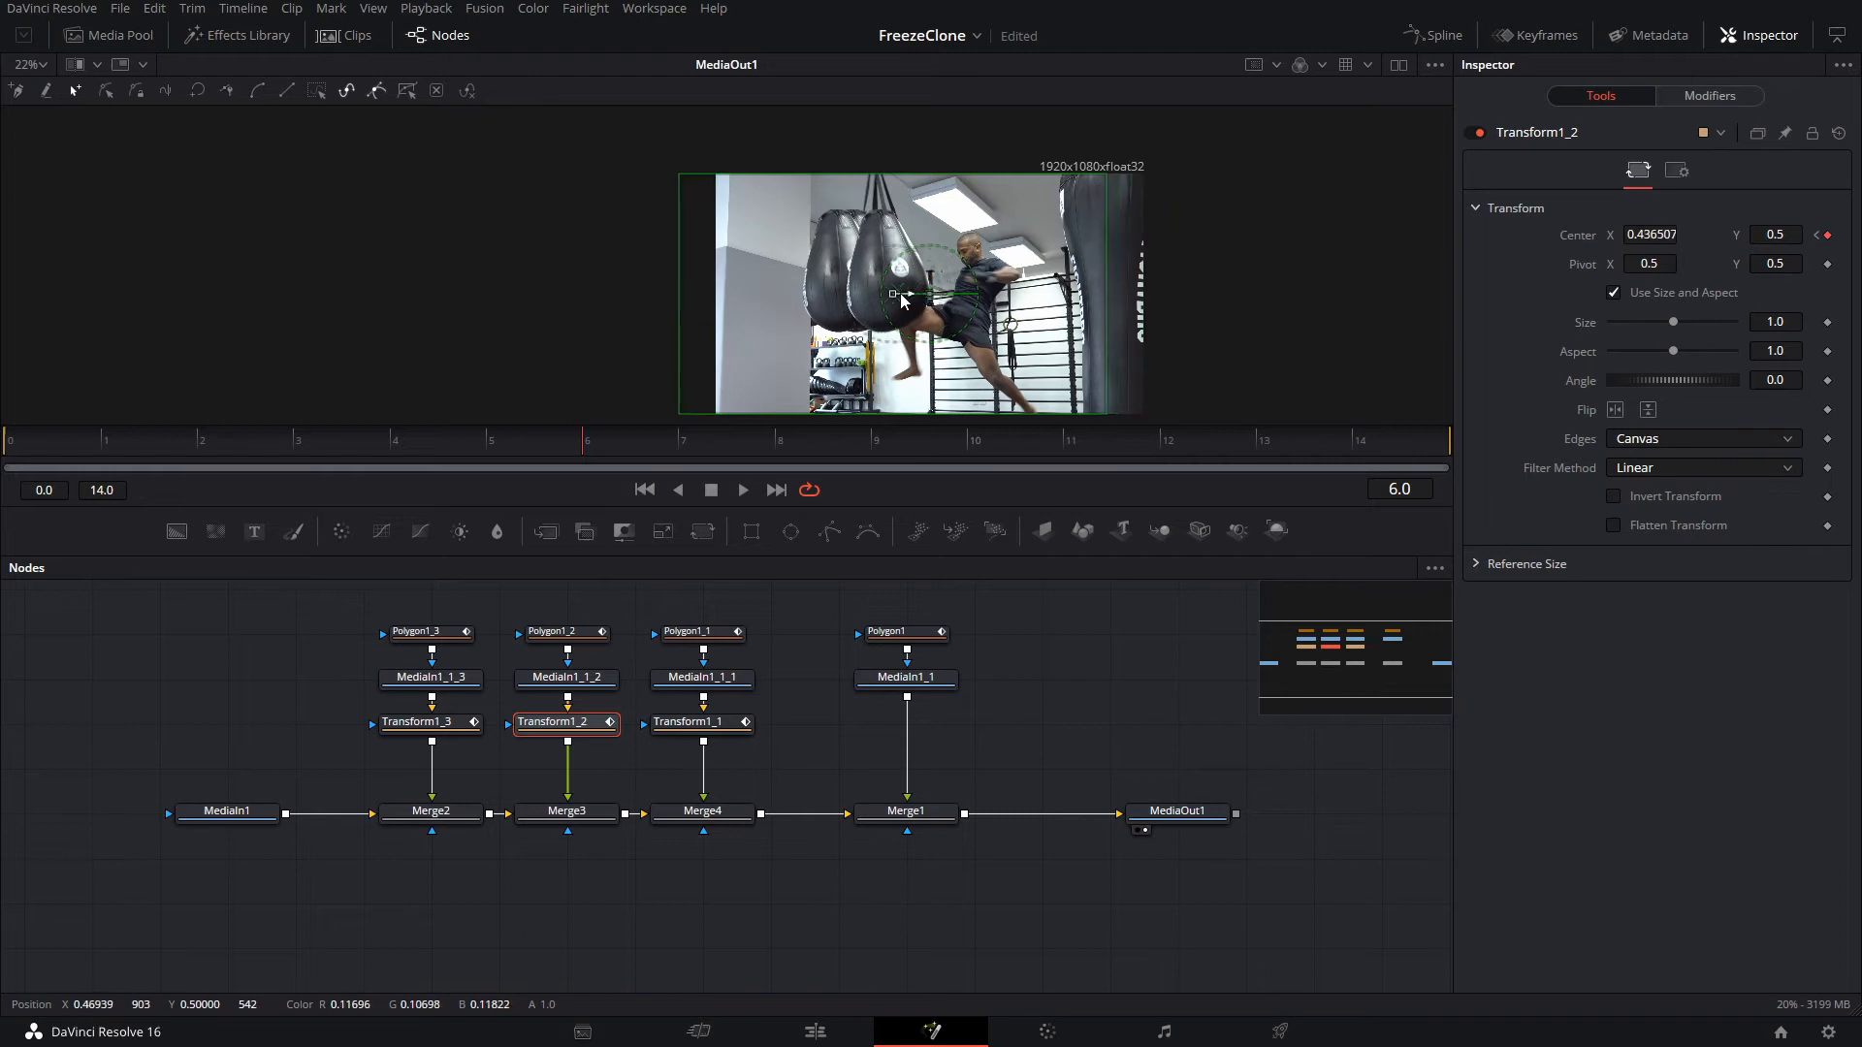
drag(905, 293, 864, 296)
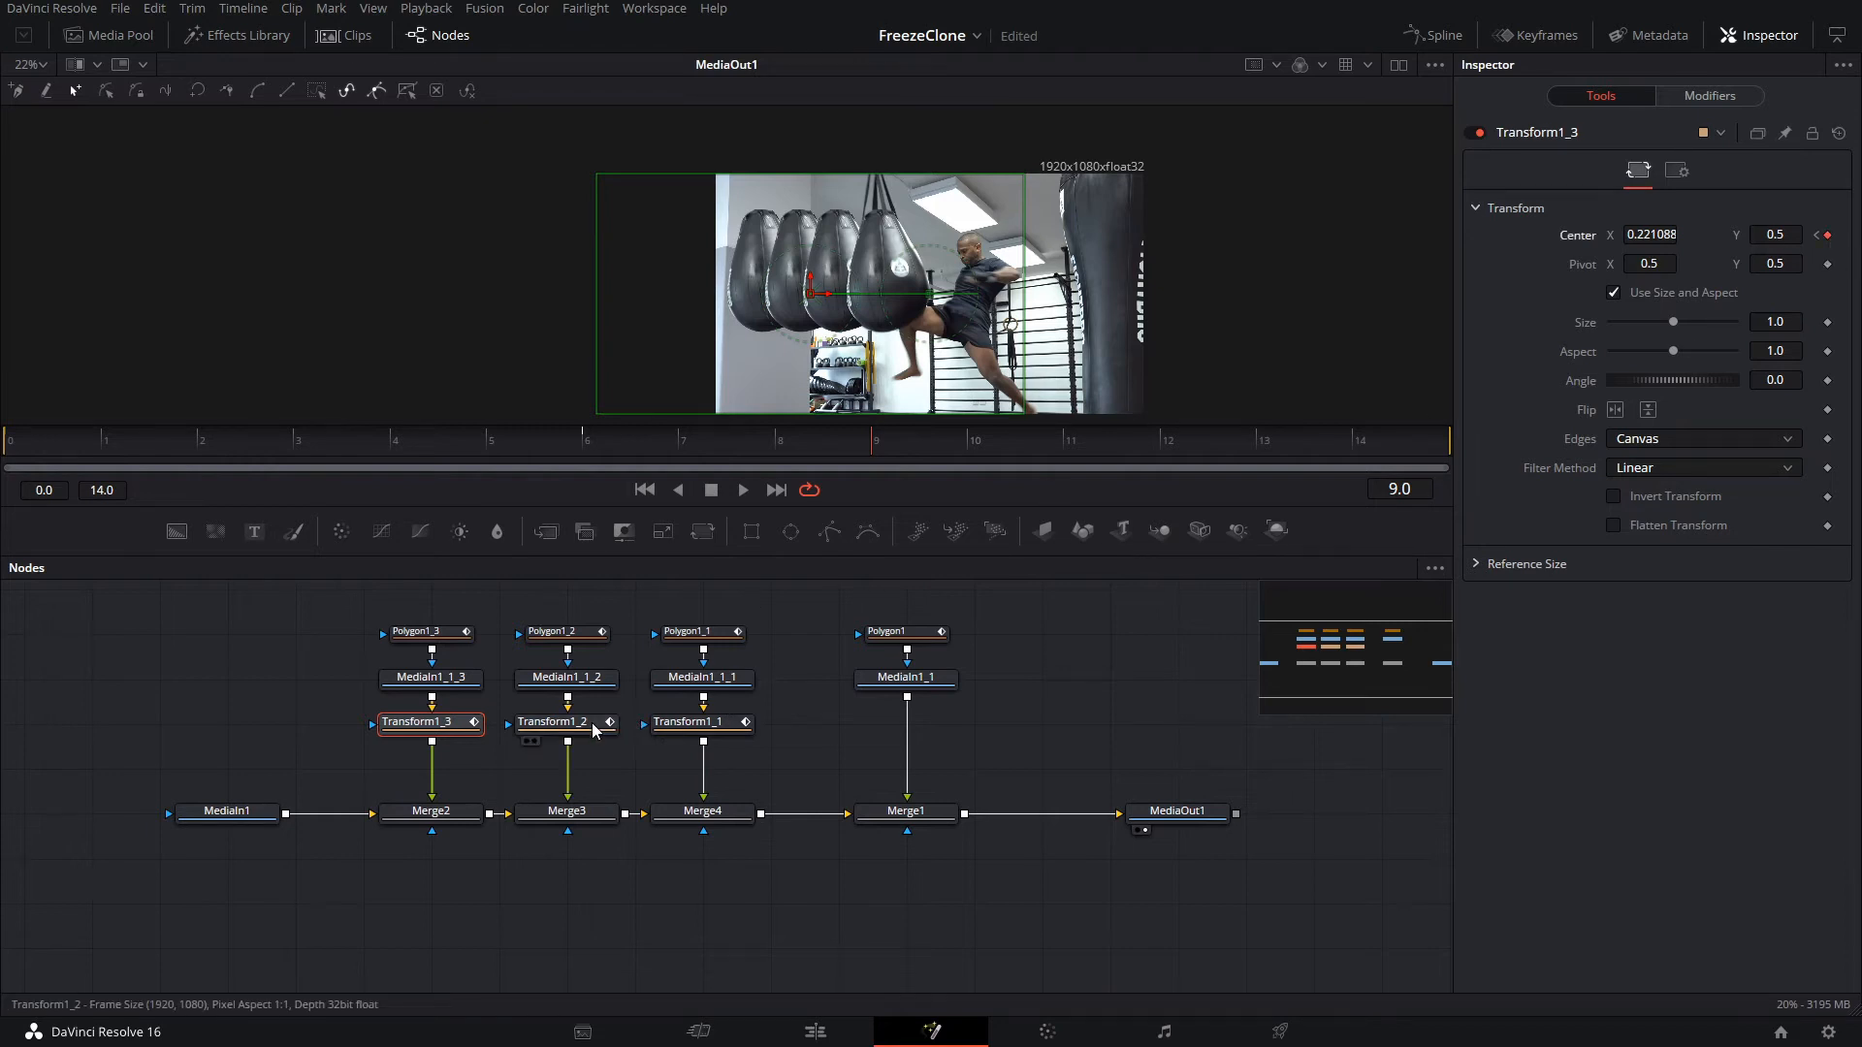
Reset the first and second clones' Center back to 0.5 at frame 14
click(566, 721)
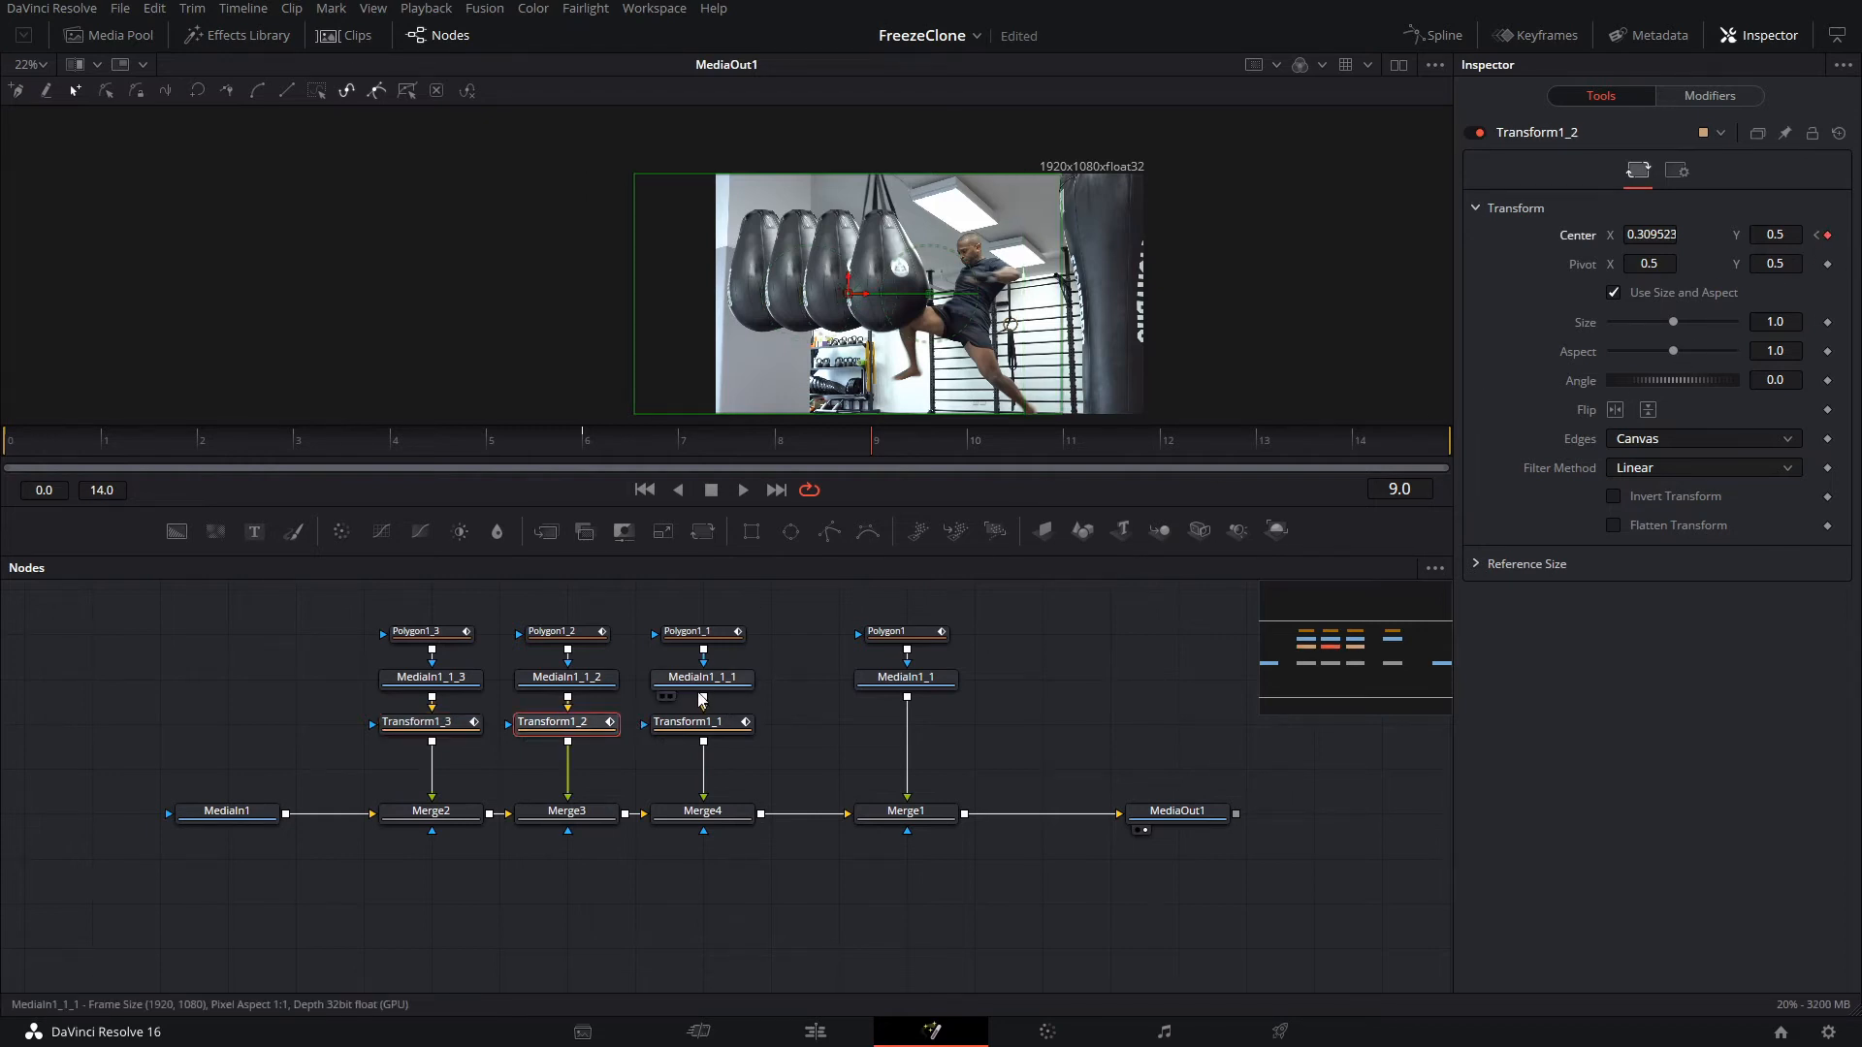
click(702, 723)
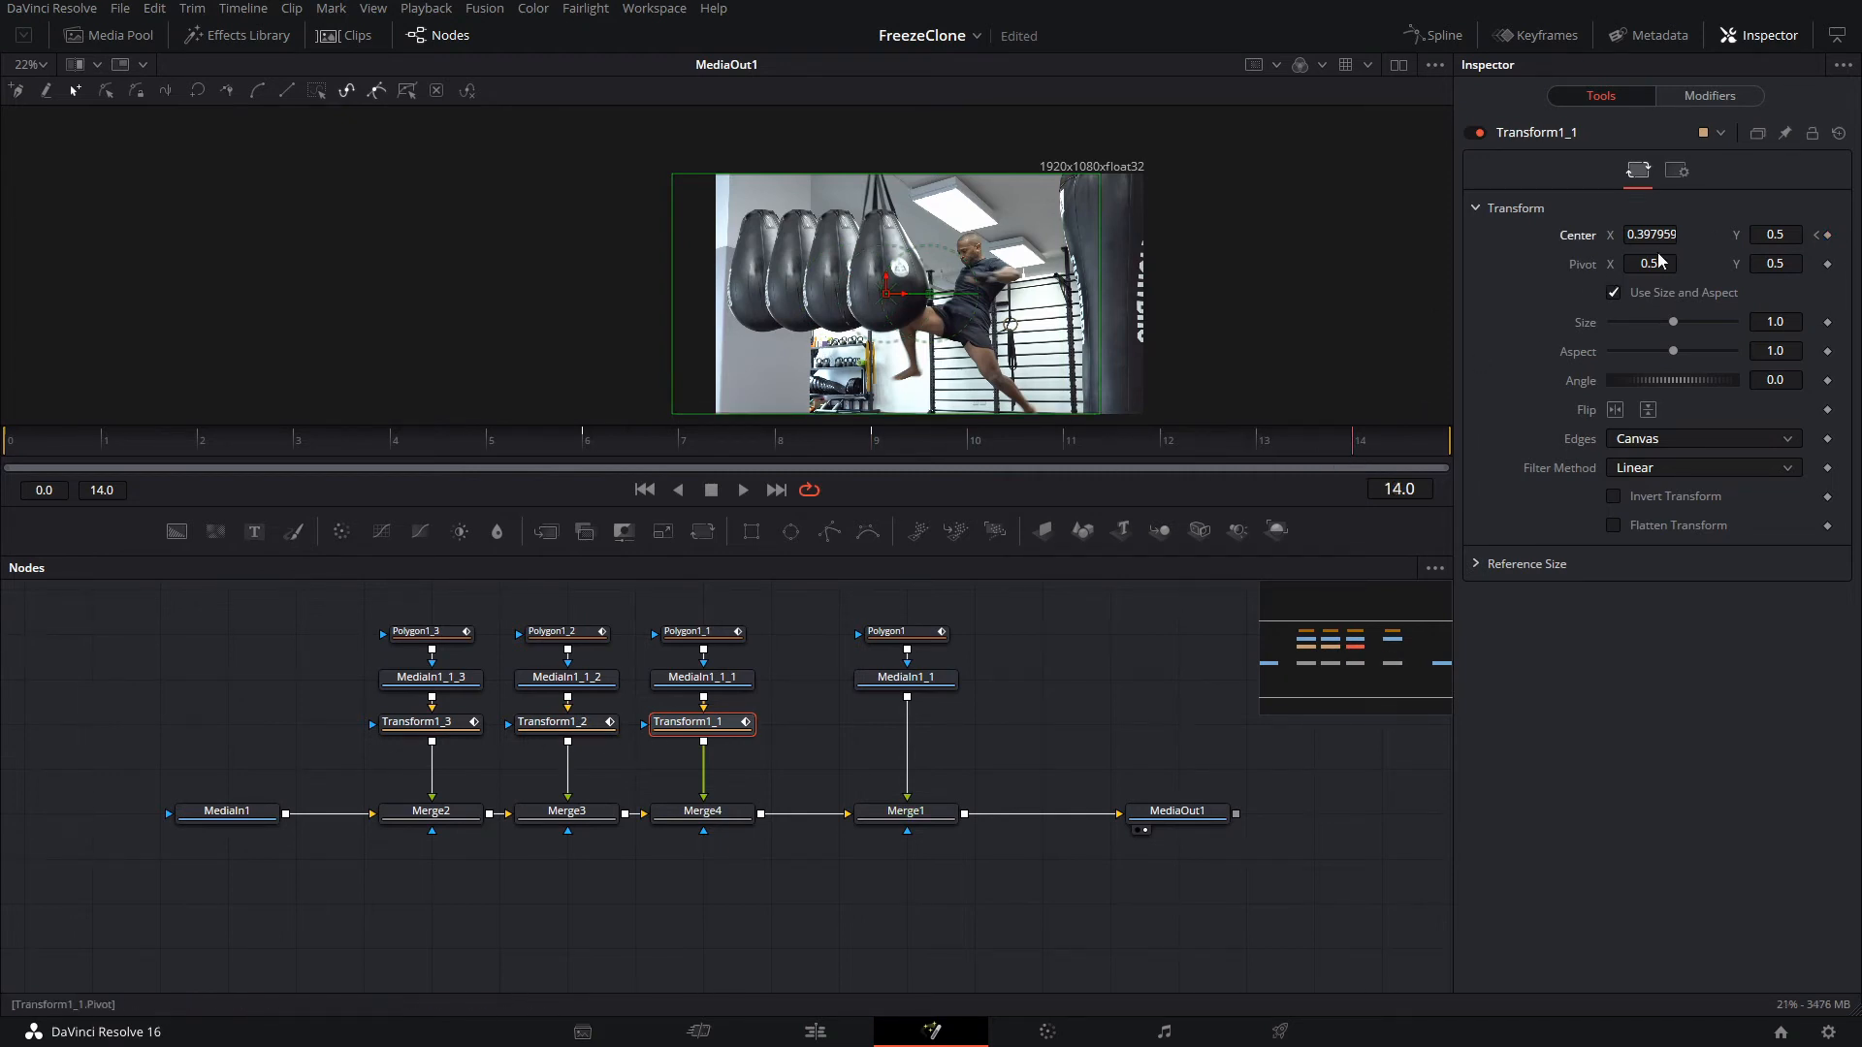
click(1651, 234)
text(0.5)
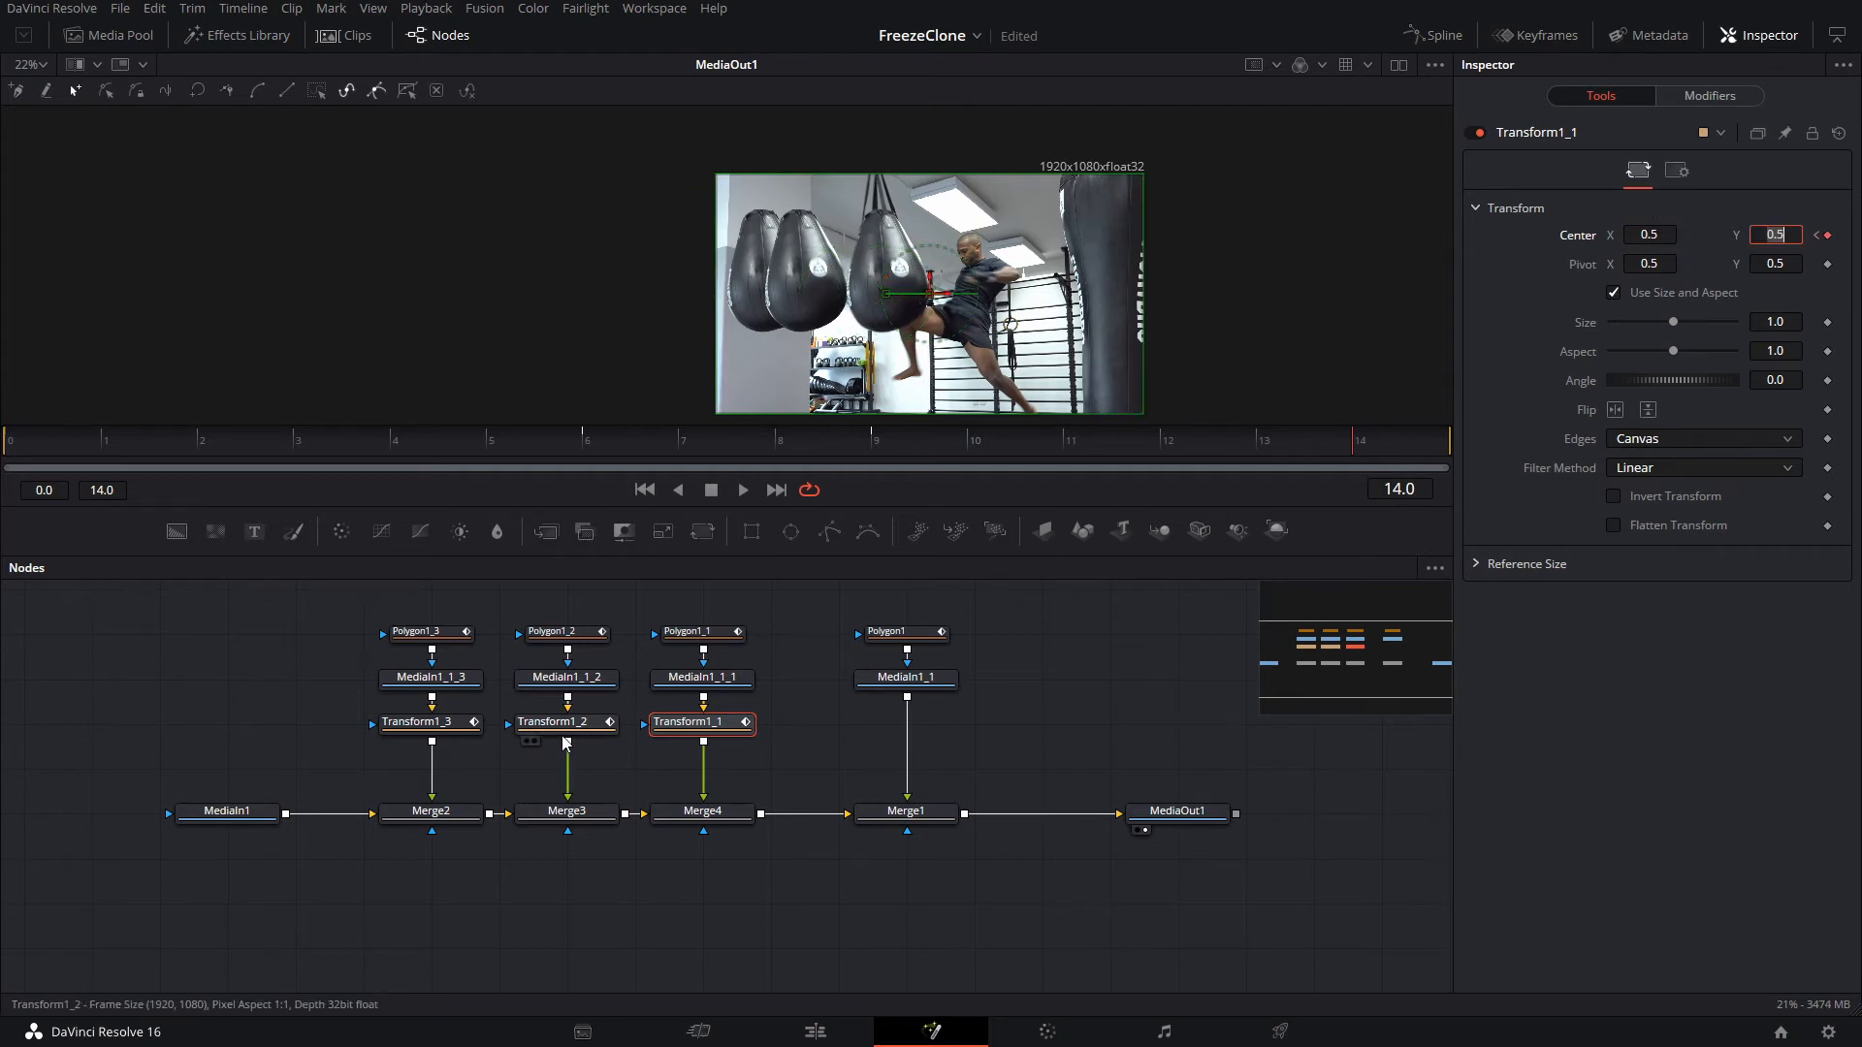
click(567, 722)
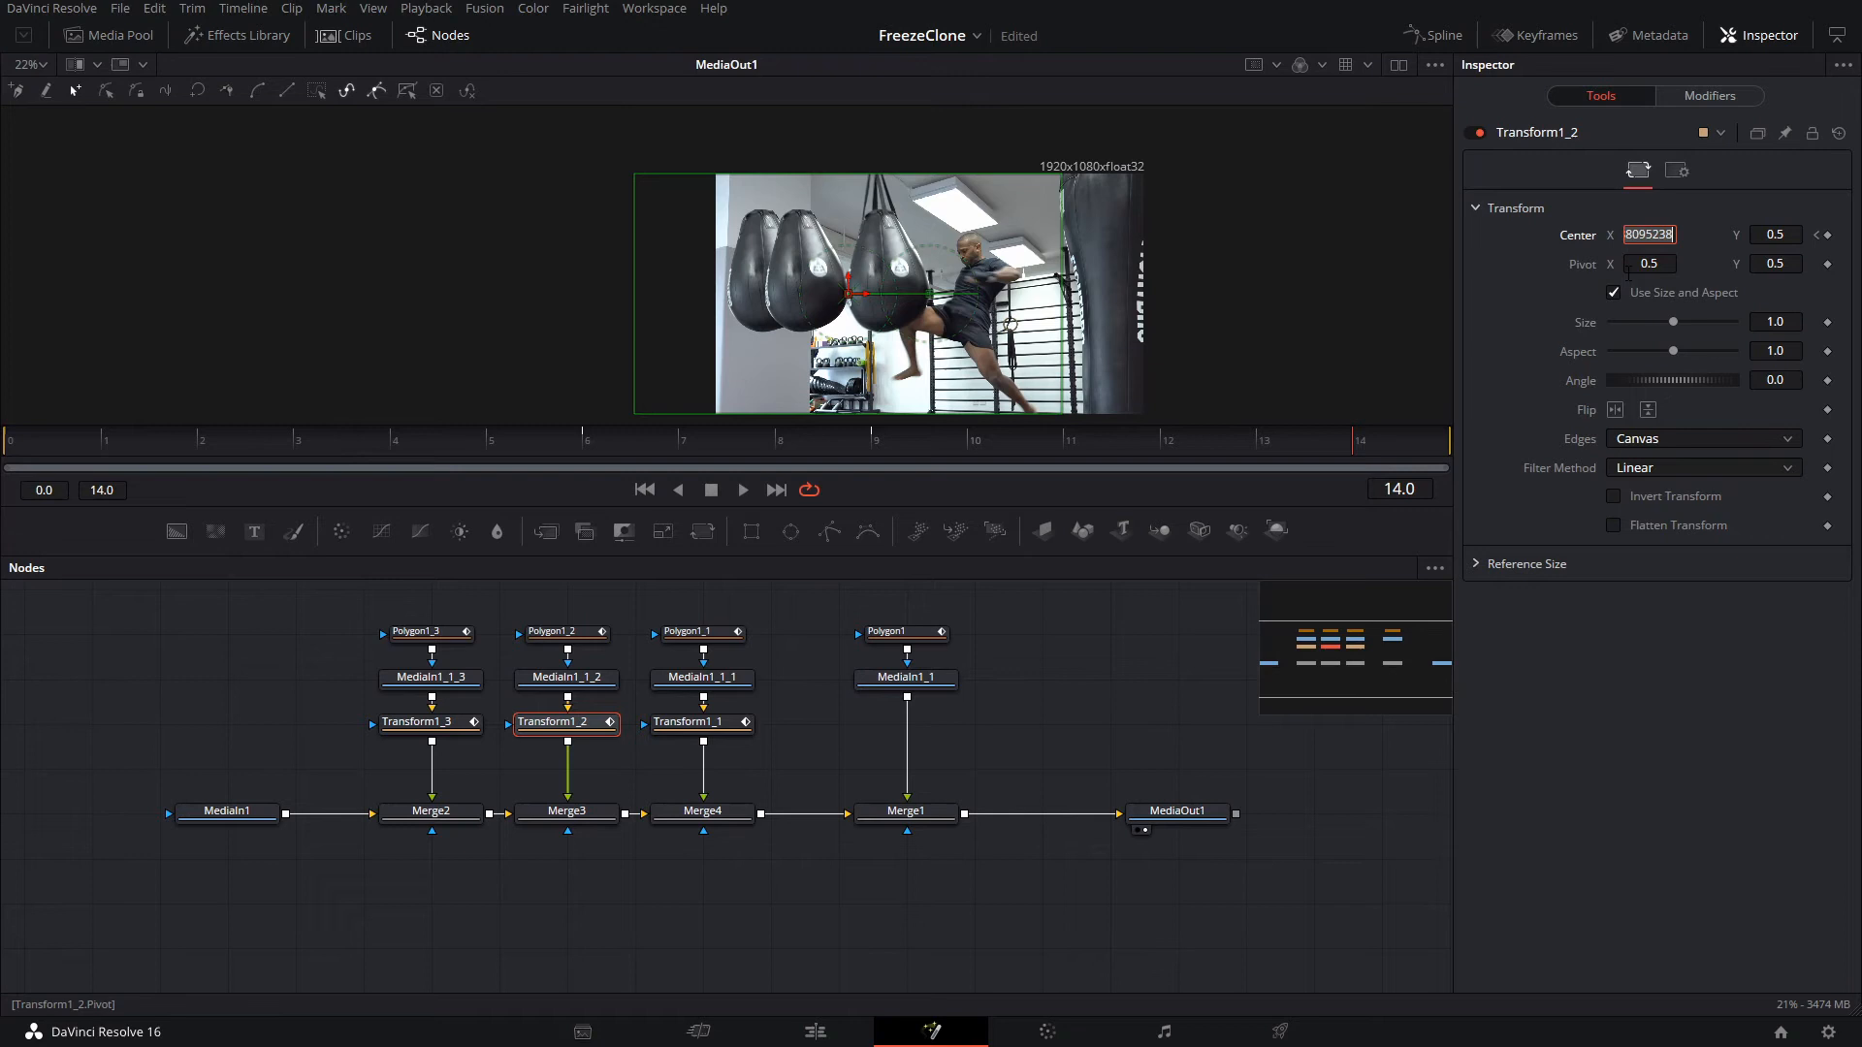
click(425, 722)
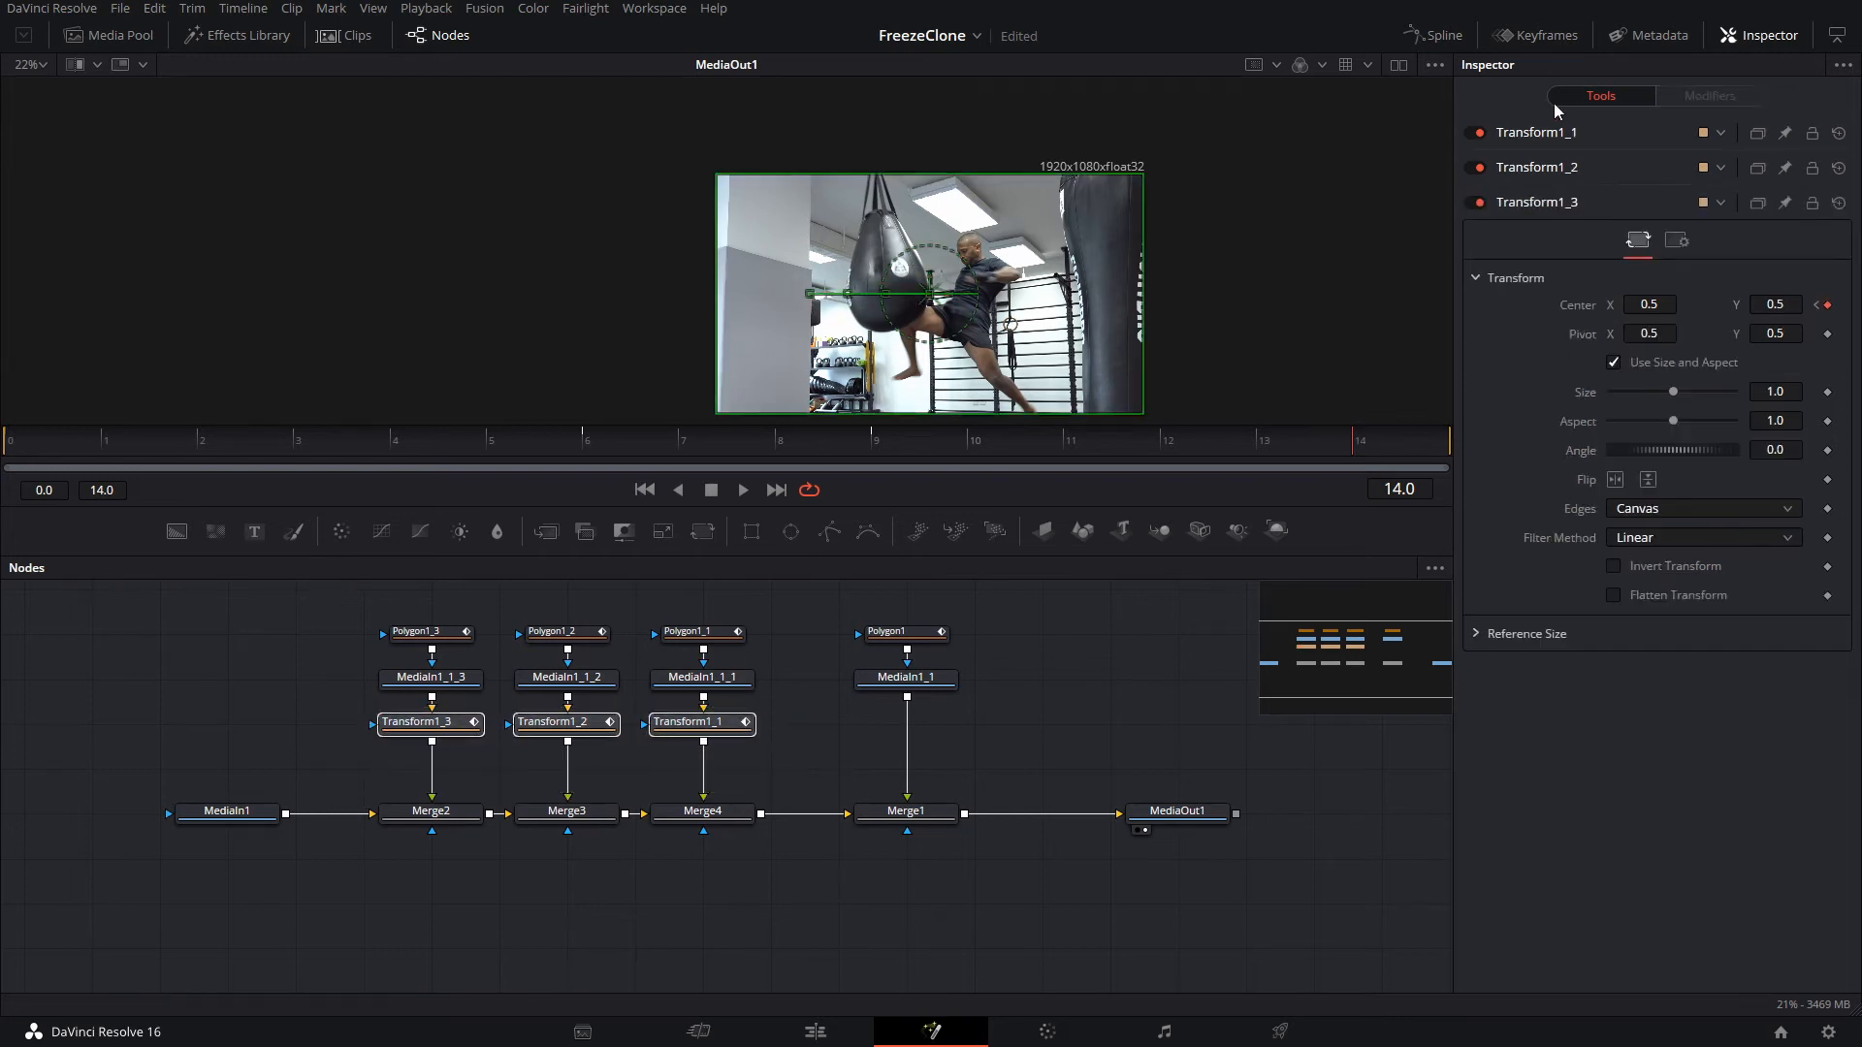
Review the clones' Displacement curves in the Spline editor and select MediaIn1_1
click(1431, 35)
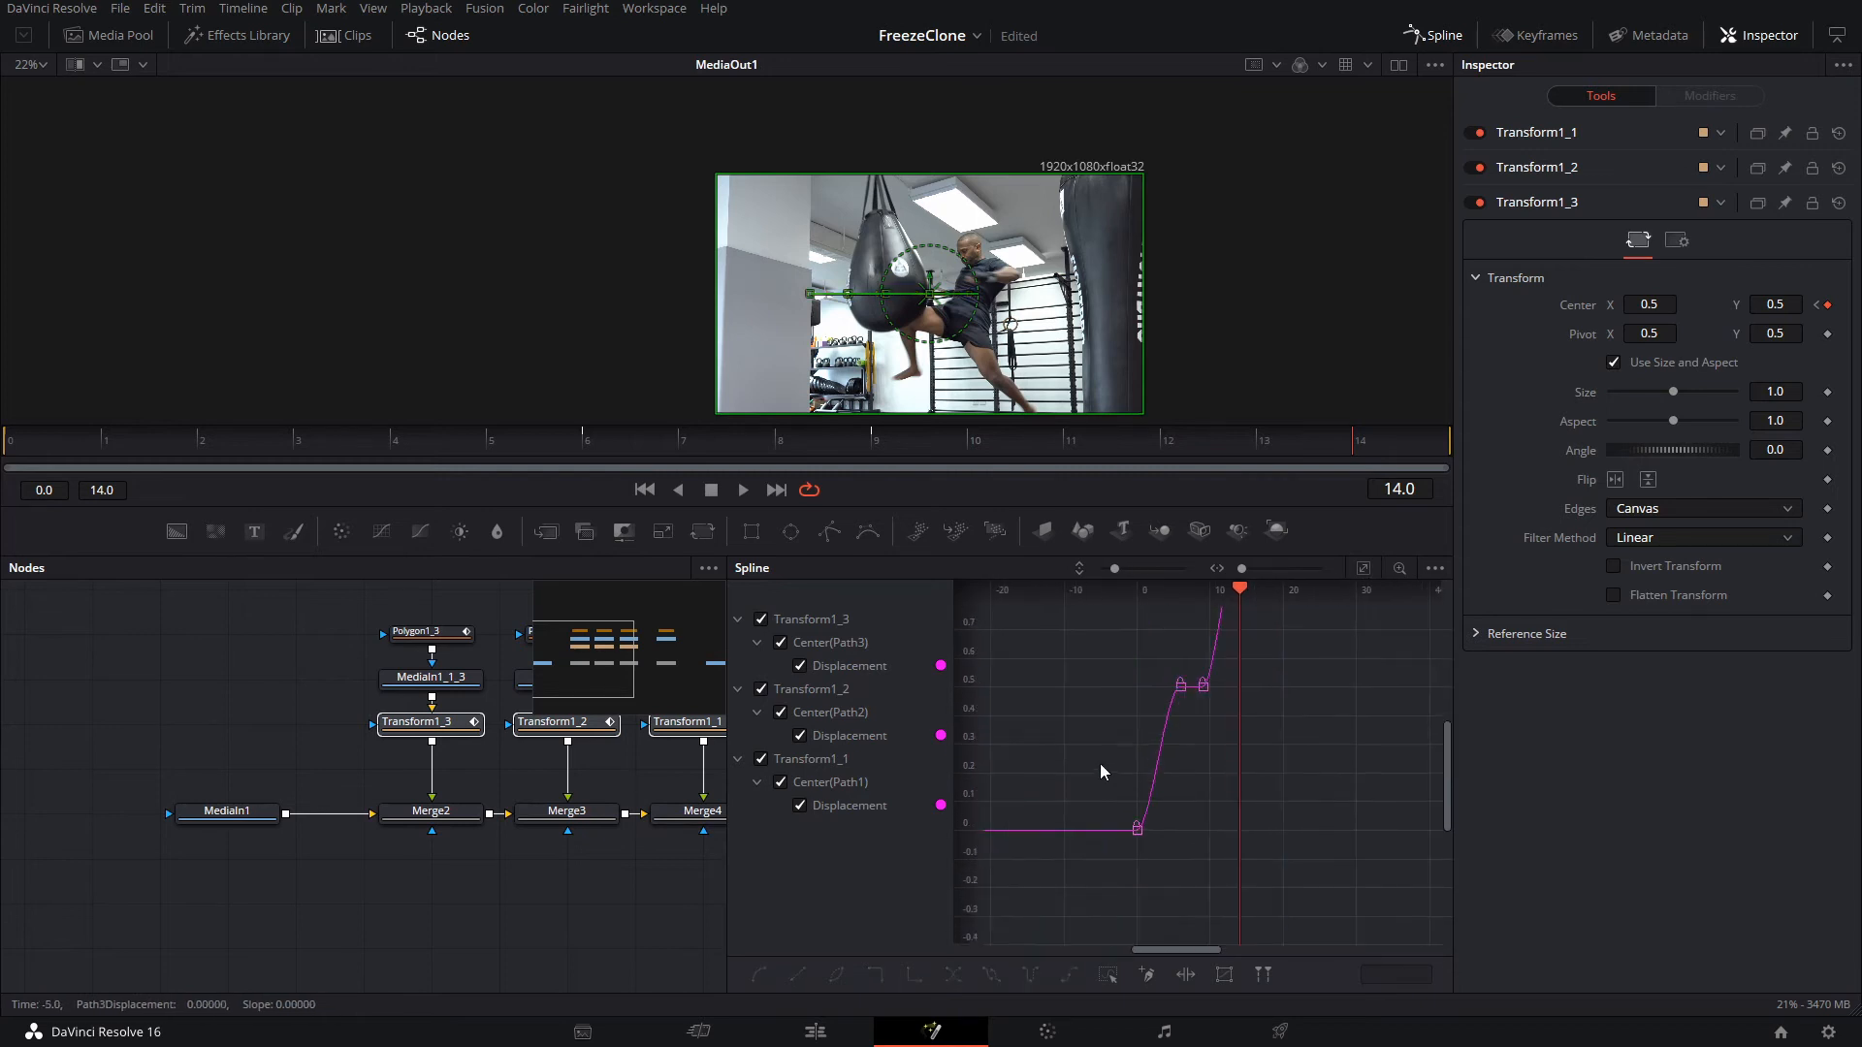
click(1136, 827)
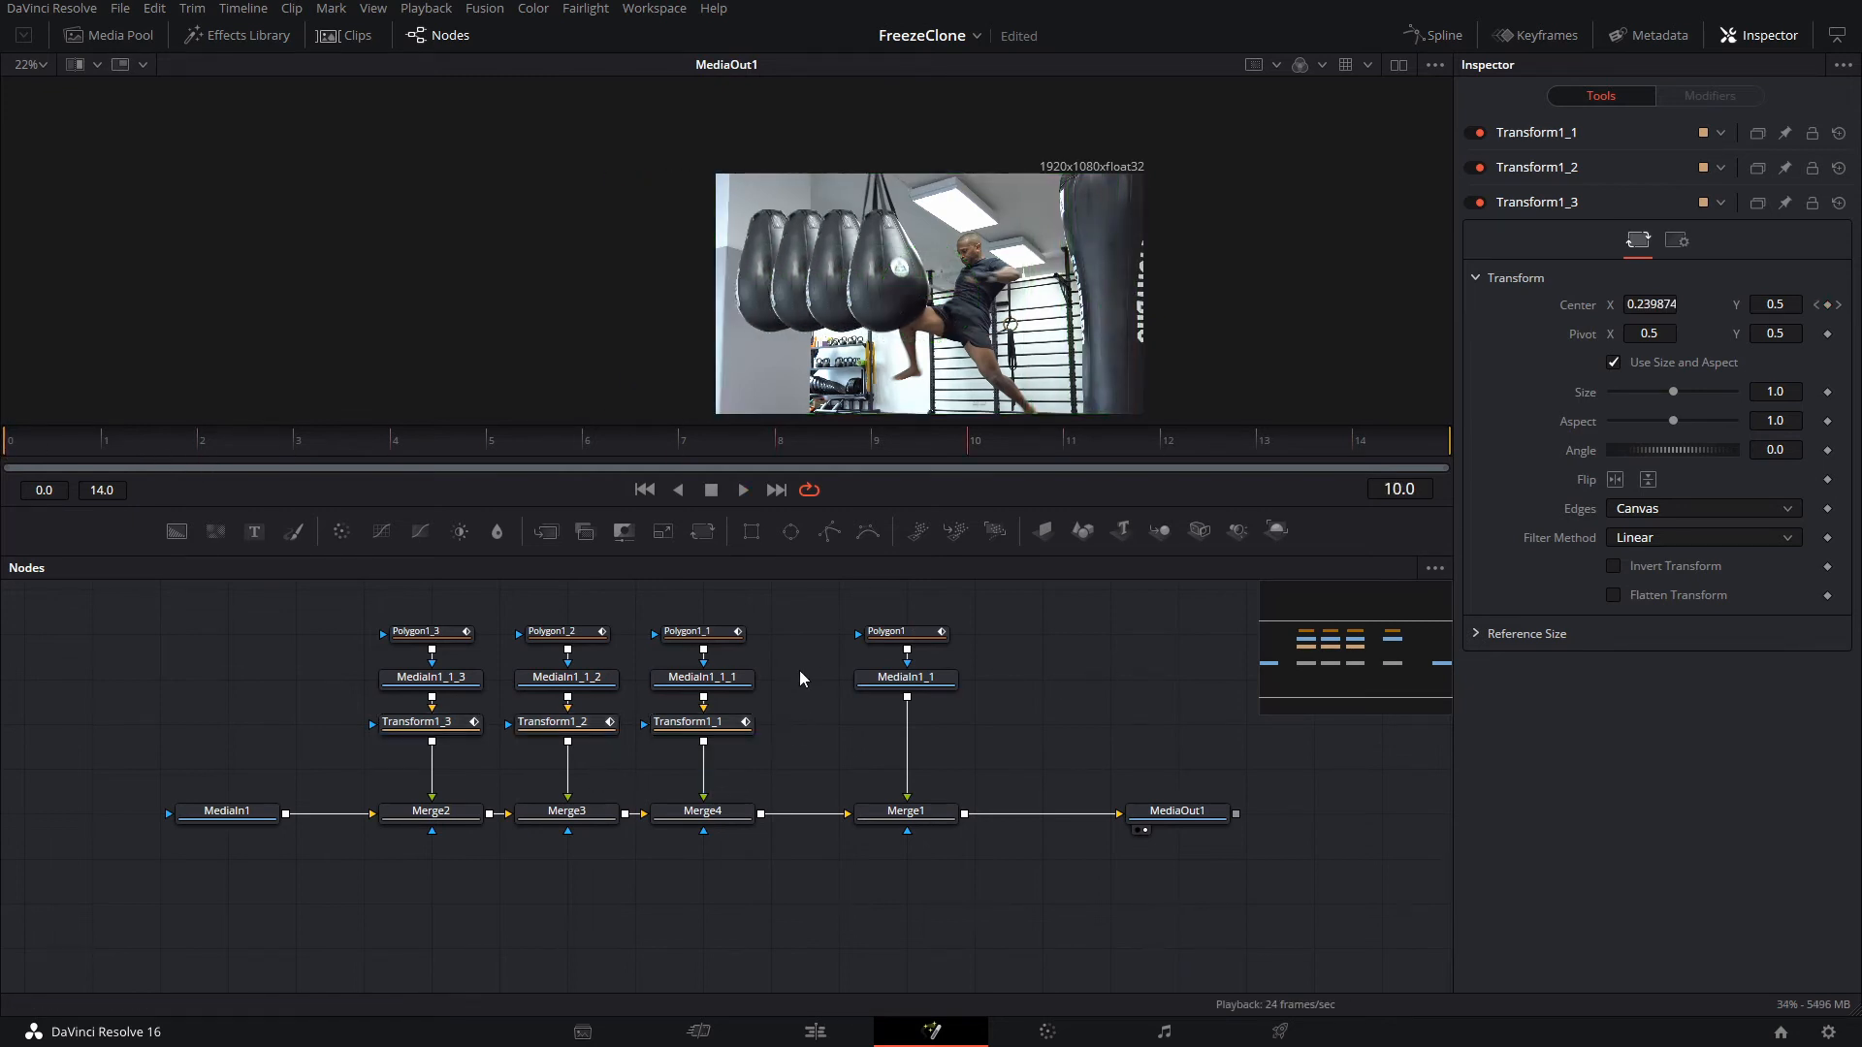
click(905, 676)
text(drop)
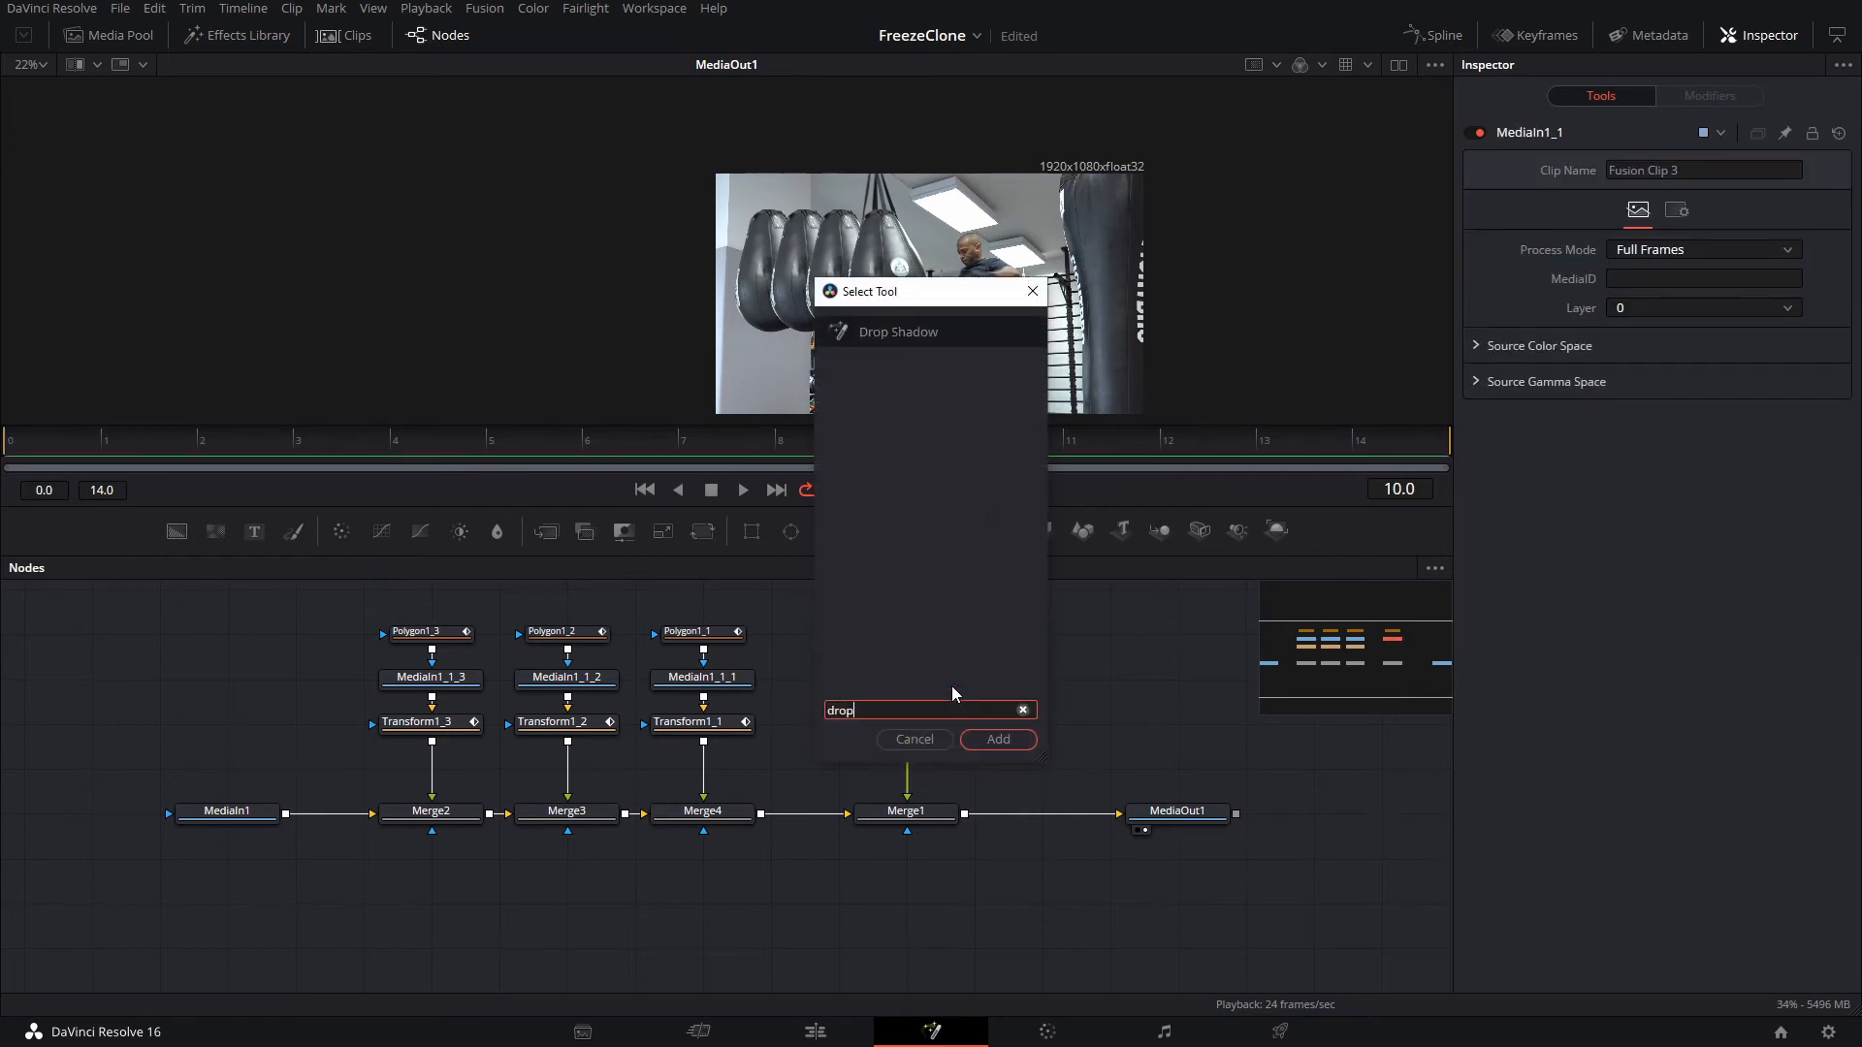
Add DropShadow1 with Drop Angle -180 and distance about 0.03, pasting copies to each clone
click(997, 739)
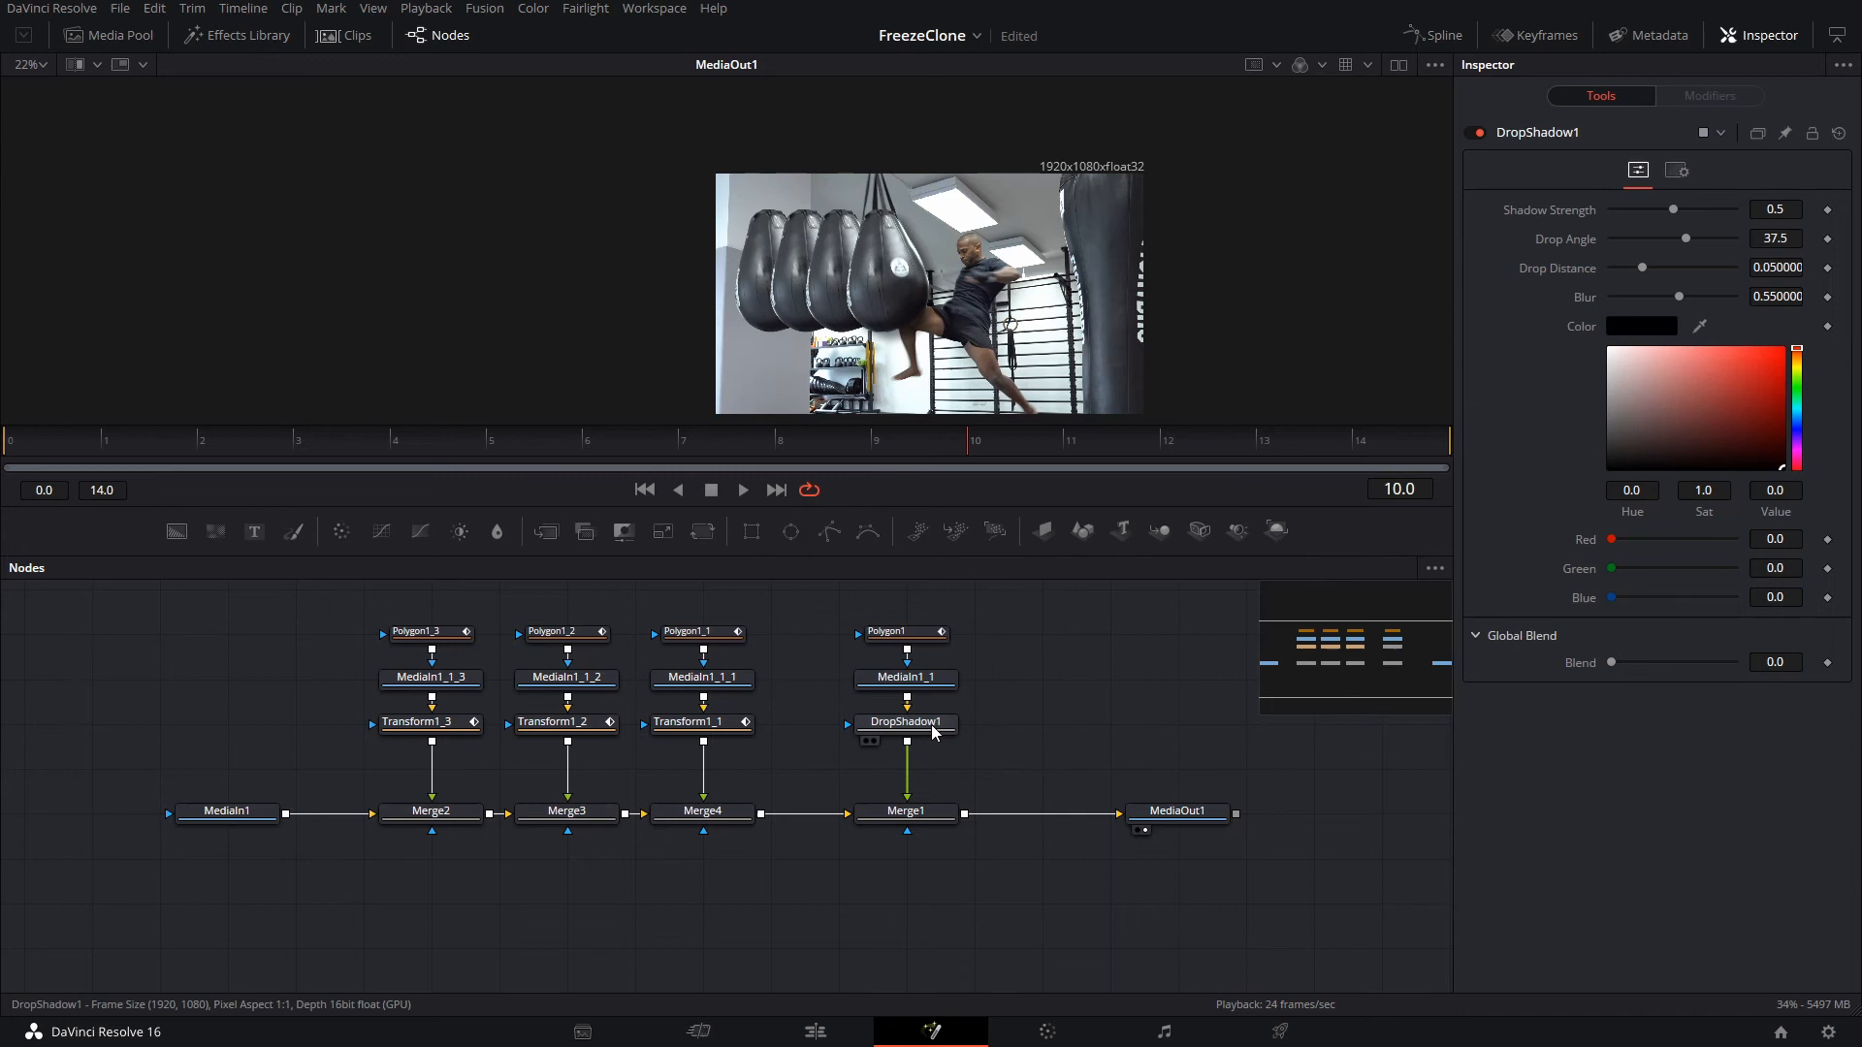
drag(1683, 239, 1671, 239)
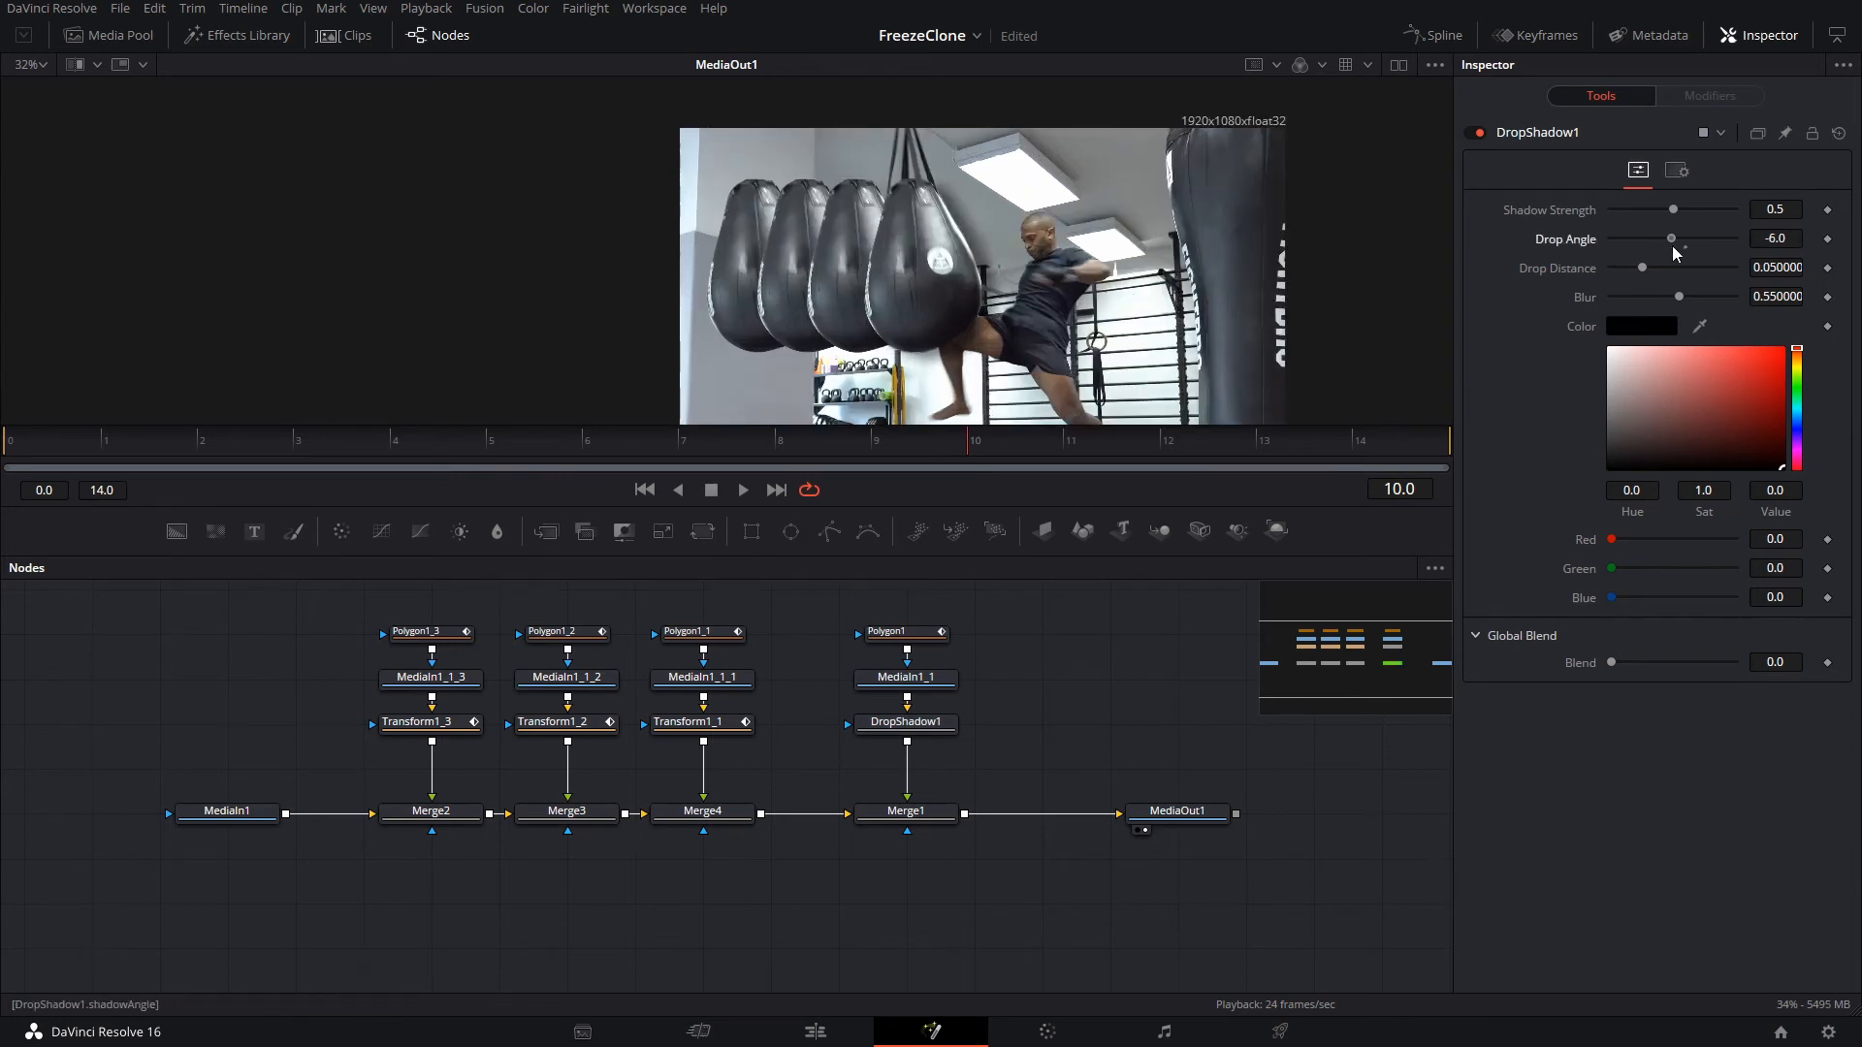
drag(1672, 238, 1612, 238)
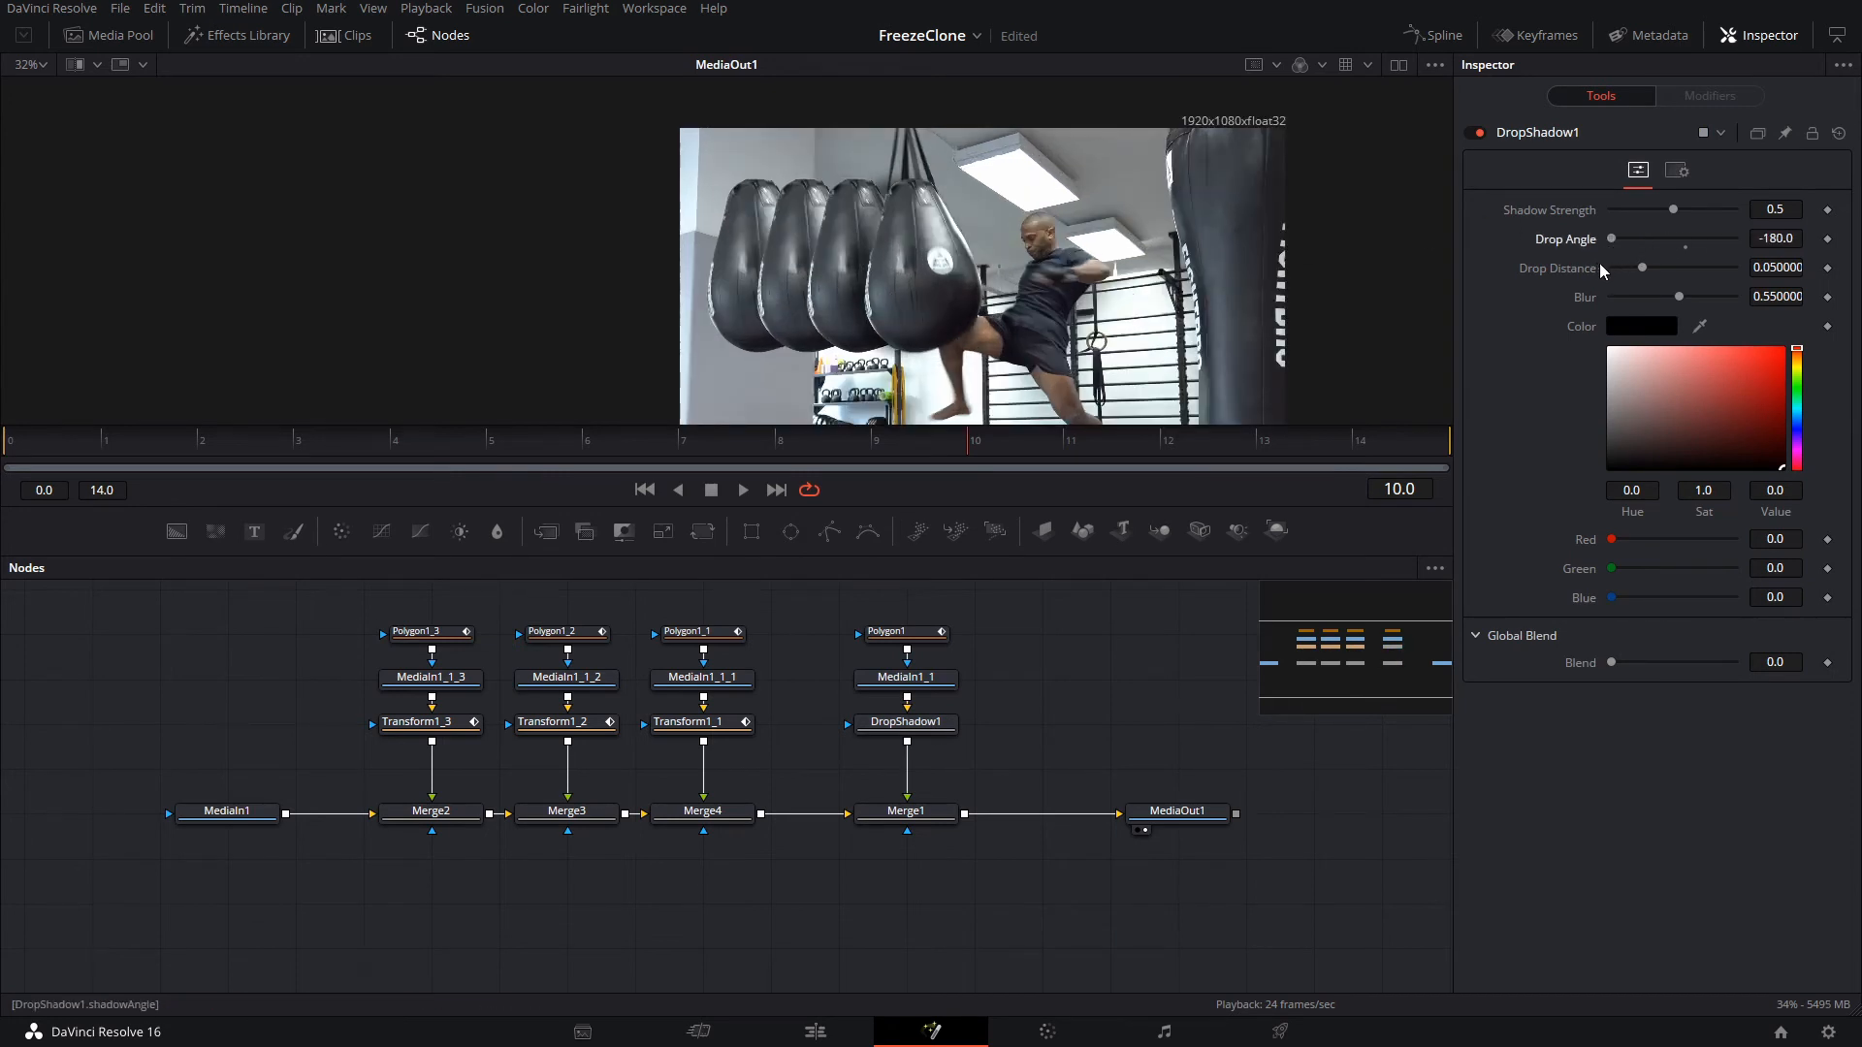
drag(1644, 268, 1629, 268)
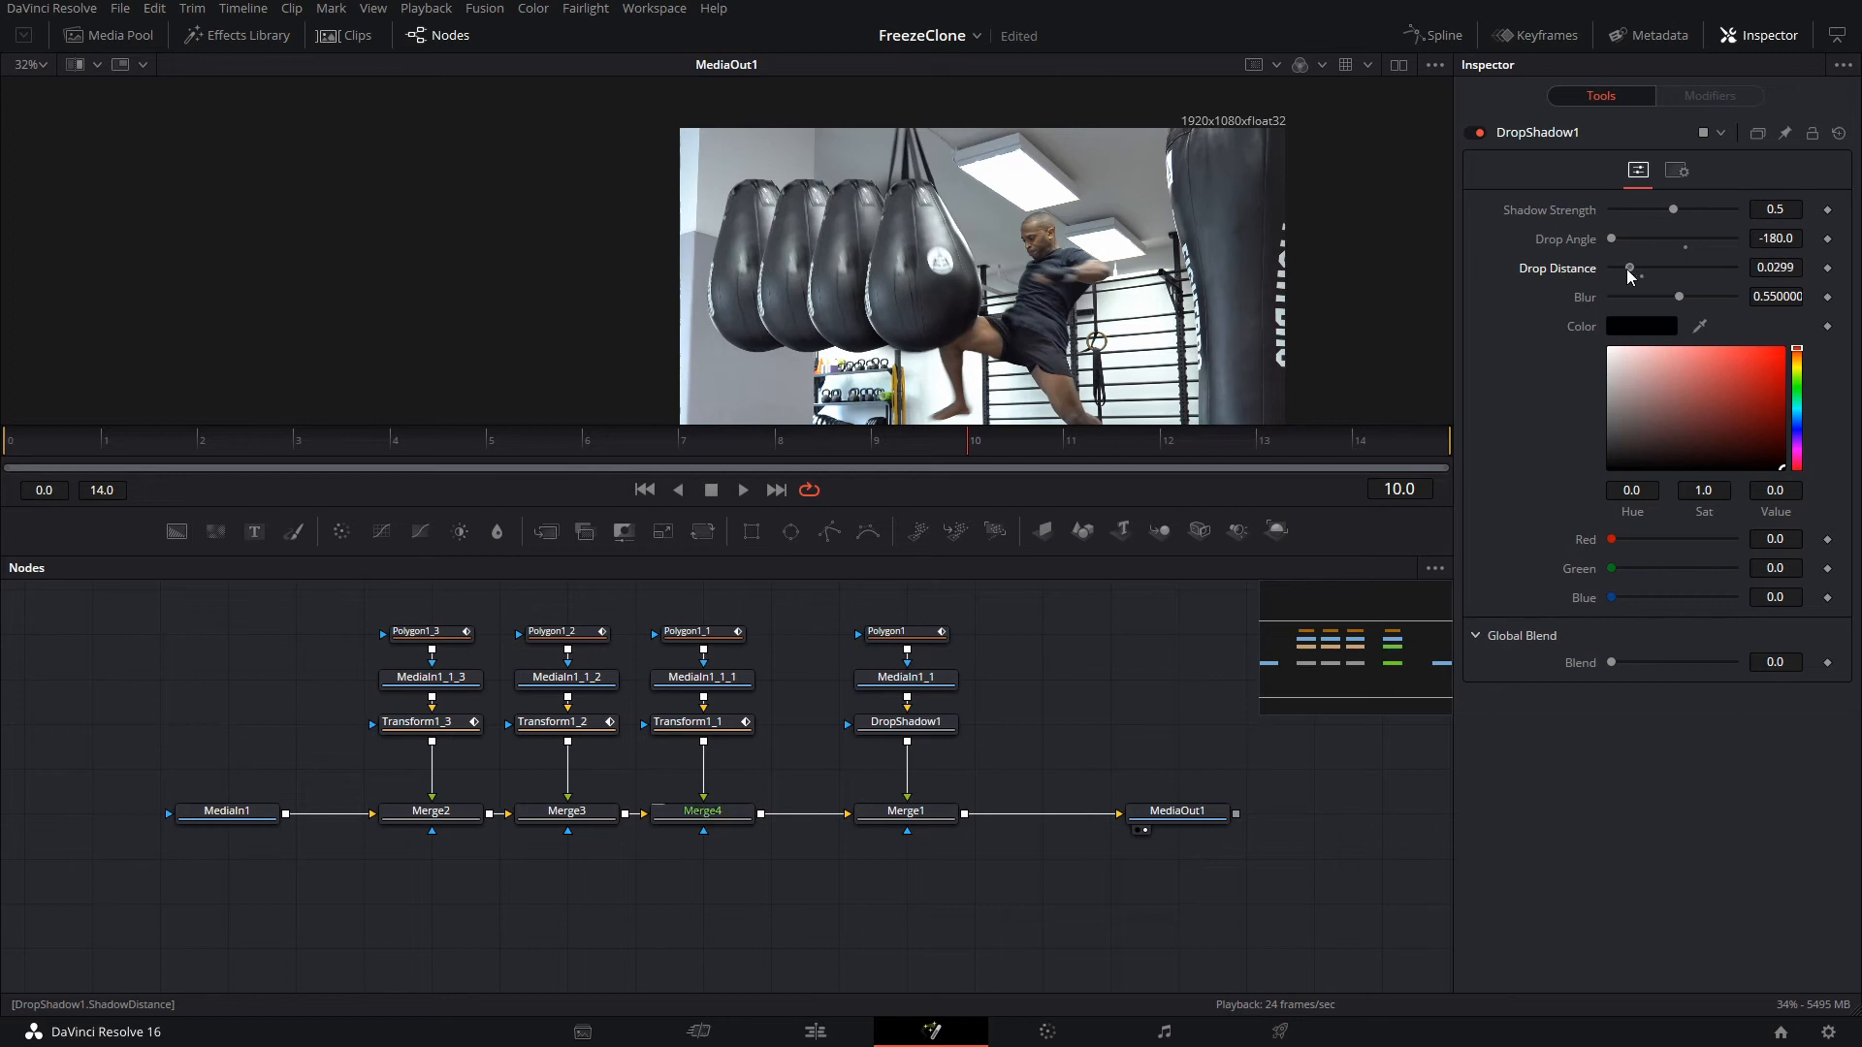
click(905, 721)
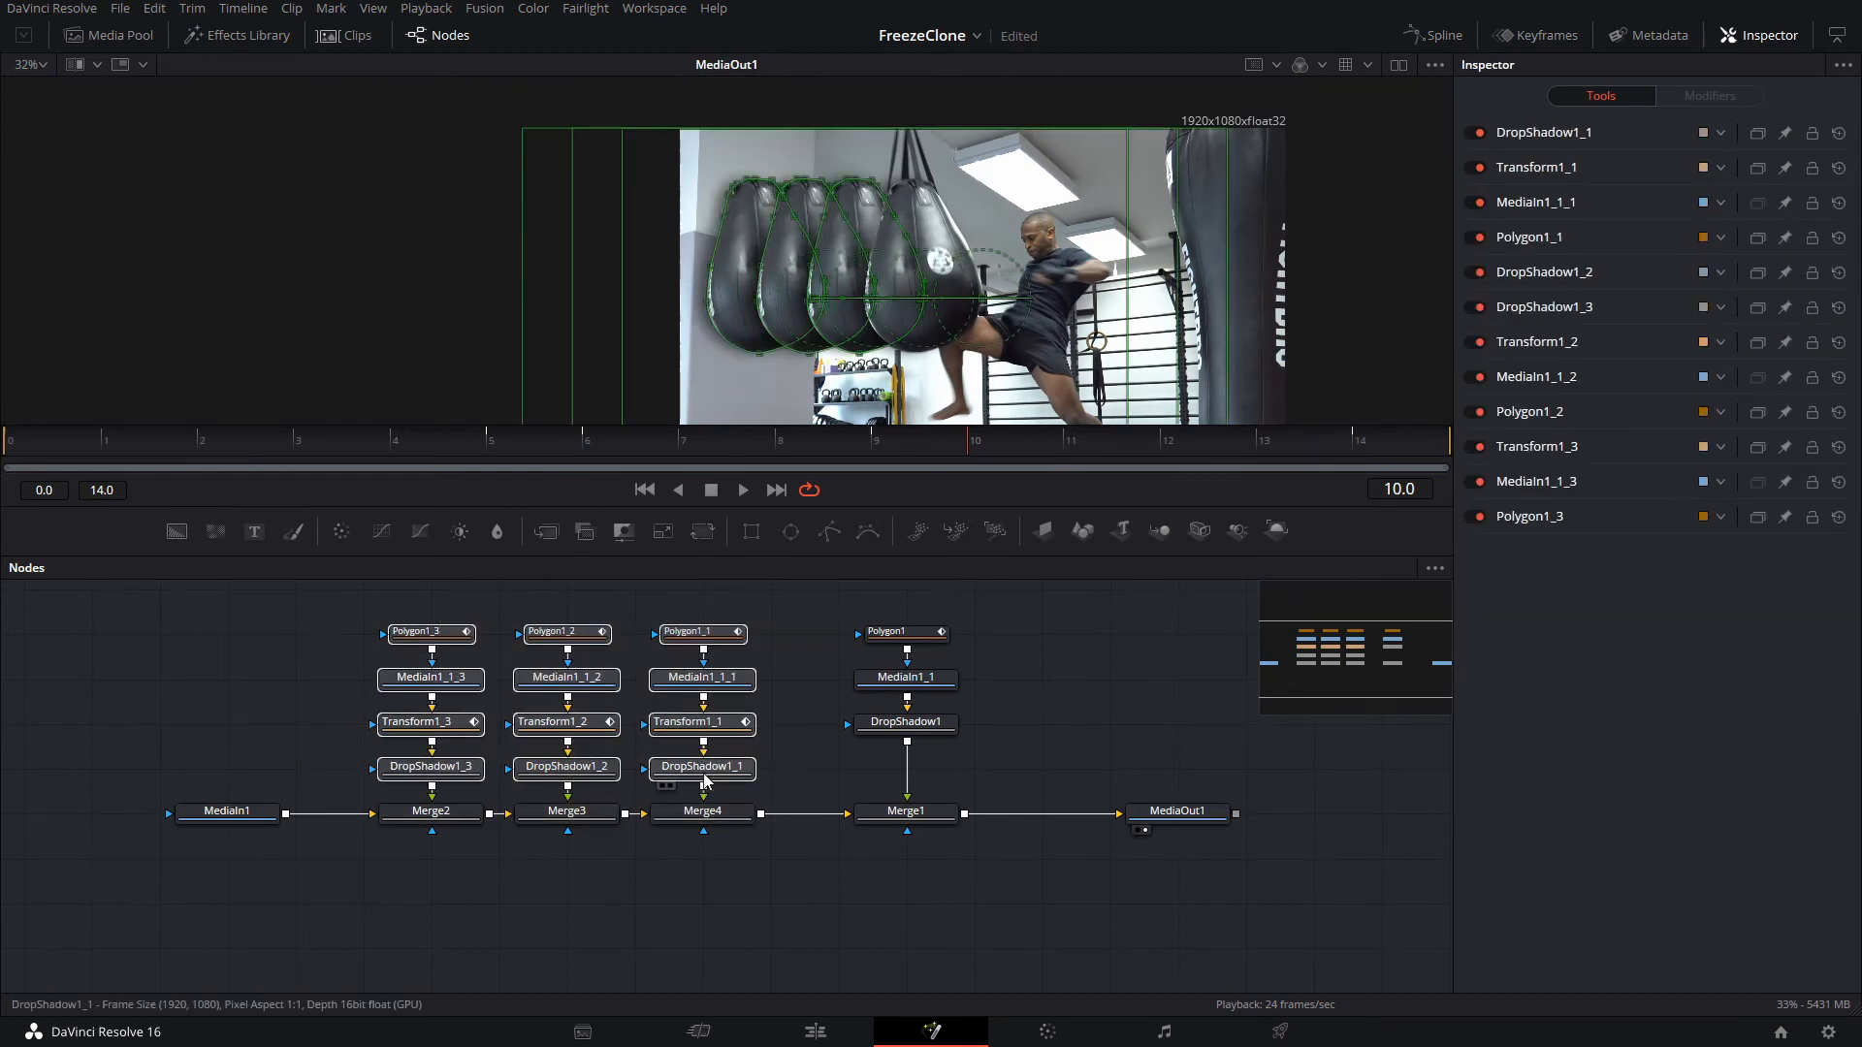
click(702, 766)
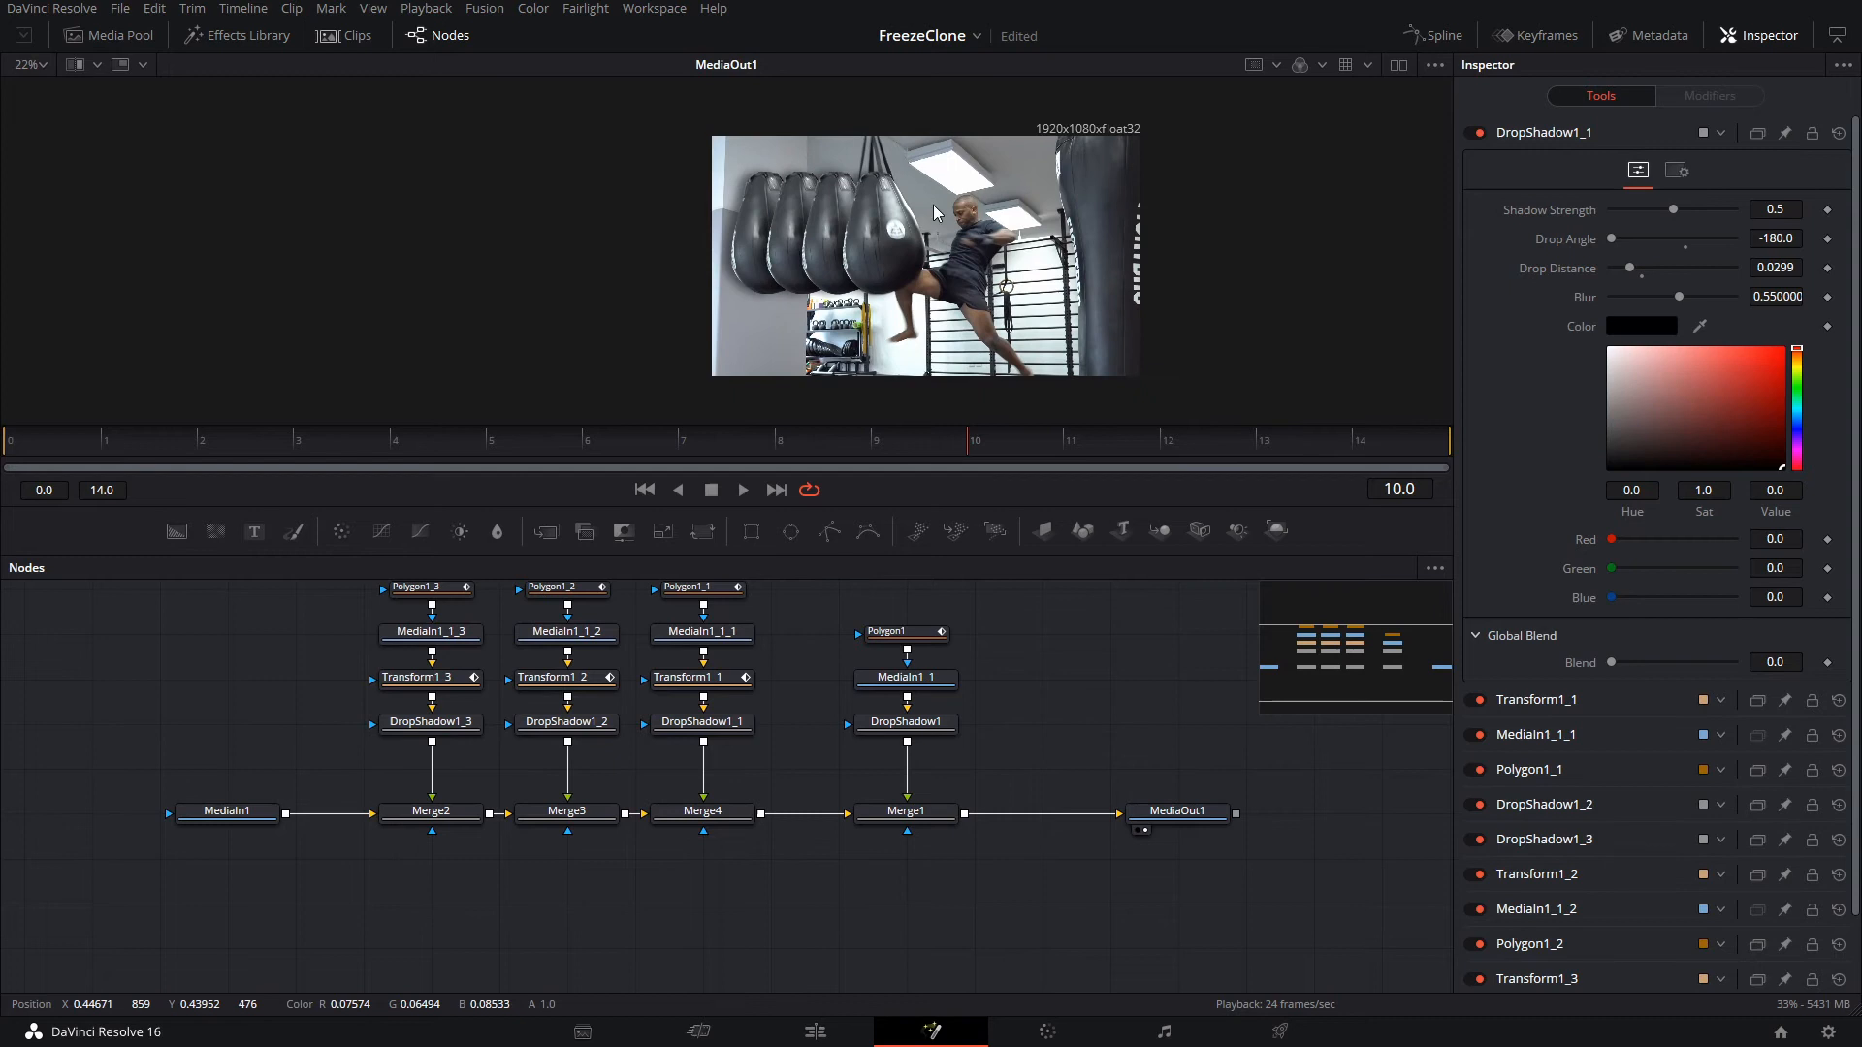
mouse_move(772, 722)
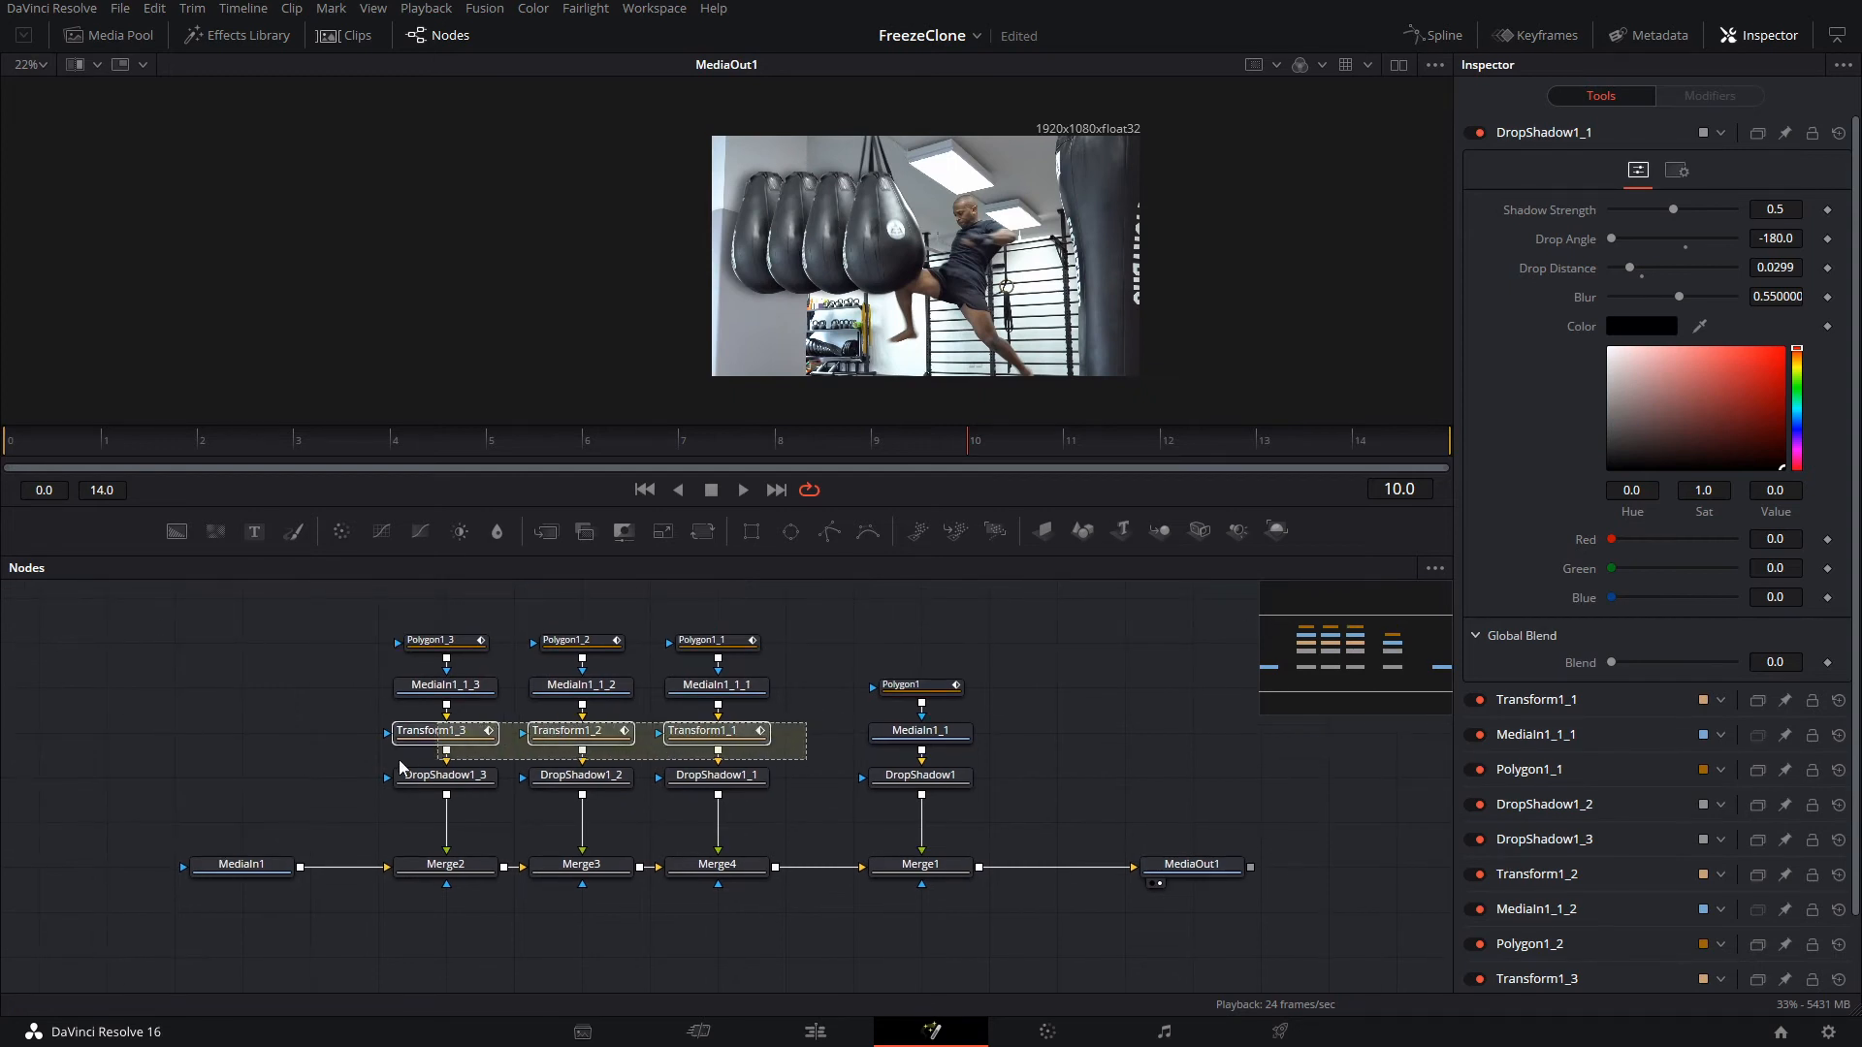
Enable Motion Blur on Transform1_1 to Transform1_3 with a Shutter Angle of 80
click(716, 731)
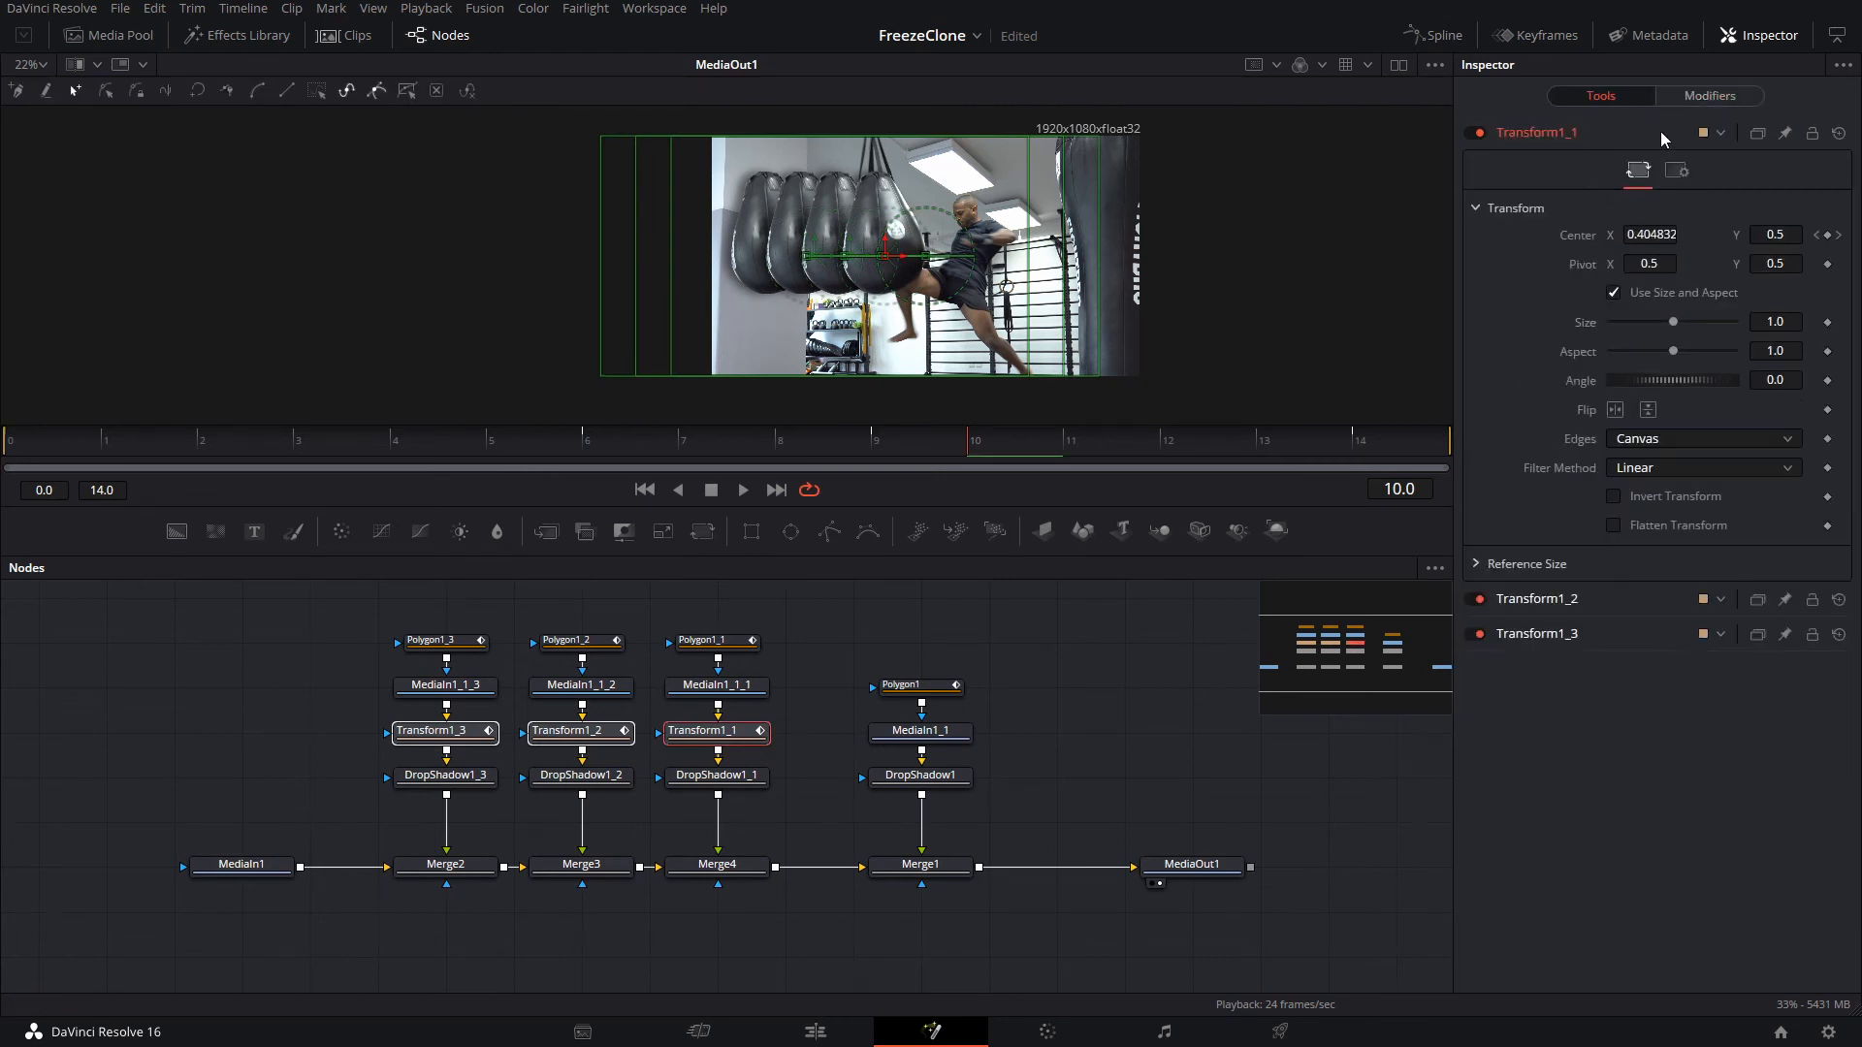
click(1676, 170)
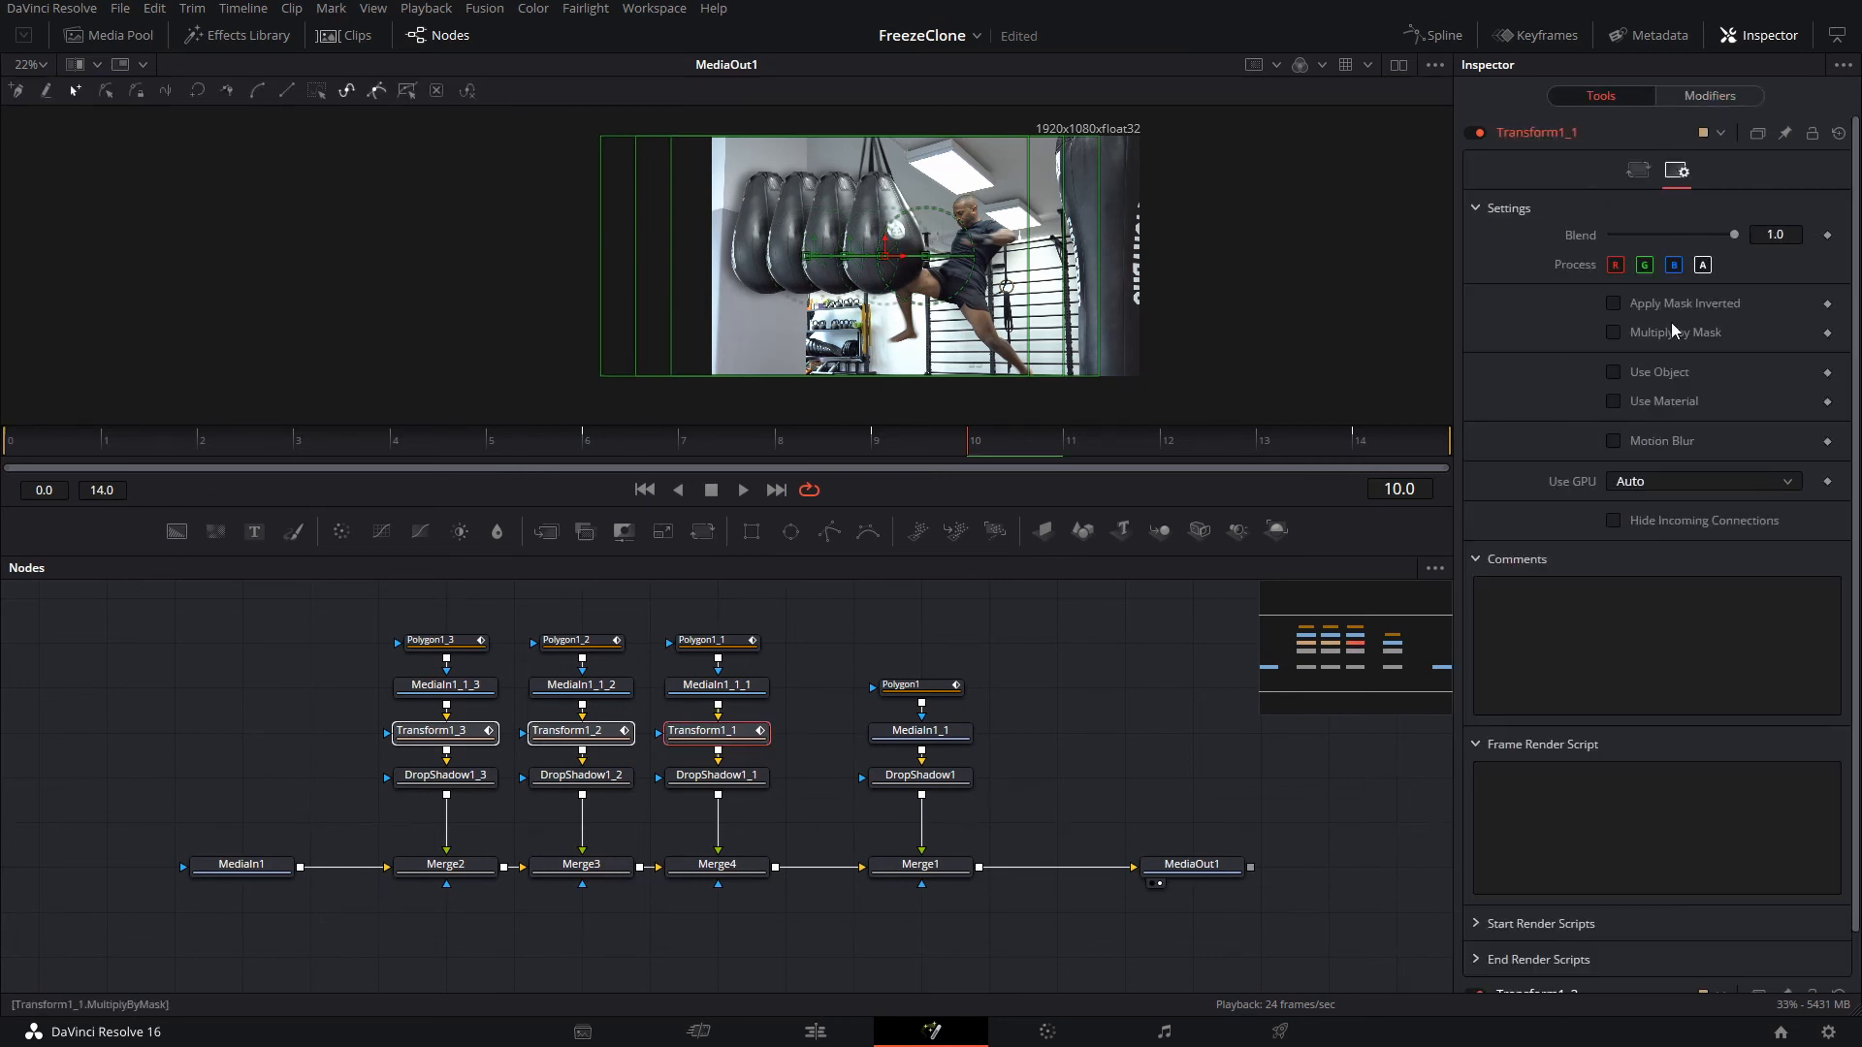
click(1614, 440)
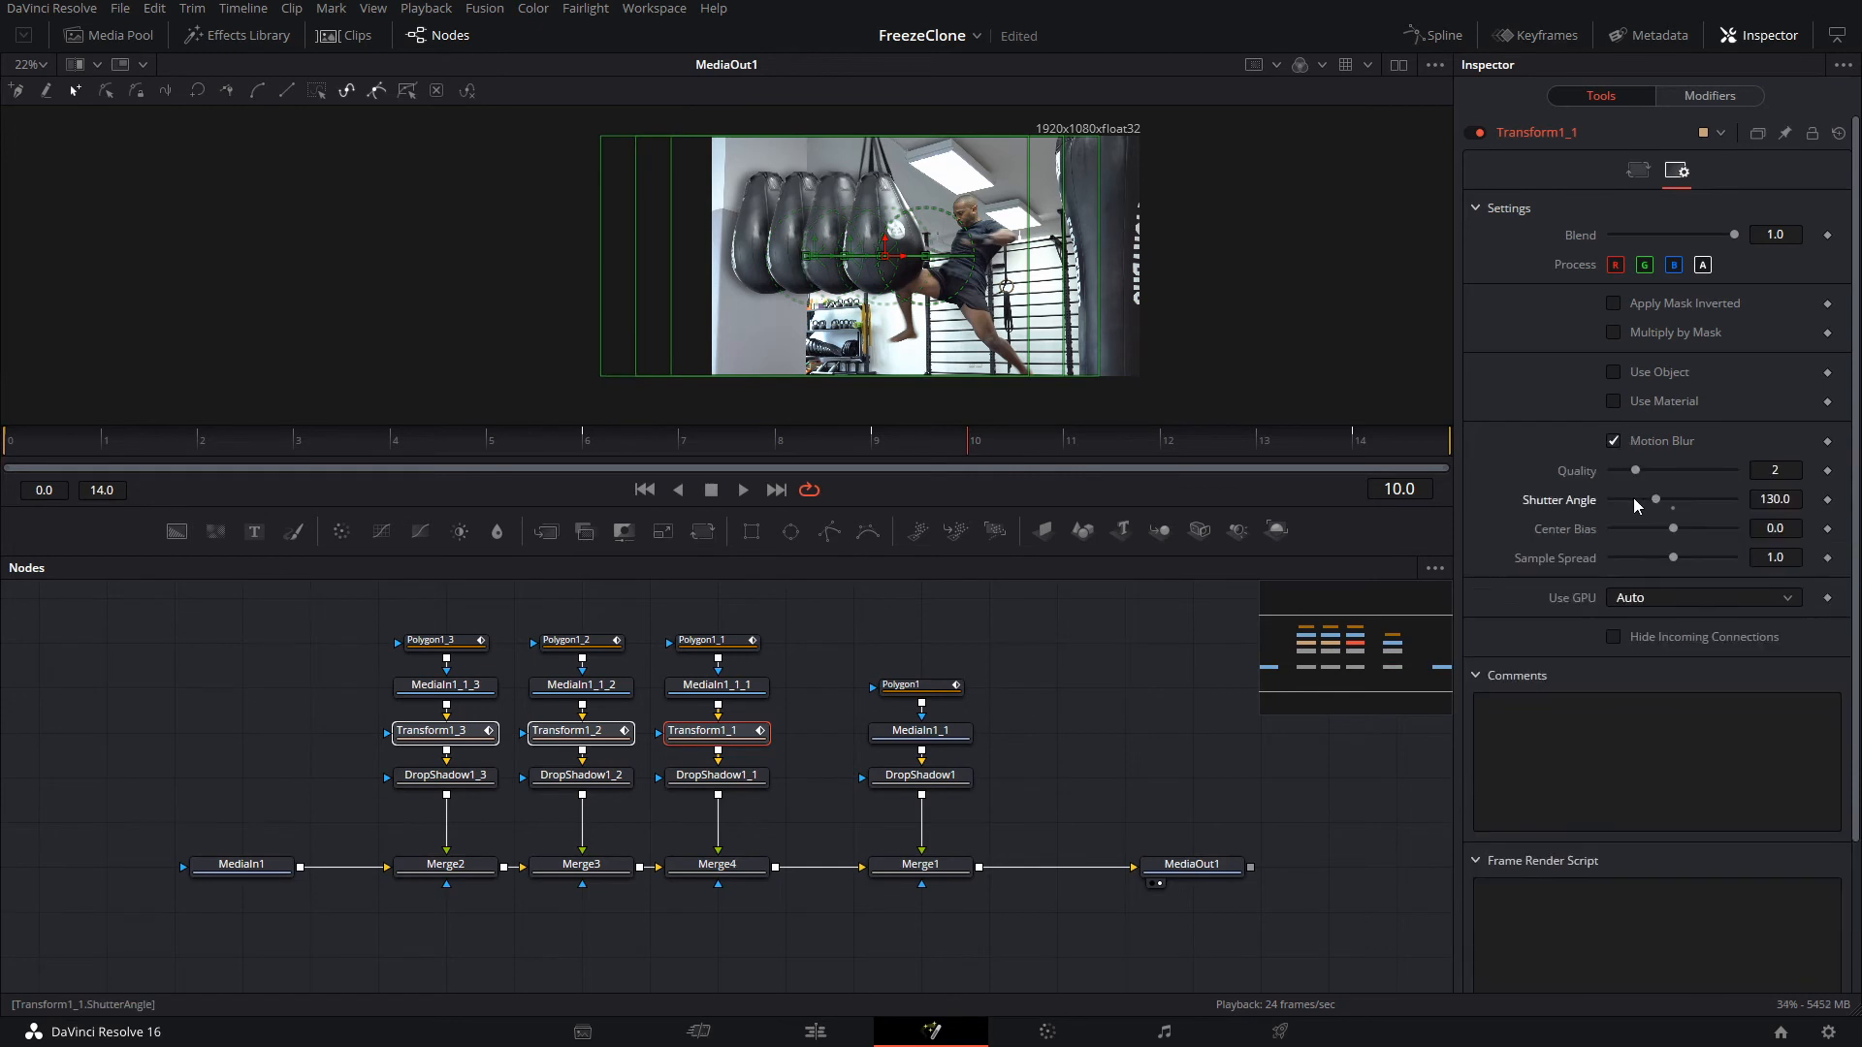
drag(1654, 498, 1645, 498)
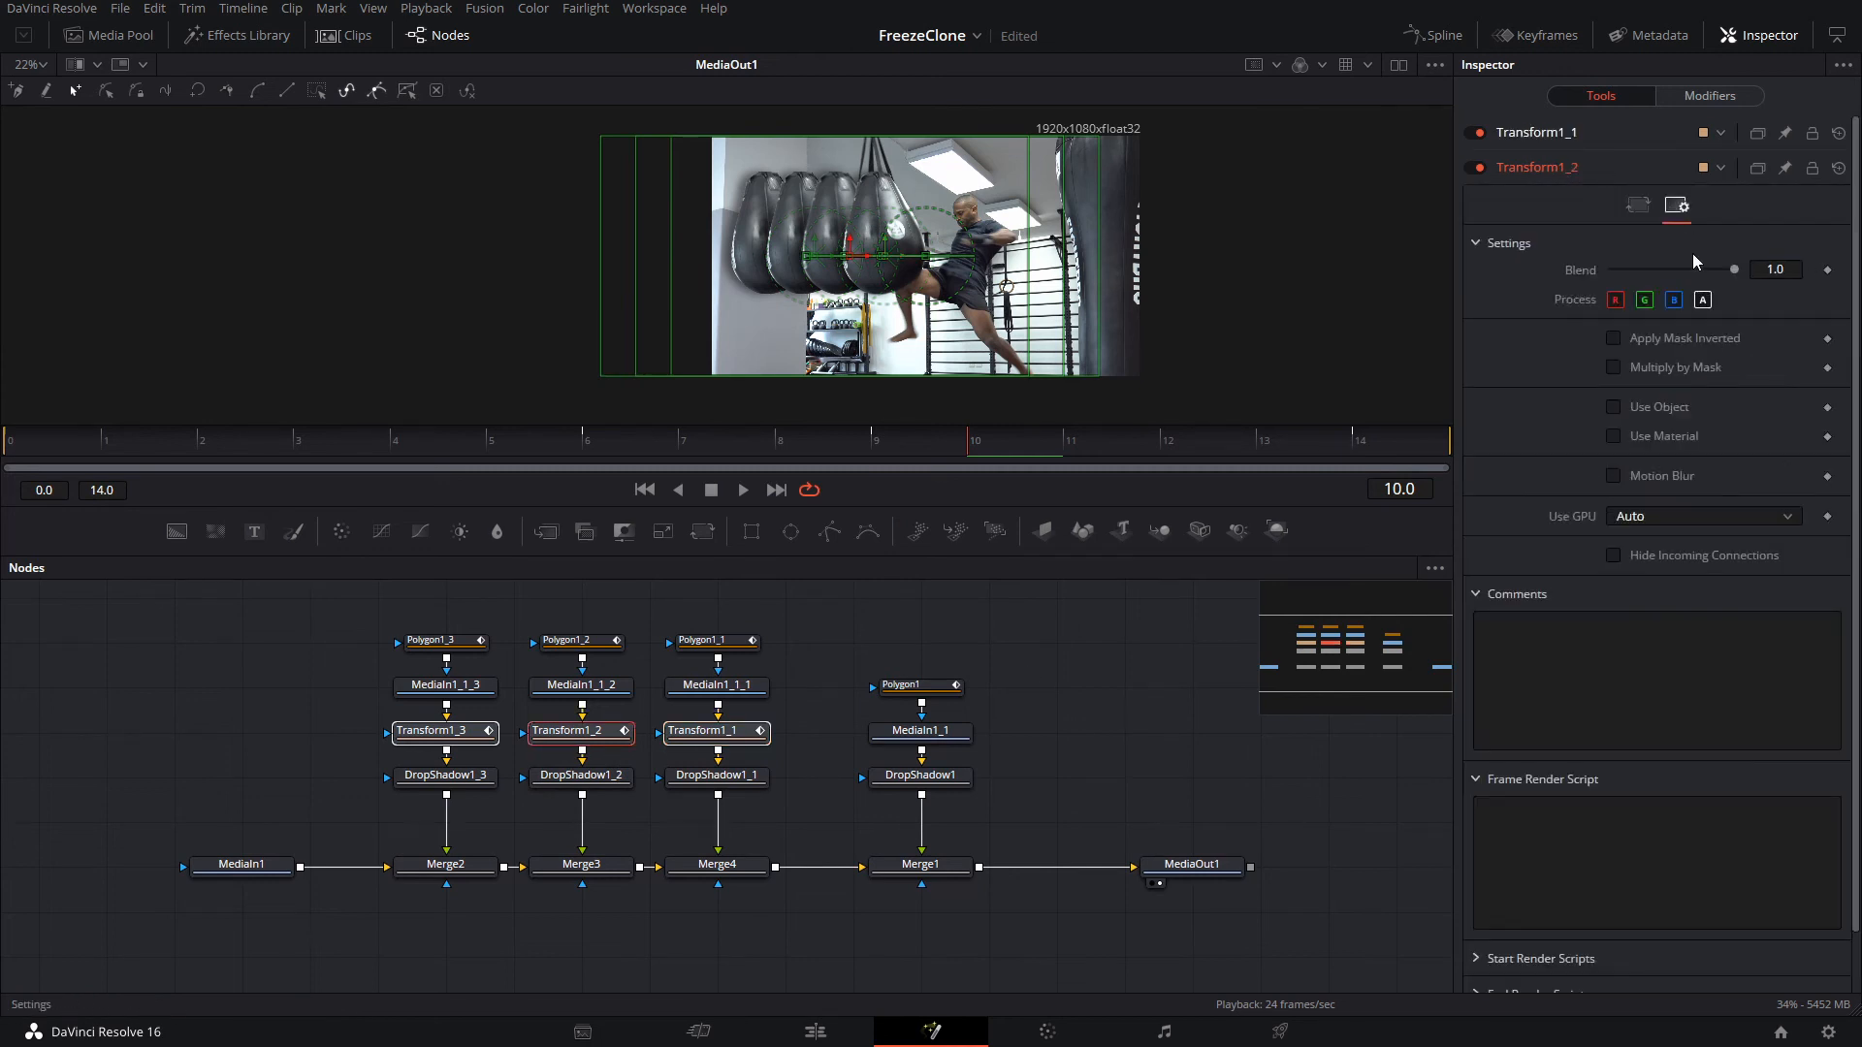
click(1614, 475)
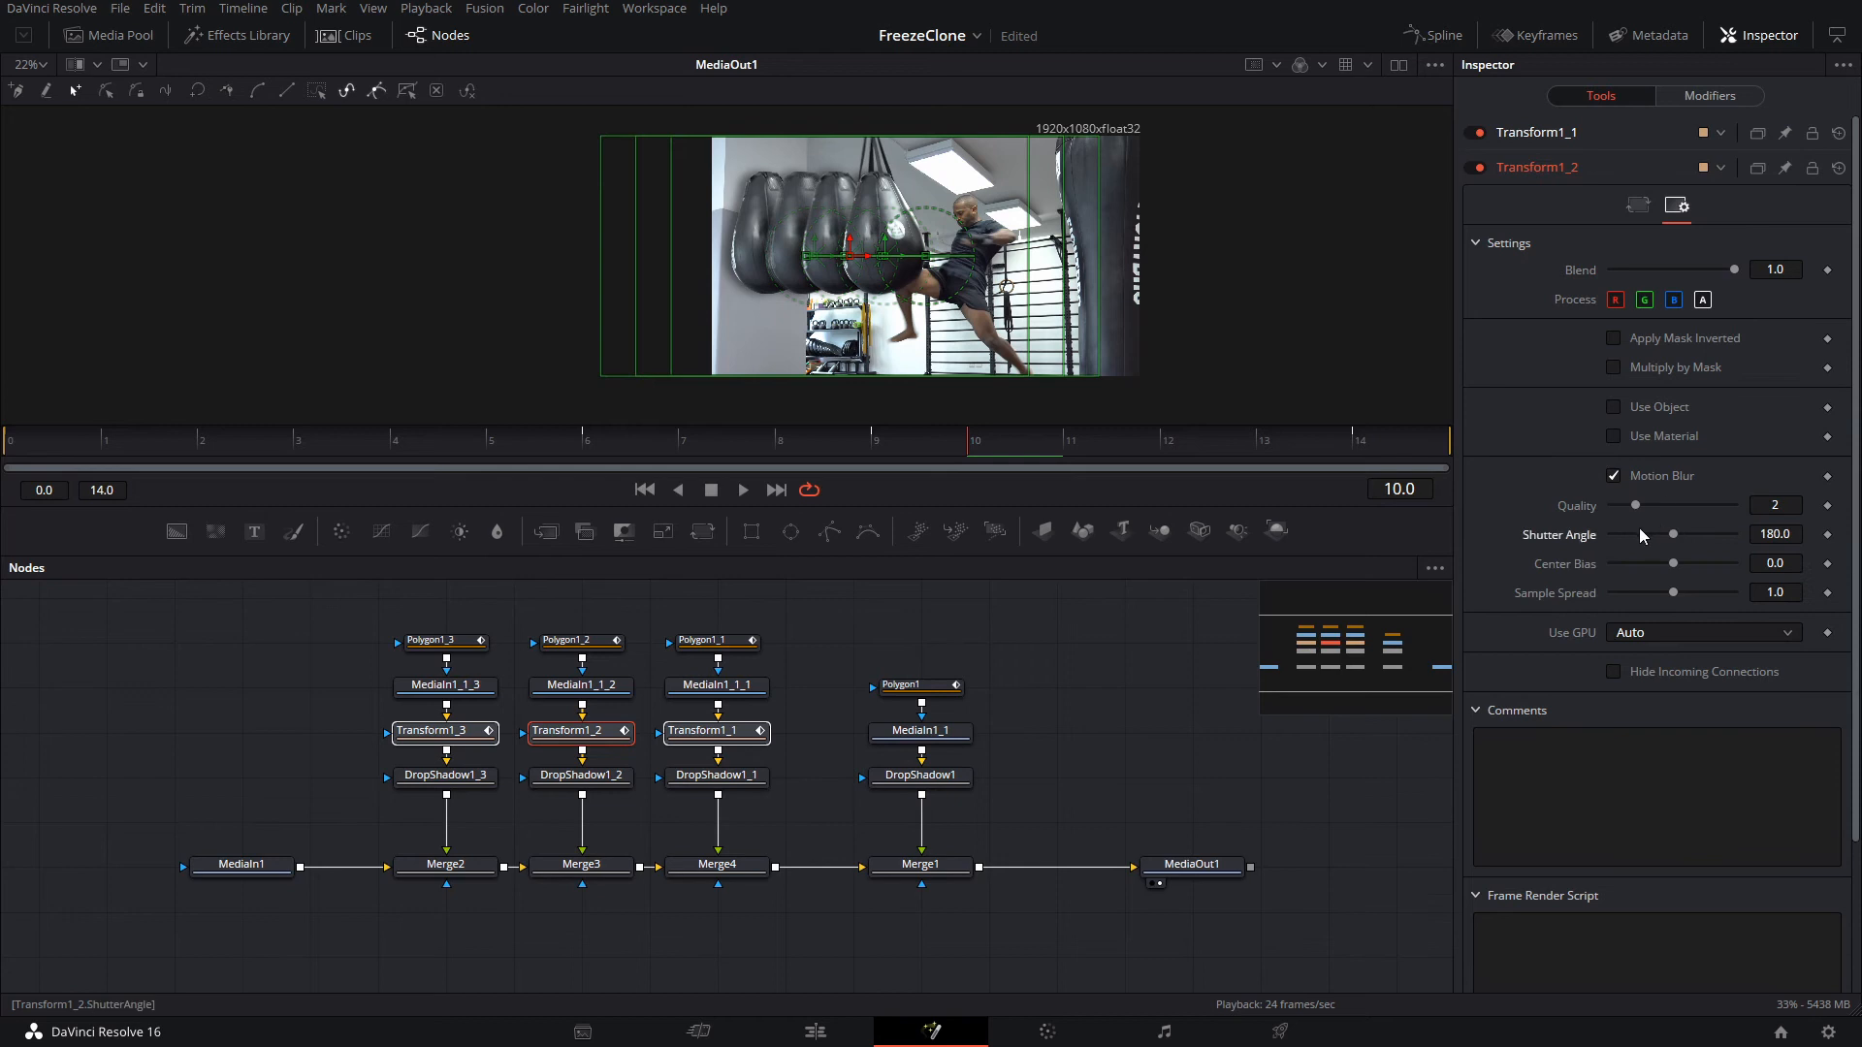
drag(1672, 534, 1636, 535)
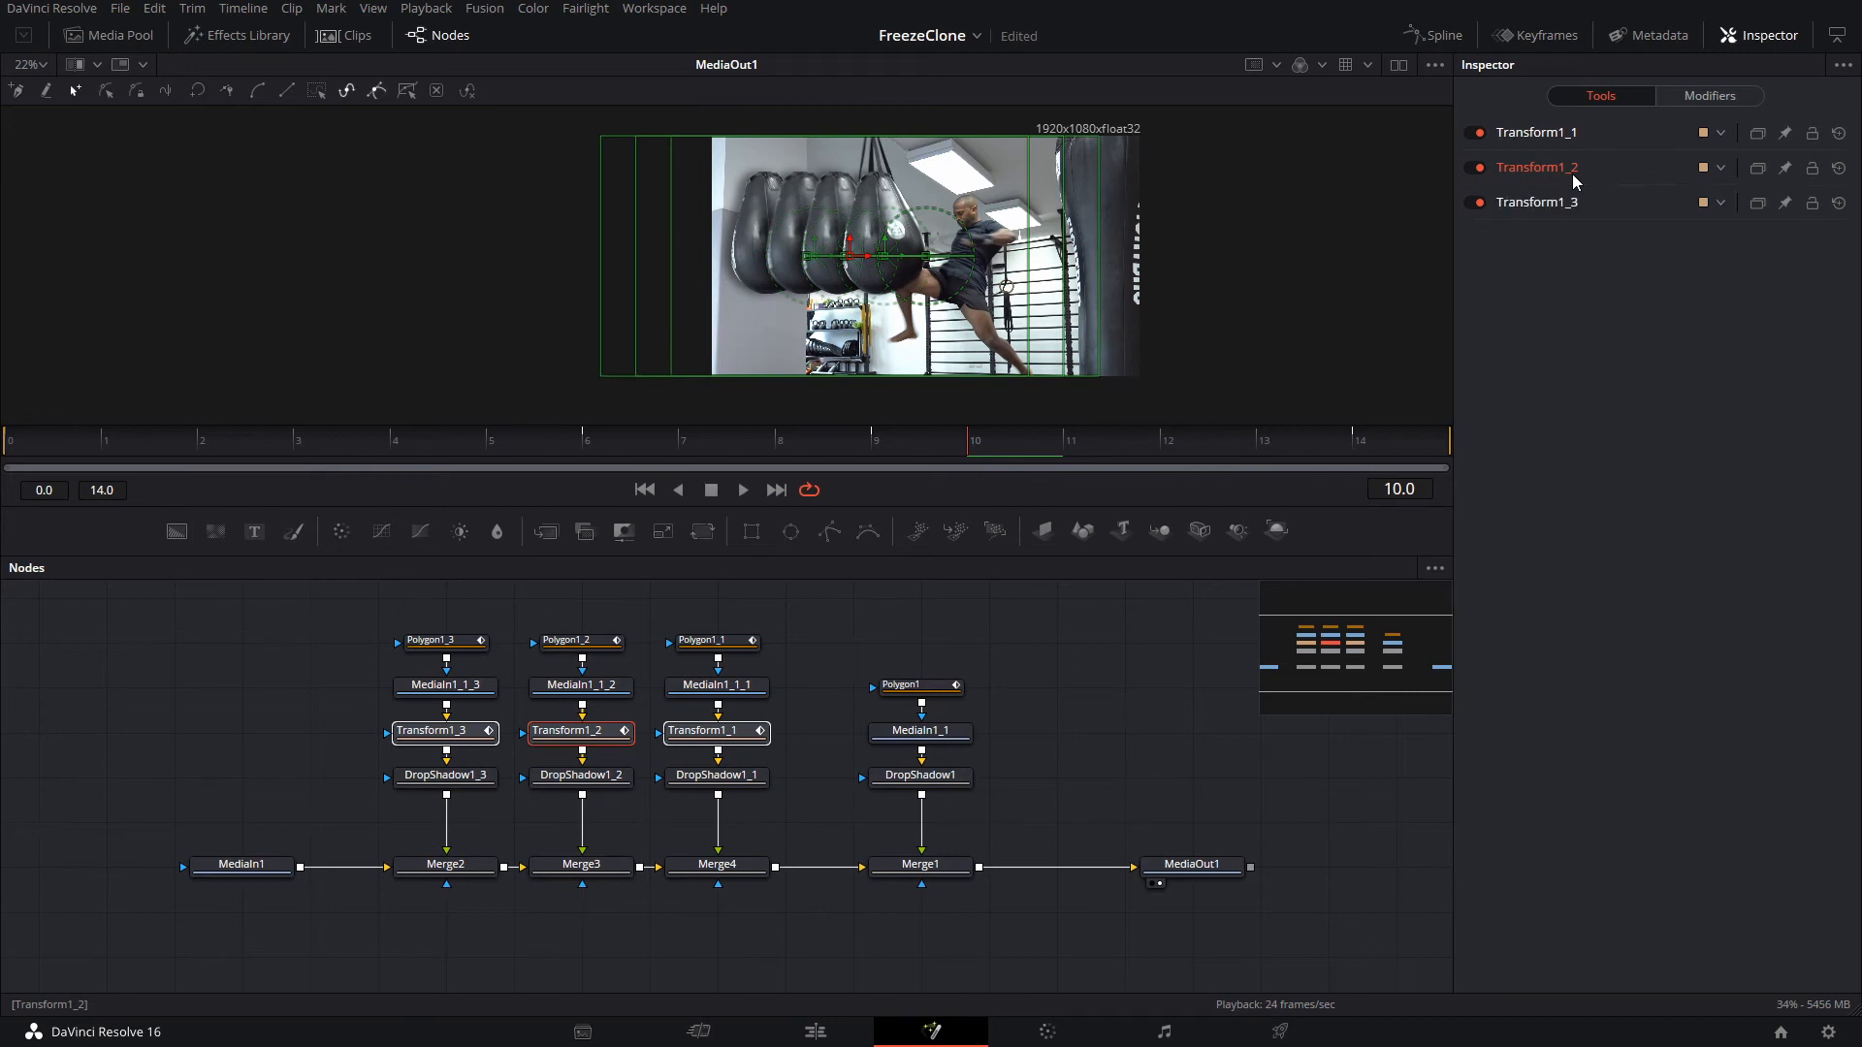
click(1537, 201)
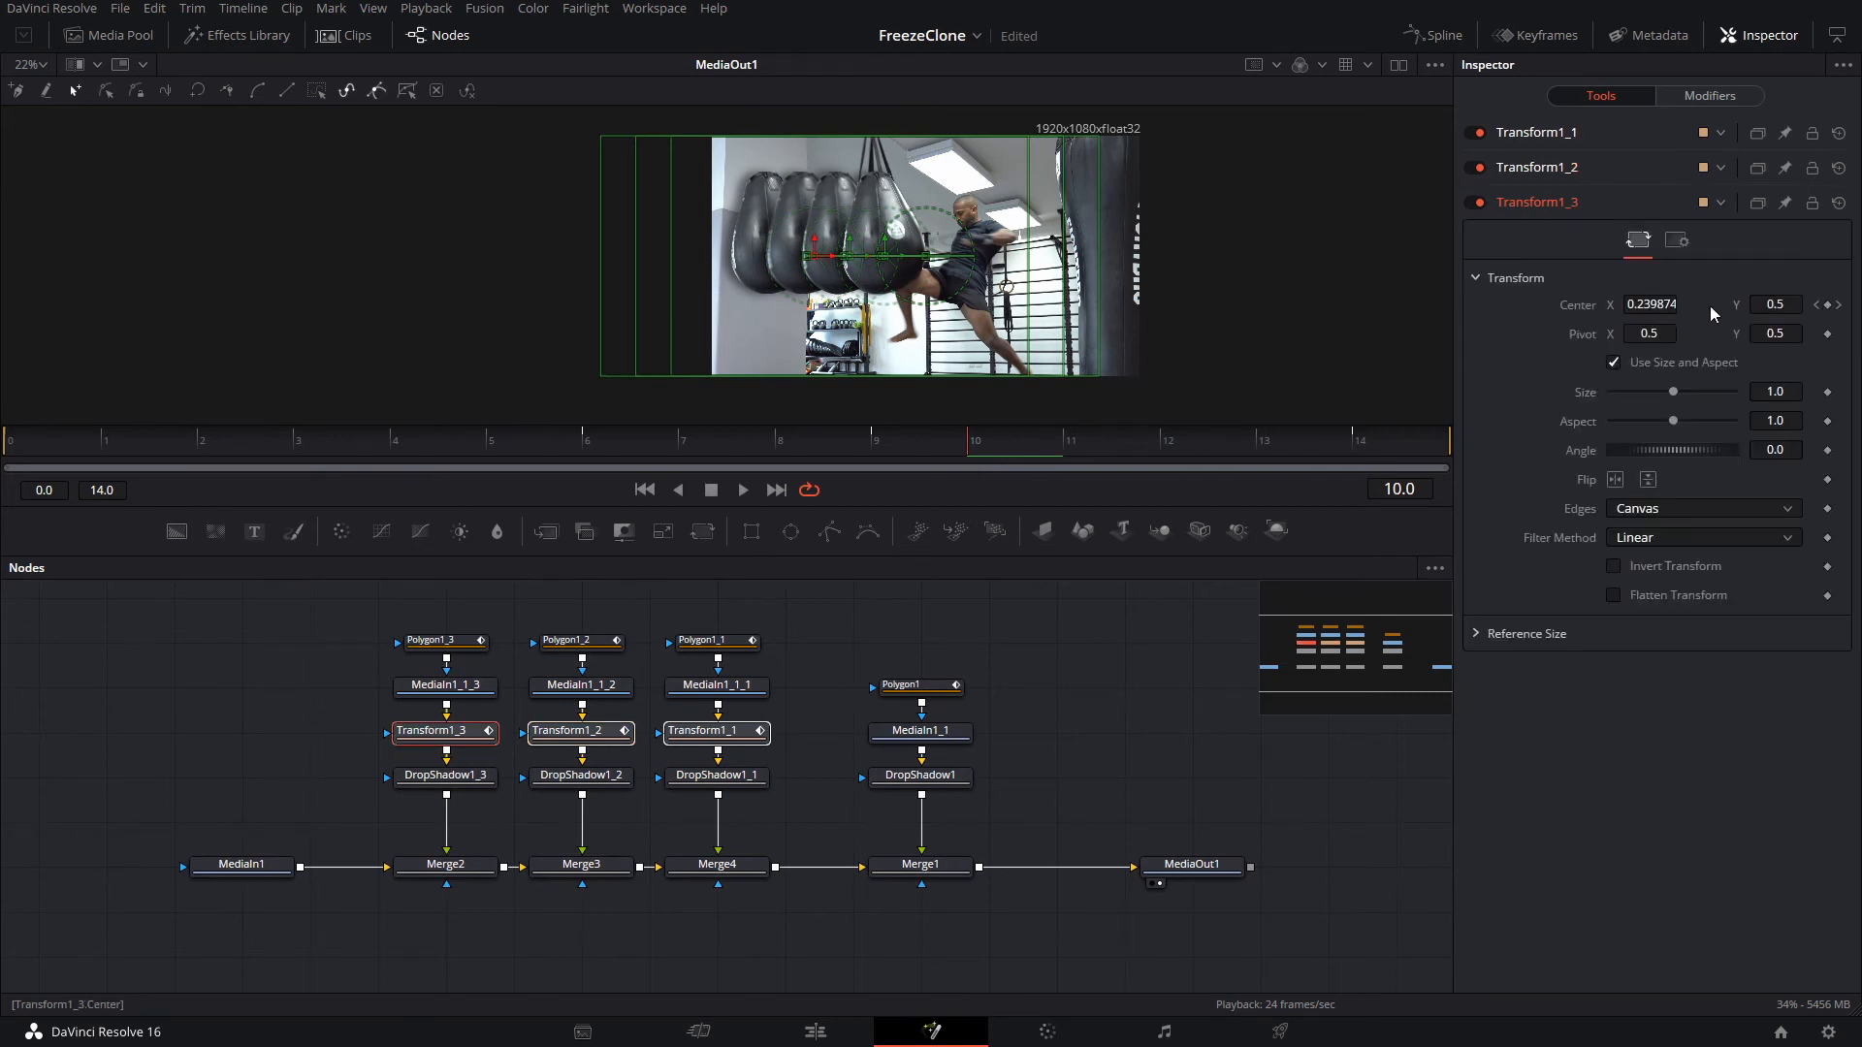
click(1677, 239)
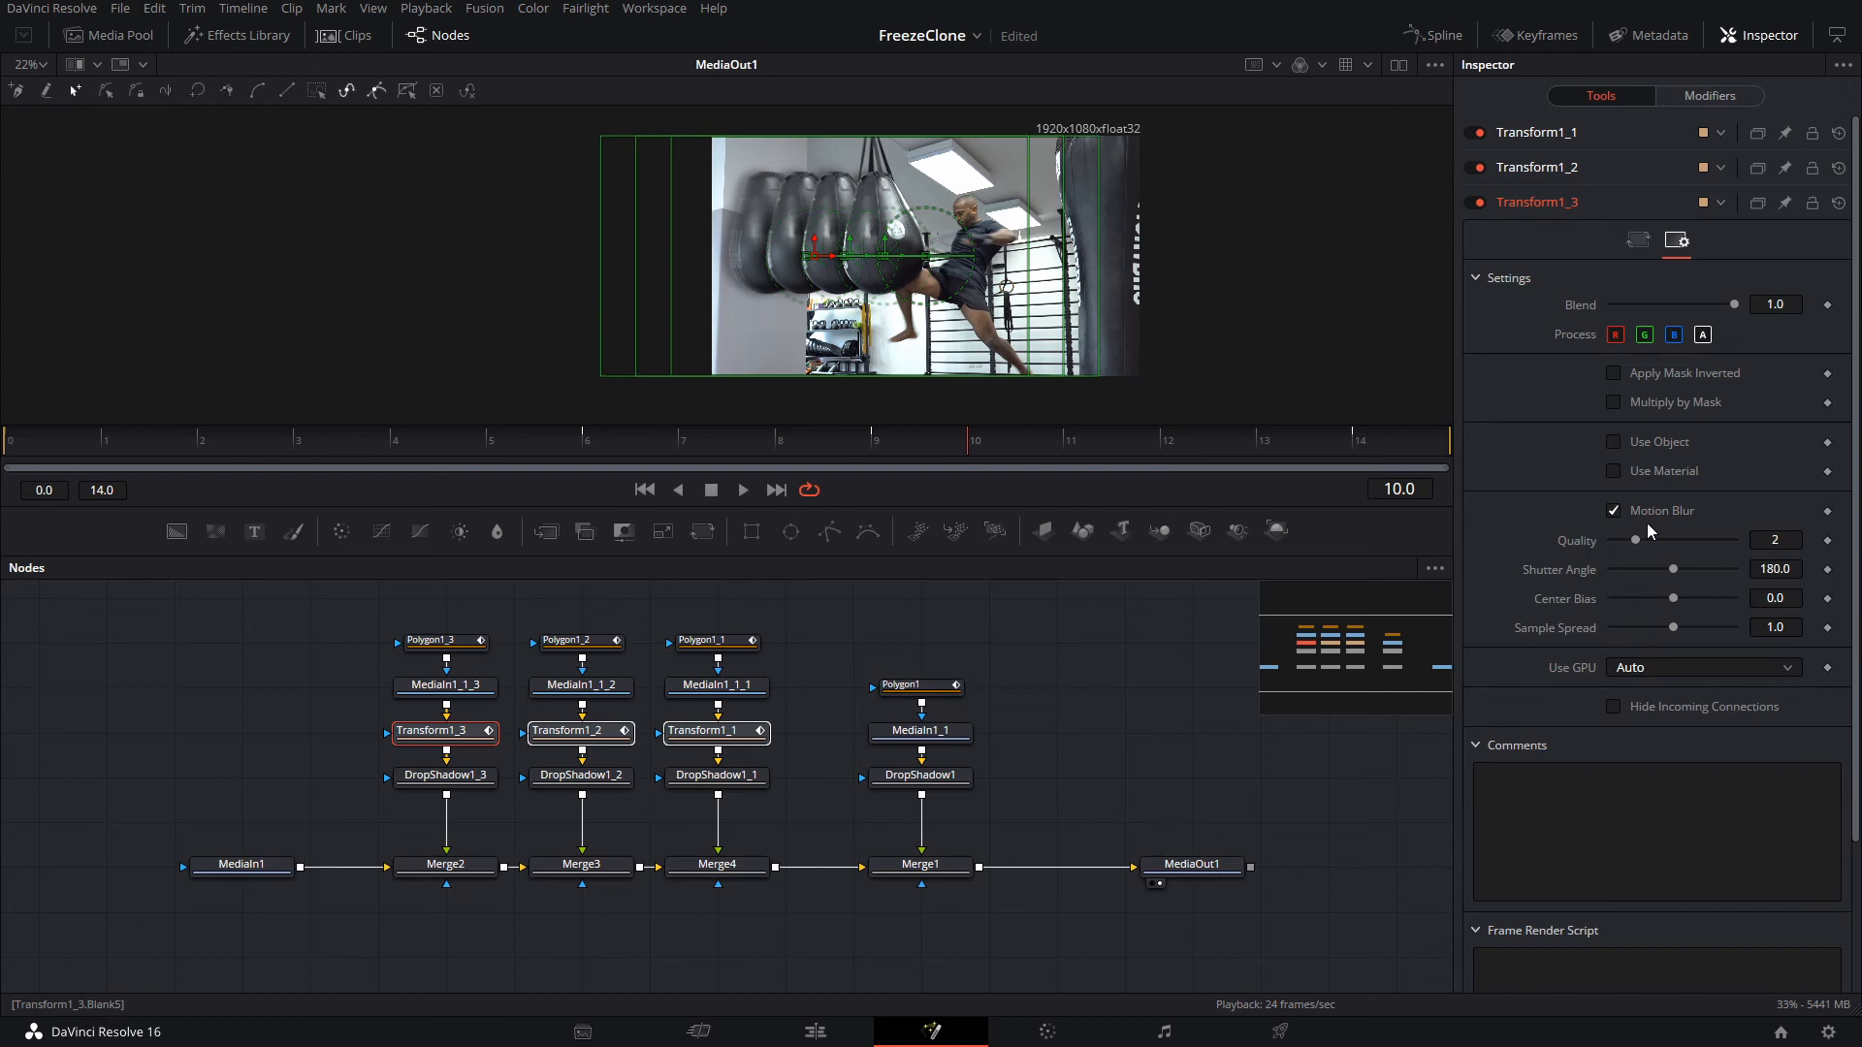
drag(1698, 570, 1674, 569)
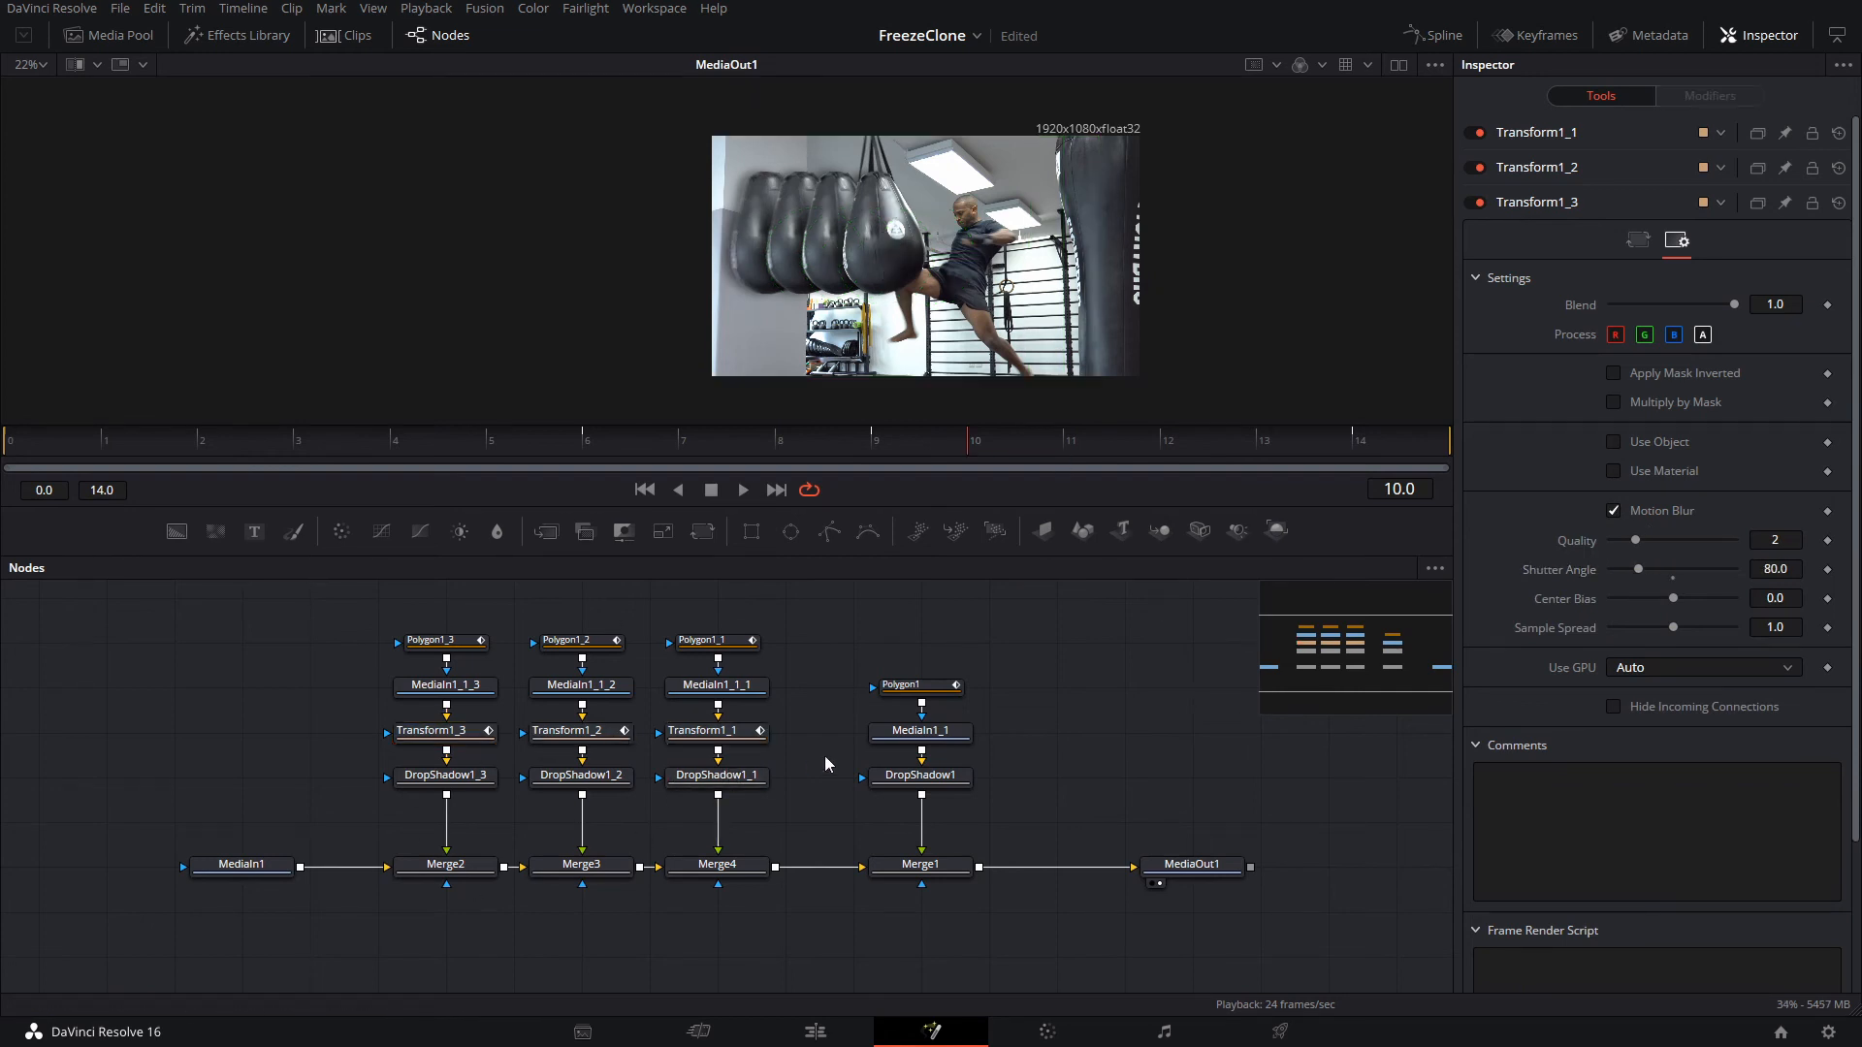
Play and stop the slide-out preview, then show the DropShadow1 parameters
click(742, 490)
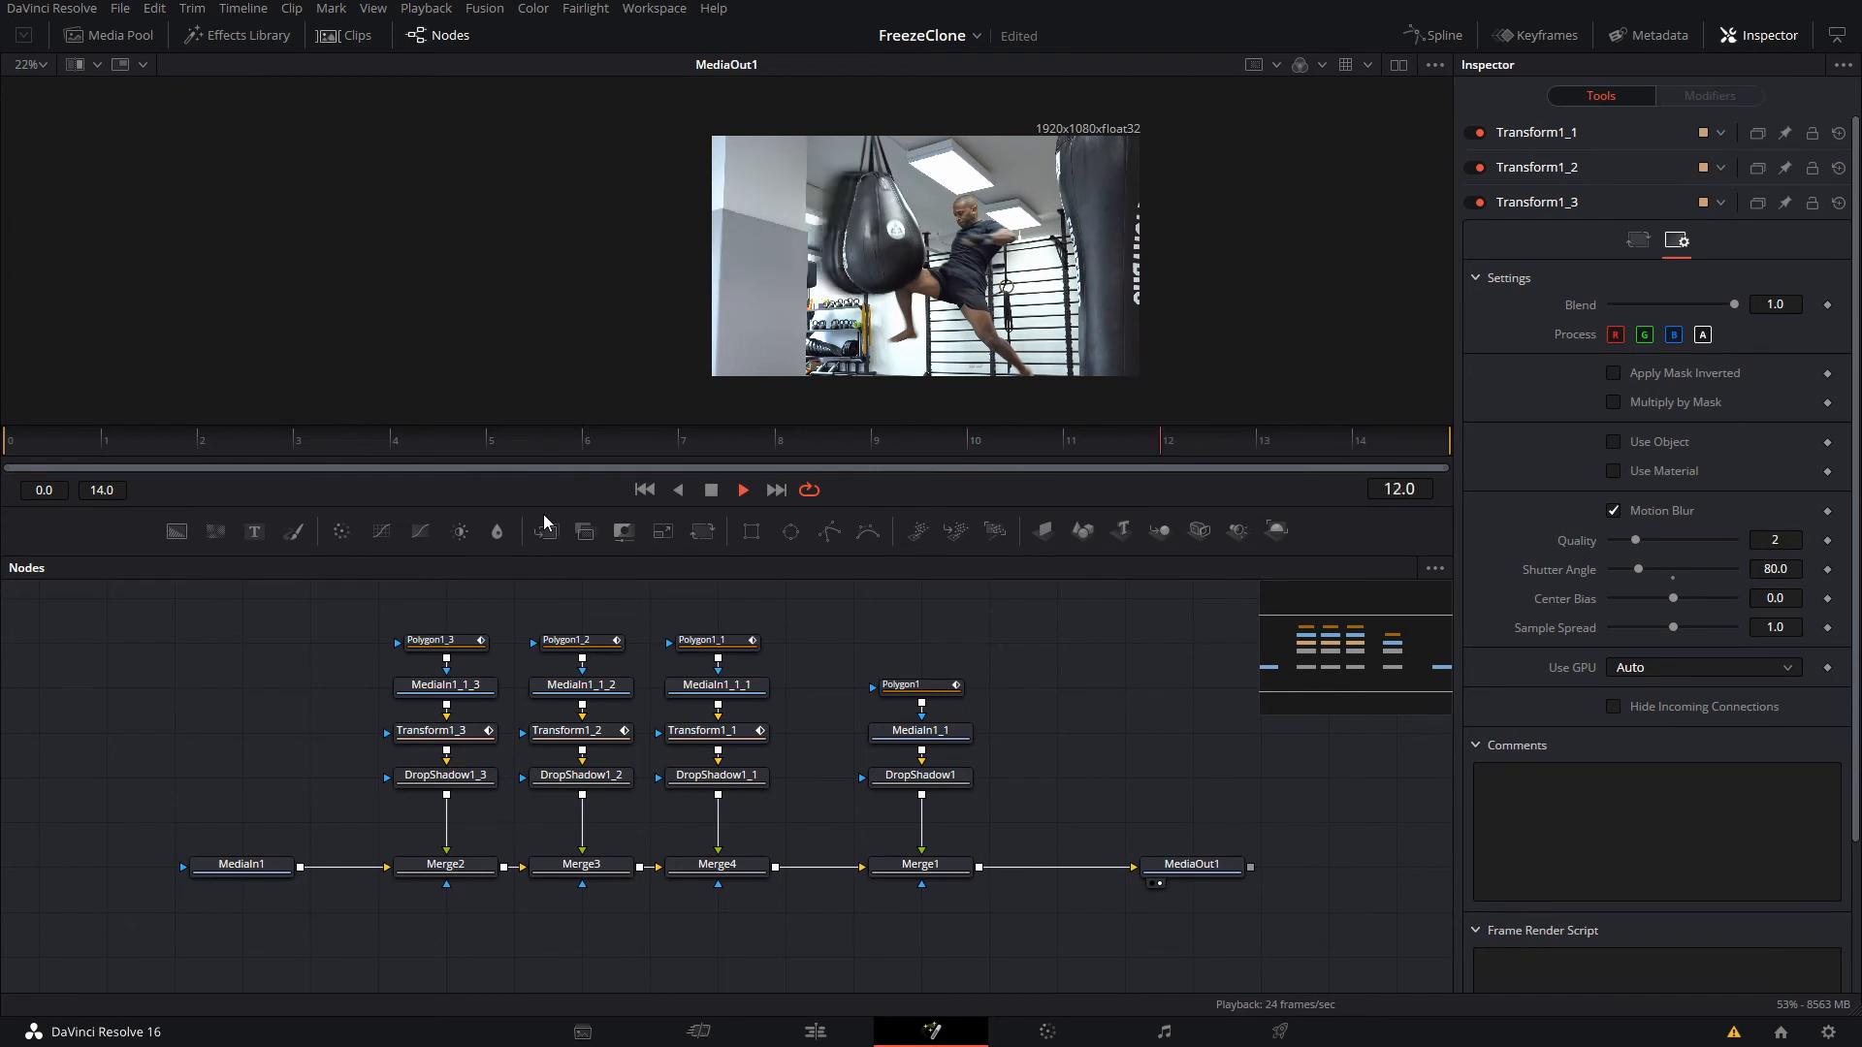
click(779, 447)
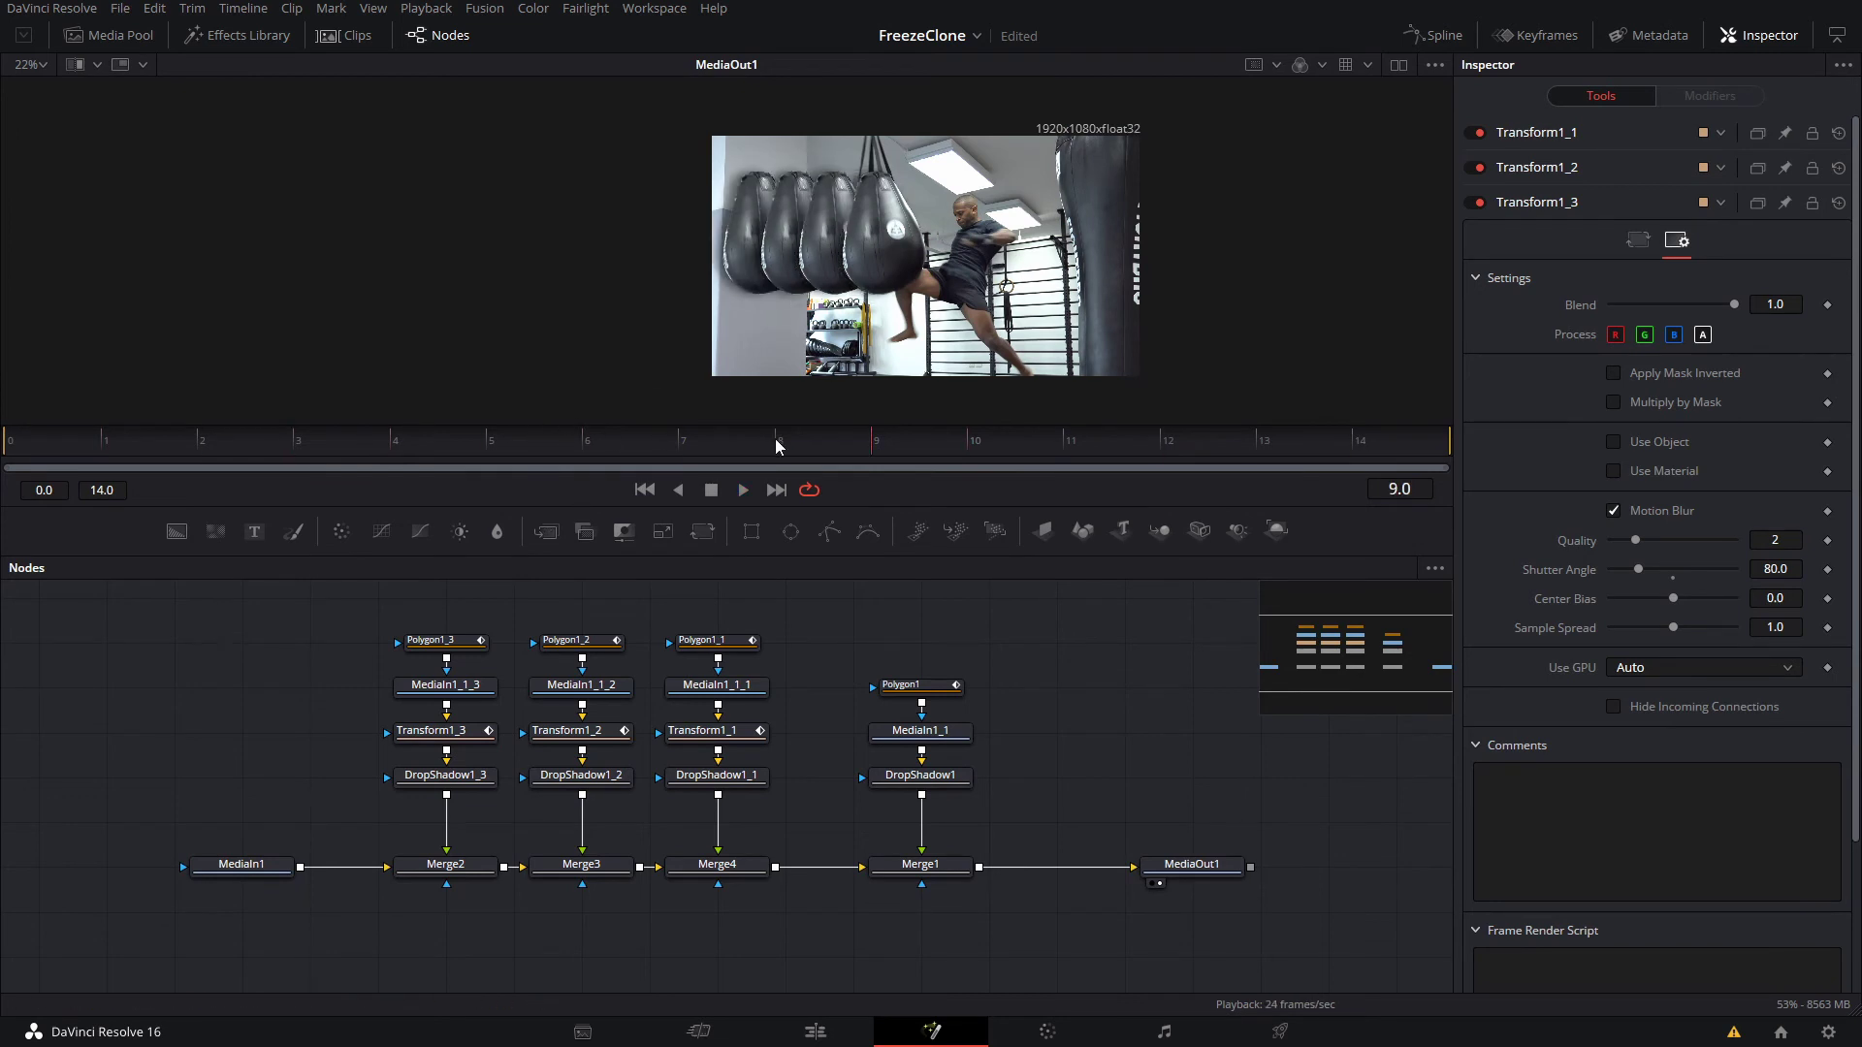
click(920, 774)
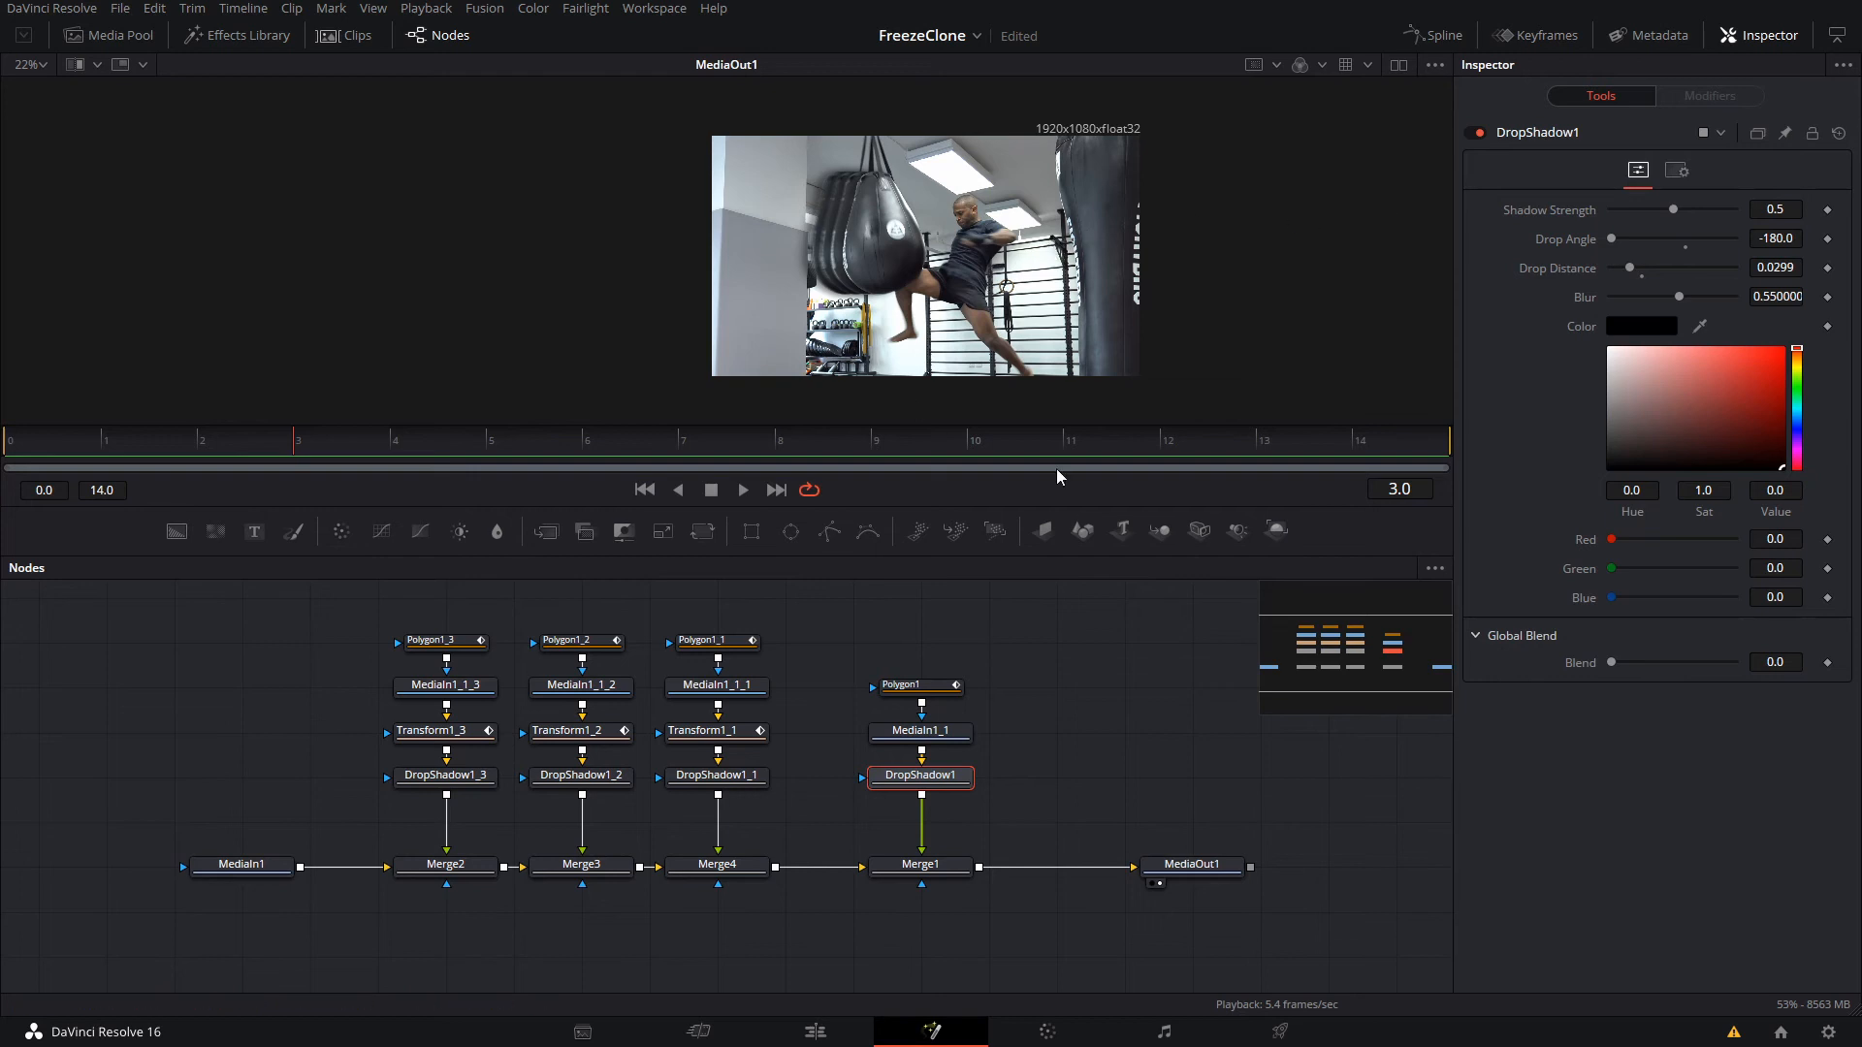
mouse_move(999, 422)
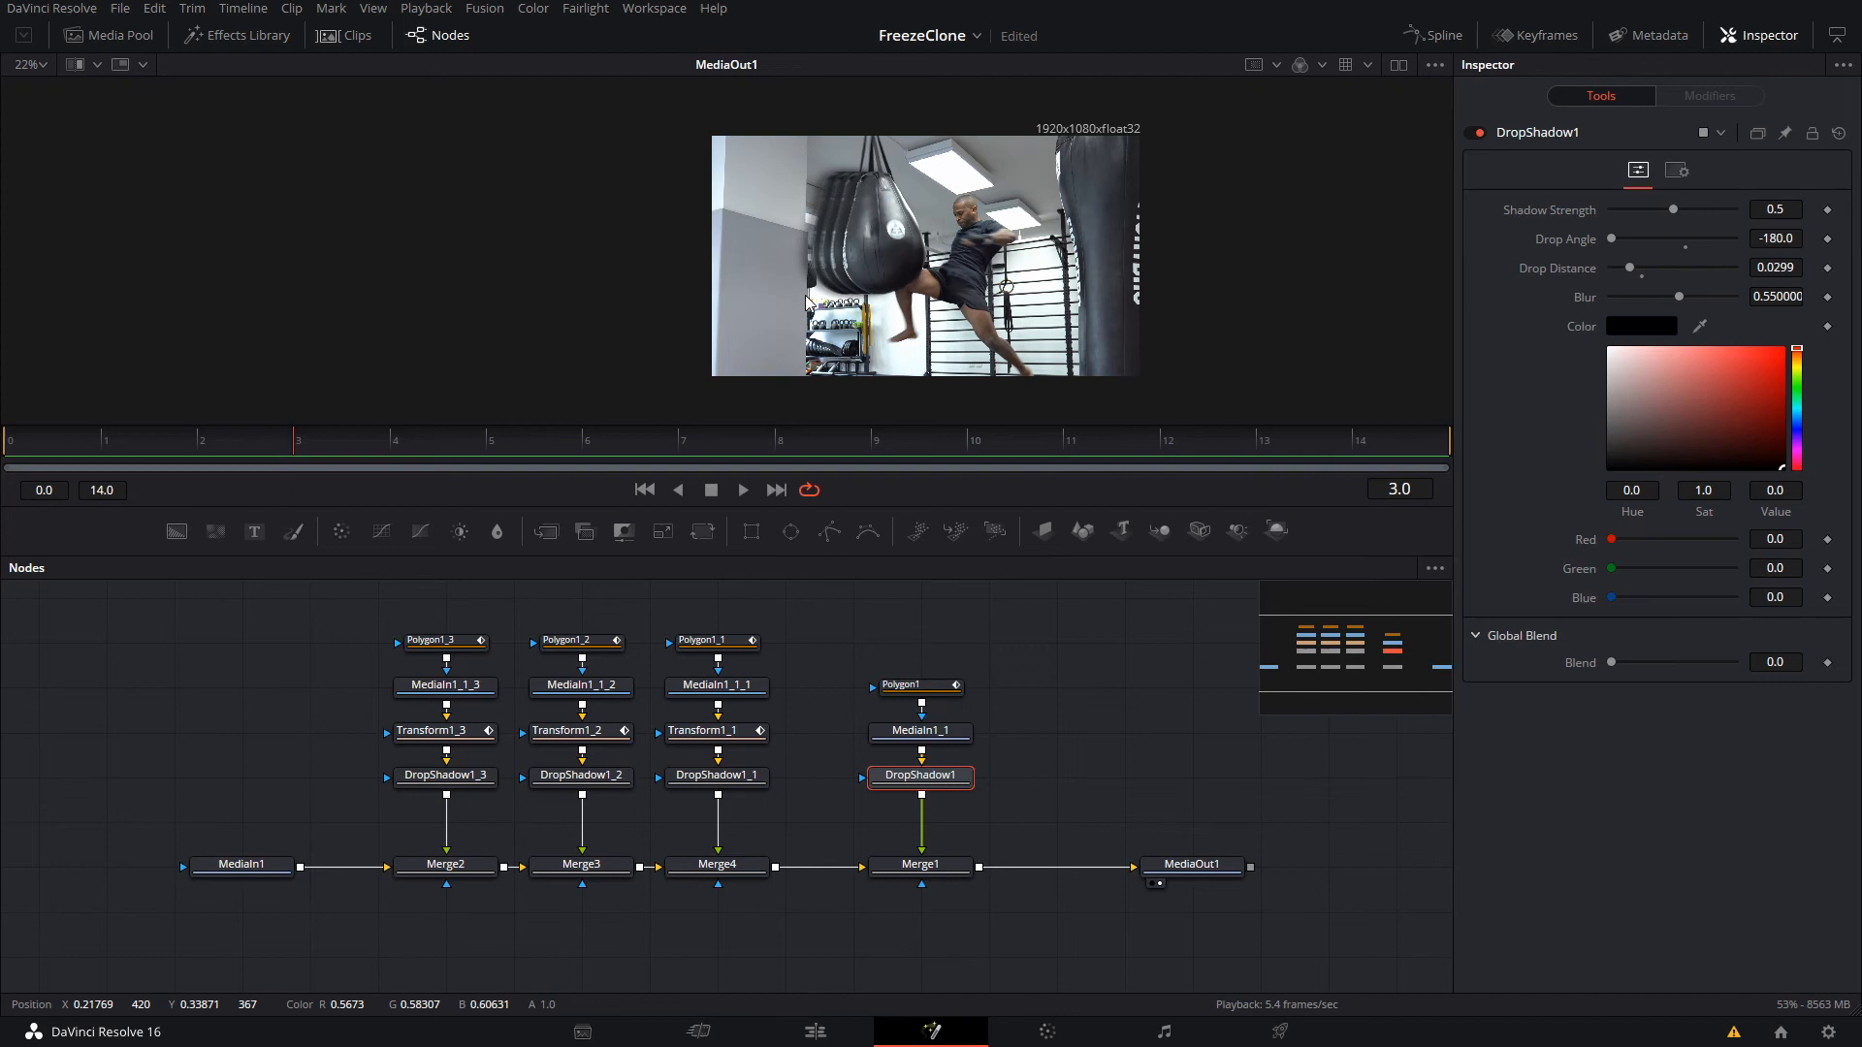
mouse_move(1162, 508)
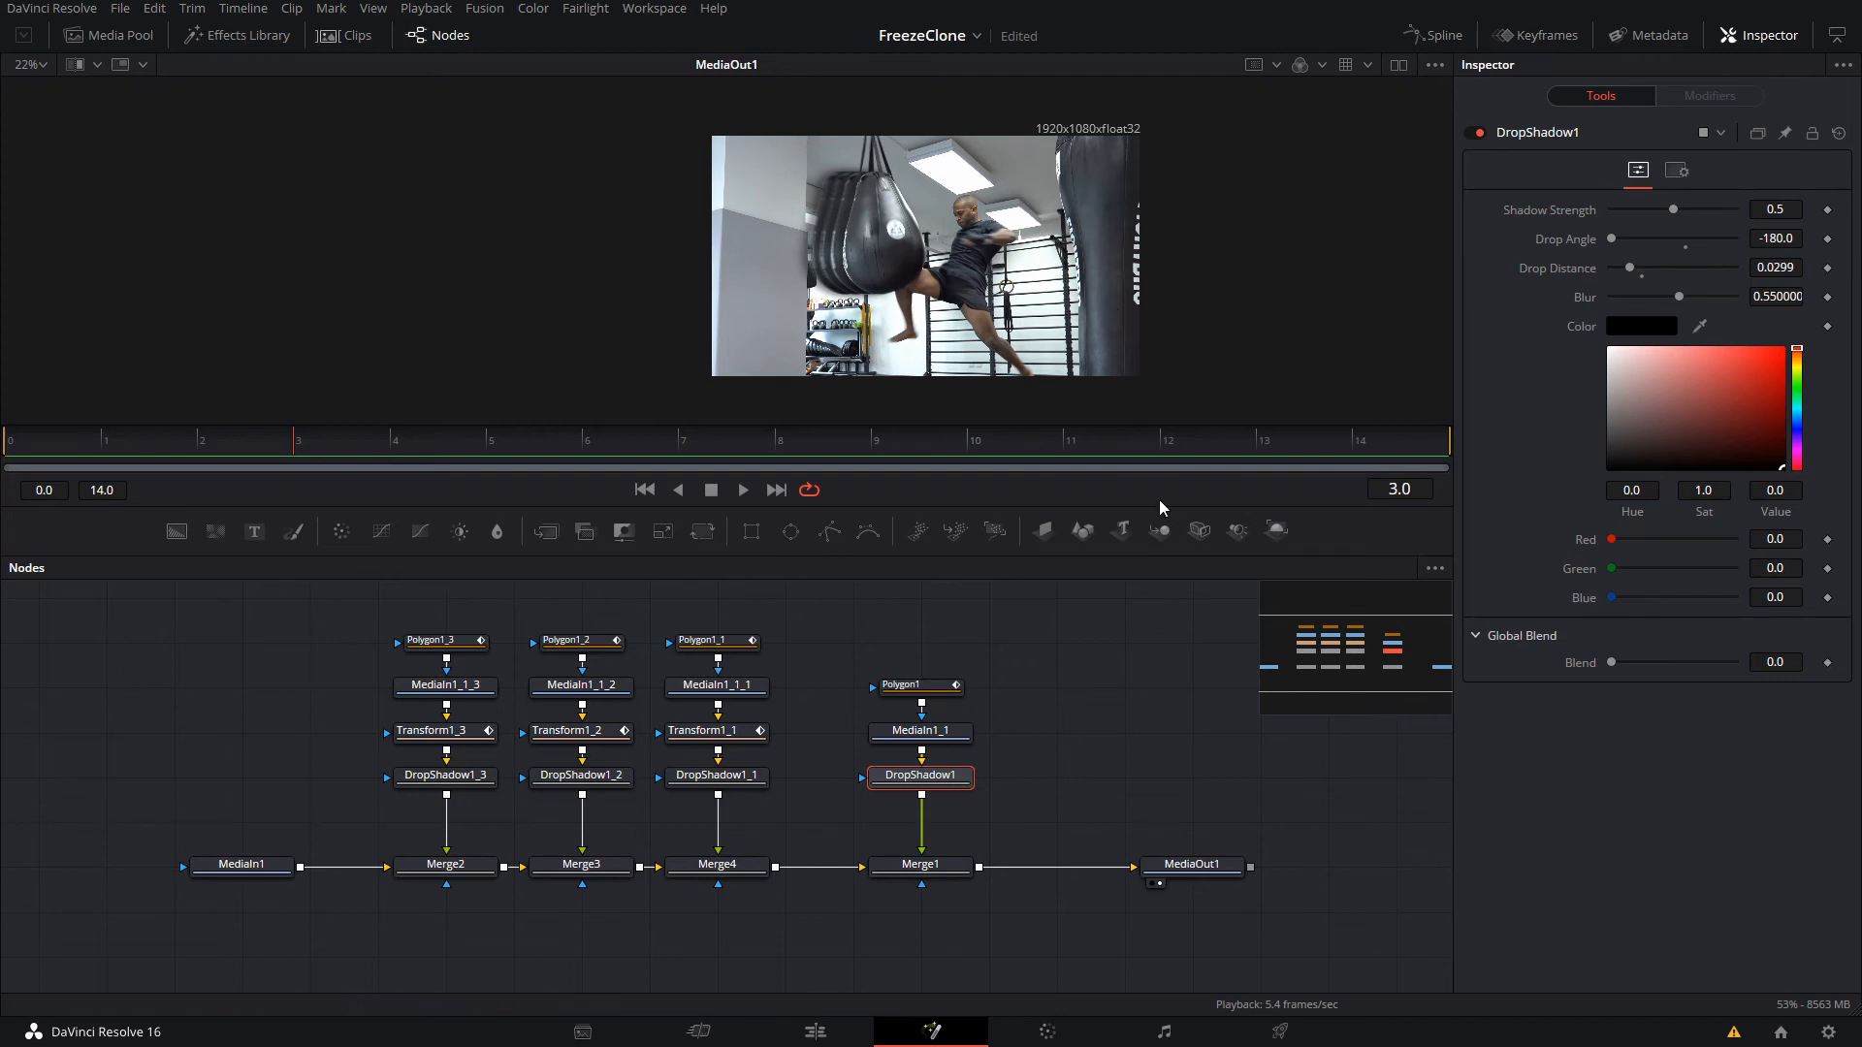
mouse_move(1079, 660)
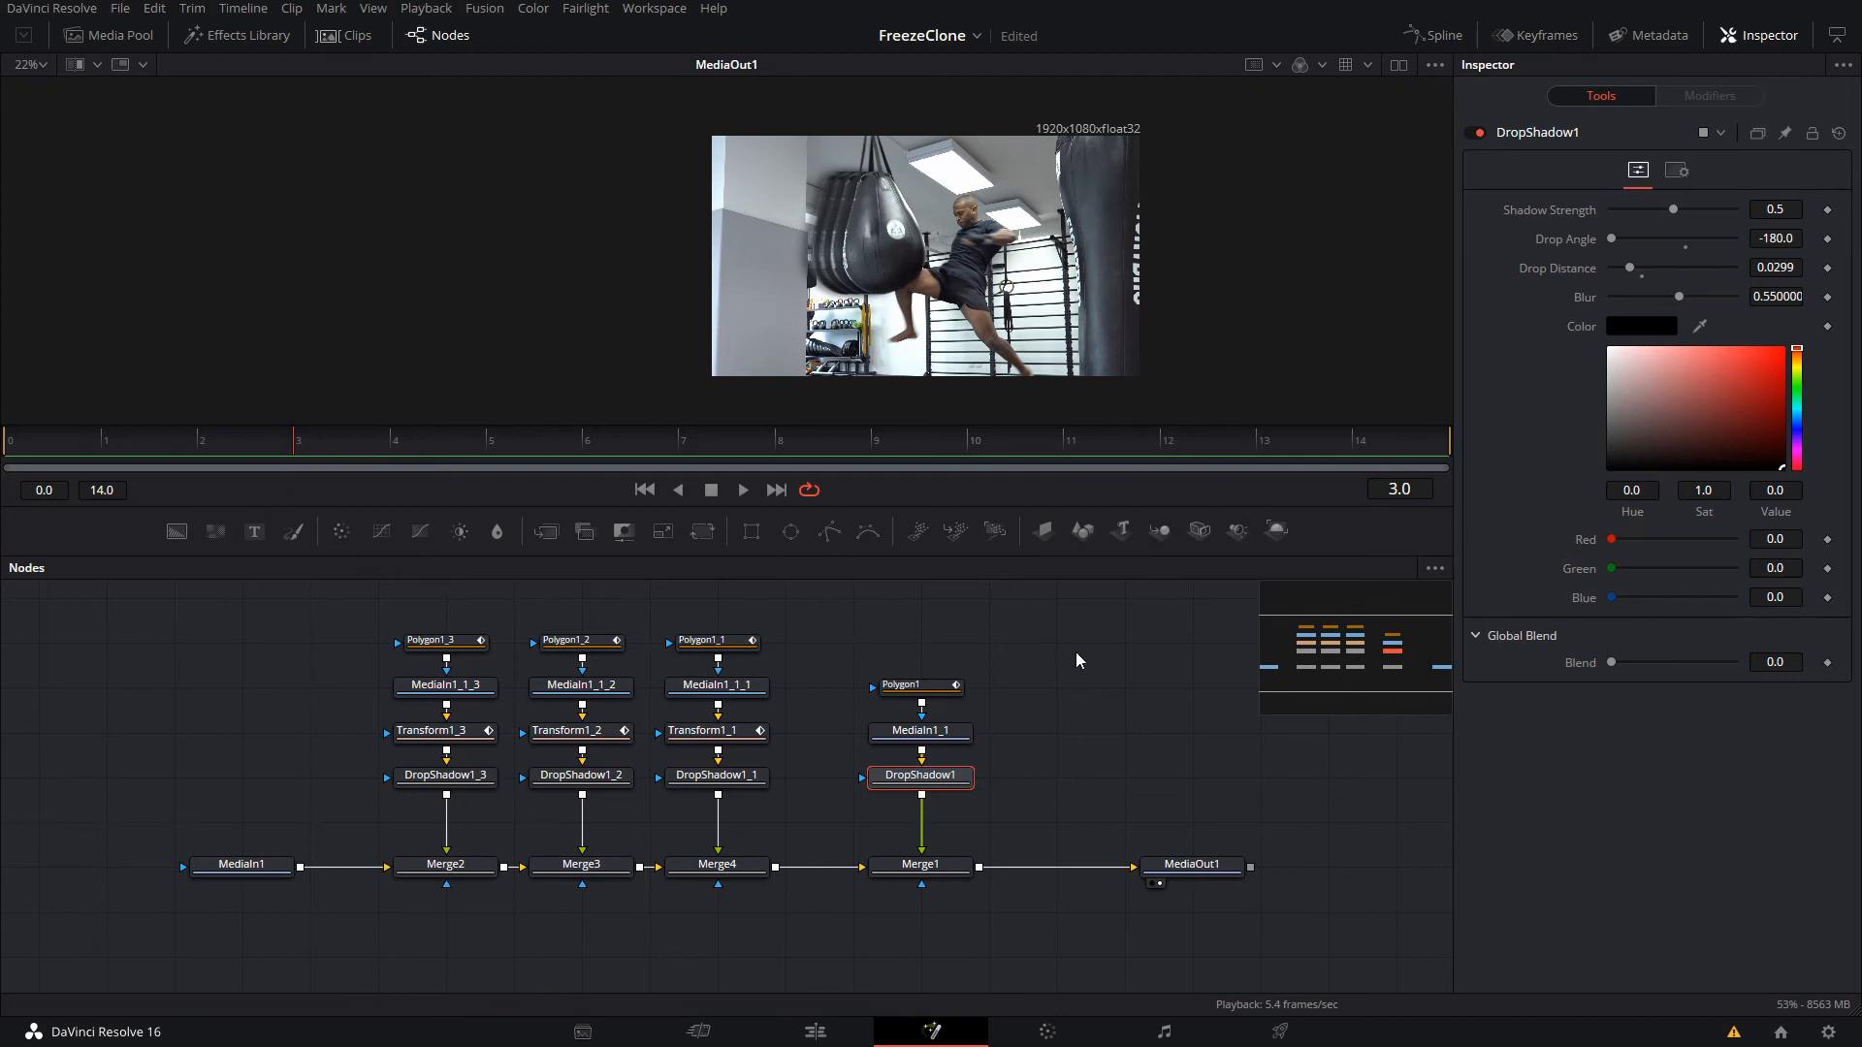
mouse_move(1160, 690)
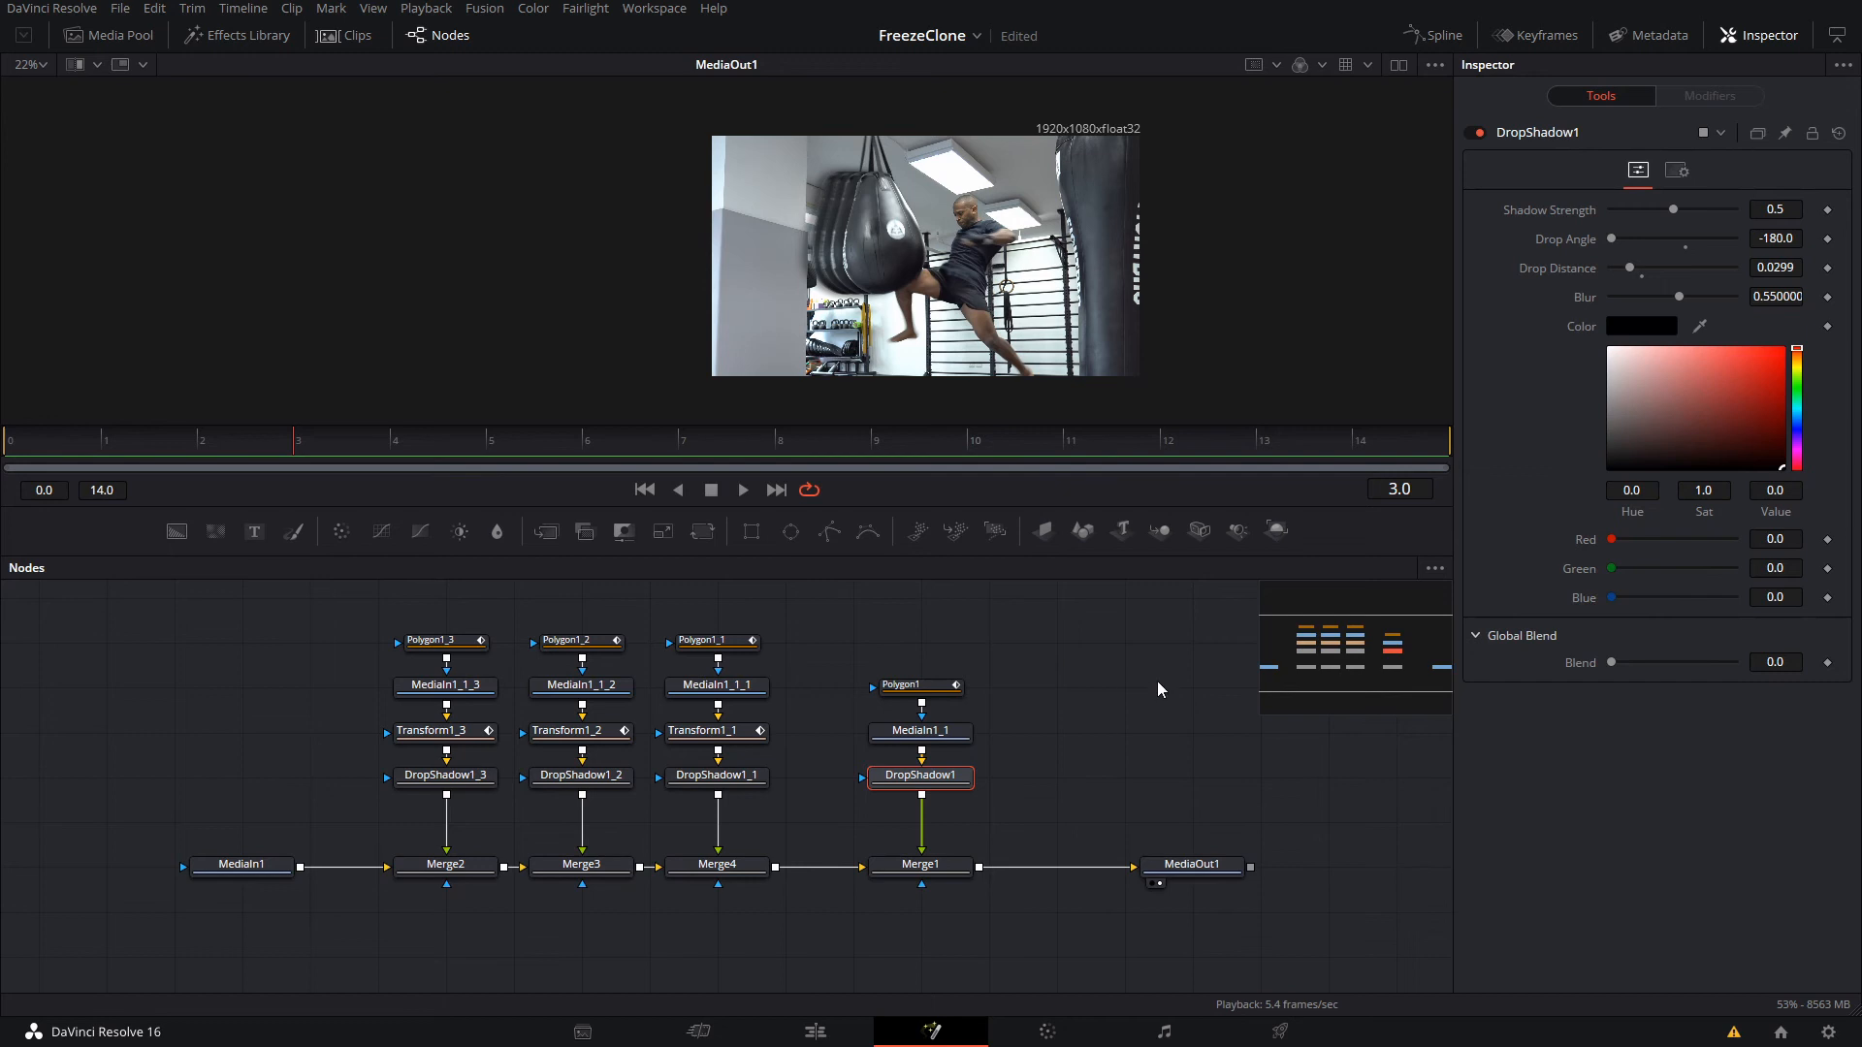
mouse_move(740, 789)
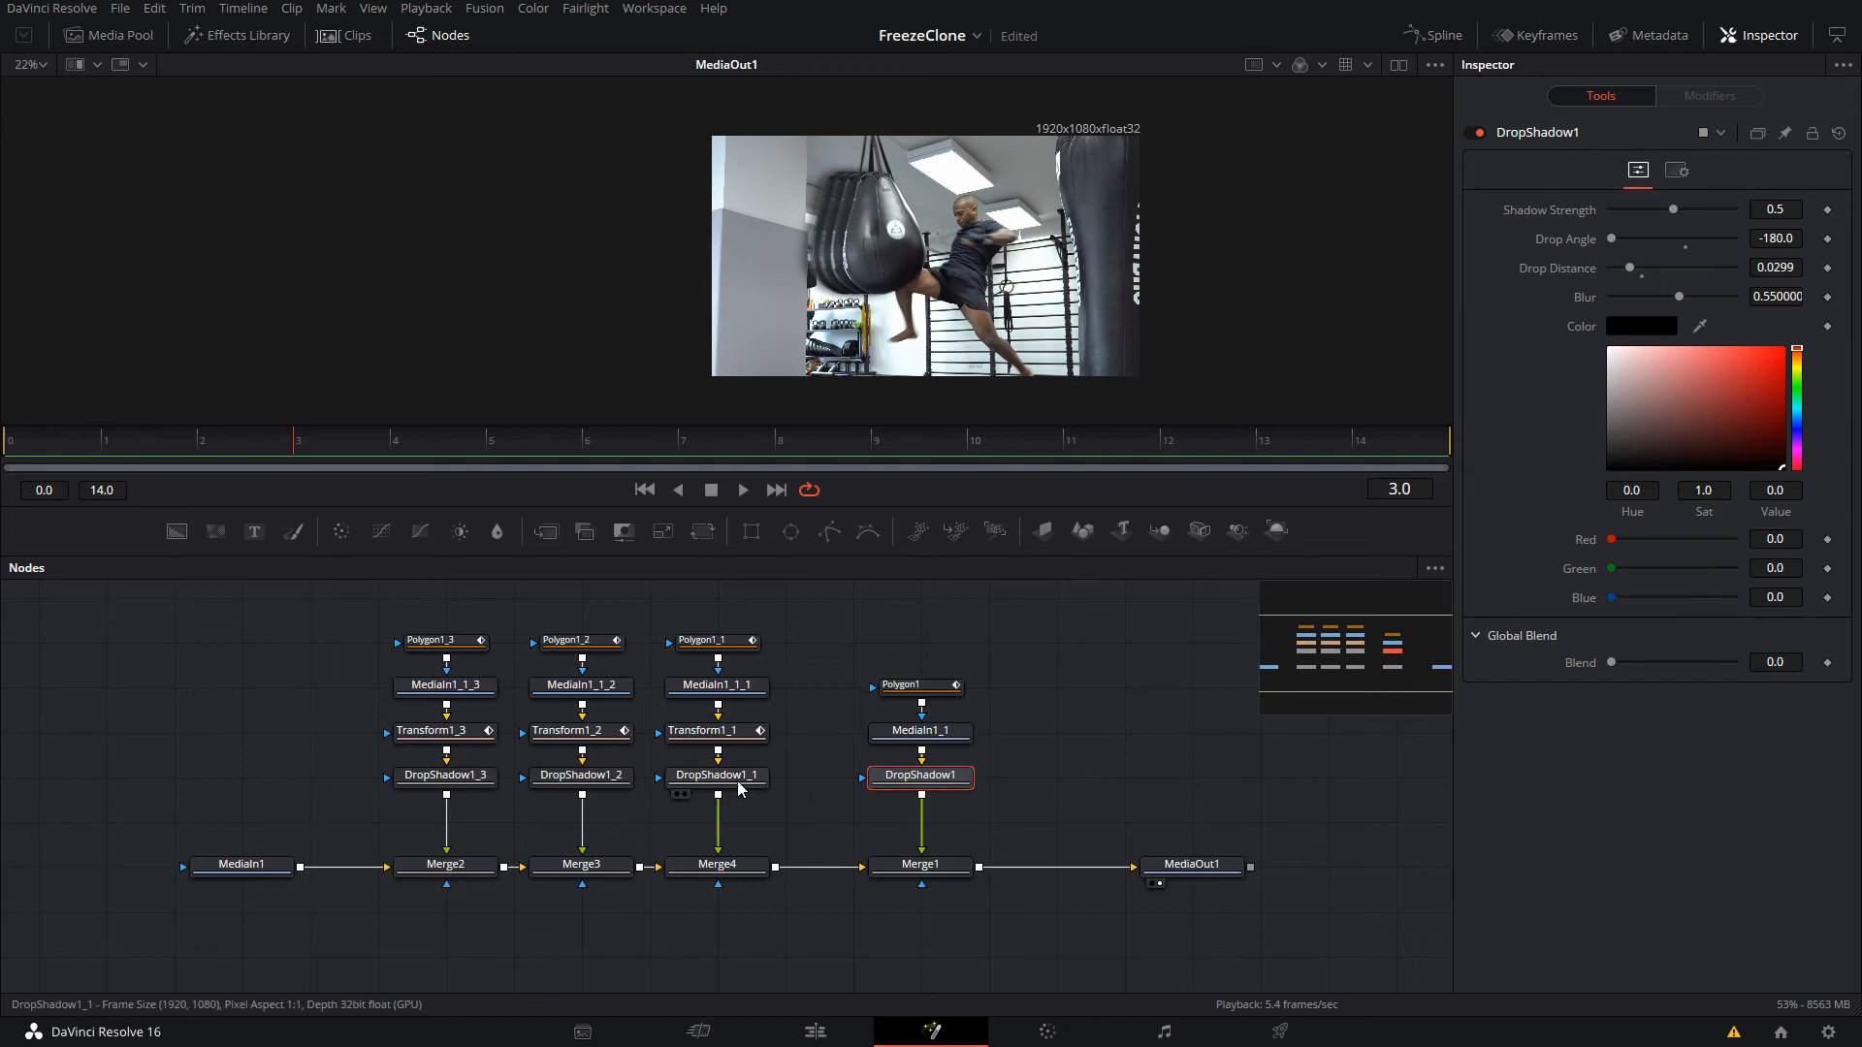
click(715, 730)
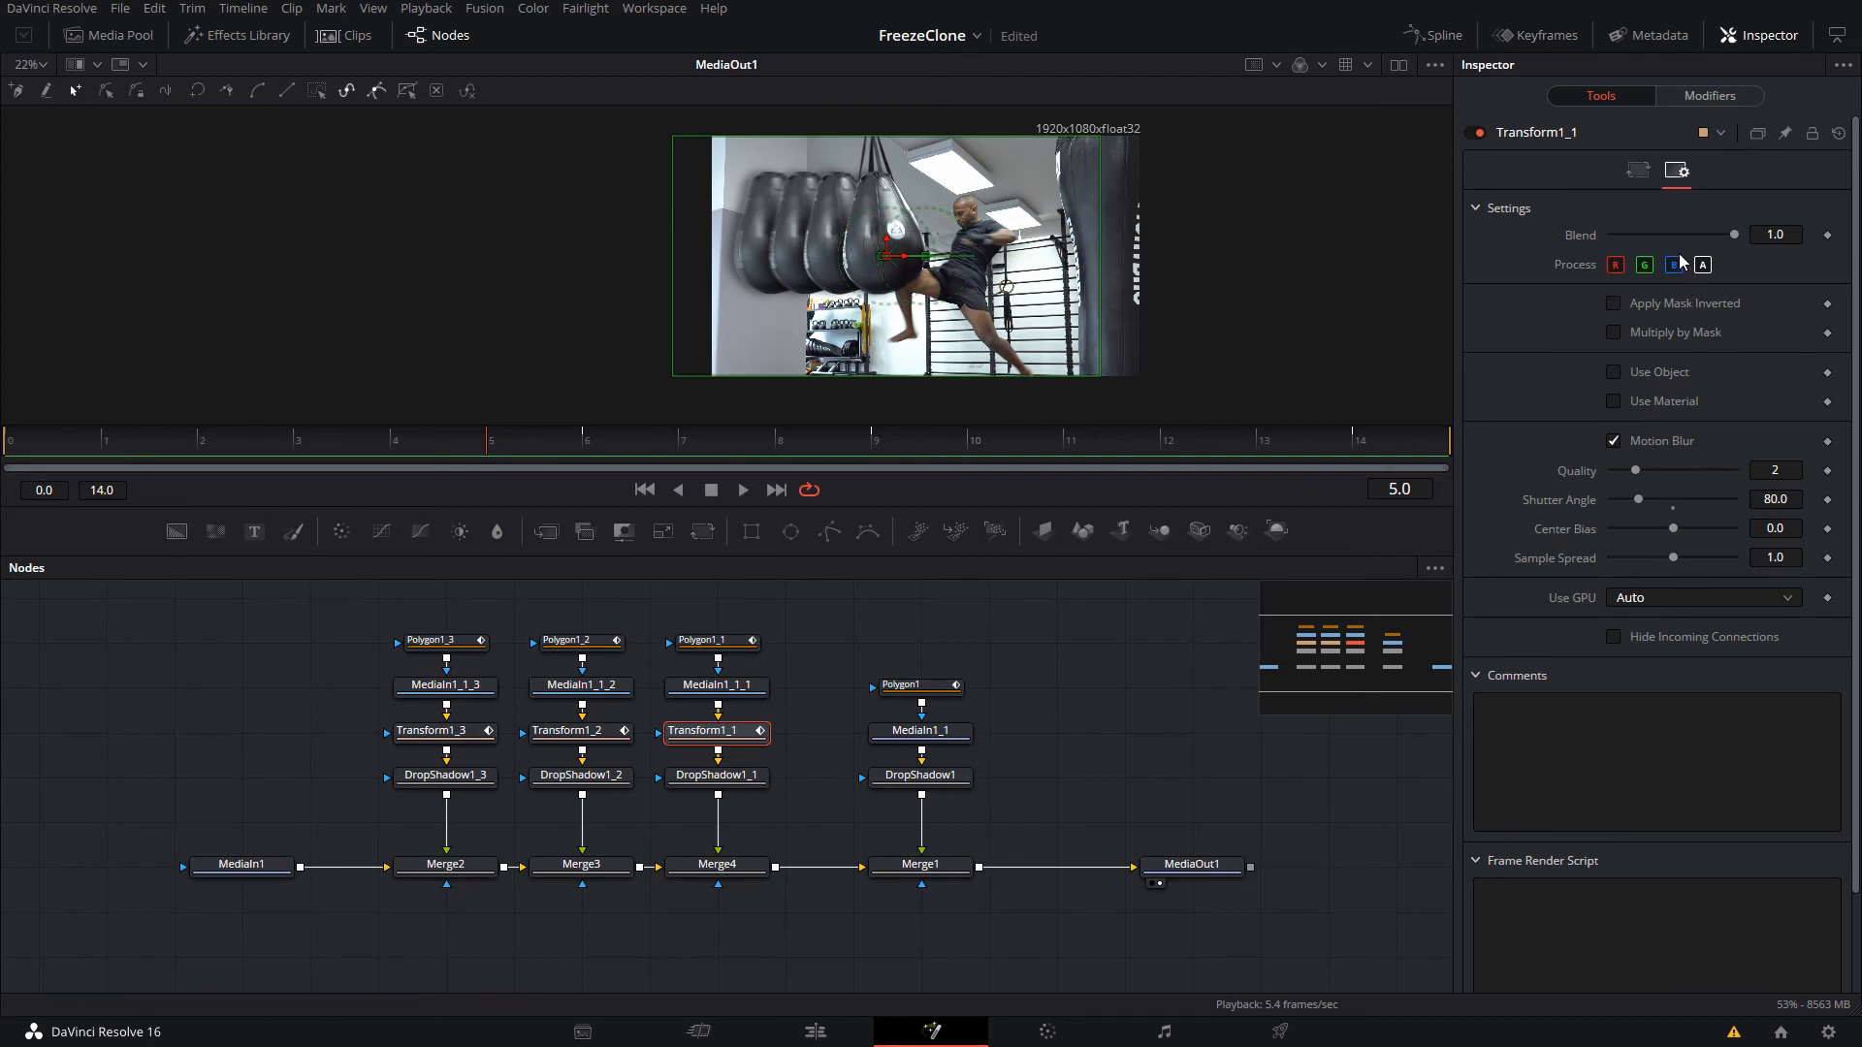
Switch off the red Process channel on the first clone's transform to tint it teal
click(1614, 265)
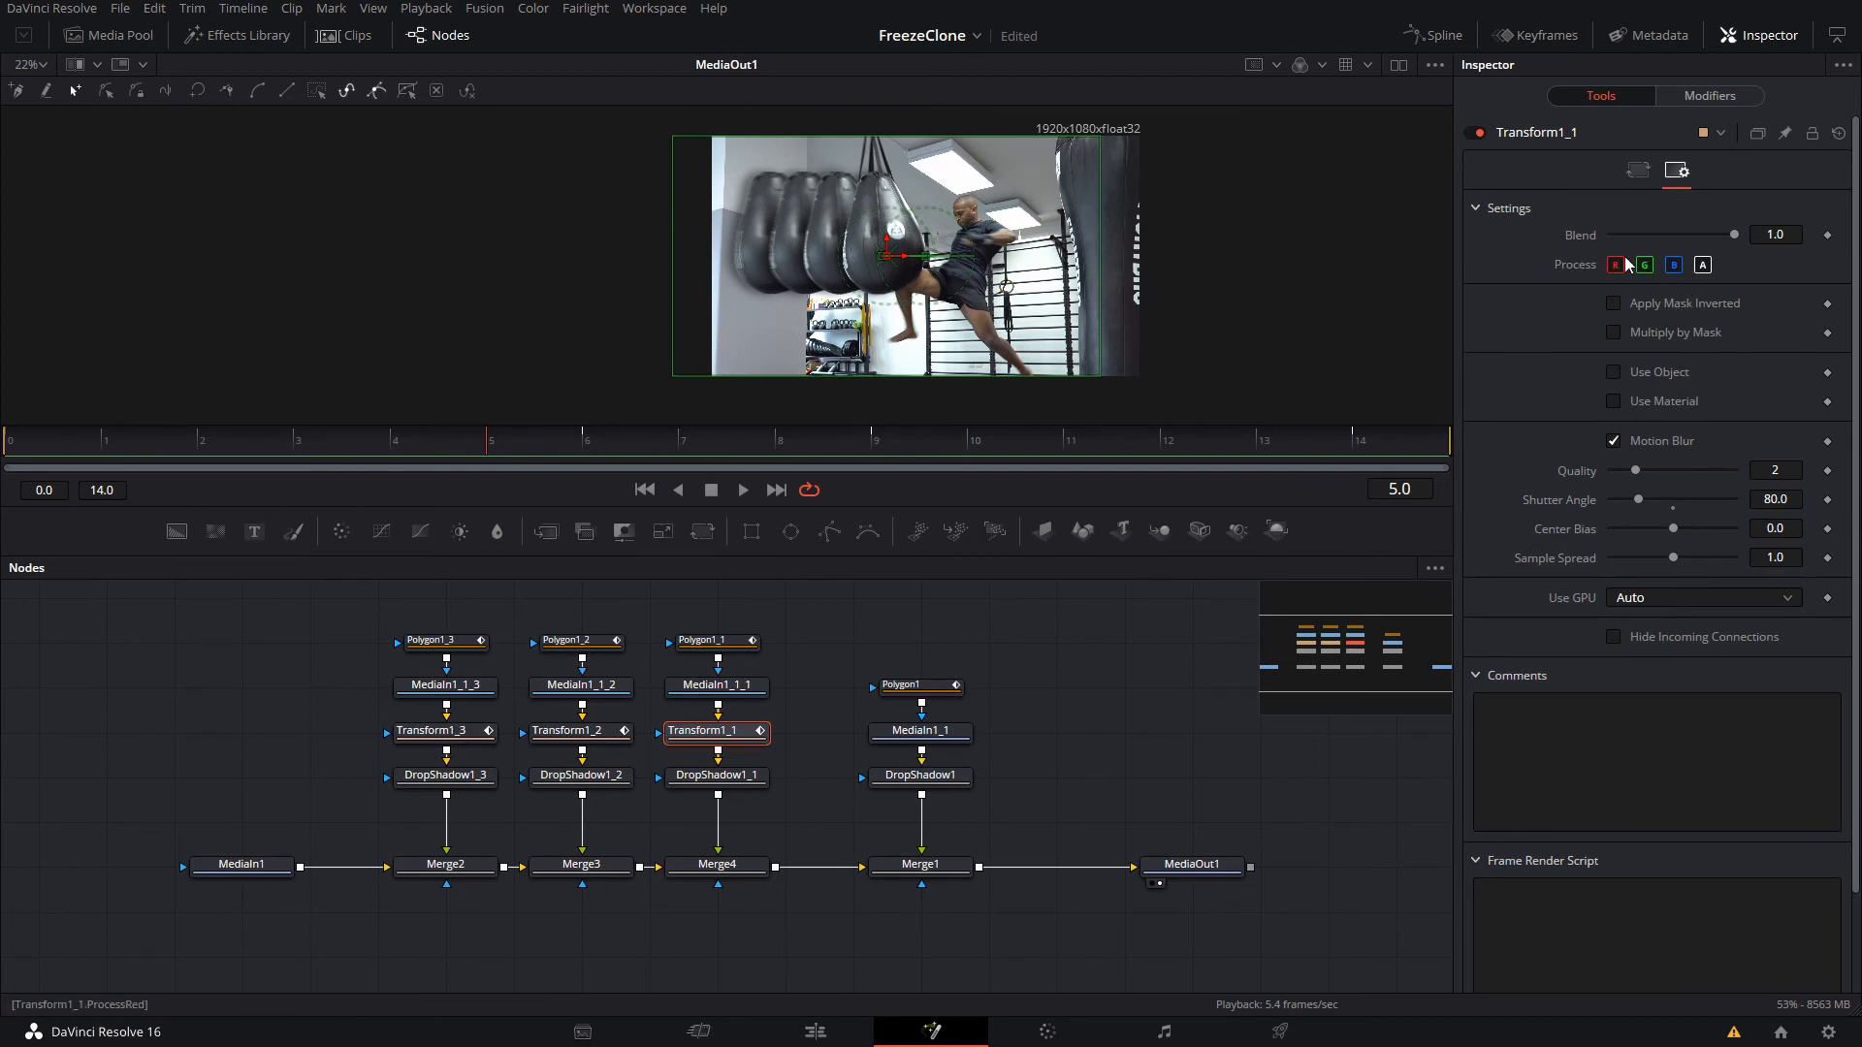
click(1673, 264)
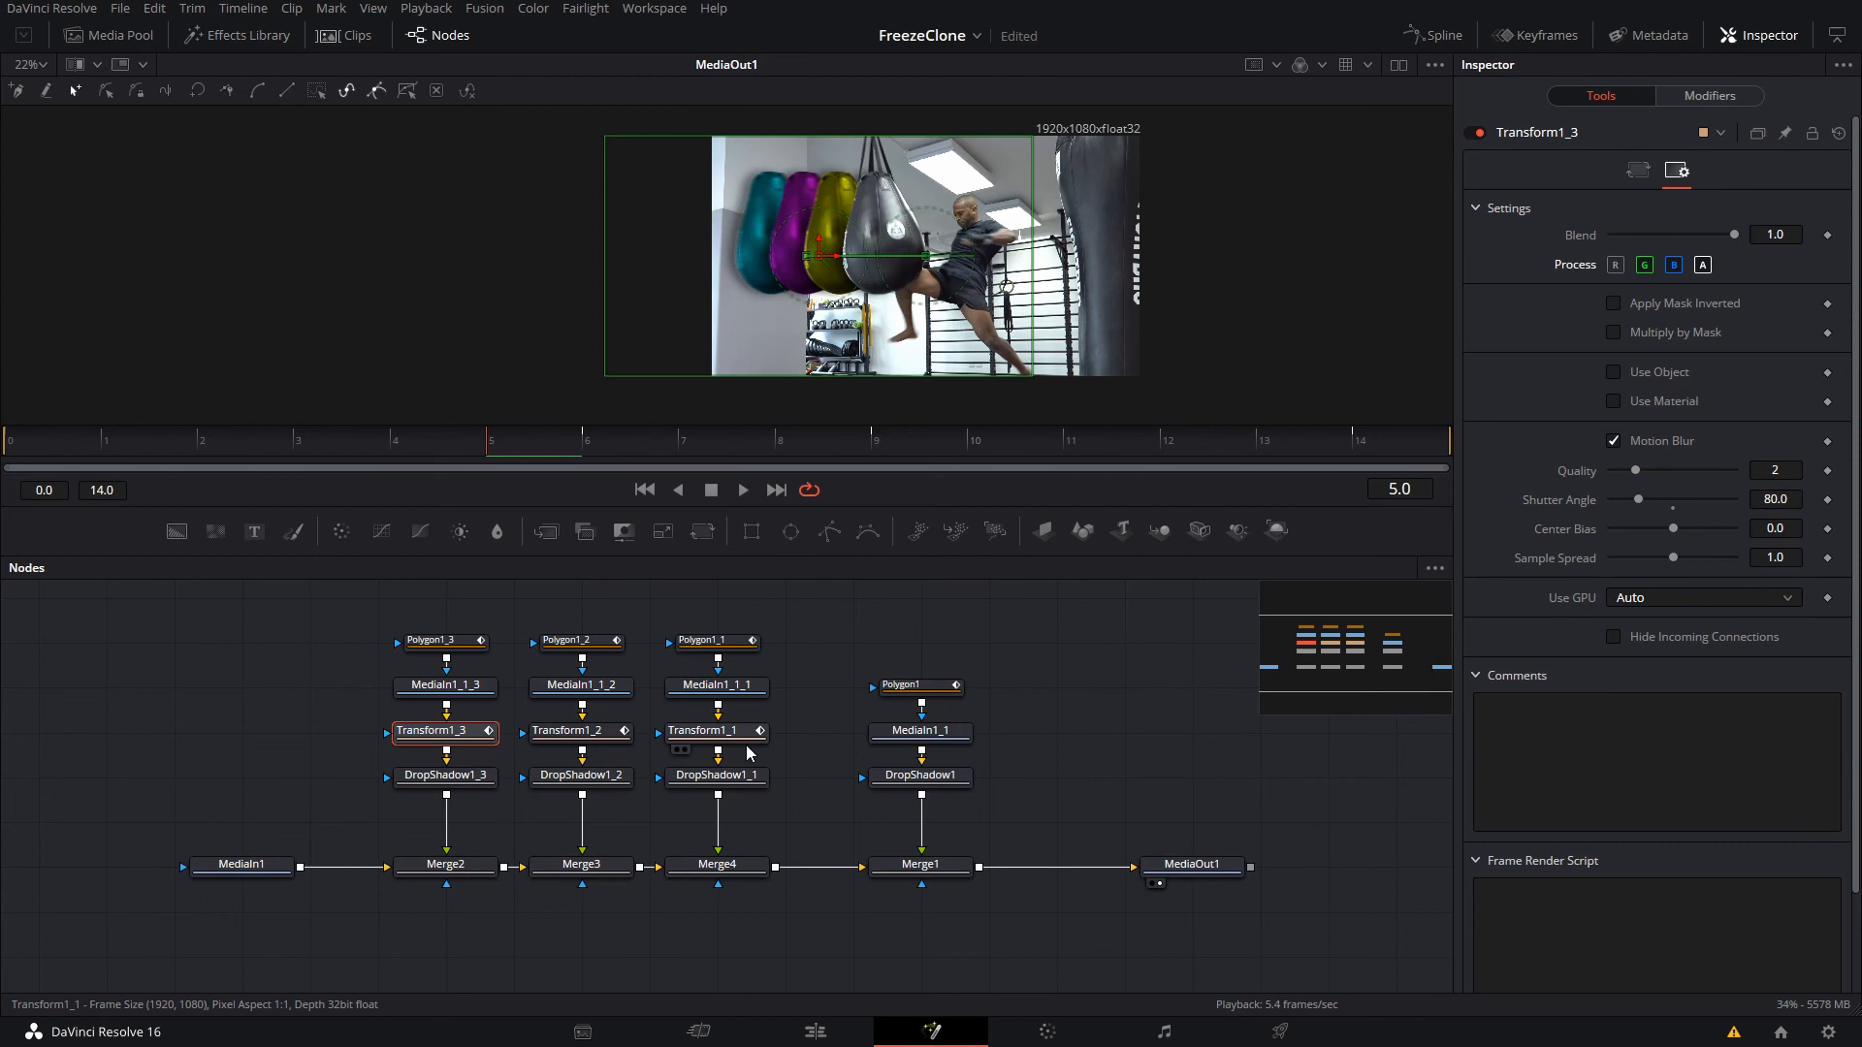
mouse_move(827, 1030)
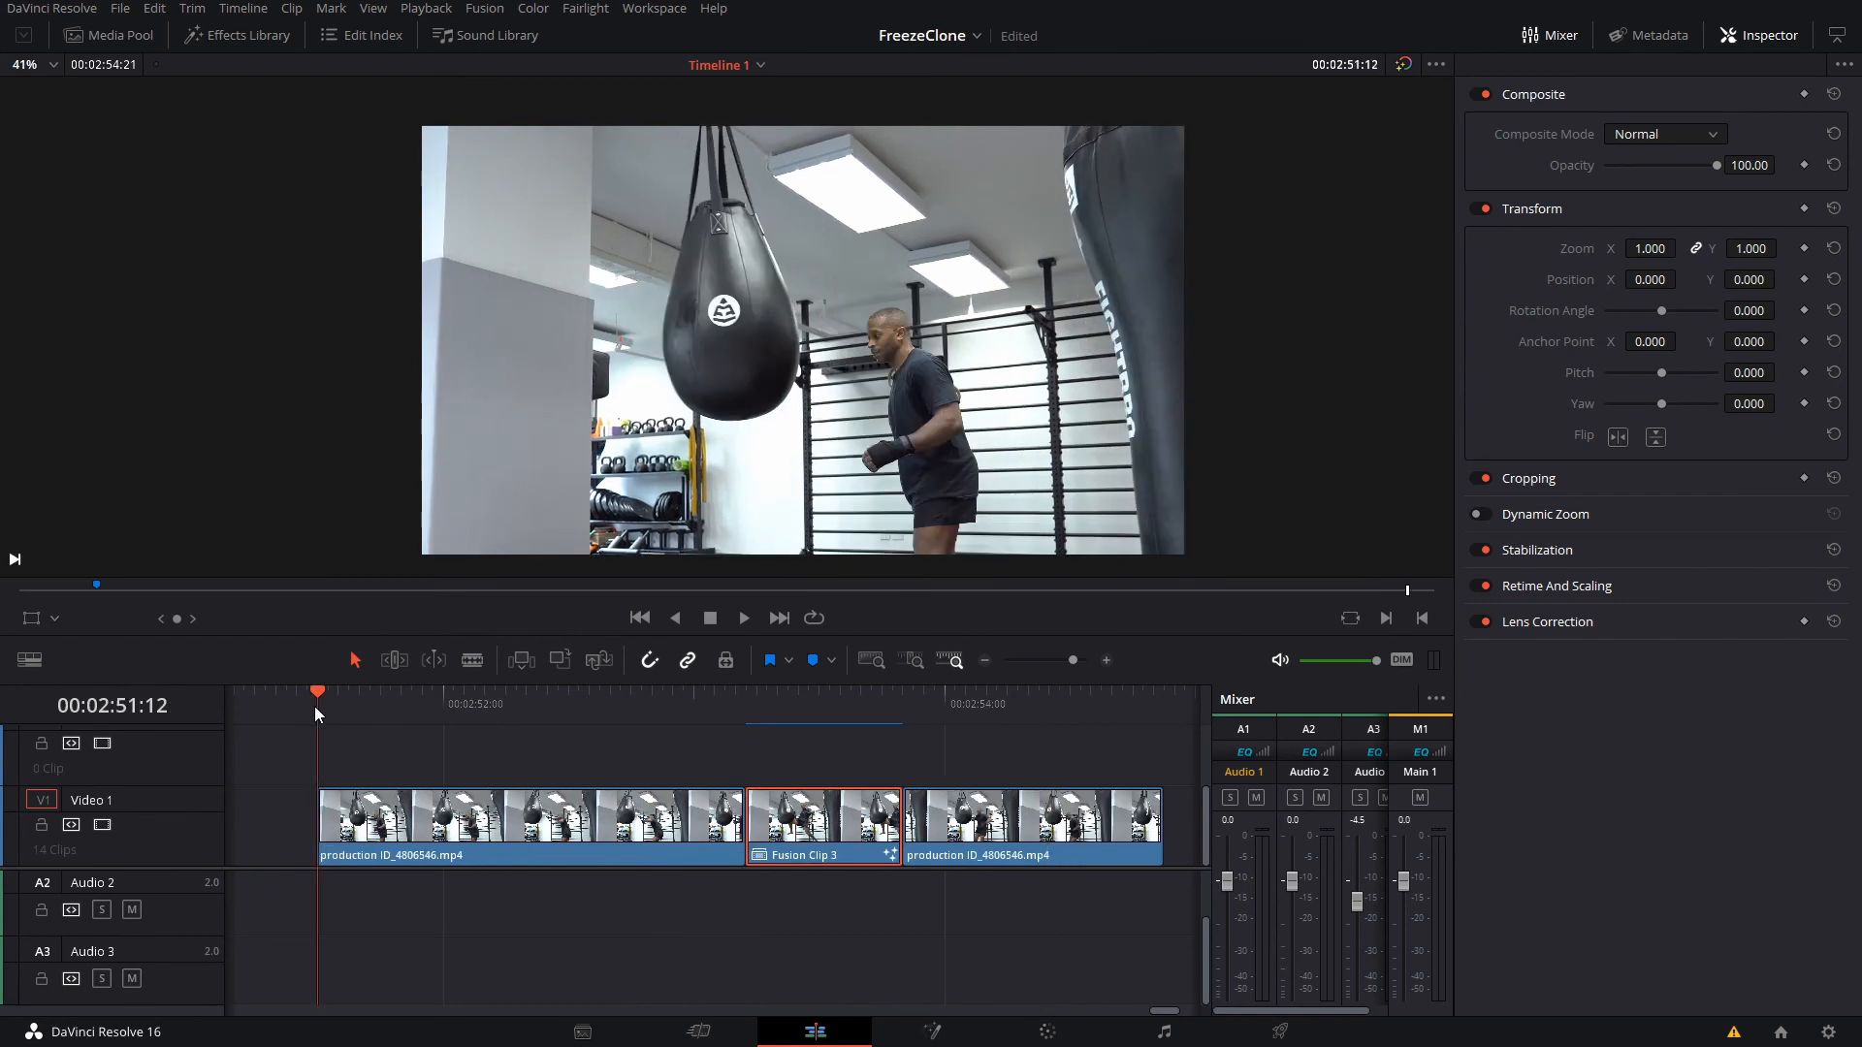
Park the playhead on Fusion Clip 3 and set its Dynamic Zoom ease to Ease In and Out
click(743, 617)
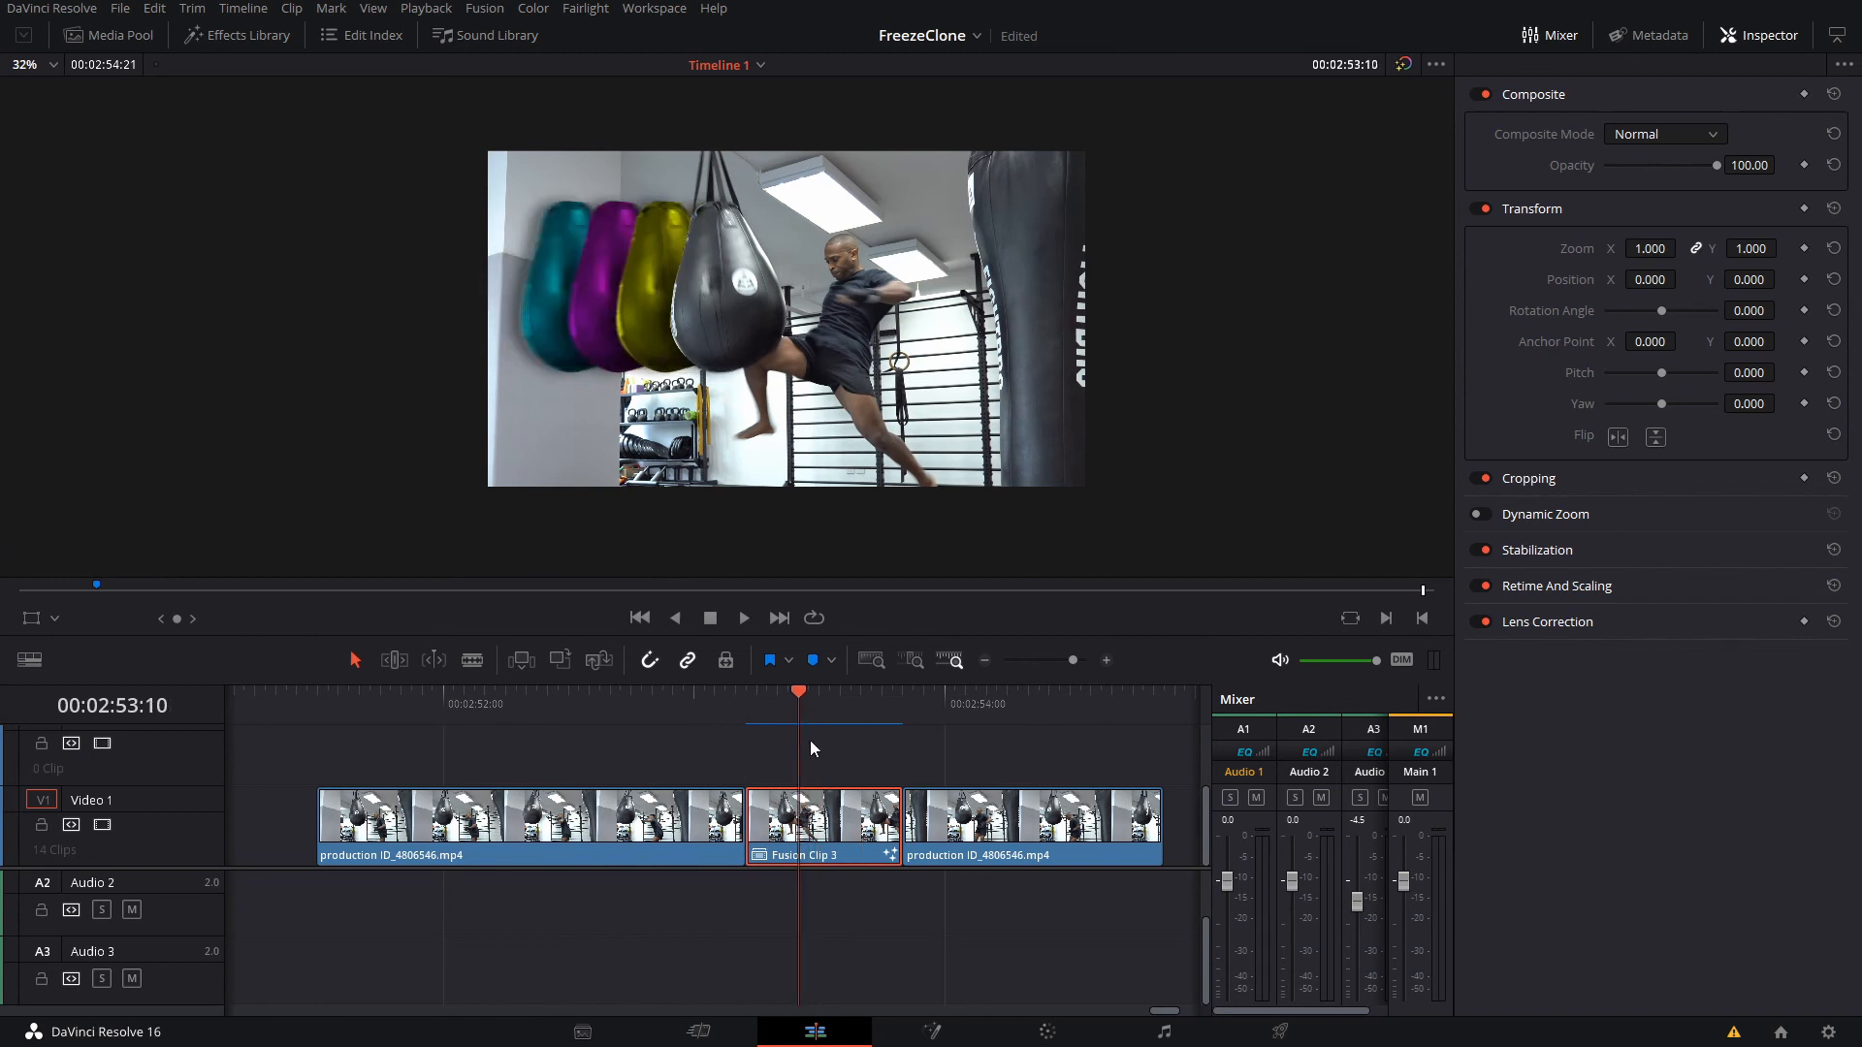
mouse_move(1545, 565)
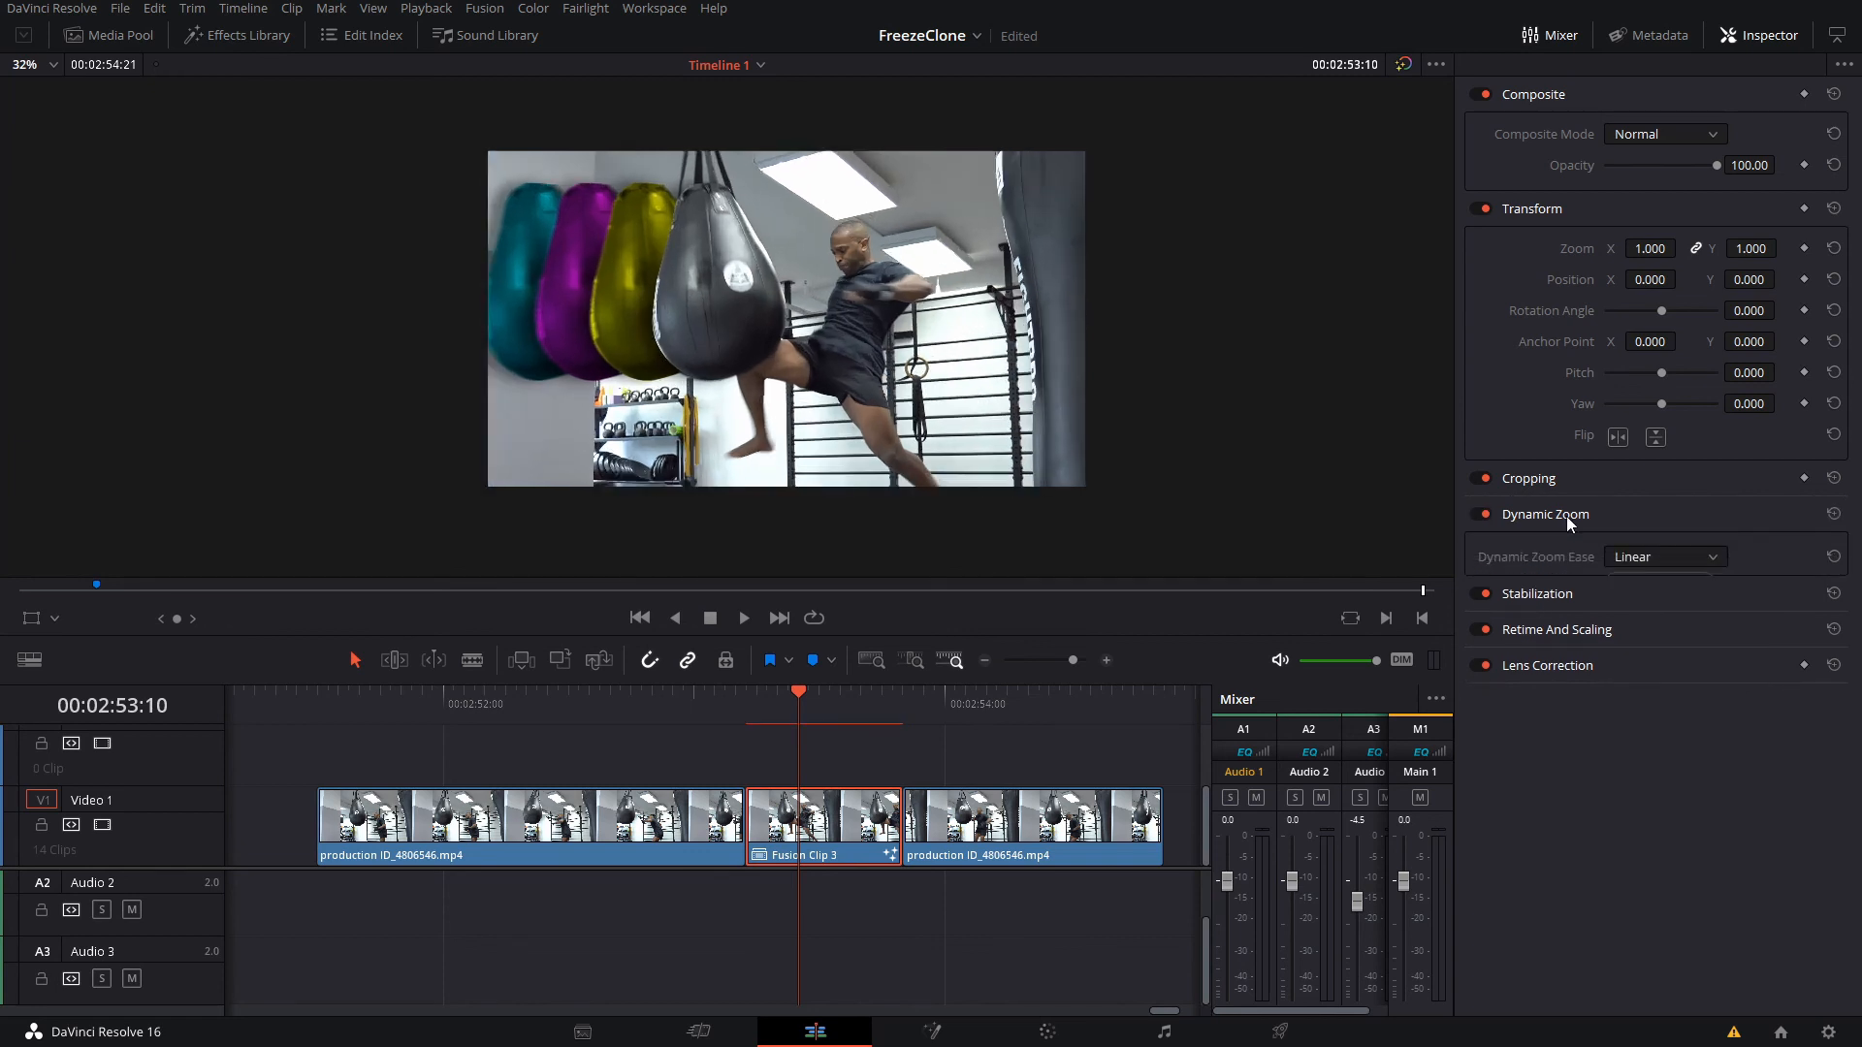
click(1664, 557)
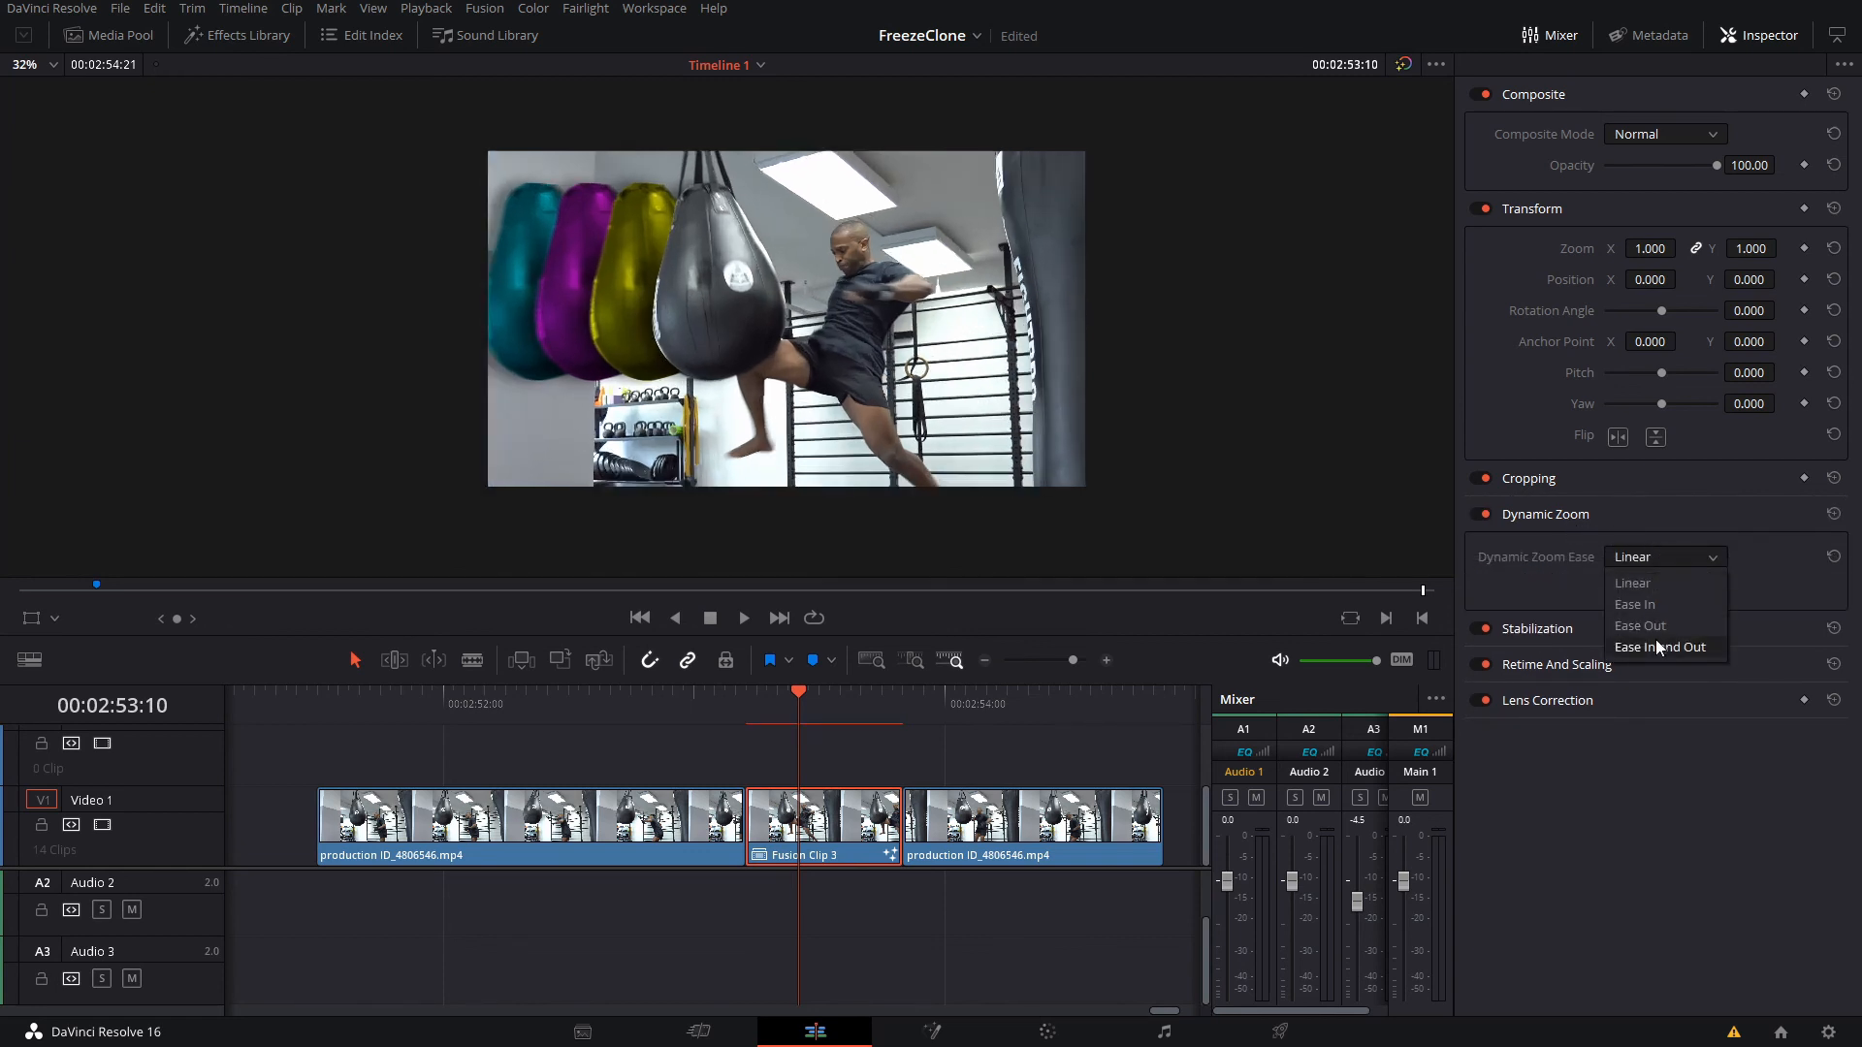
click(1660, 647)
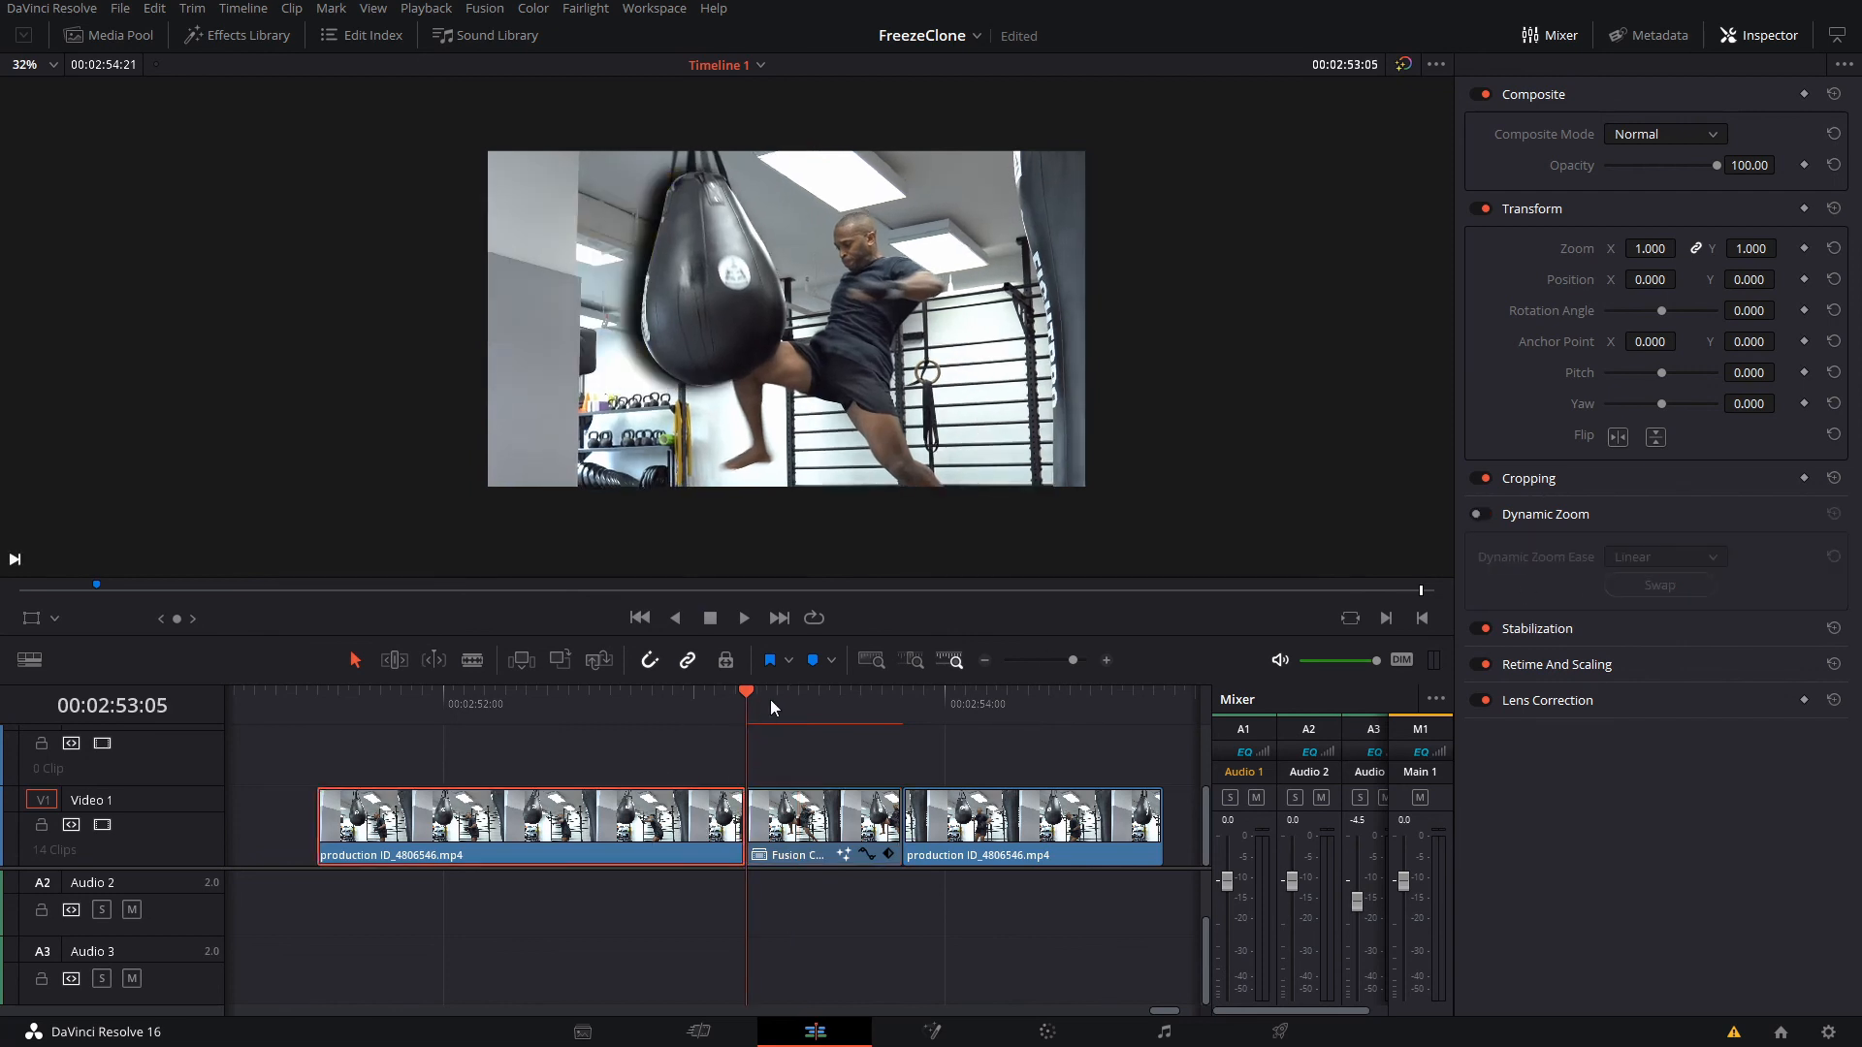
mouse_move(877, 629)
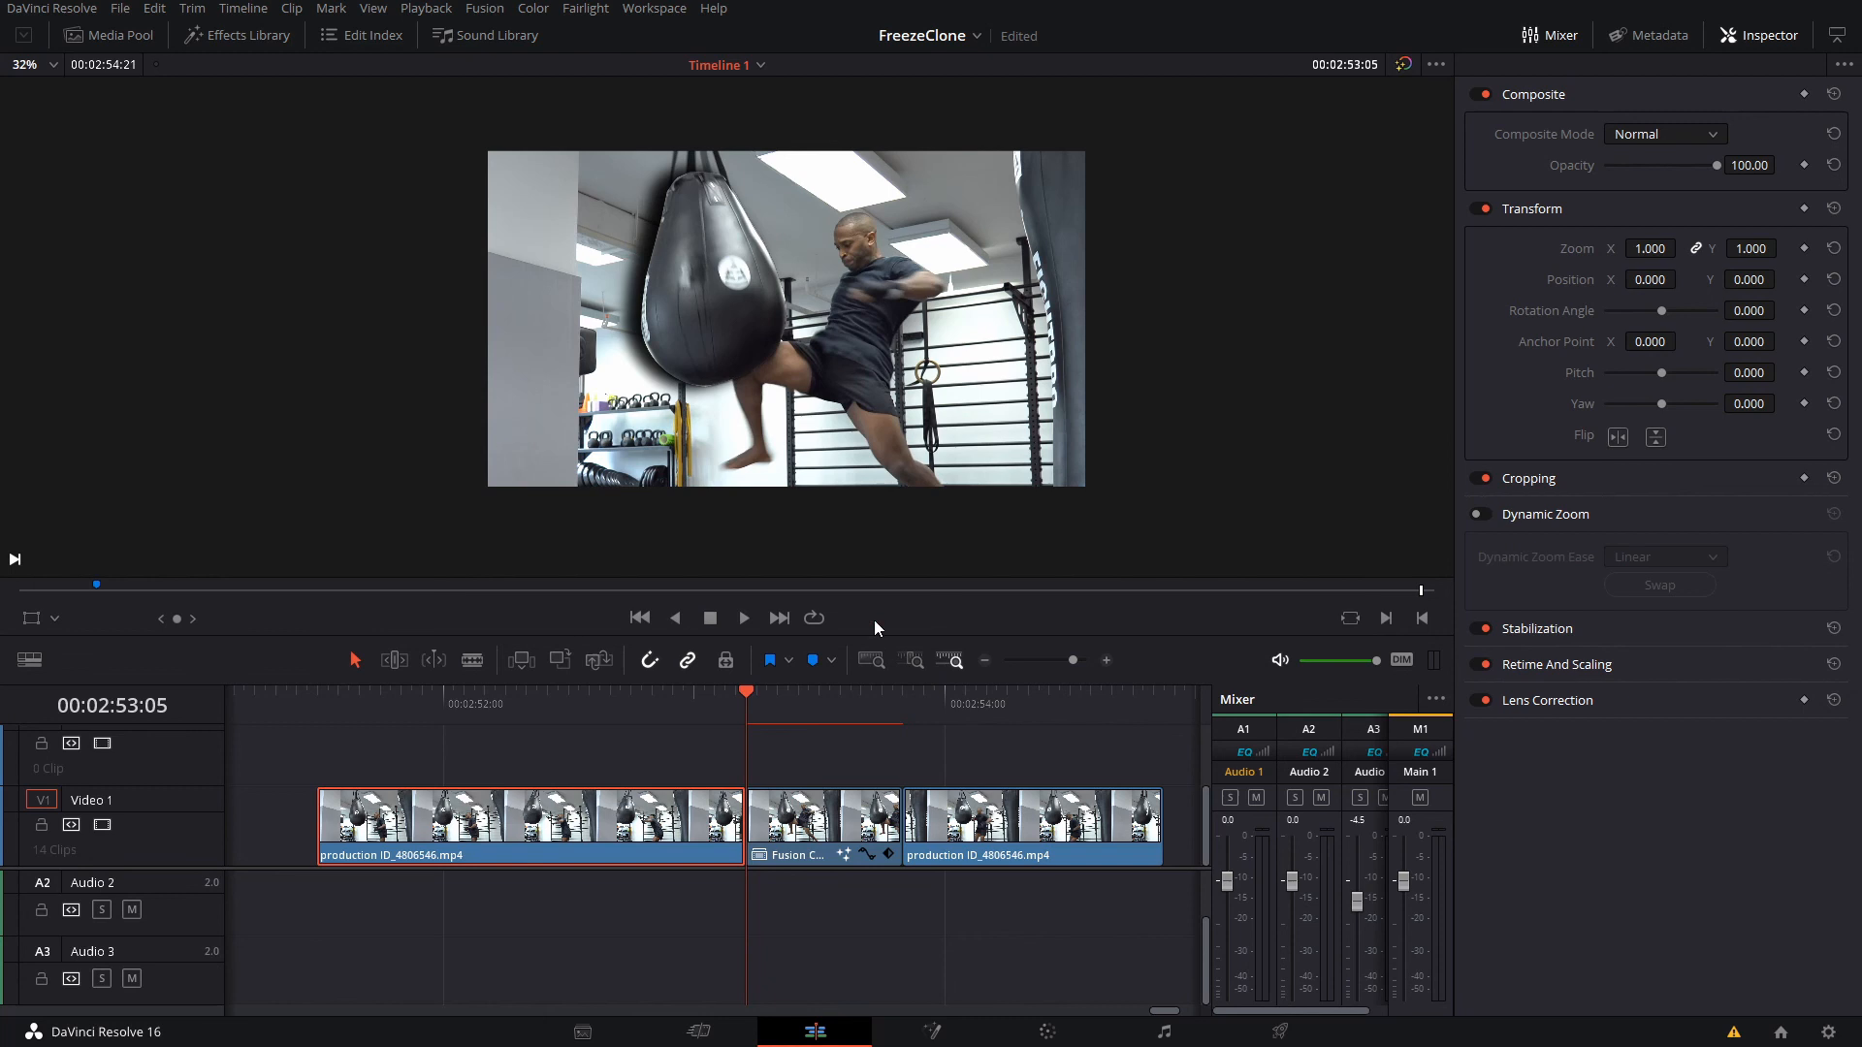
mouse_move(873, 397)
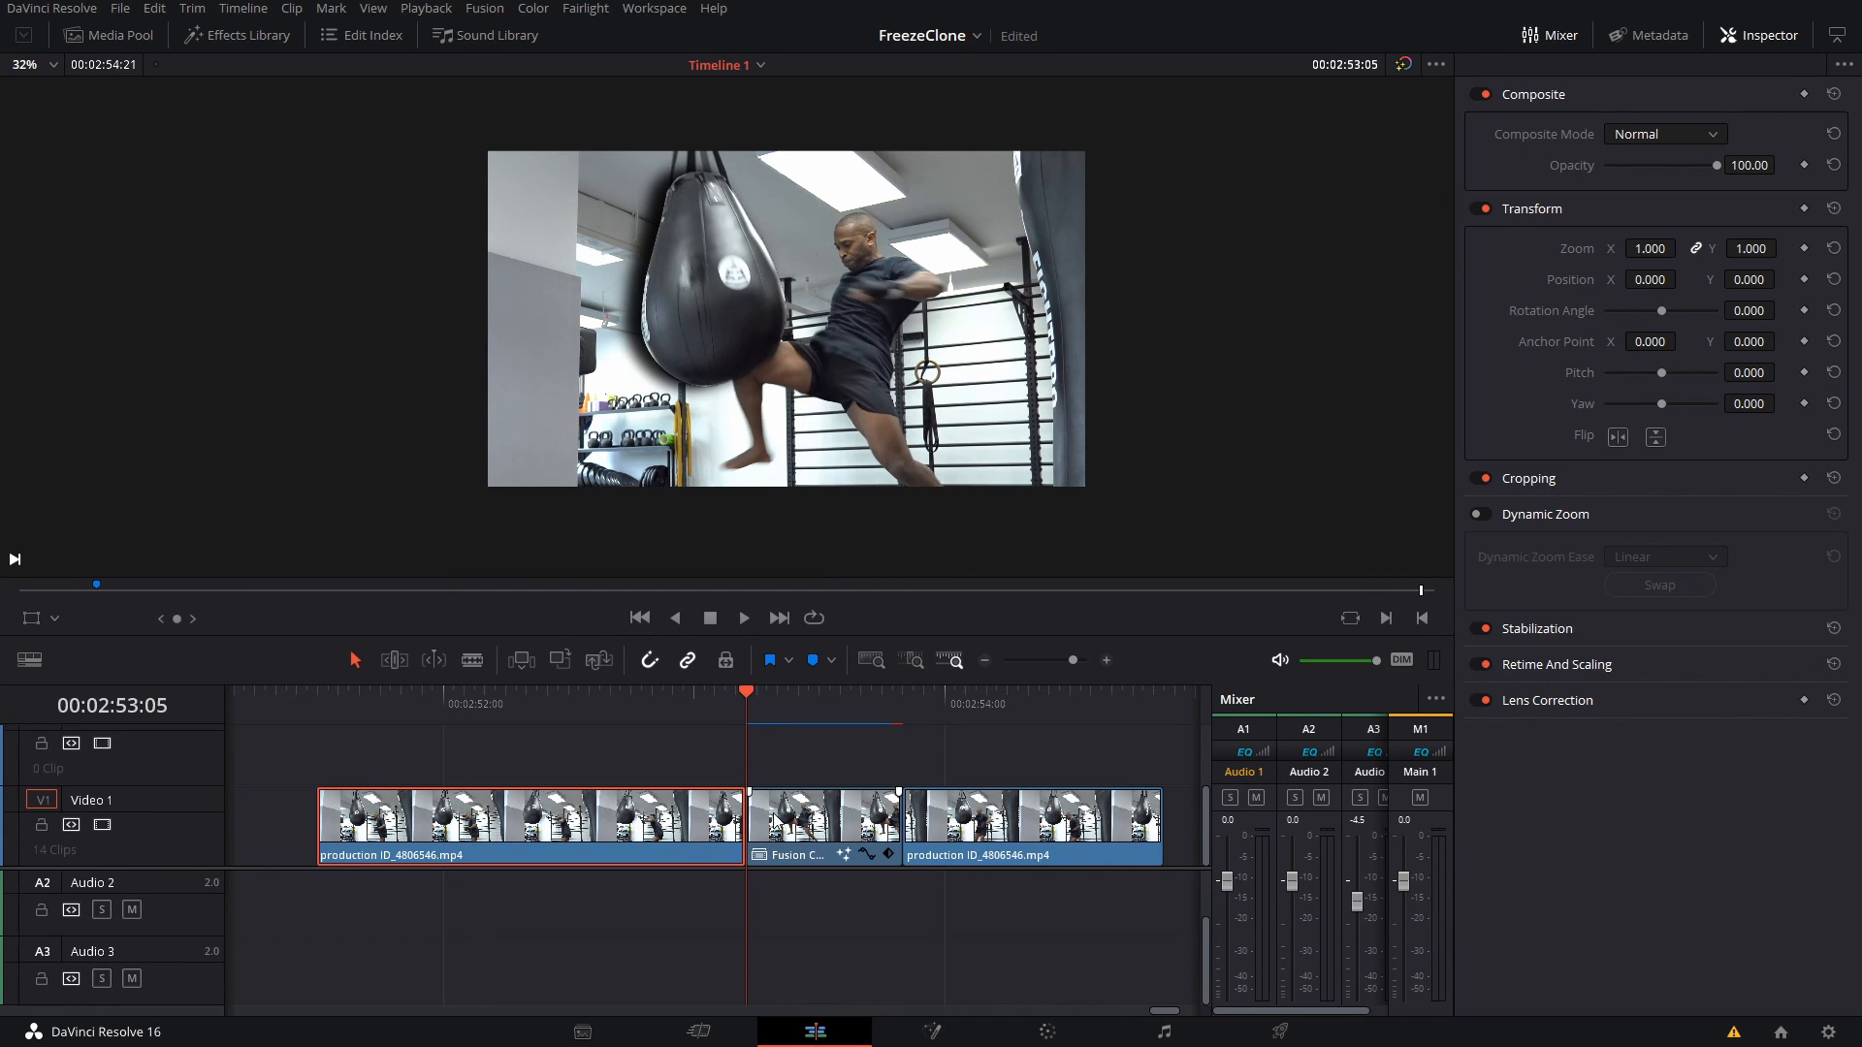
mouse_move(608, 730)
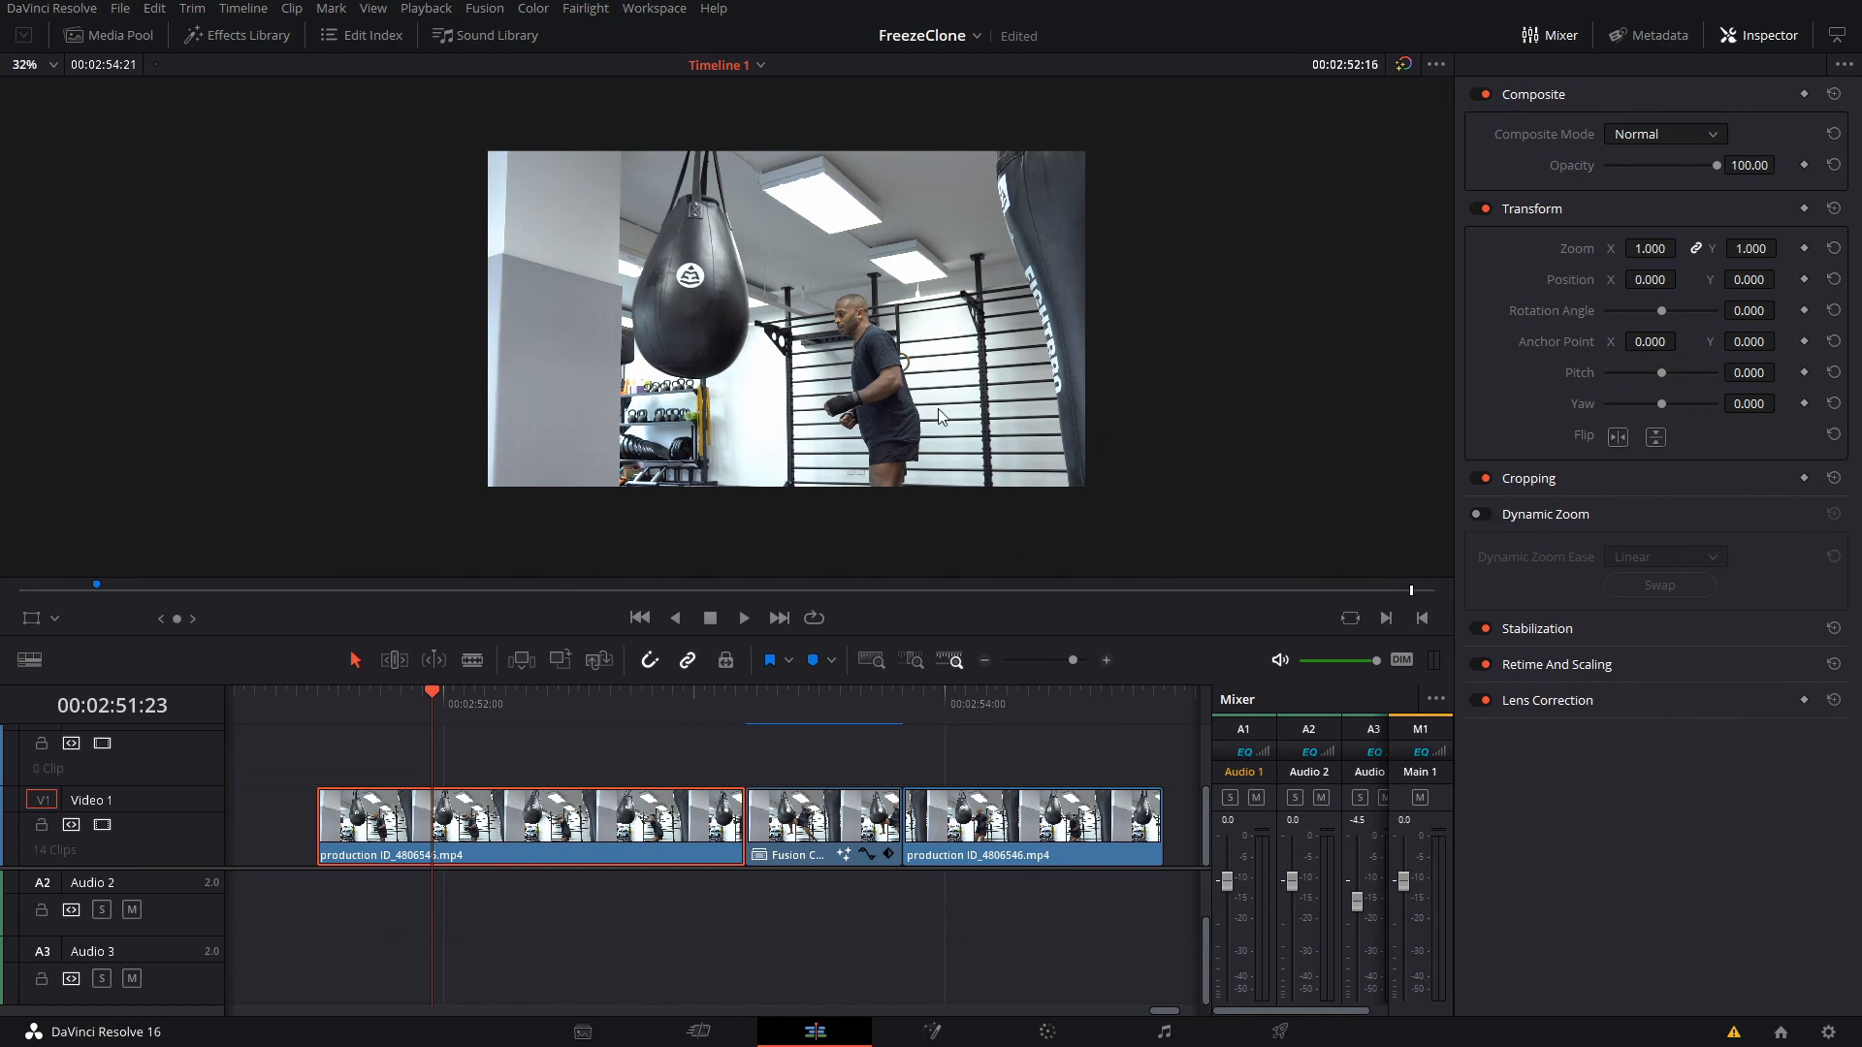
click(744, 618)
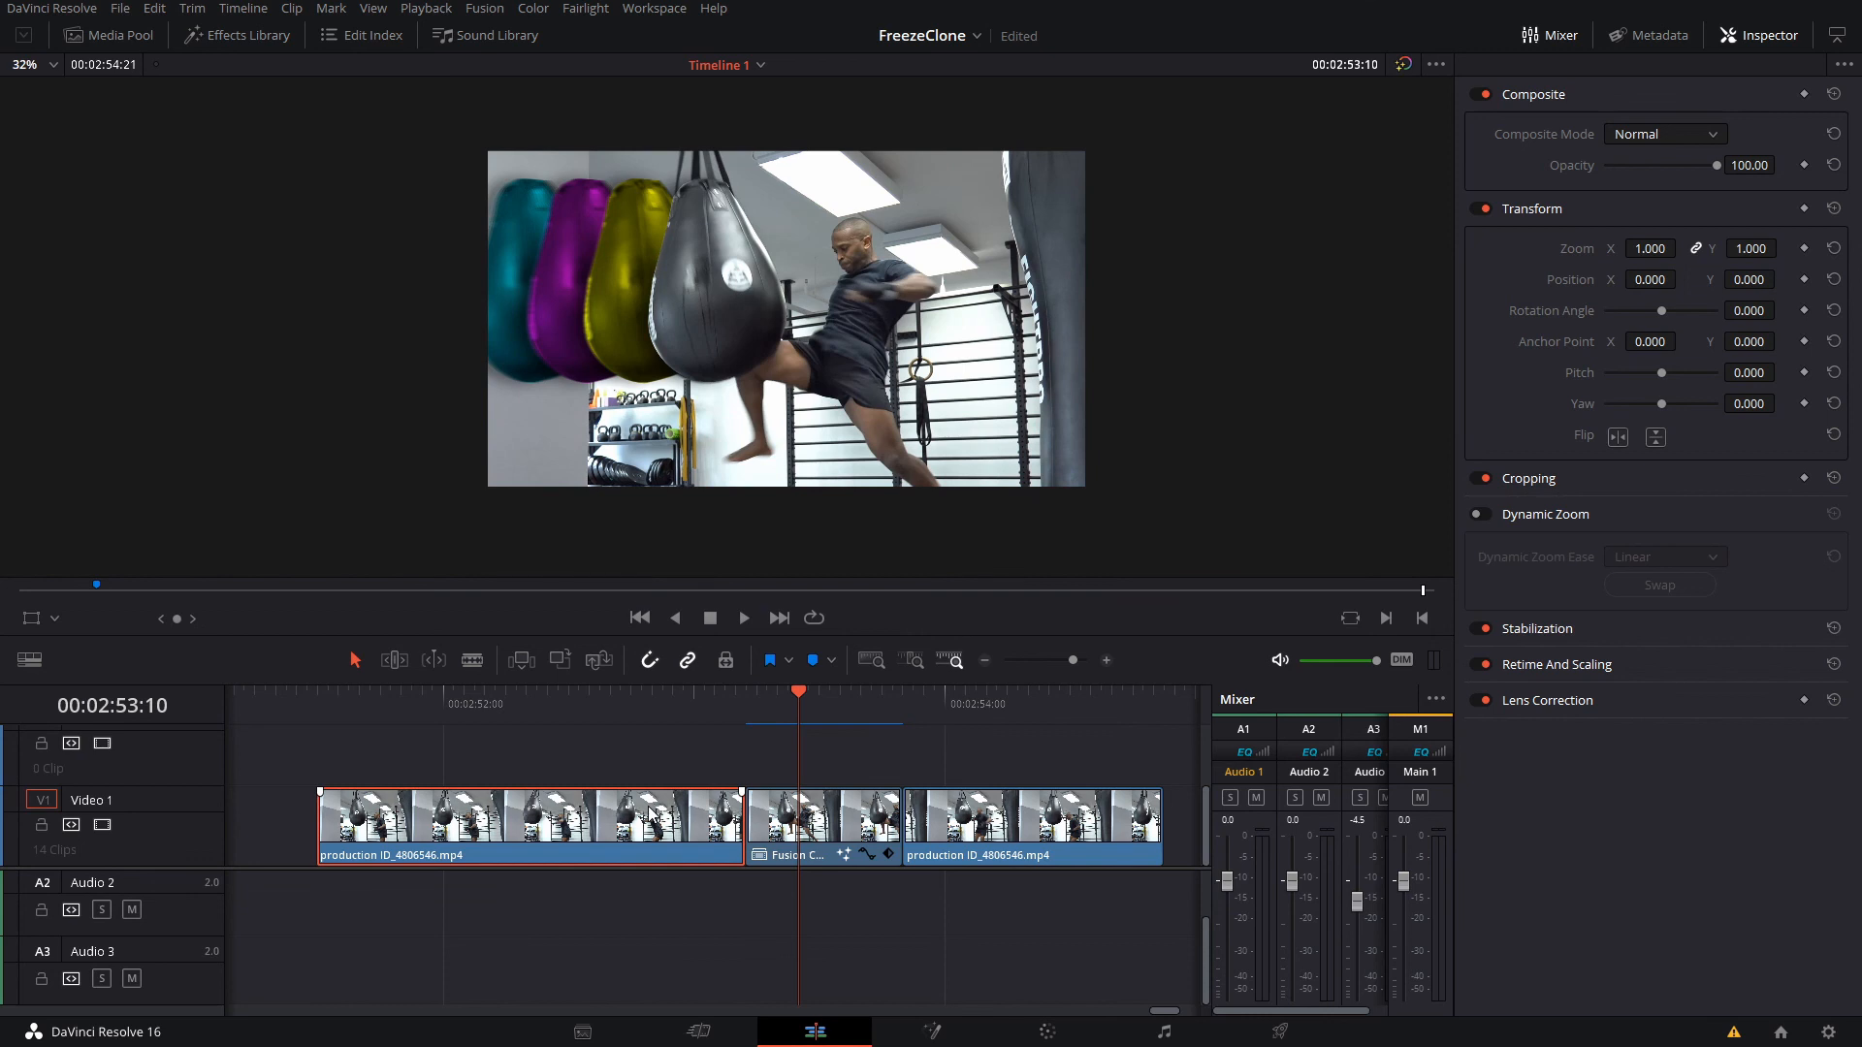
mouse_move(725, 661)
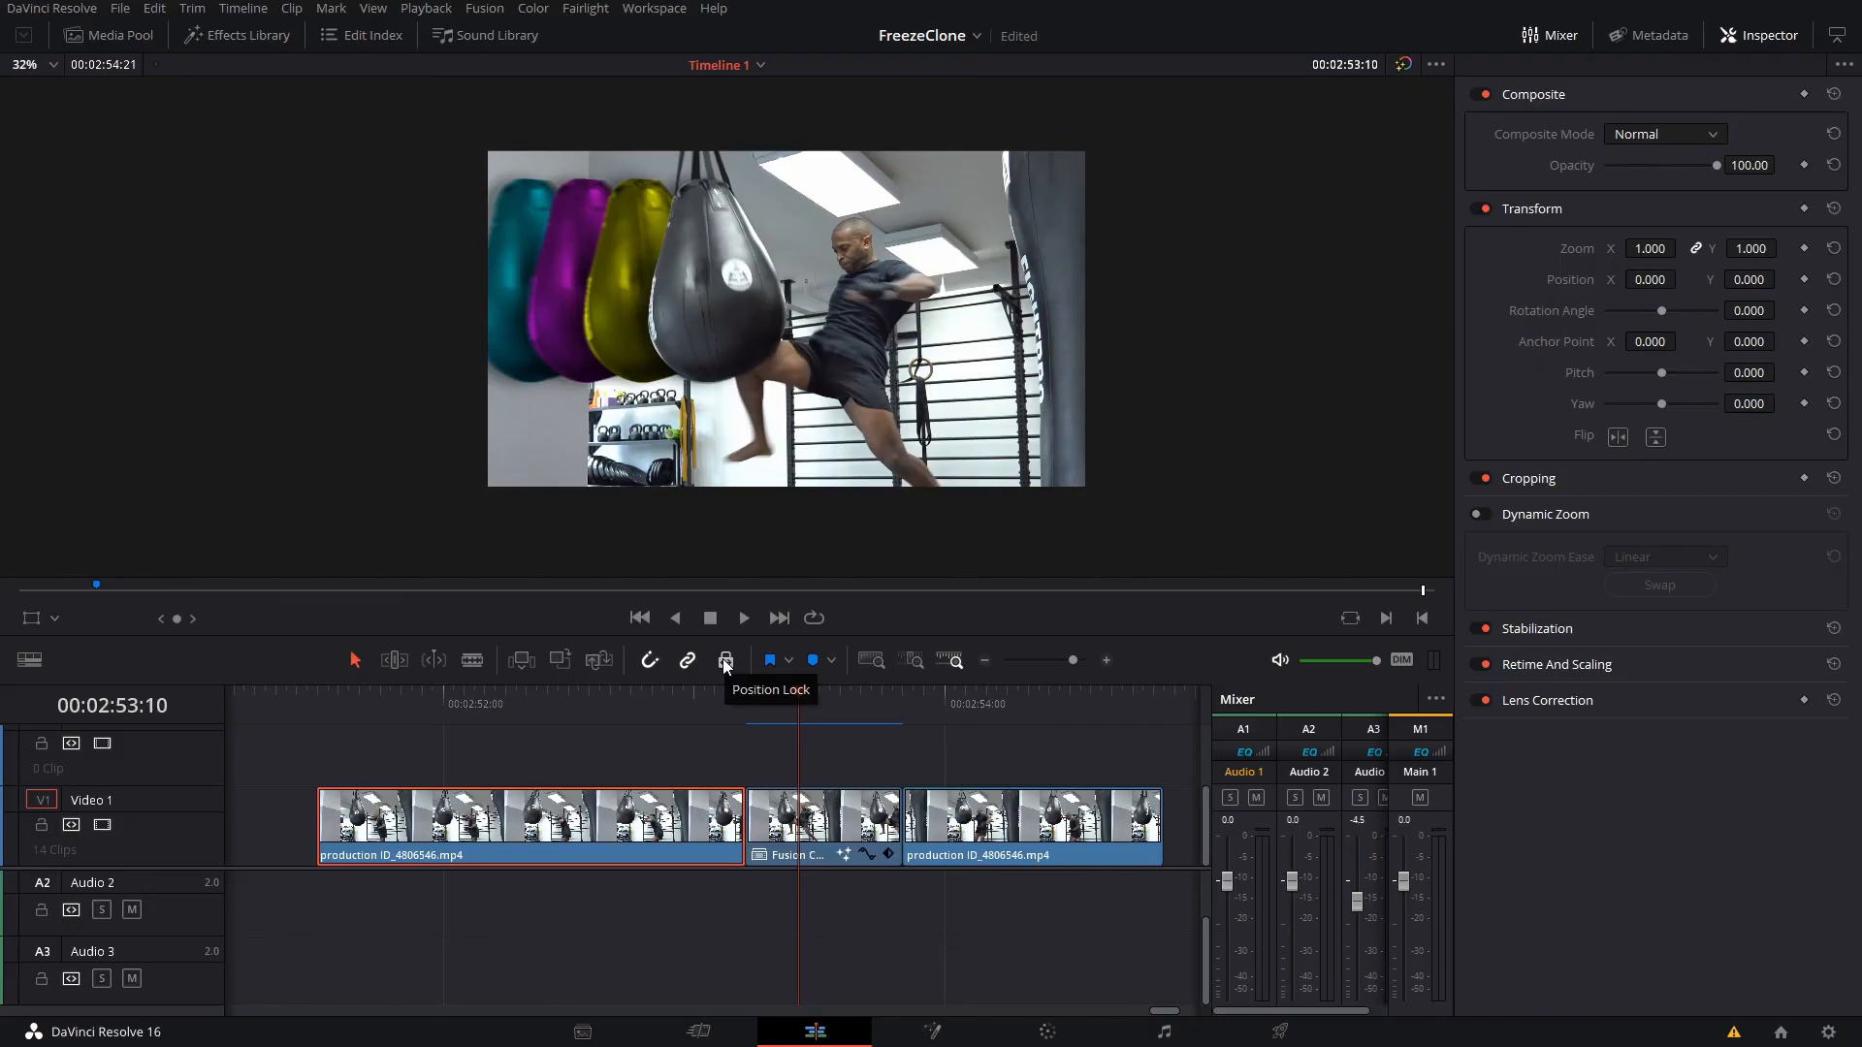